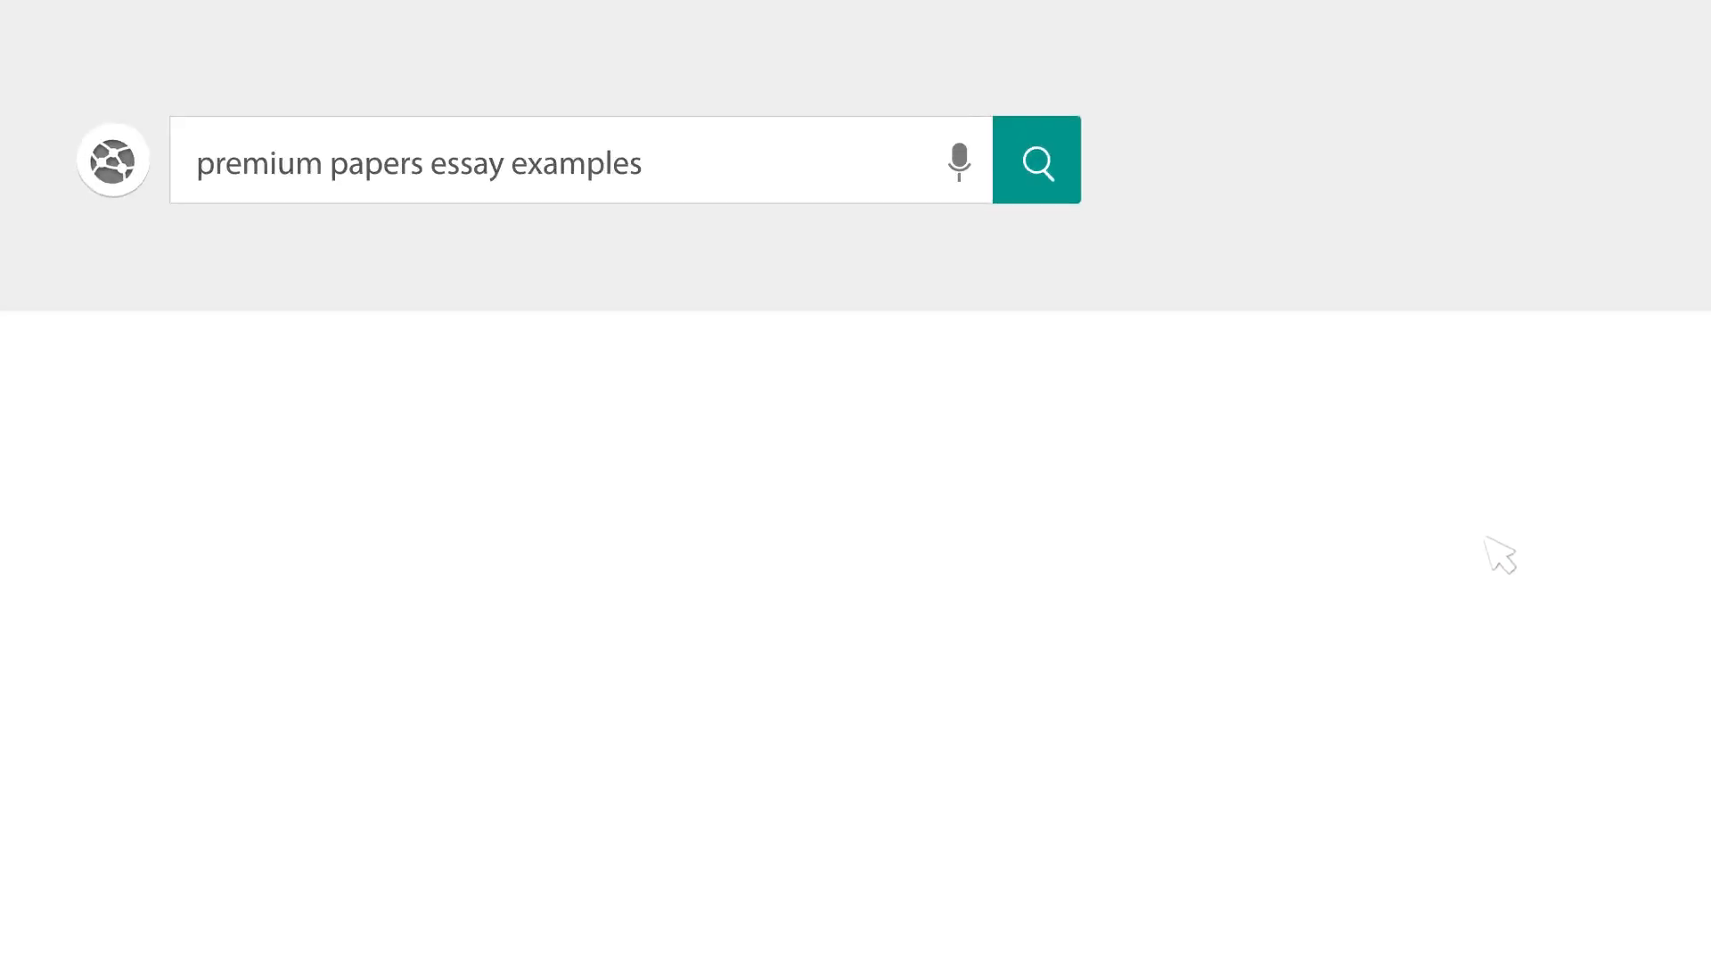
Add the centred Heading 1 title 'Agriculture and Global Warming: An Interdependent Relationship'.
{"action": "left_click", "coordinate": [1036, 159]}
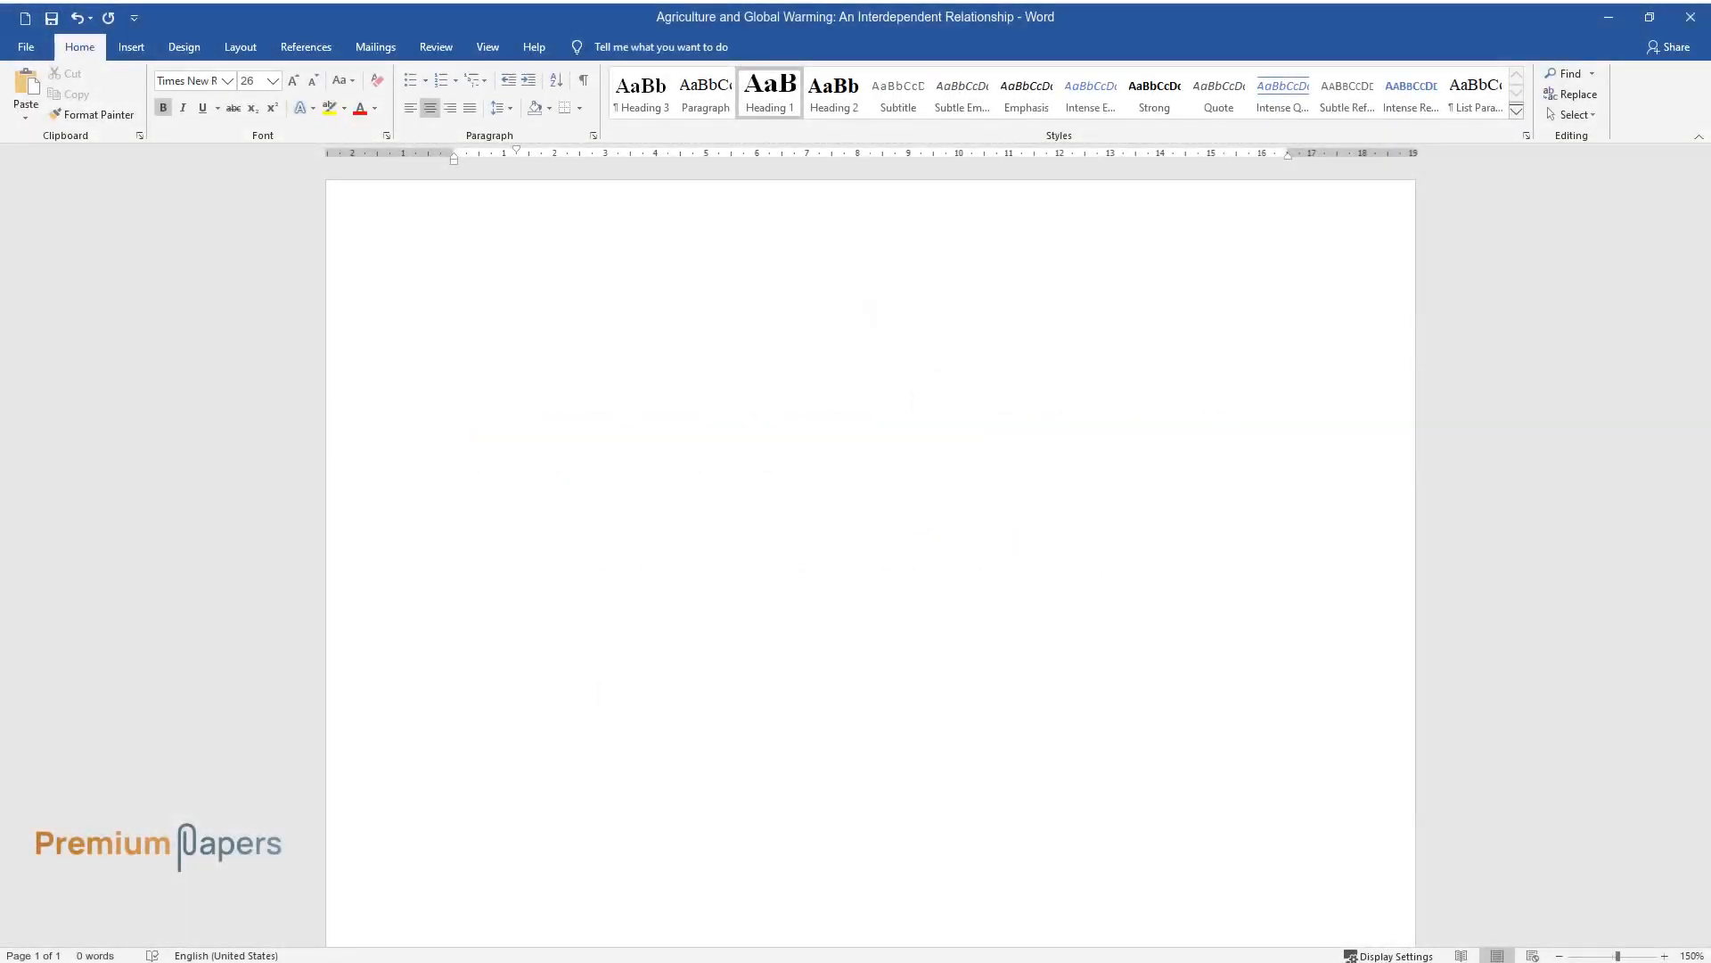
{"action": "type", "text": "Agriculture and Global Warming: An Interd"}
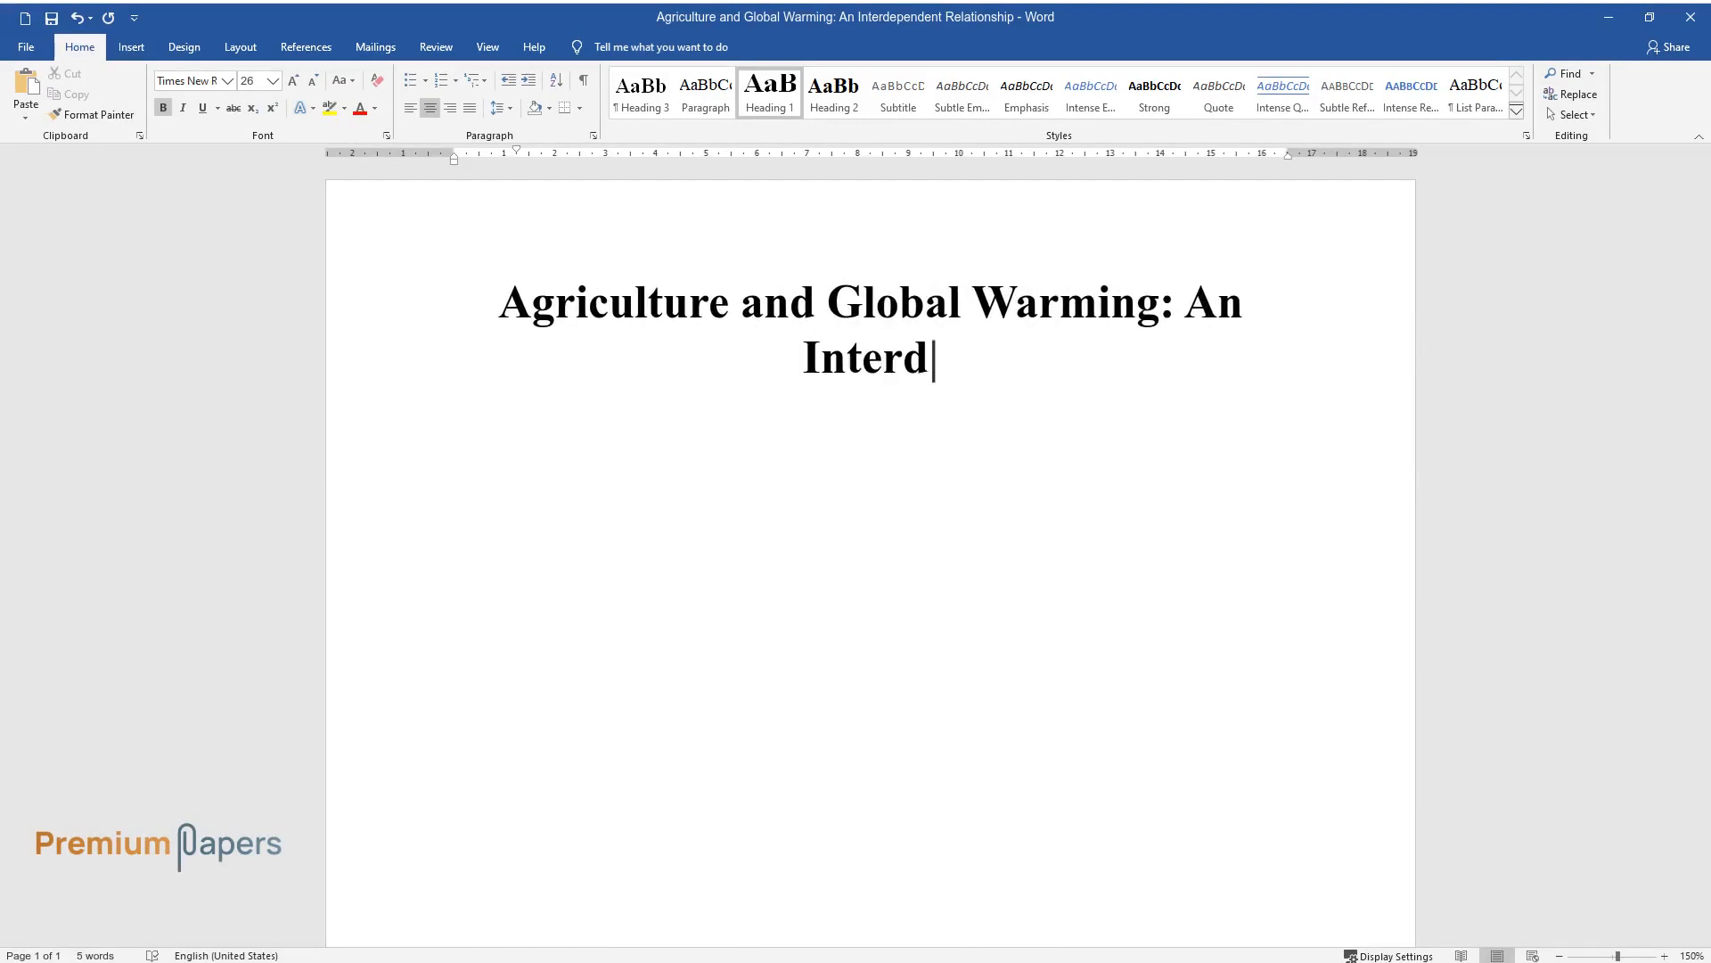
{"action": "type", "text": "ependent Relationship"}
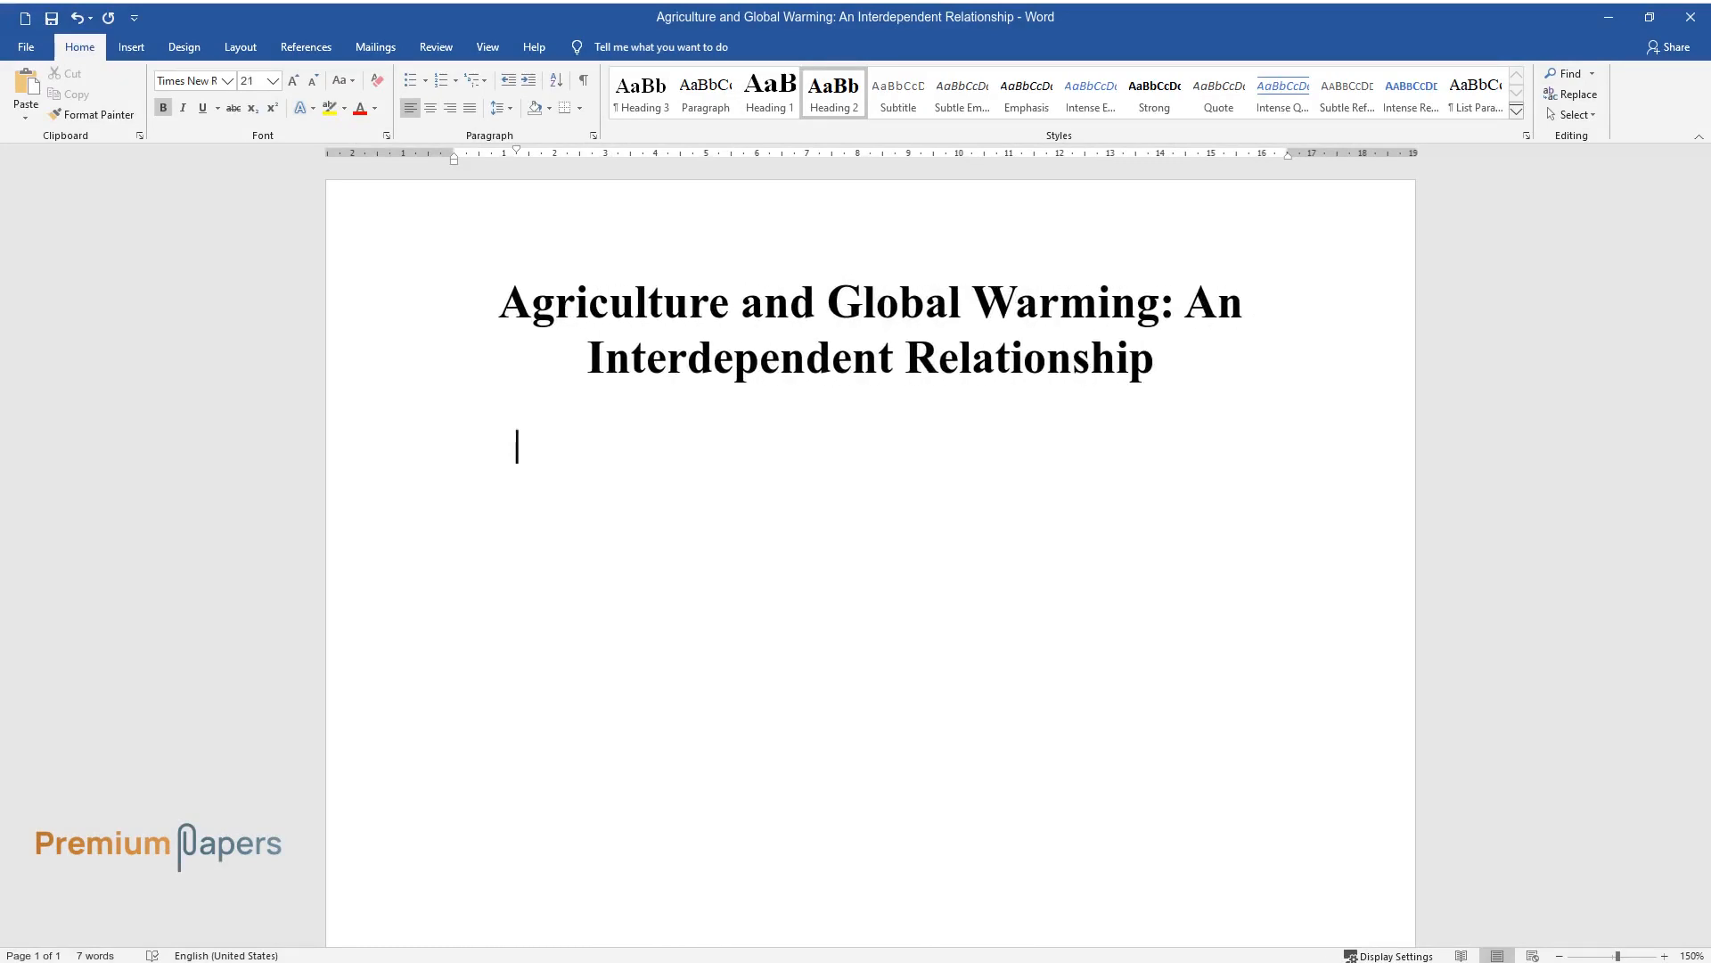
Add the Introduction heading and define agriculture and its systems: industrial, organic and permaculture.
{"action": "type", "text": "Introduction"}
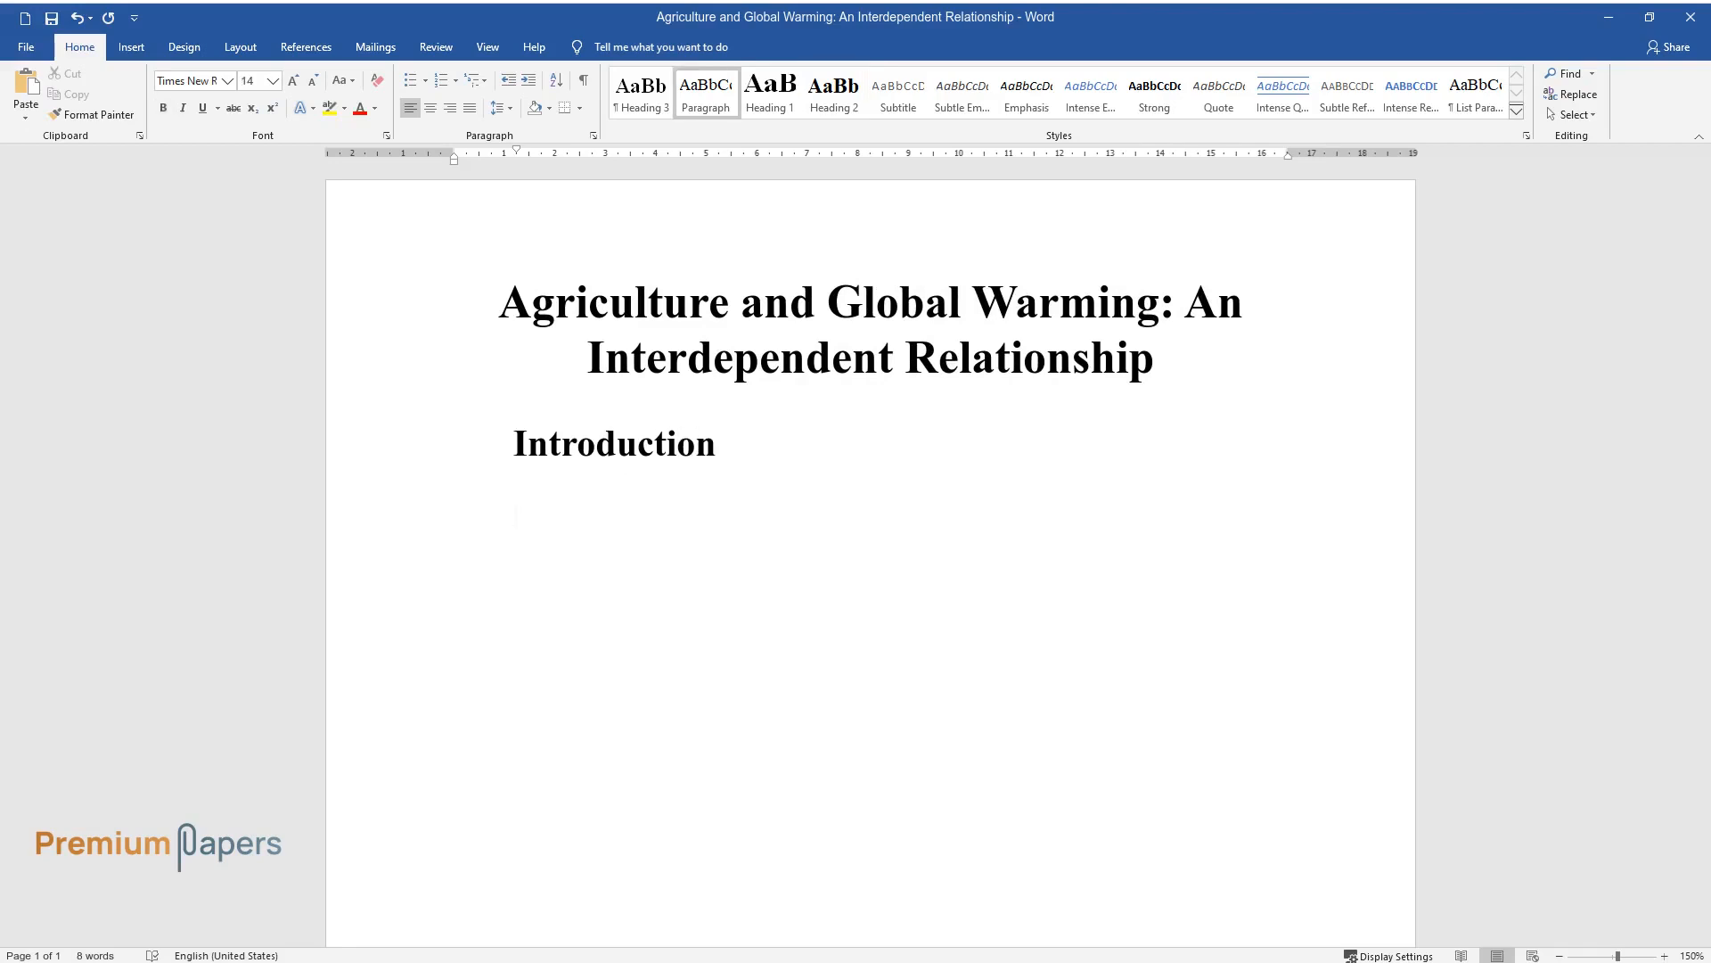
{"action": "type", "text": "Agriculture refers t"}
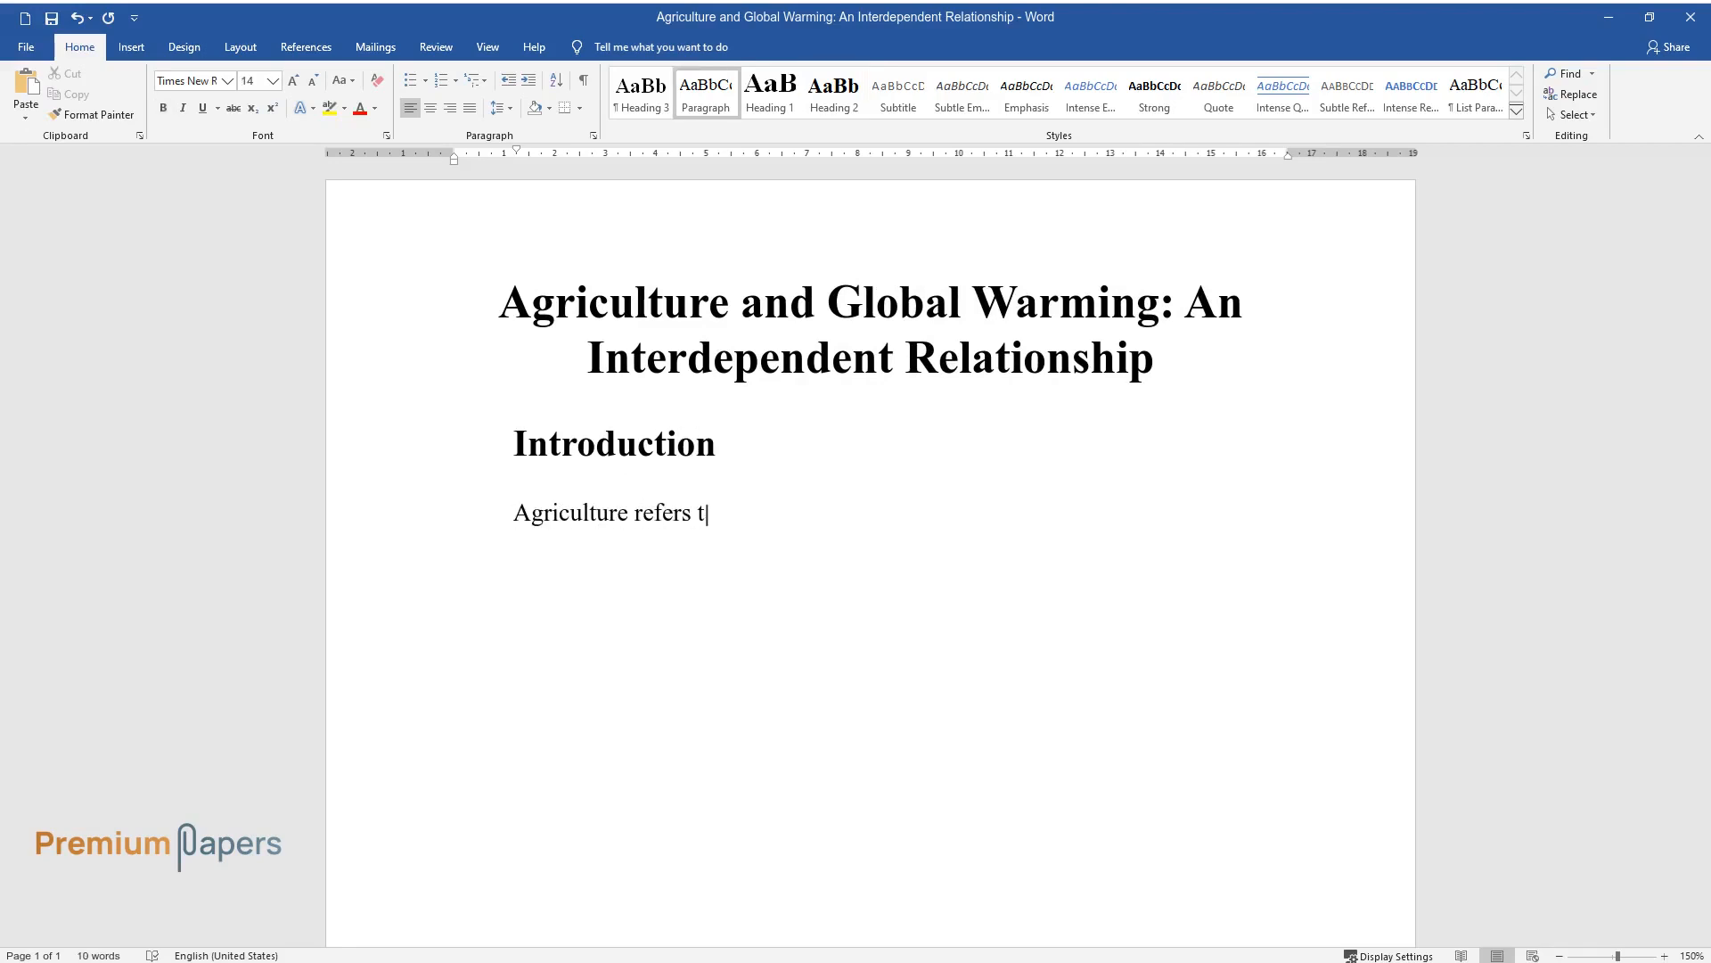
{"action": "type", "text": "o the practice of cultivating cro"}
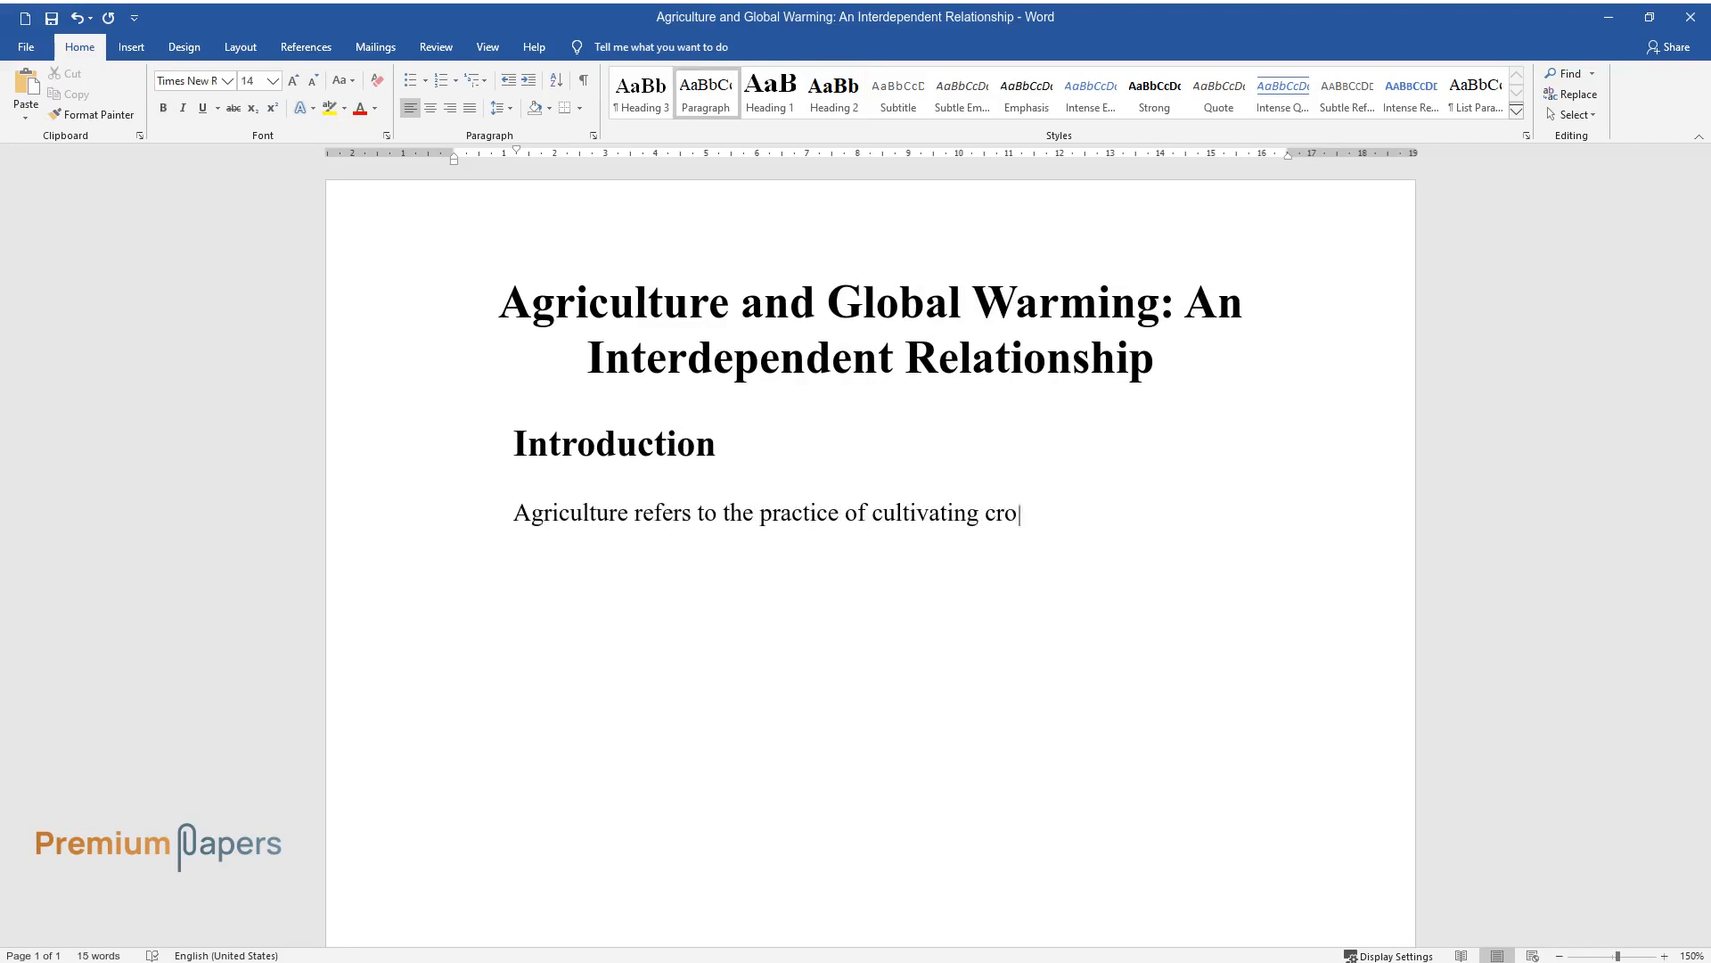
{"action": "type", "text": "ps and rearing animals as well as"}
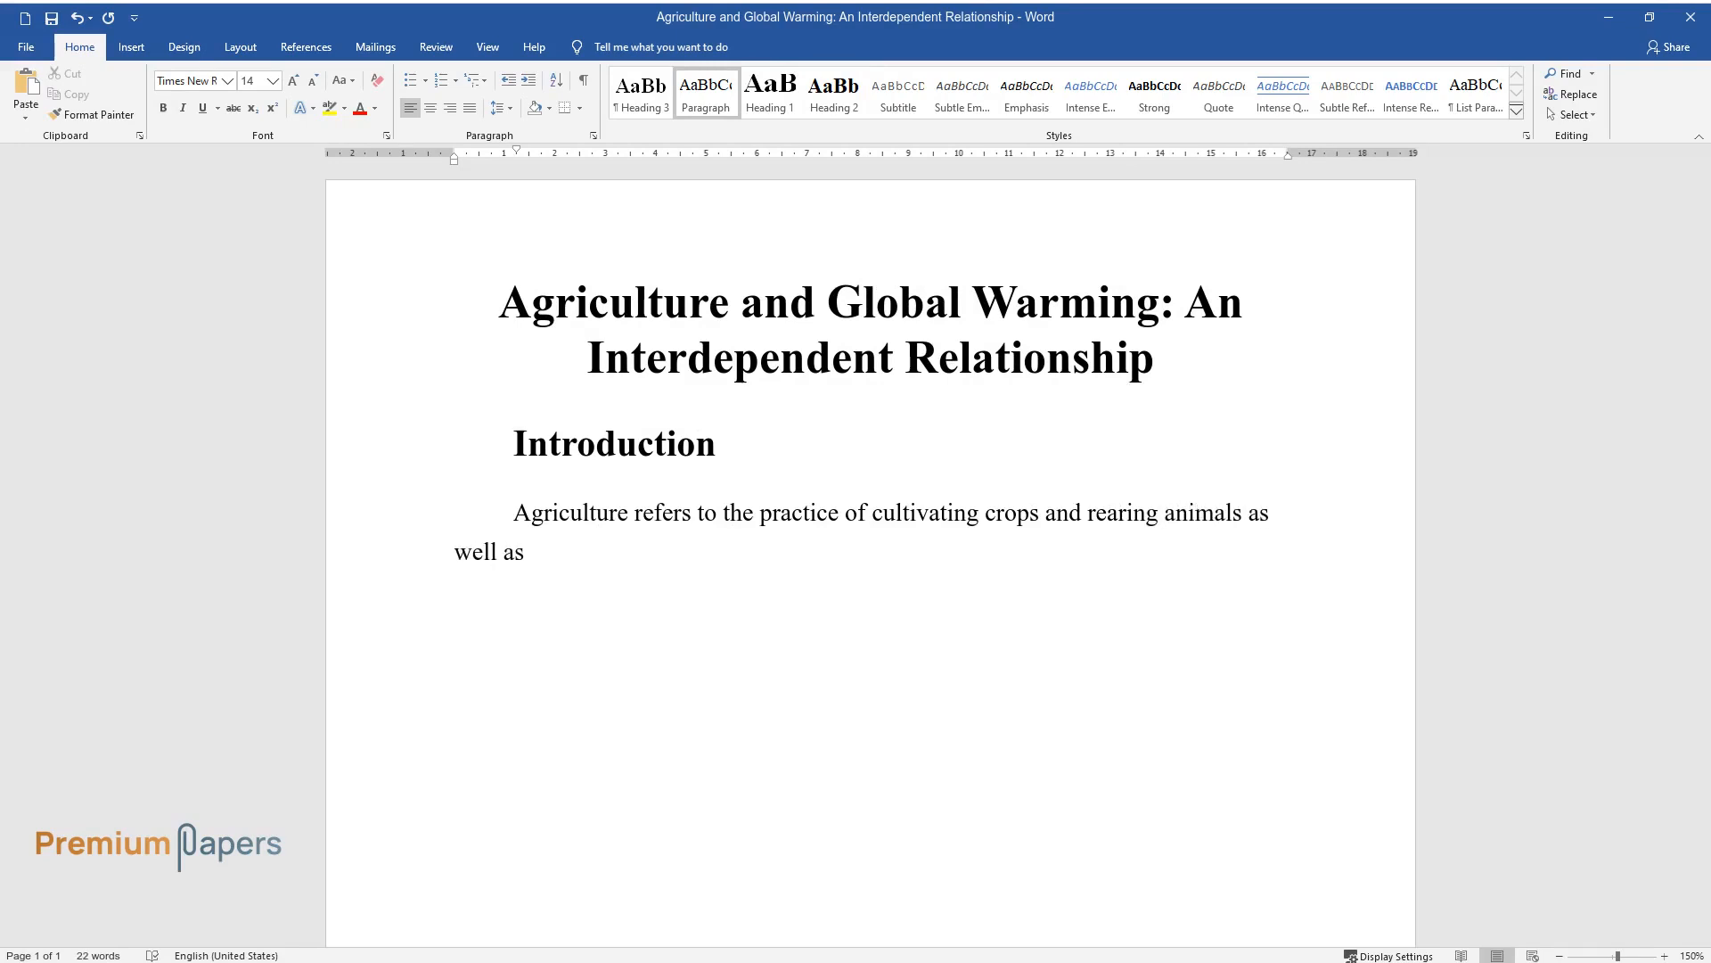
{"action": "type", "text": "various forms of life for food"}
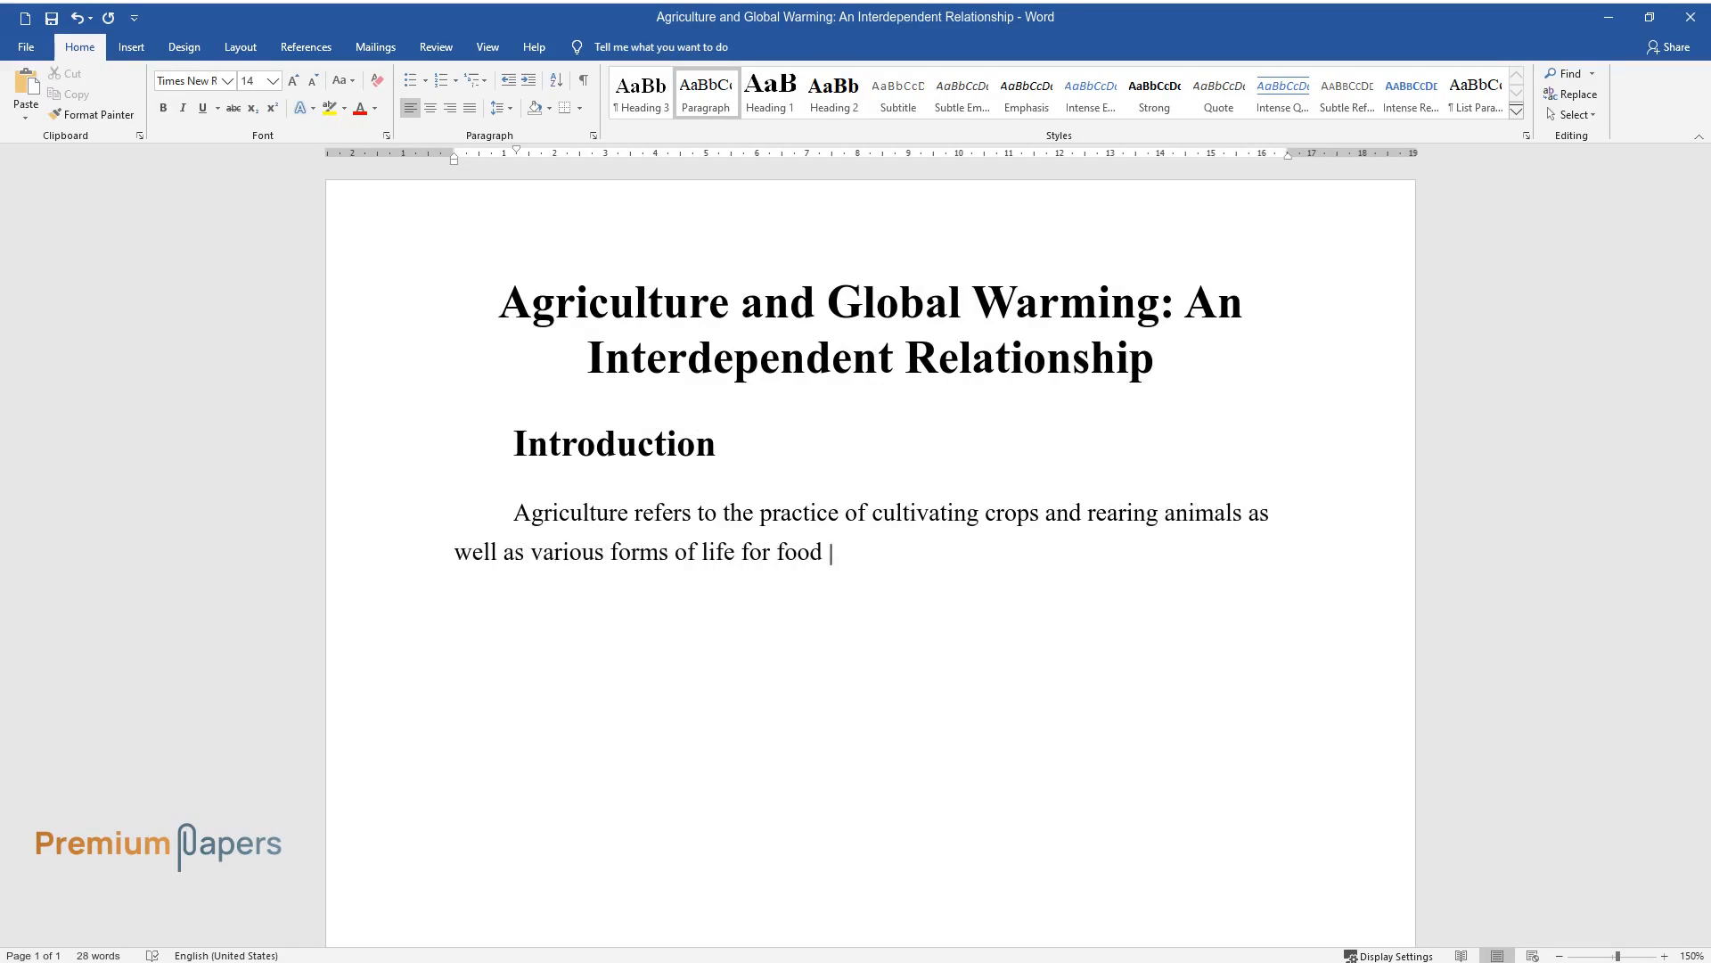
{"action": "type", "text": "and fulfillment of other human ne"}
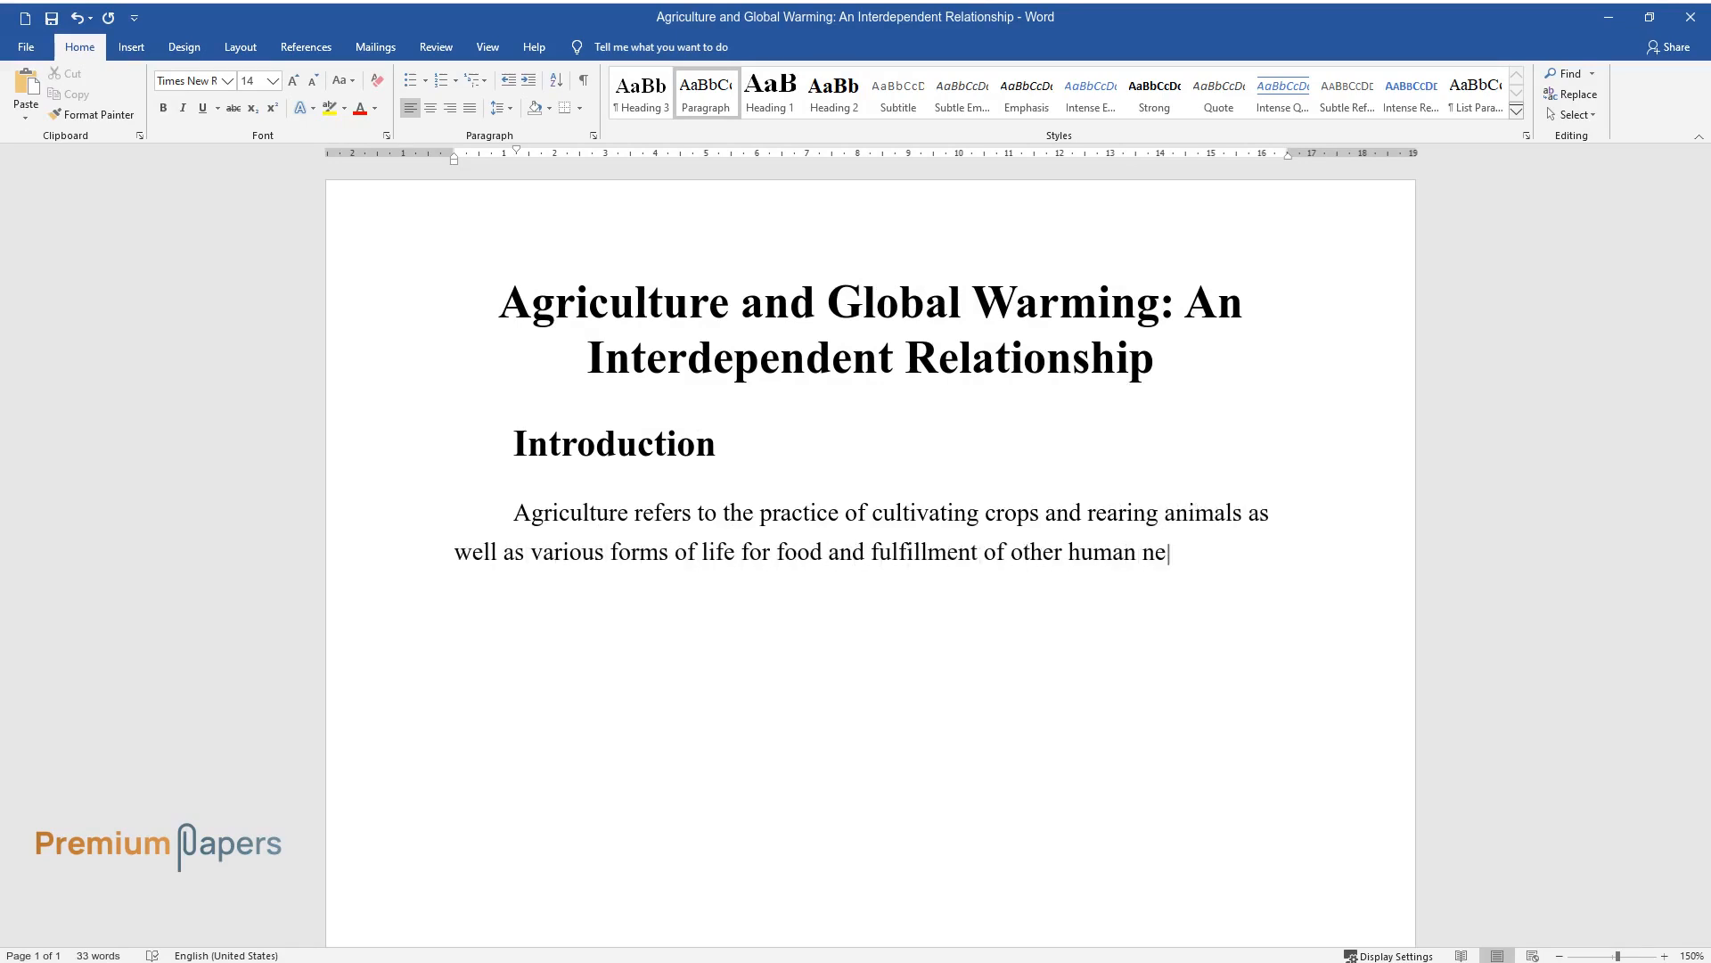
{"action": "type", "text": "eds. There are several systems us"}
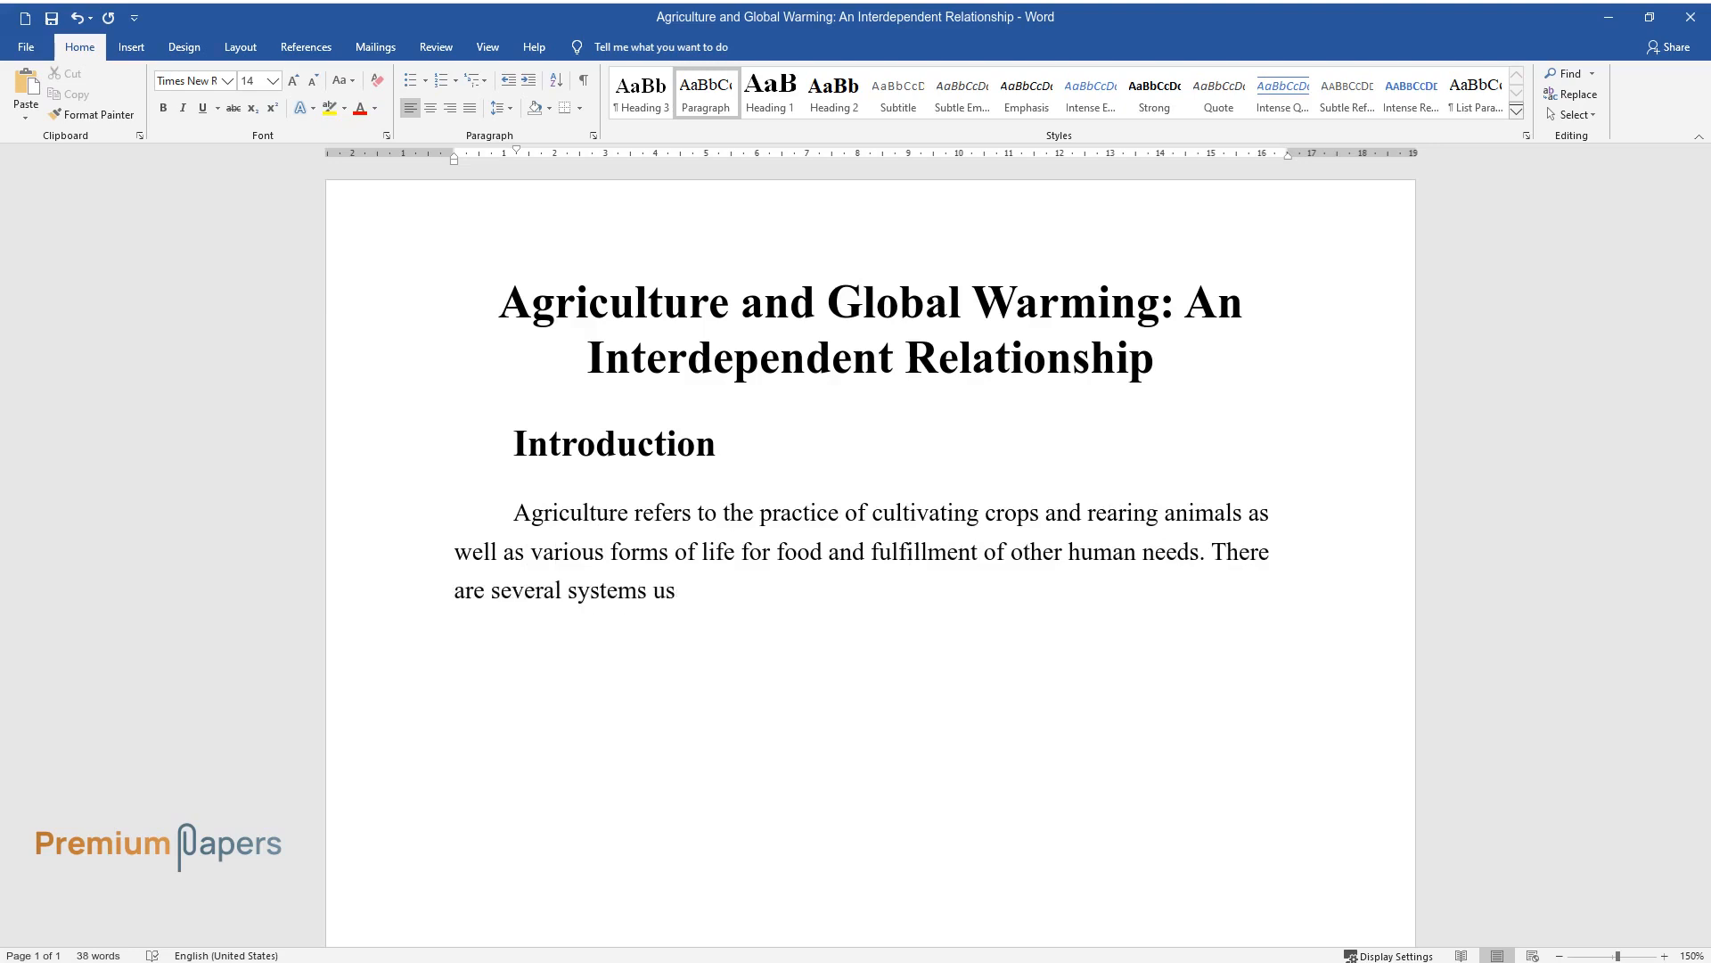
{"action": "type", "text": "ed in food production including i"}
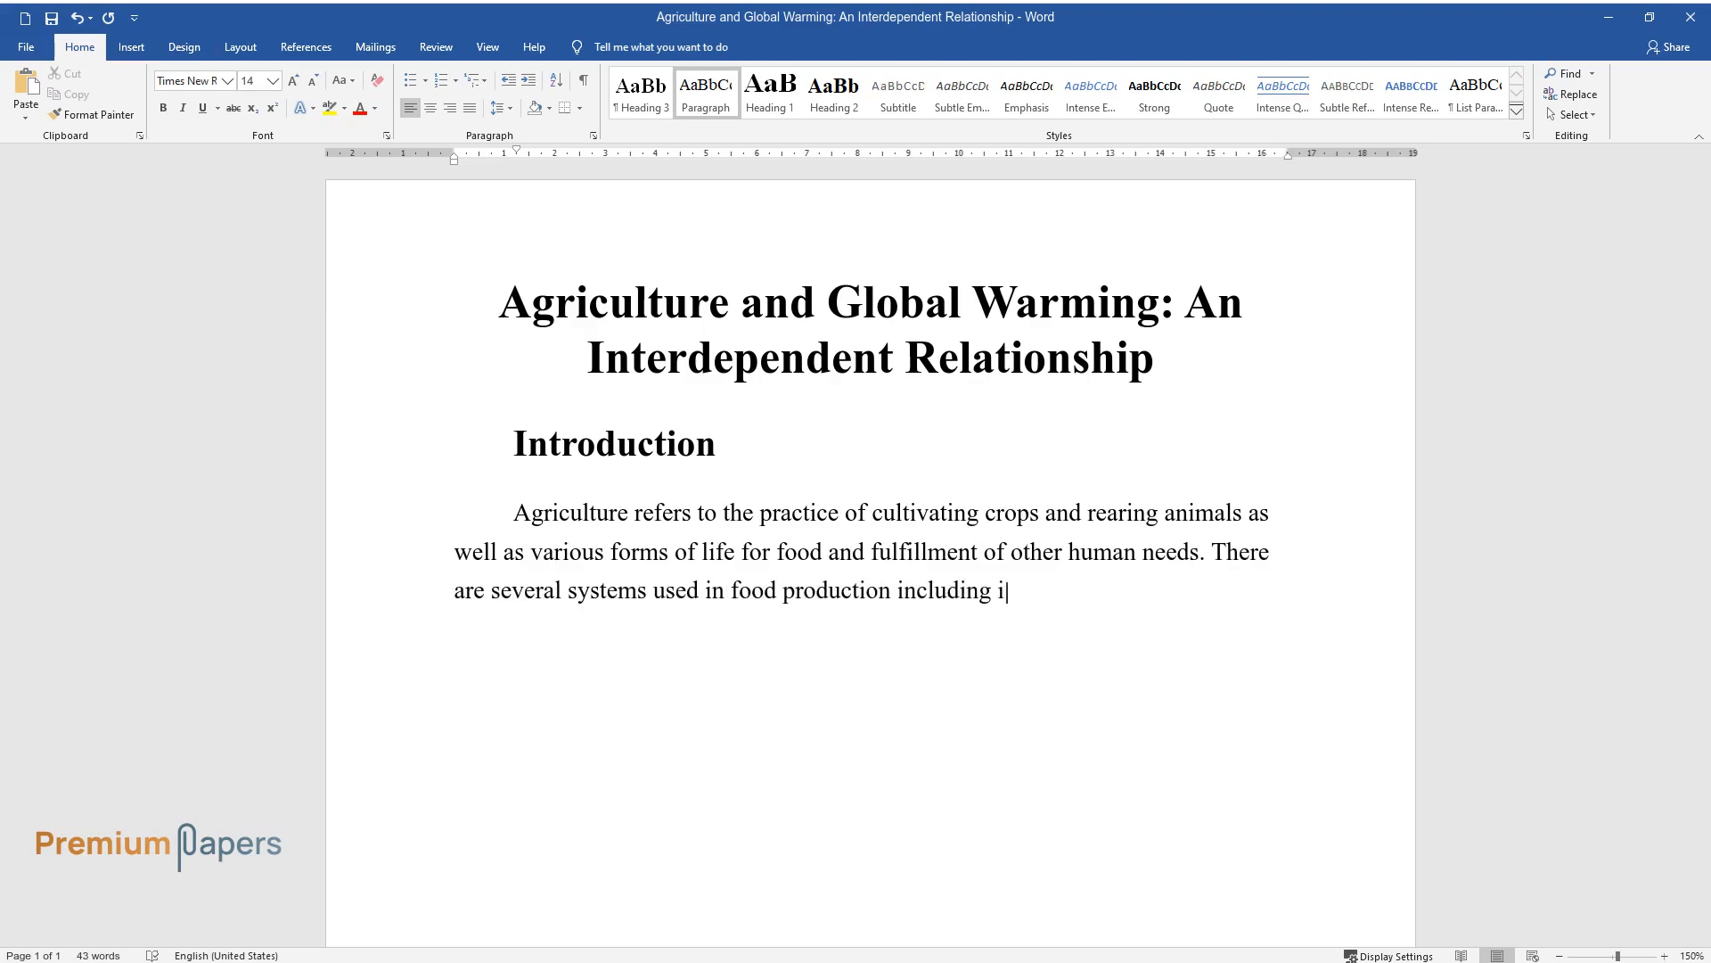
{"action": "type", "text": "ndustrial agriculture, organic a"}
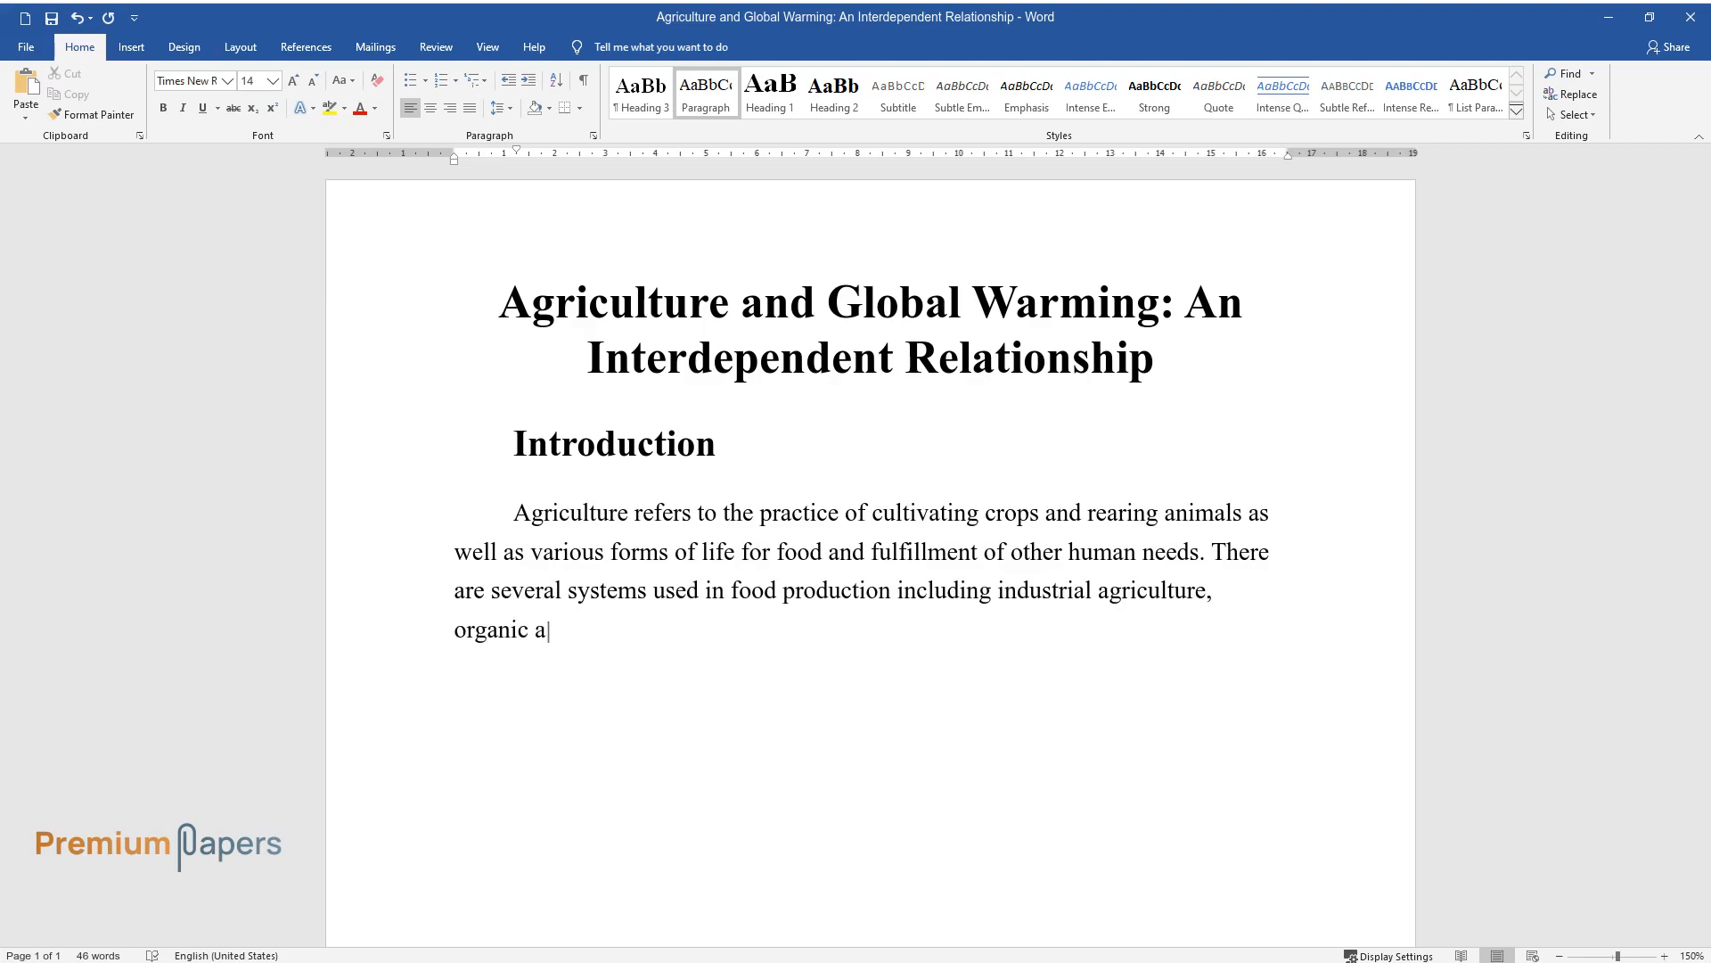
{"action": "type", "text": "griculture, and permaculture. These systems have similar objective"}
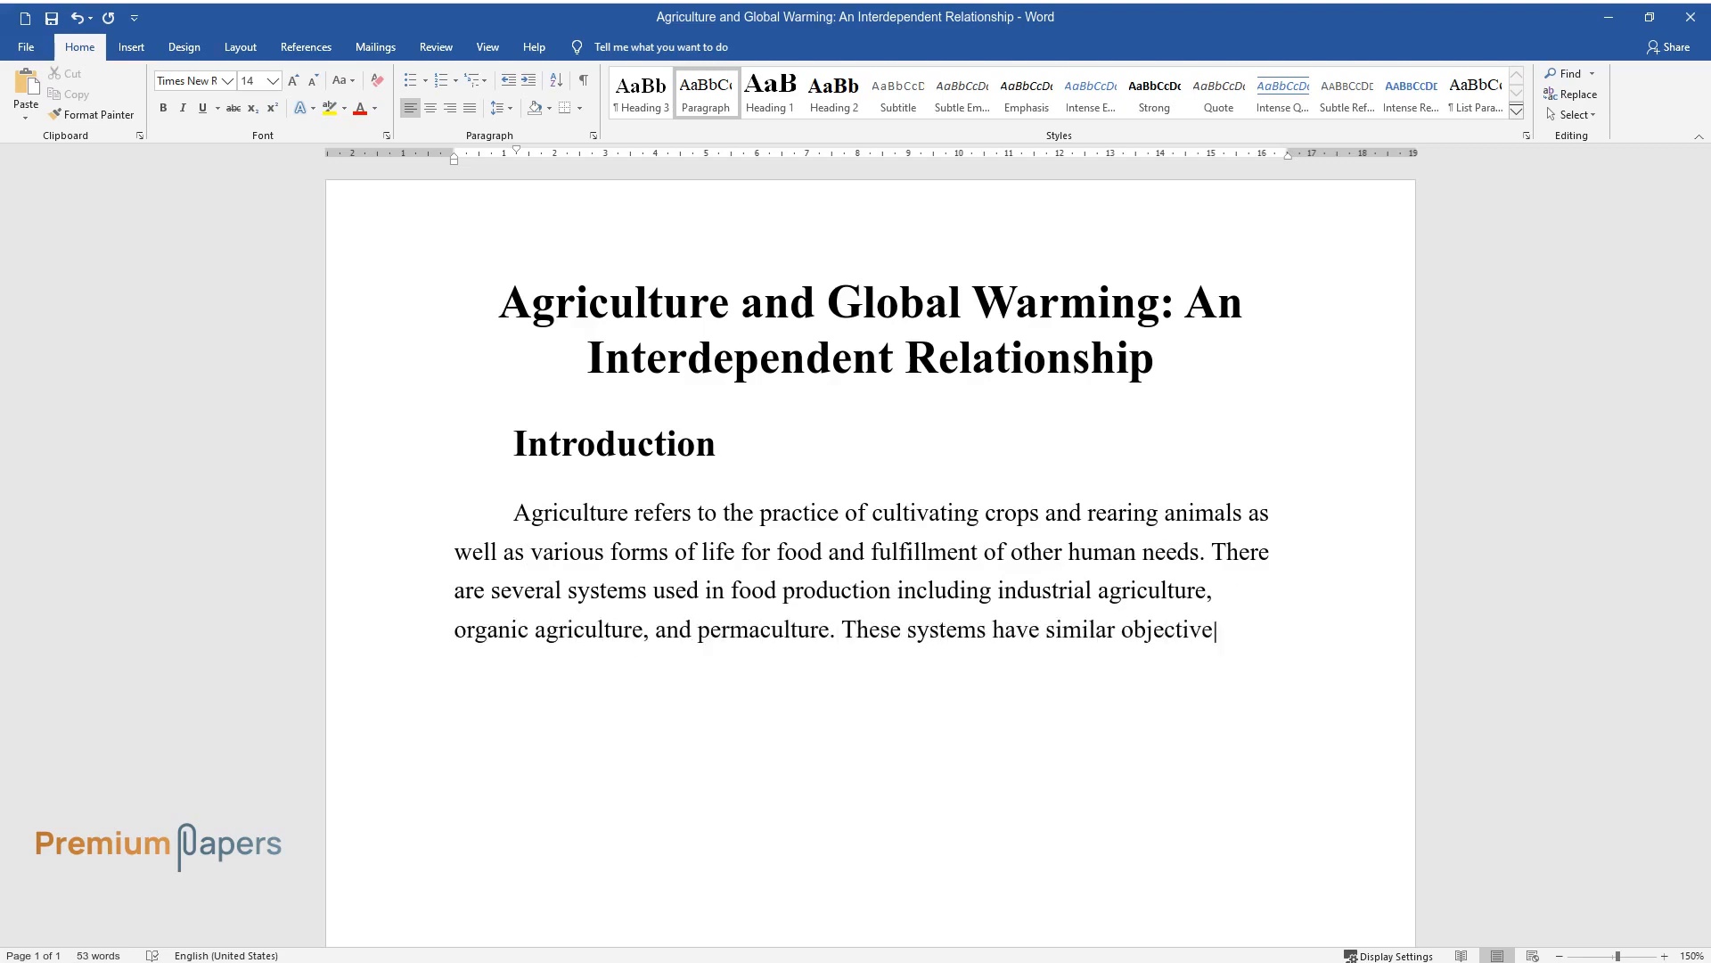
Continue with crop cultivation and livestock production and how climate change and agriculture interrelate.
{"action": "type", "text": "s but apply different principles"}
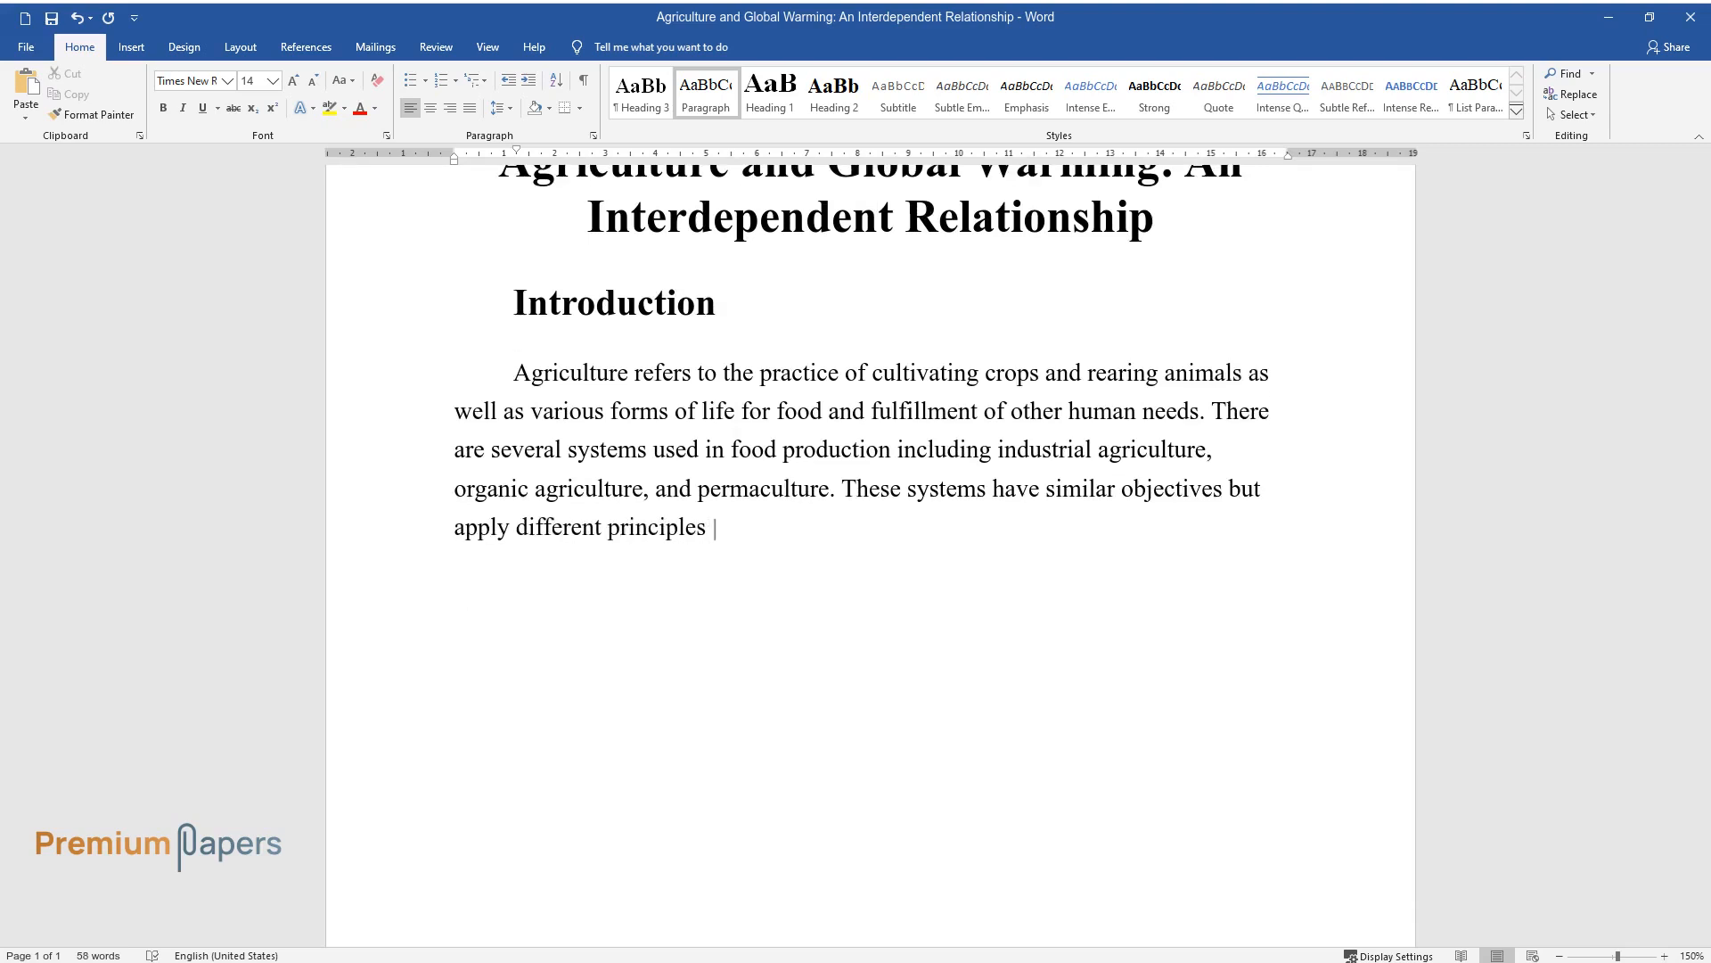
{"action": "type", "text": "and methods. The two major forms"}
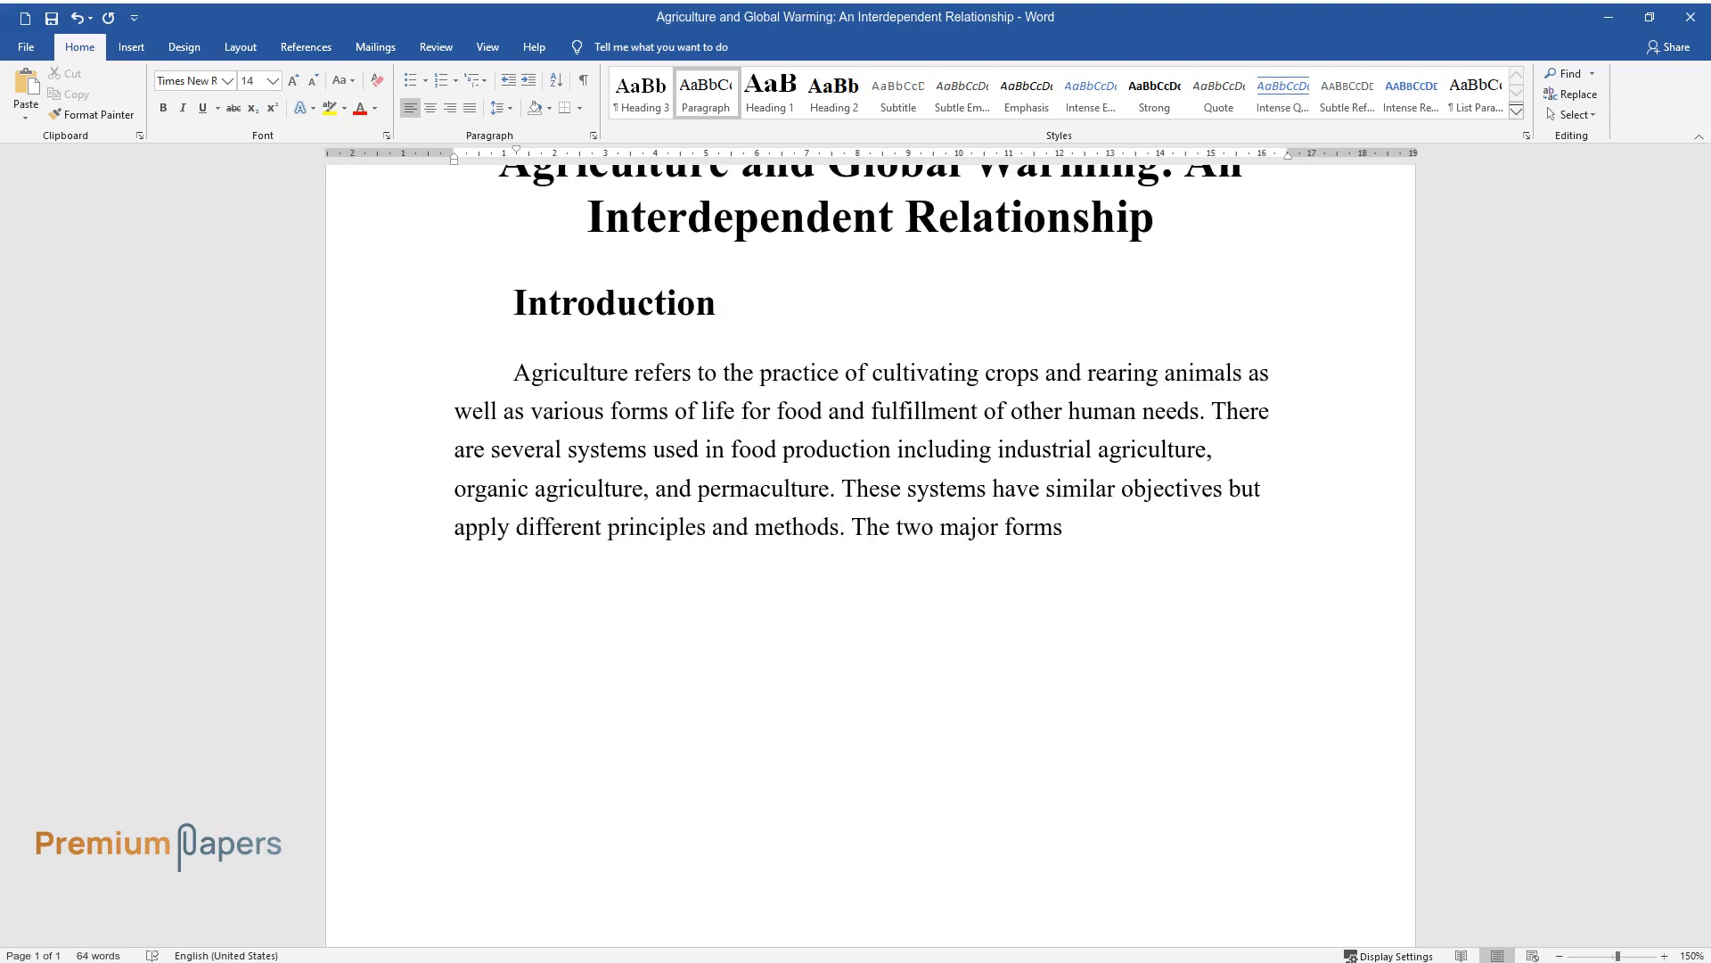
{"action": "type", "text": "of agricultural systems include c"}
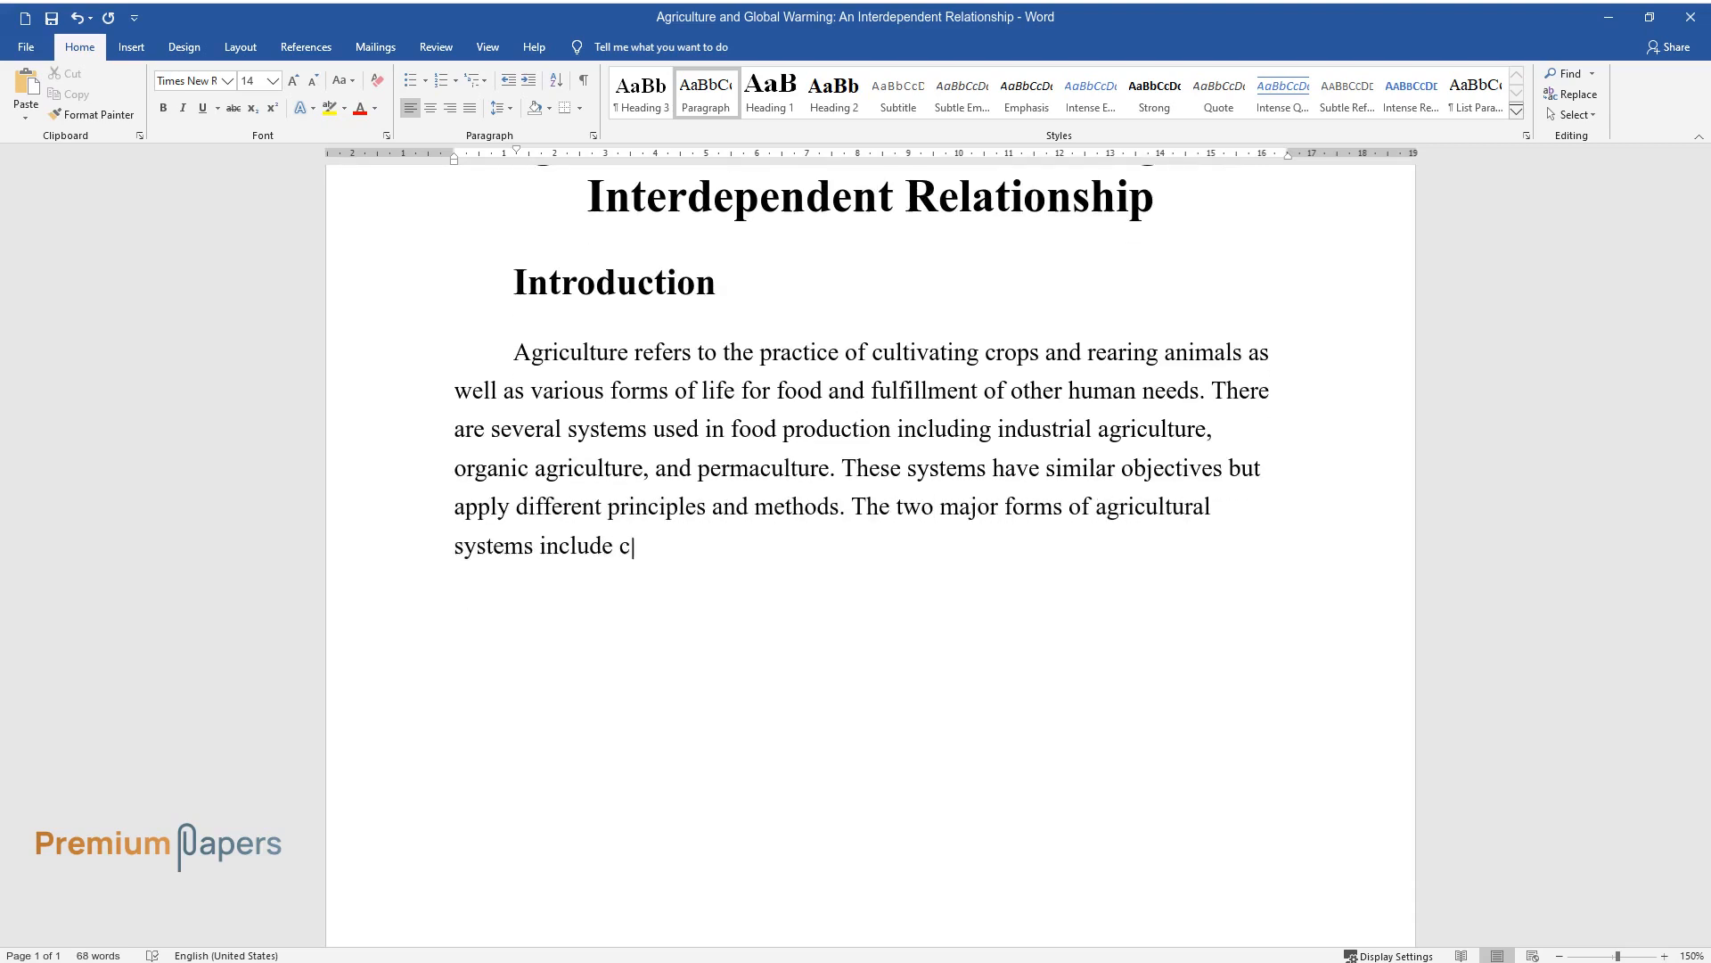
{"action": "type", "text": "rop cultivation and livestock production. Climate change and"}
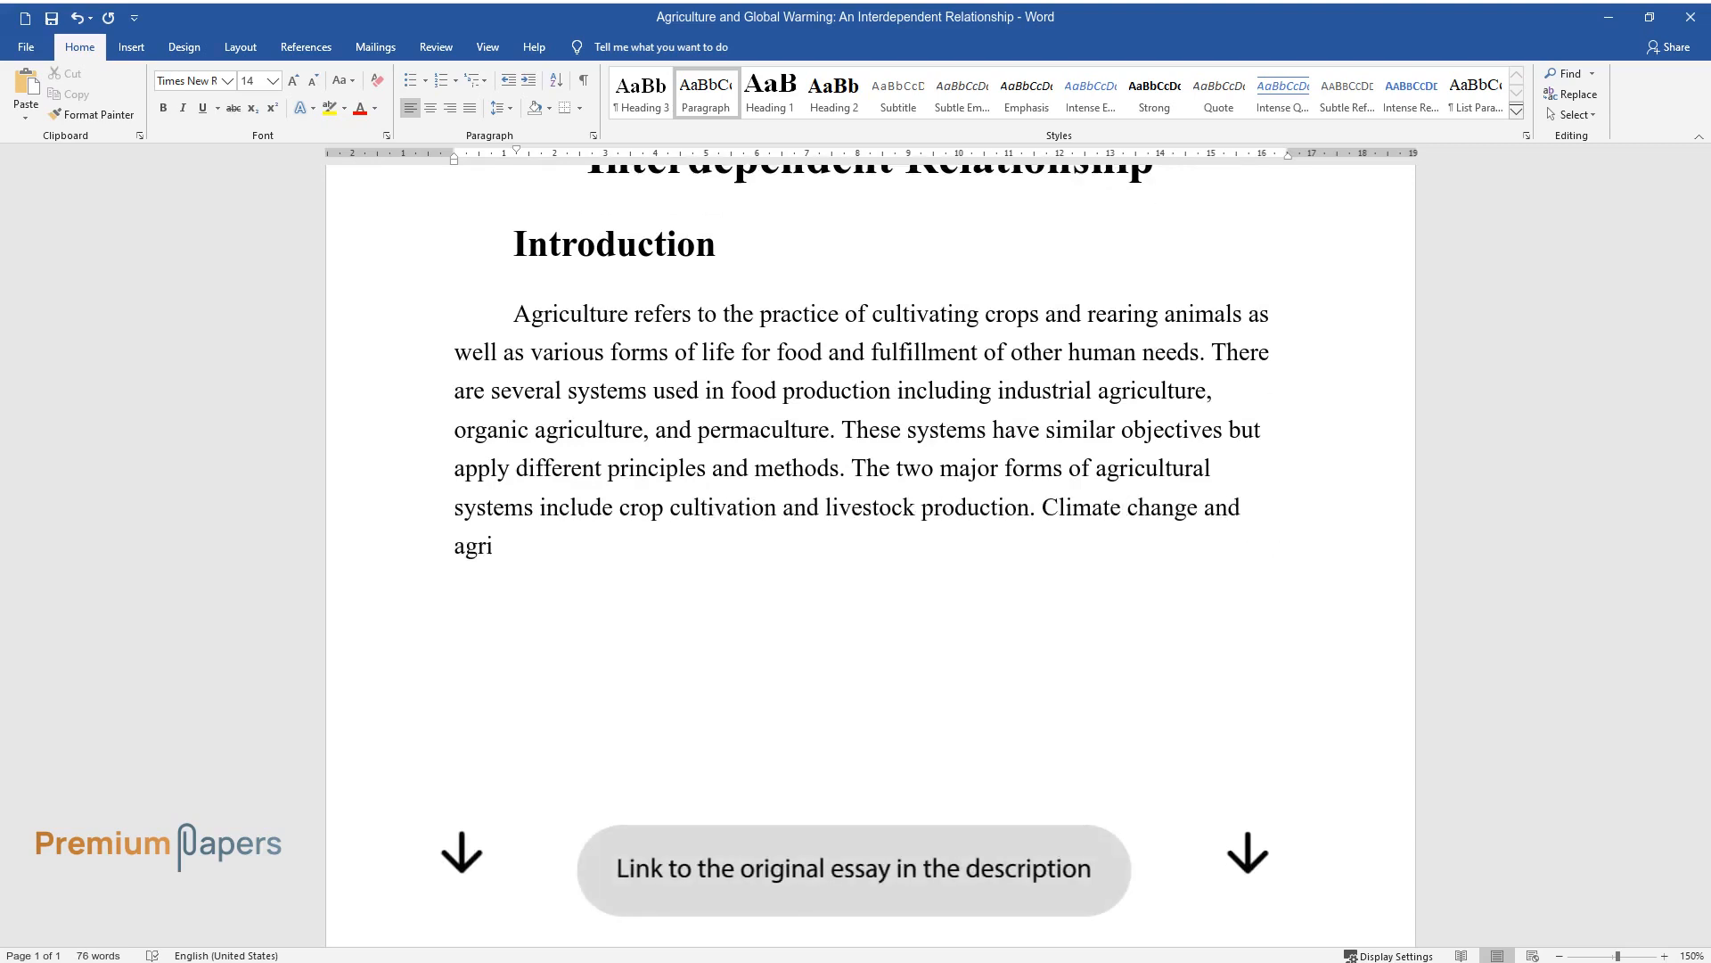
{"action": "type", "text": "culture are interrelated in signi"}
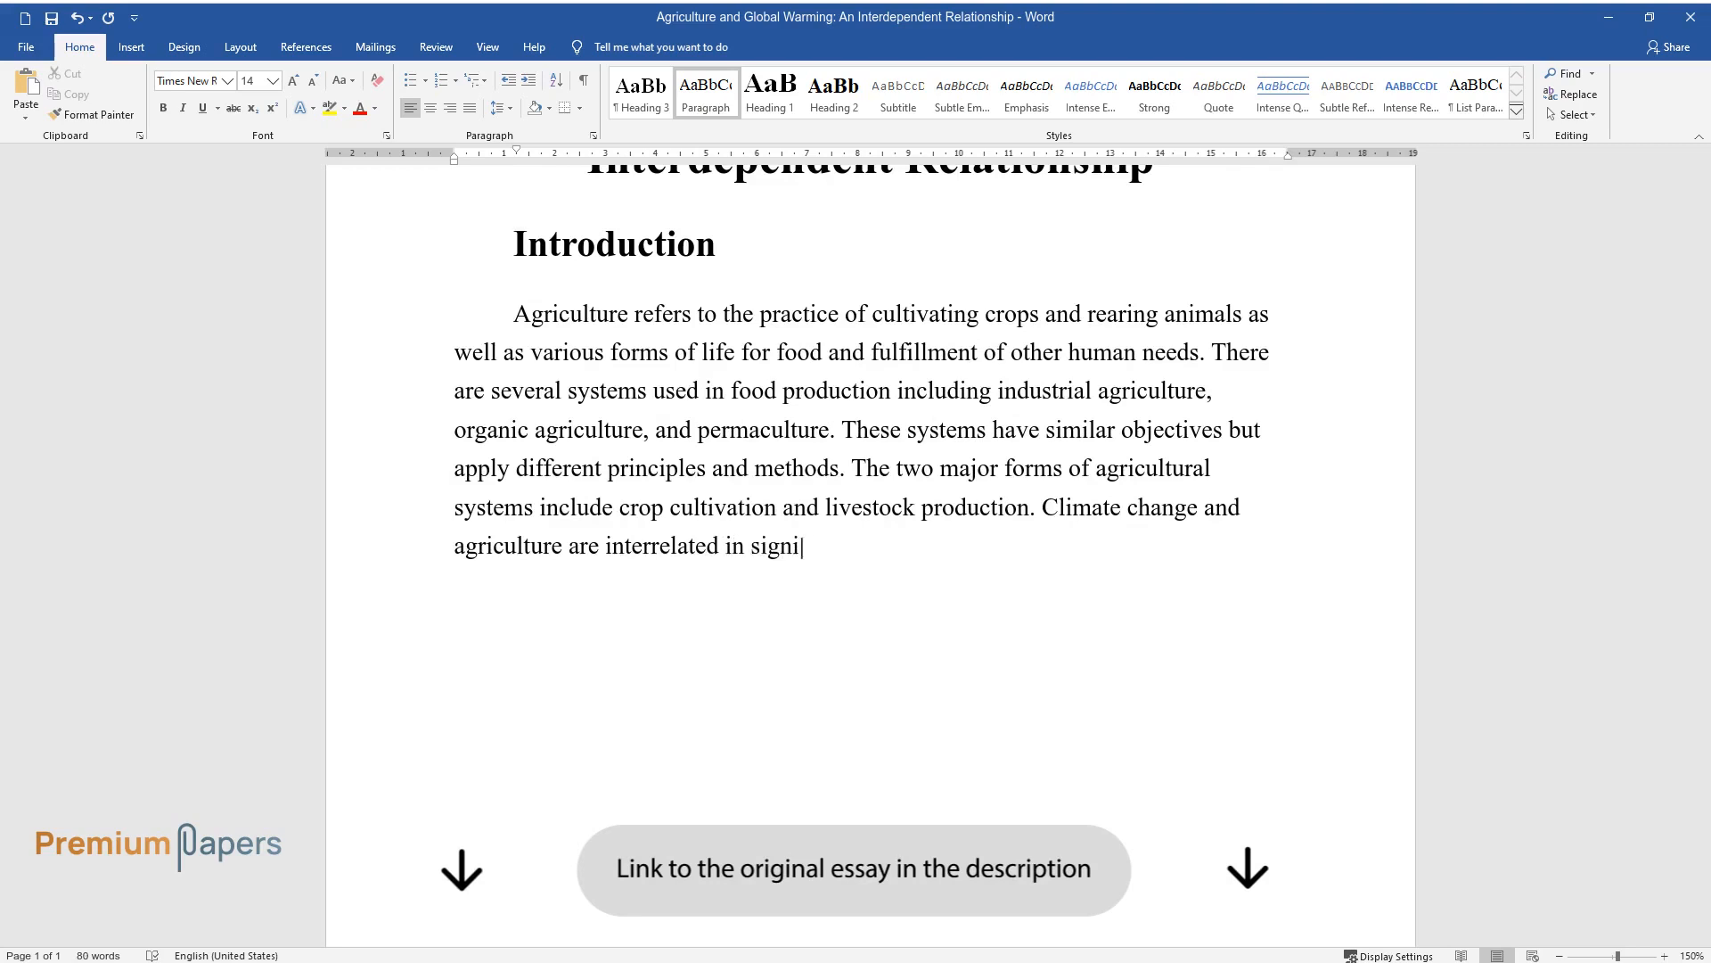
{"action": "type", "text": "ficant ways. Climate change affec"}
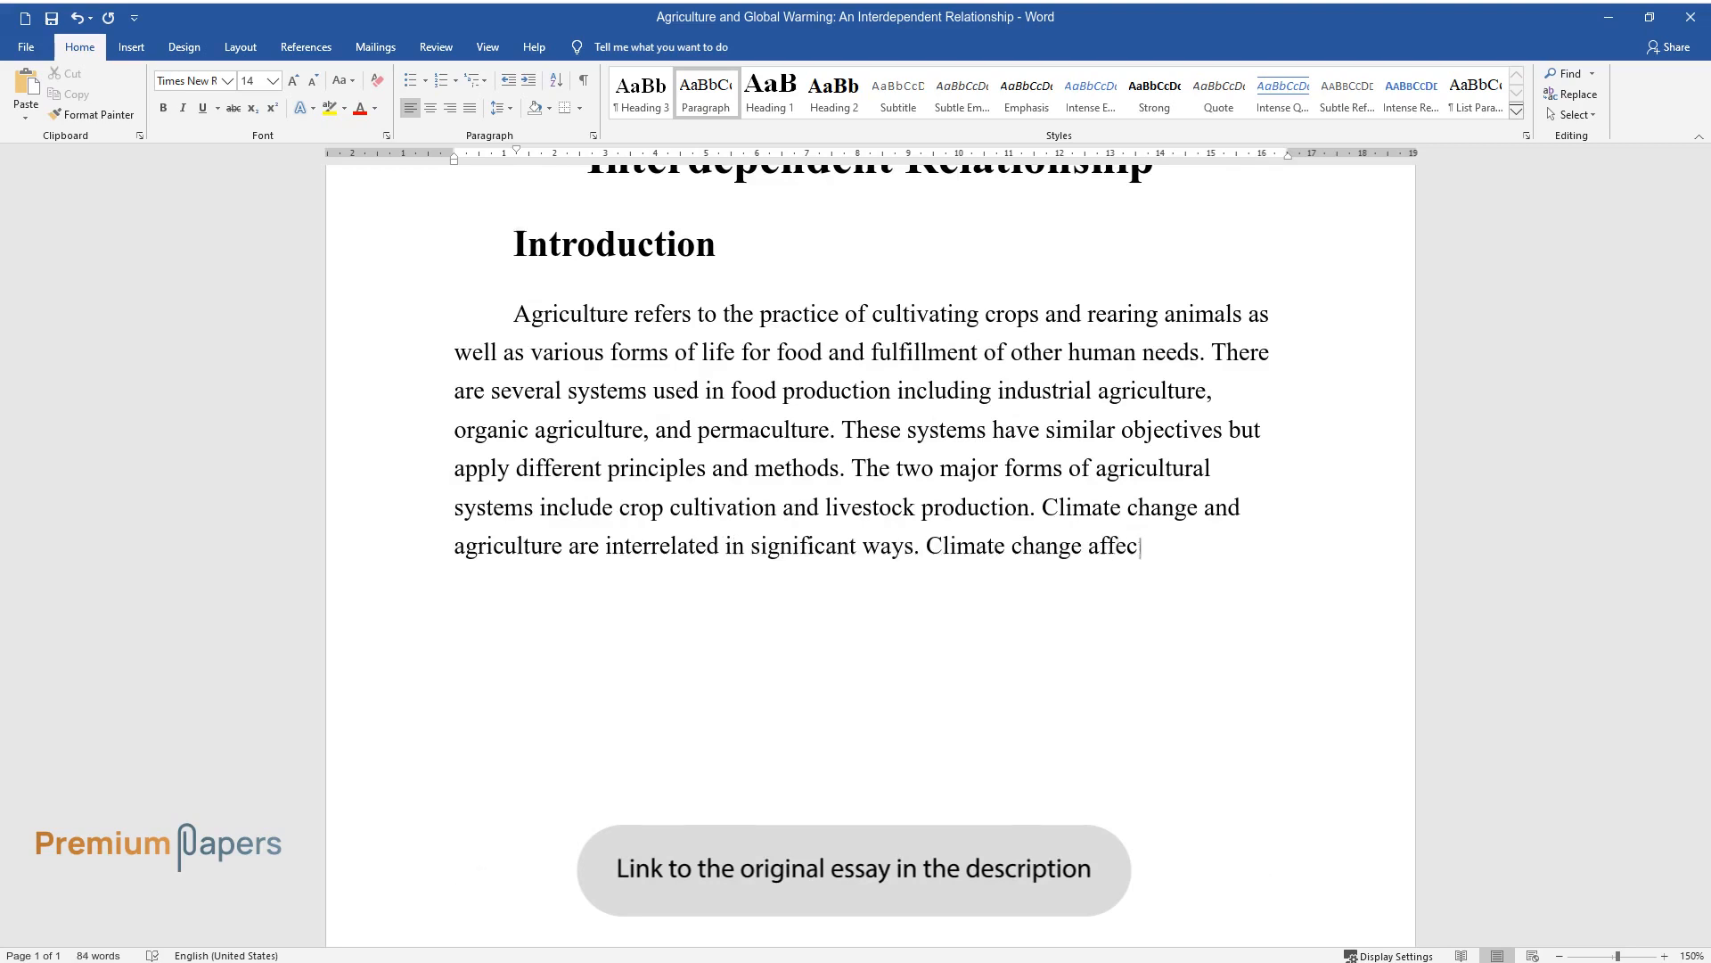
{"action": "type", "text": "ts agriculture in ways that include changes in rainfall amounts a"}
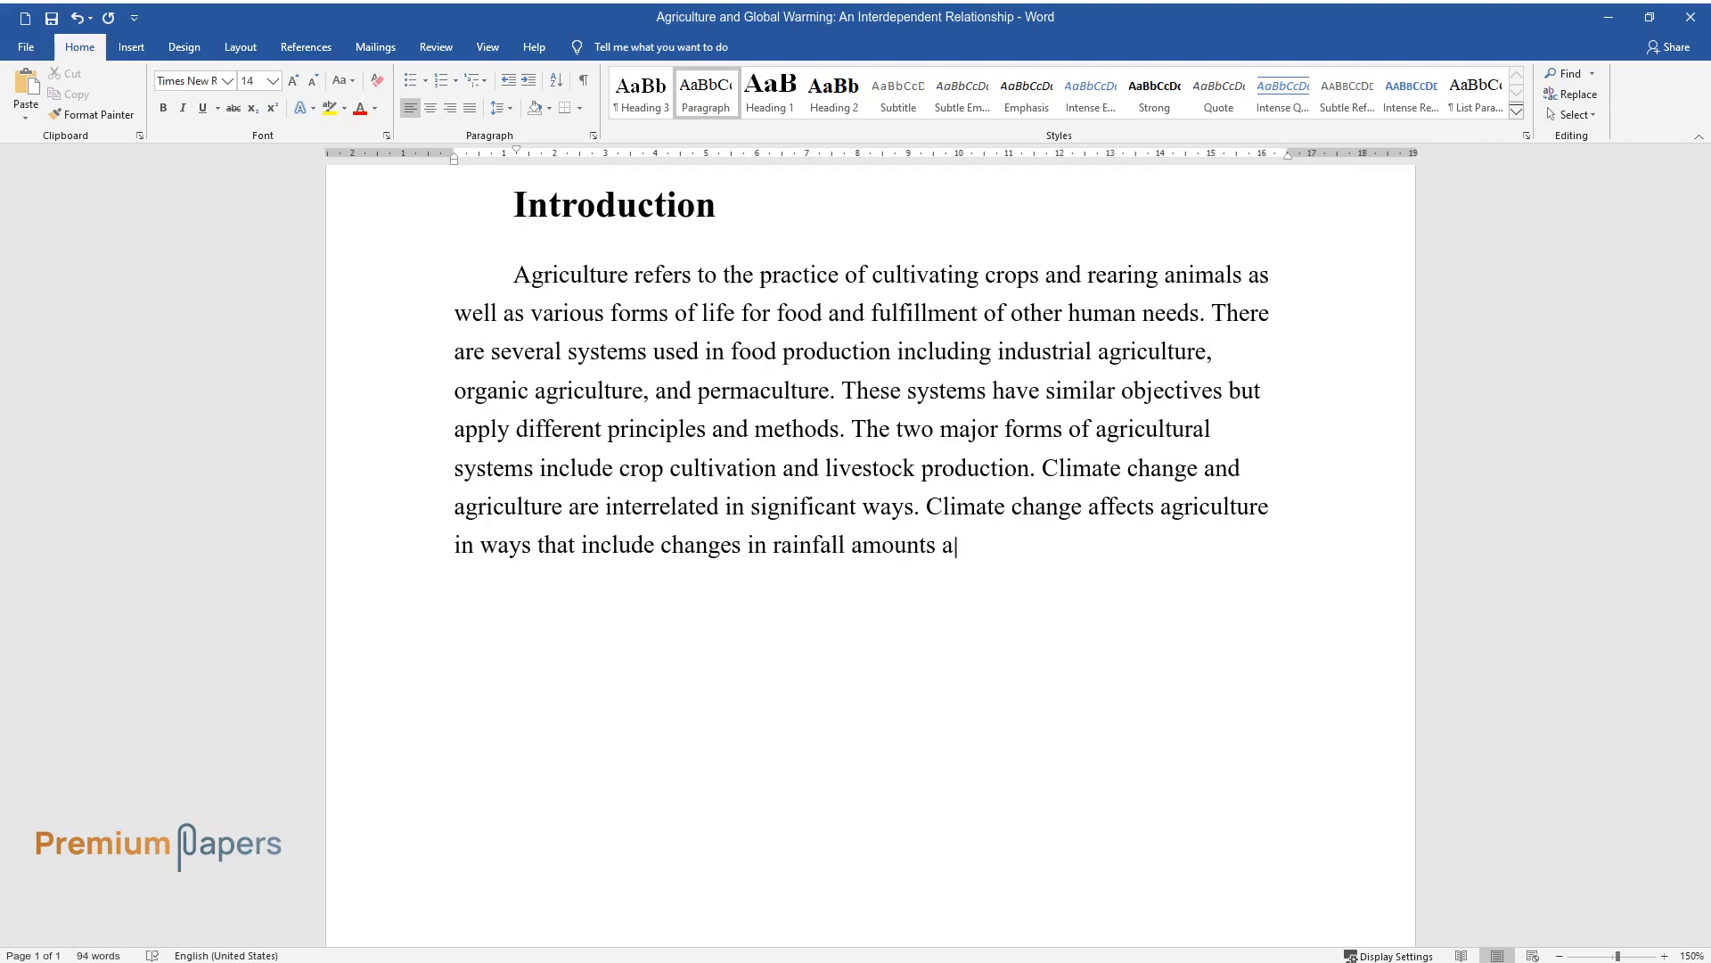
Describe effects: temperature rises, weather shifts, diseases, pests and carbon dioxide changes.
{"action": "type", "text": "nd distribution, rises in tempera"}
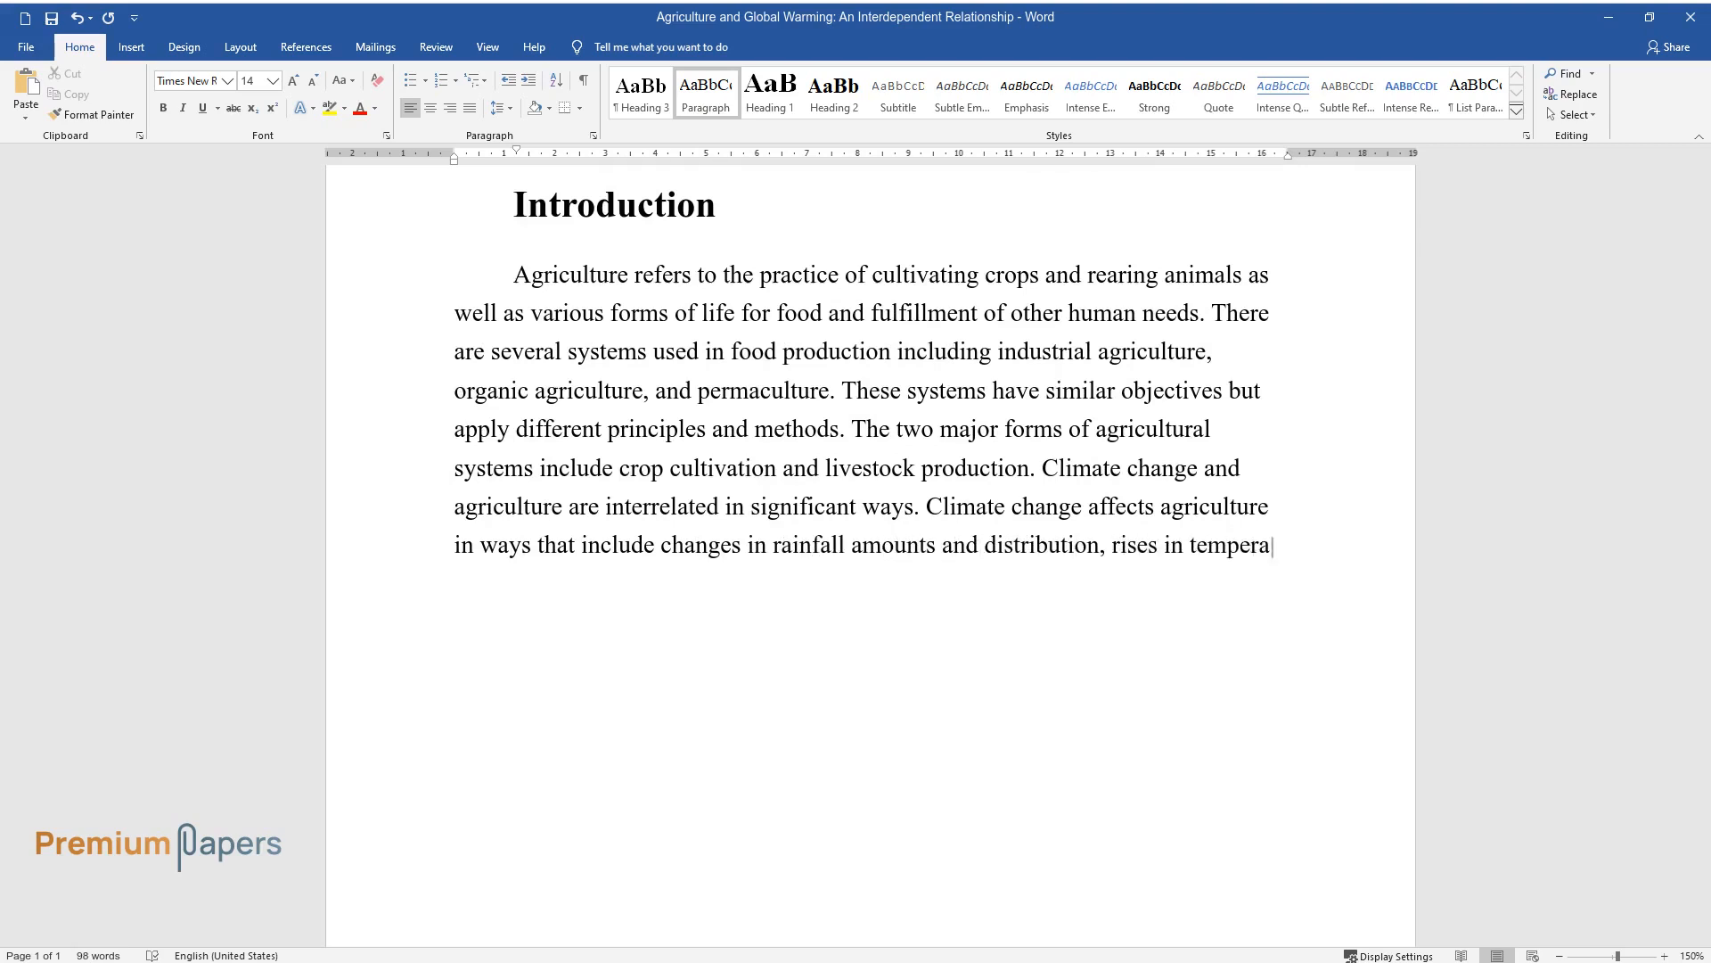
{"action": "type", "text": "tures, and shifts in weather patt"}
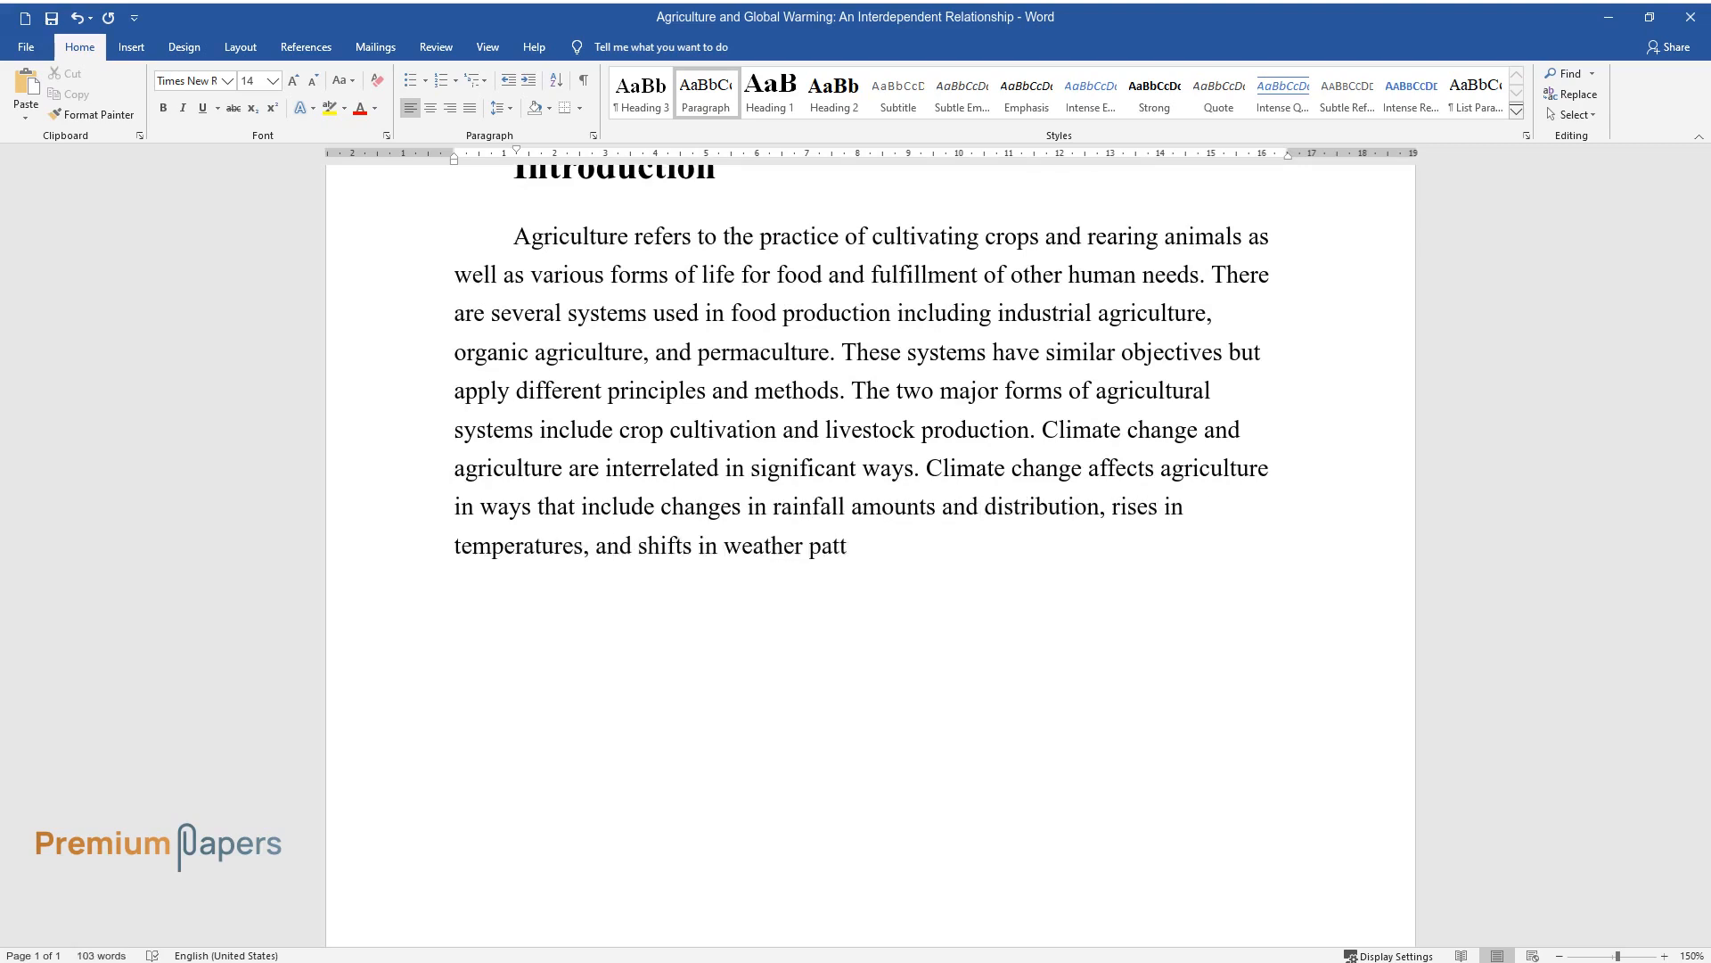
{"action": "type", "text": "erns. In addition, it affects the"}
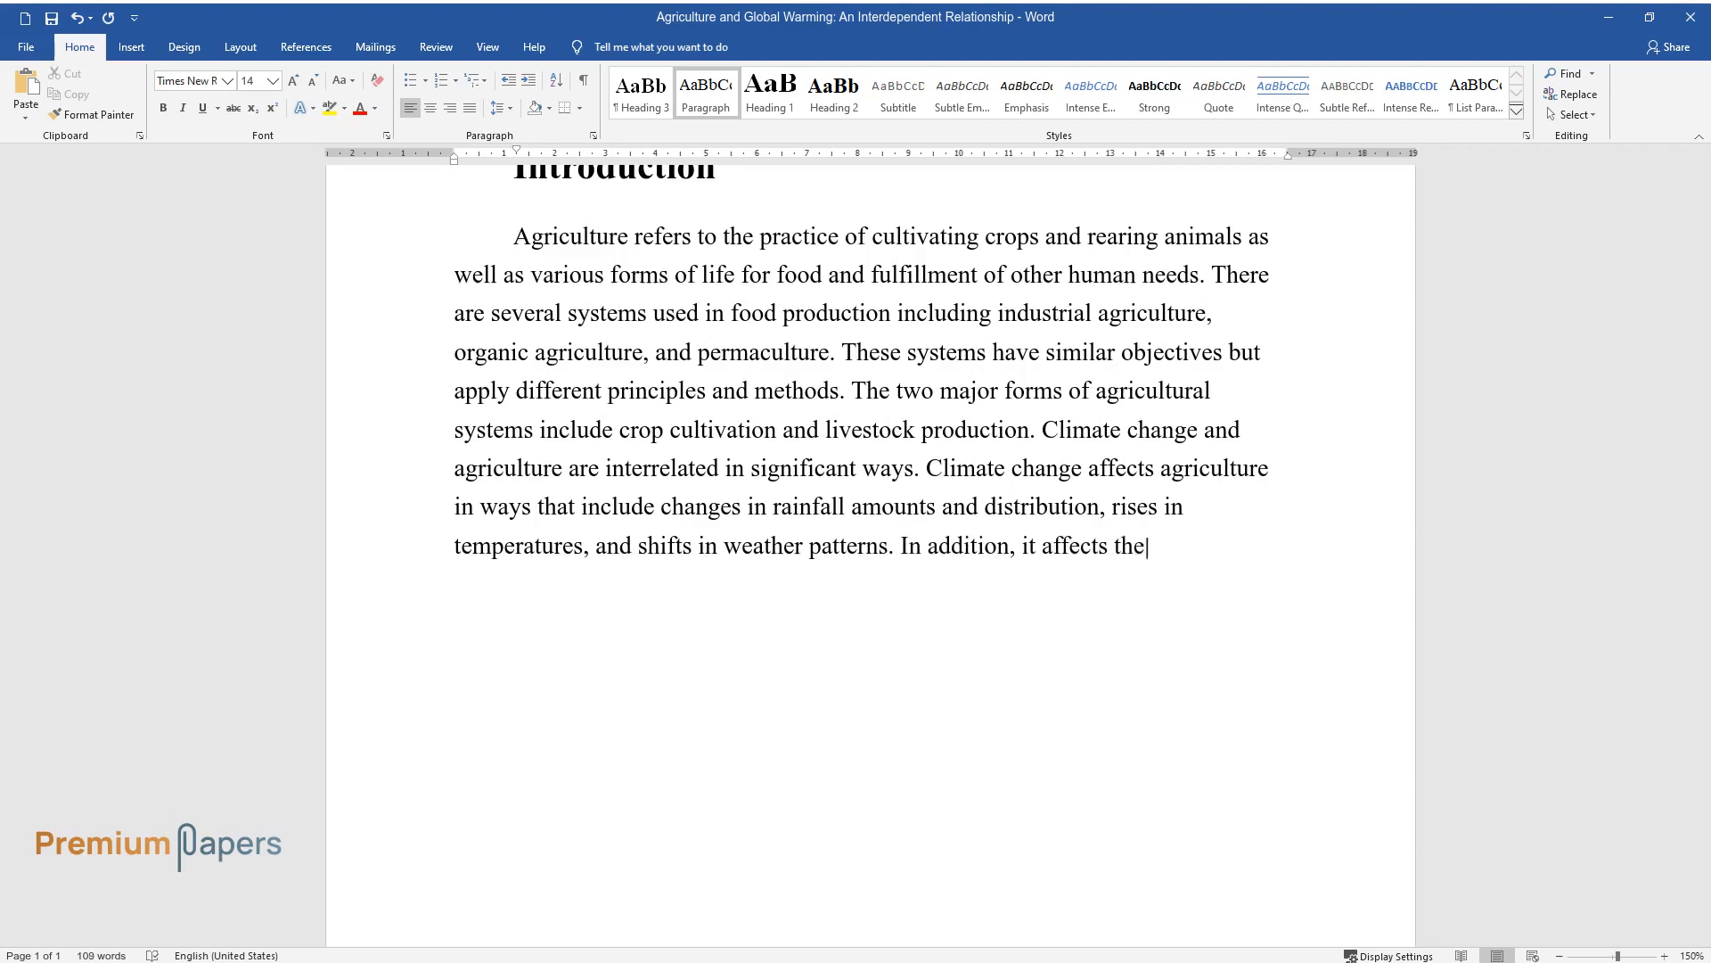
{"action": "type", "text": "distribution and prevalence of d"}
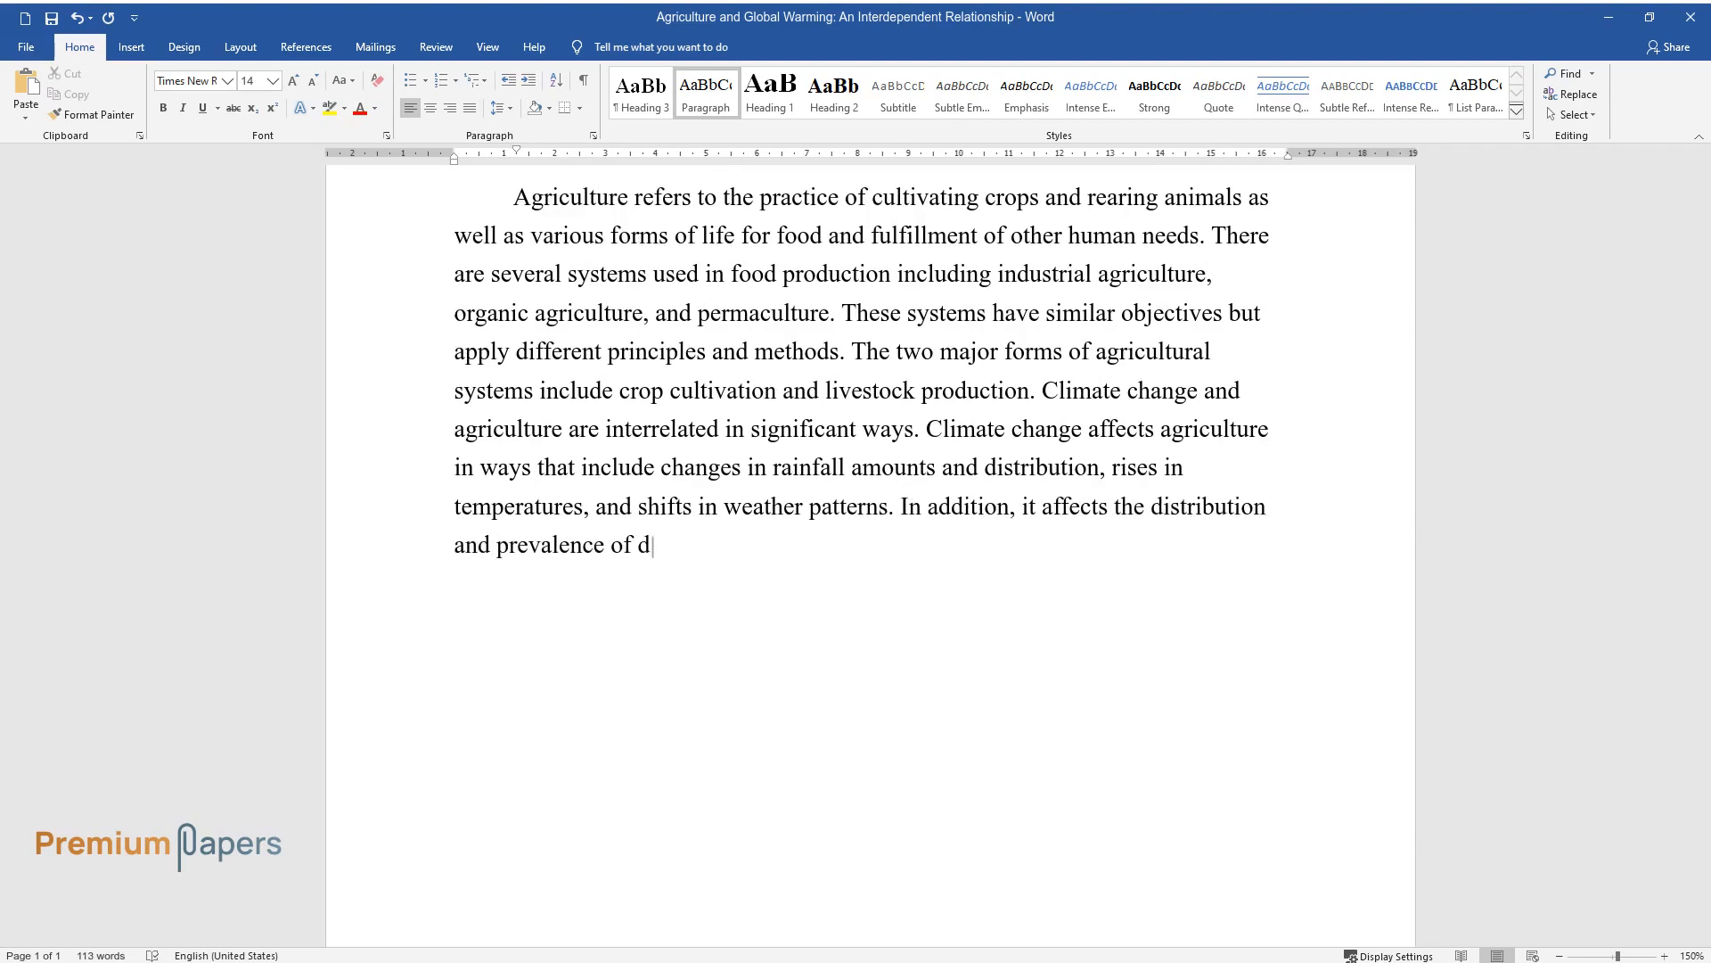
{"action": "type", "text": "iseases and pests, changes in ca"}
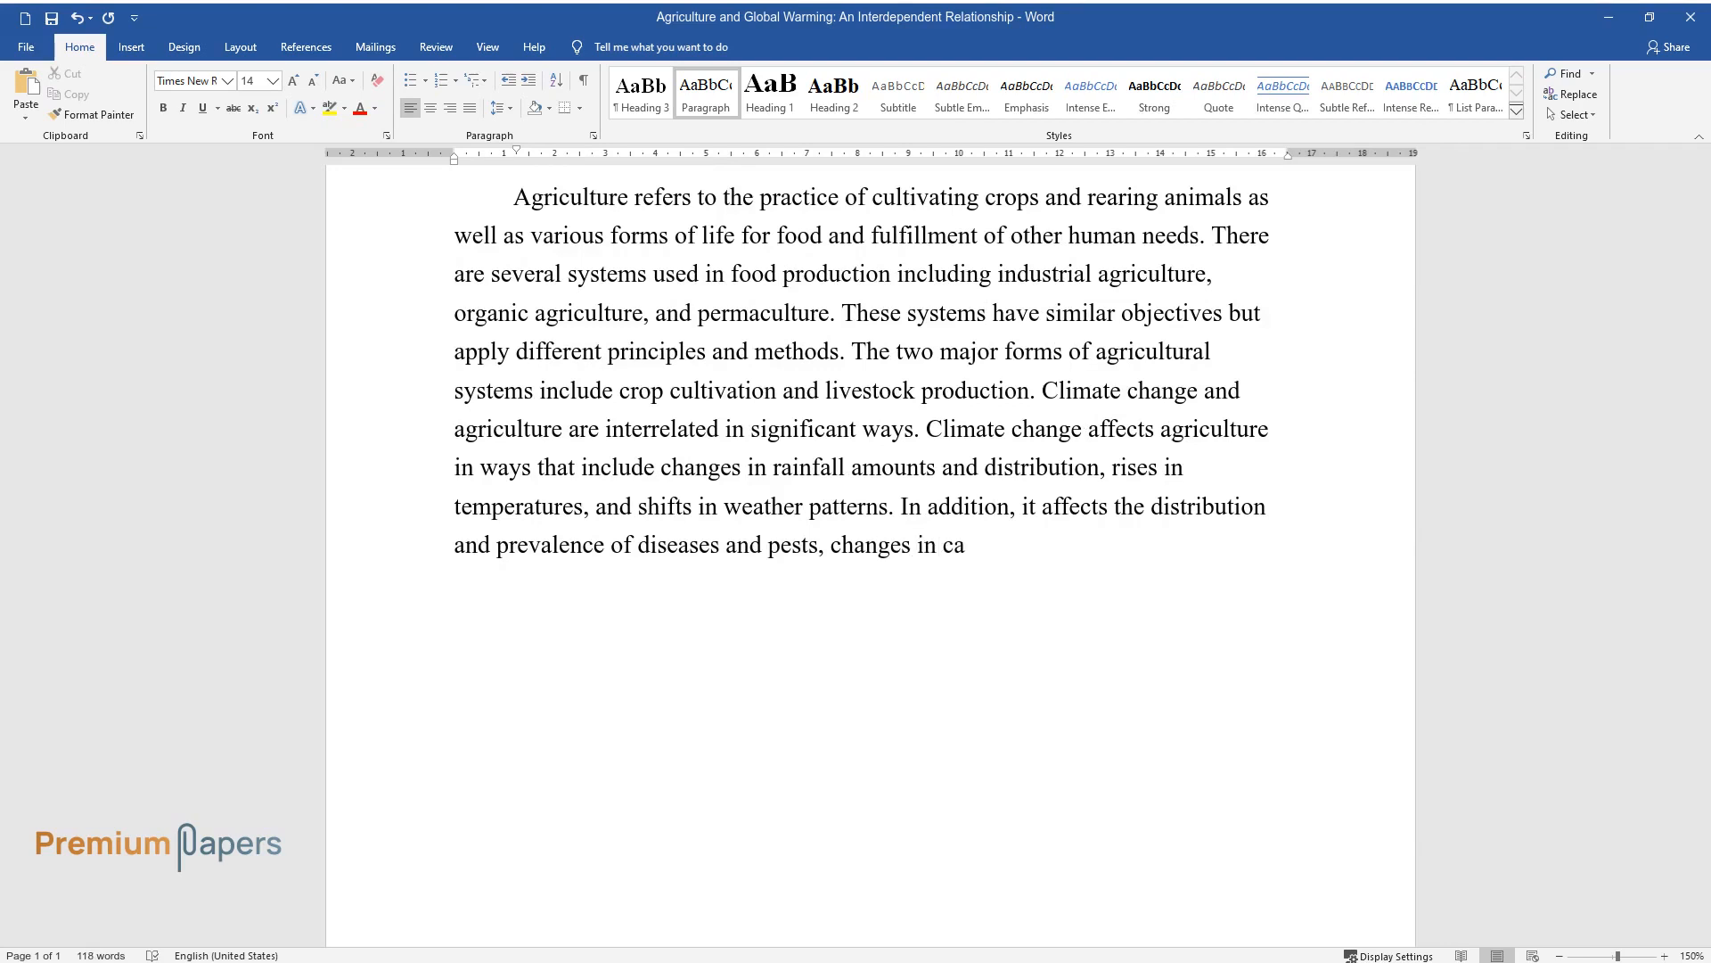
{"action": "type", "text": "rbon dioxide quantities in the at"}
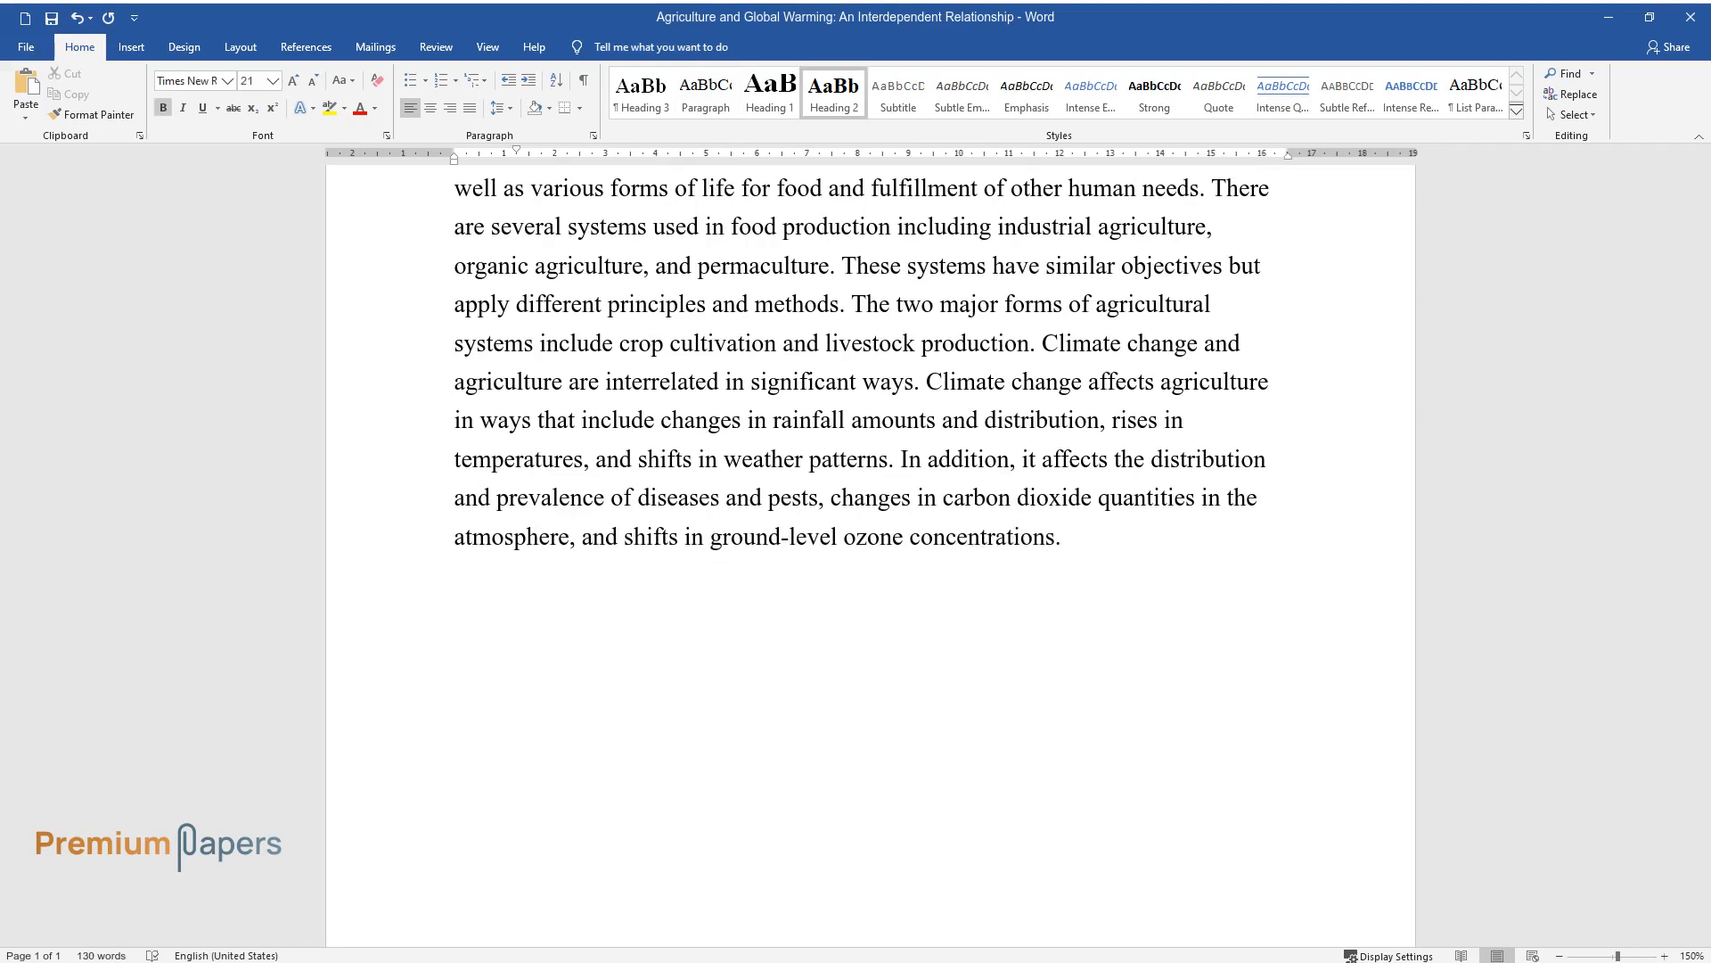
Add the 'Agriculture and Global Warming' heading and open with industrial farming's greenhouse gas emissions.
{"action": "type", "text": "Agriculture and Global Warming"}
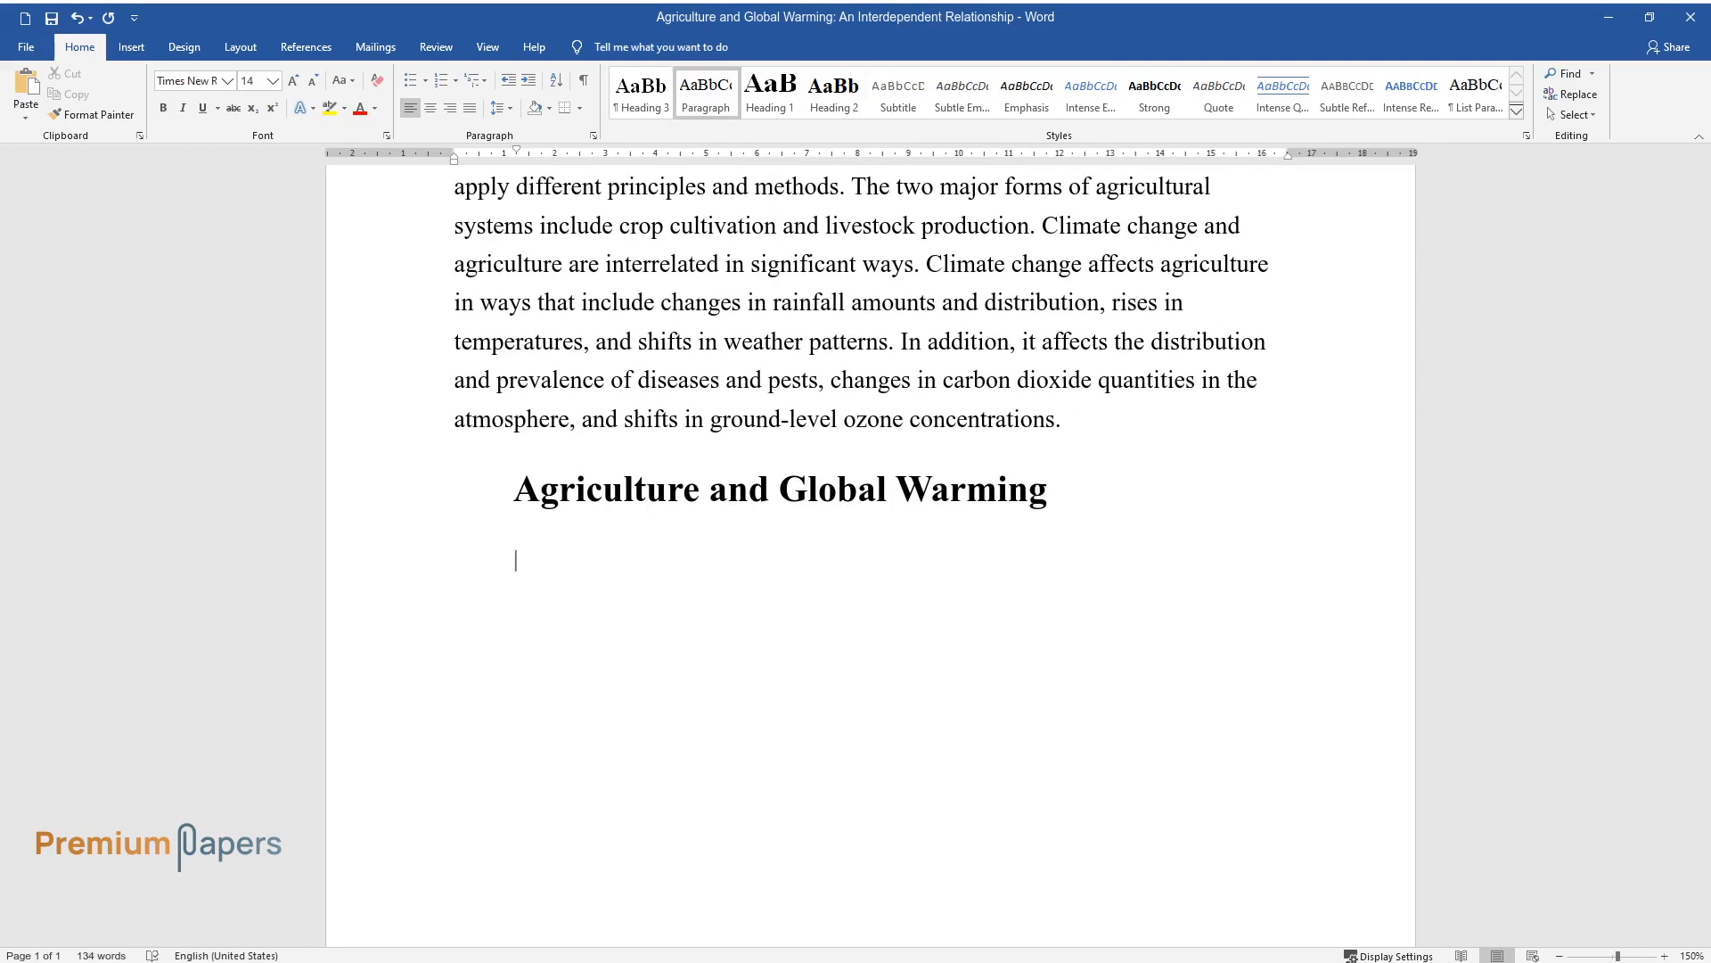
{"action": "type", "text": "Industrial farming results"}
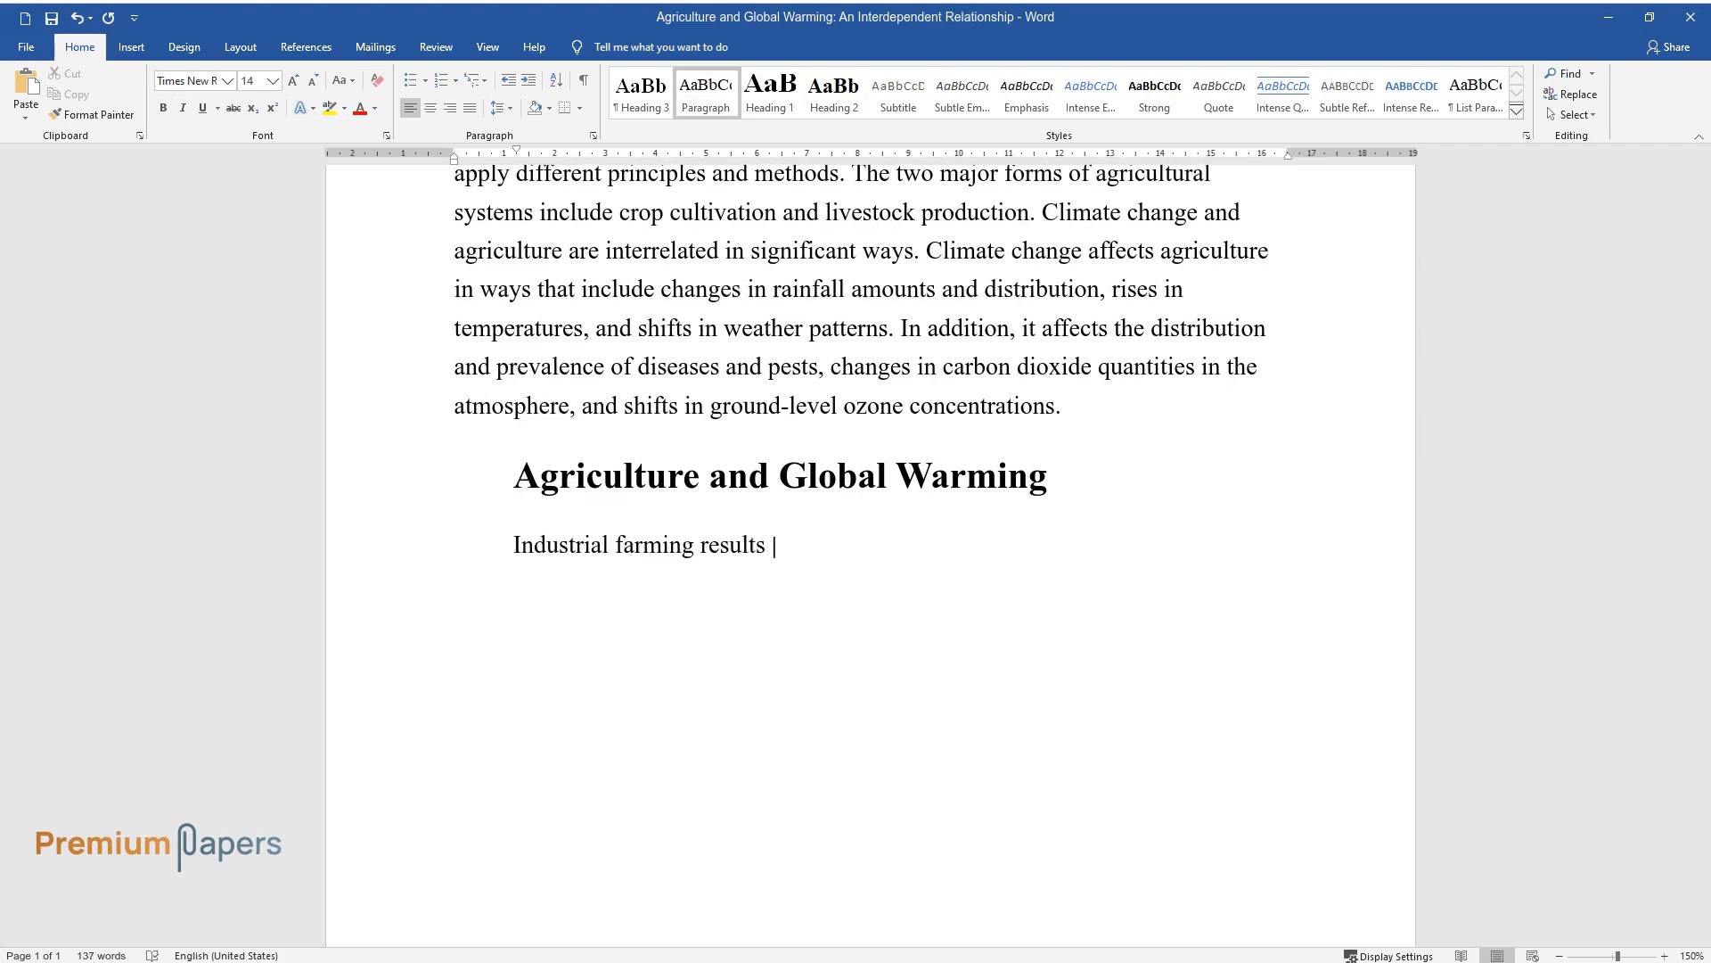
{"action": "type", "text": "in the emission of huge amounts o"}
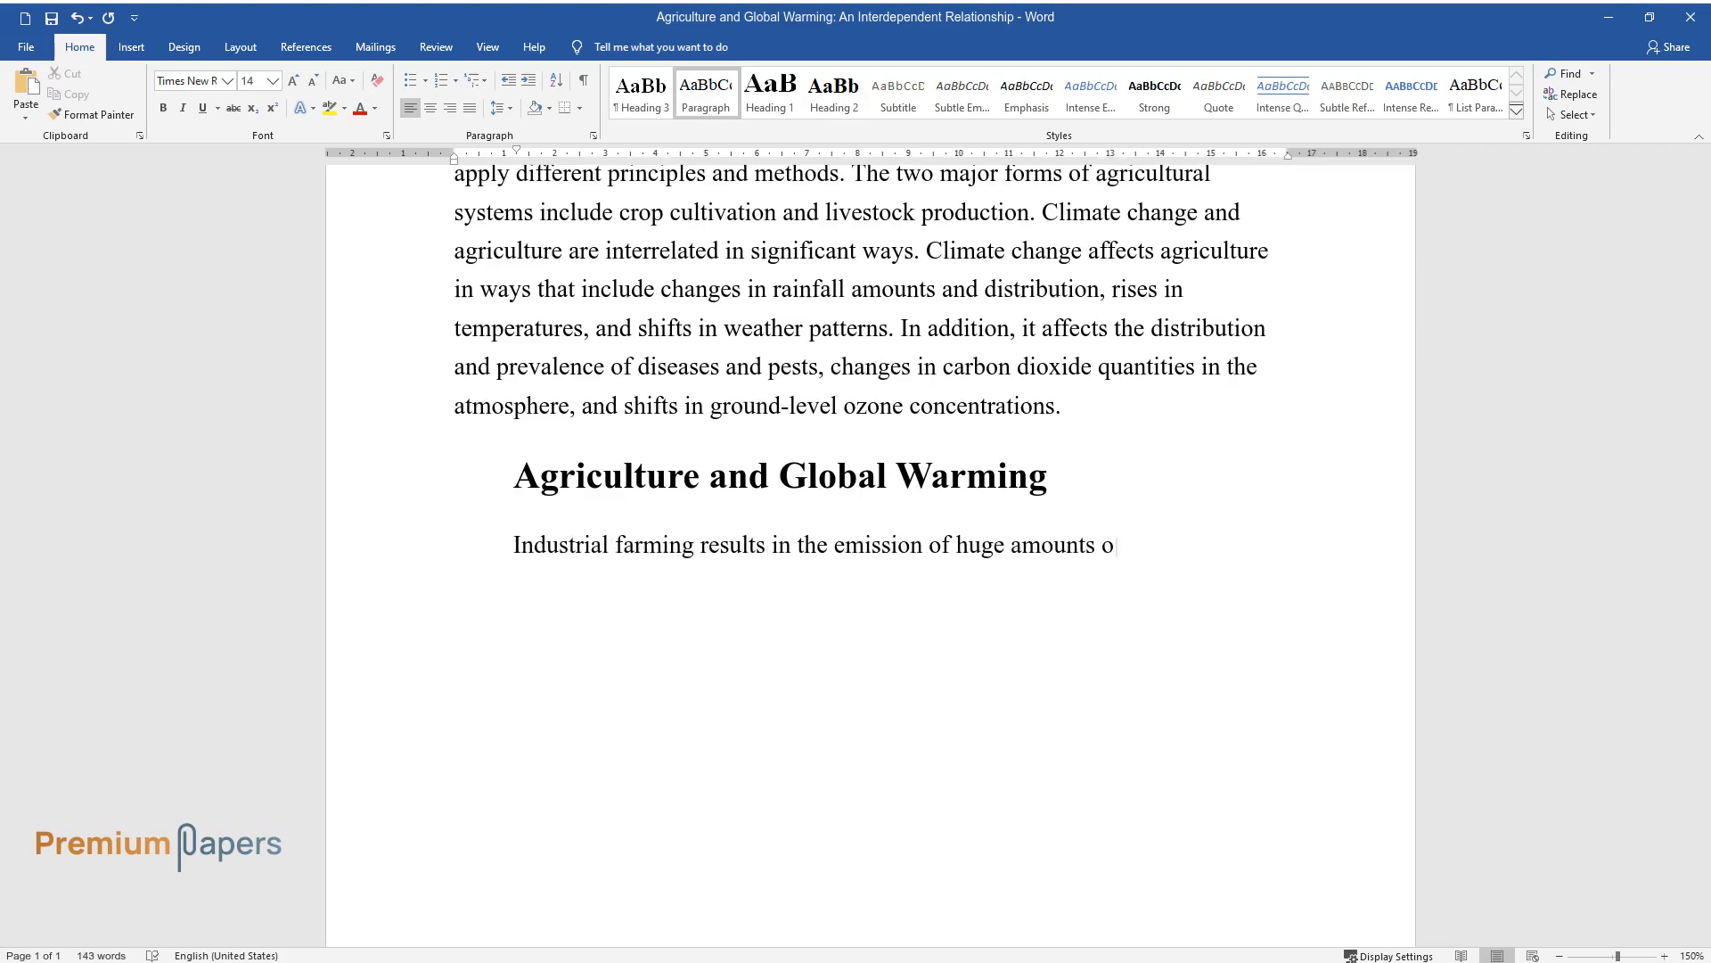
{"action": "type", "text": "f greenhouse gases that pollute the environment. Industrial agriculture is the main system practiced"}
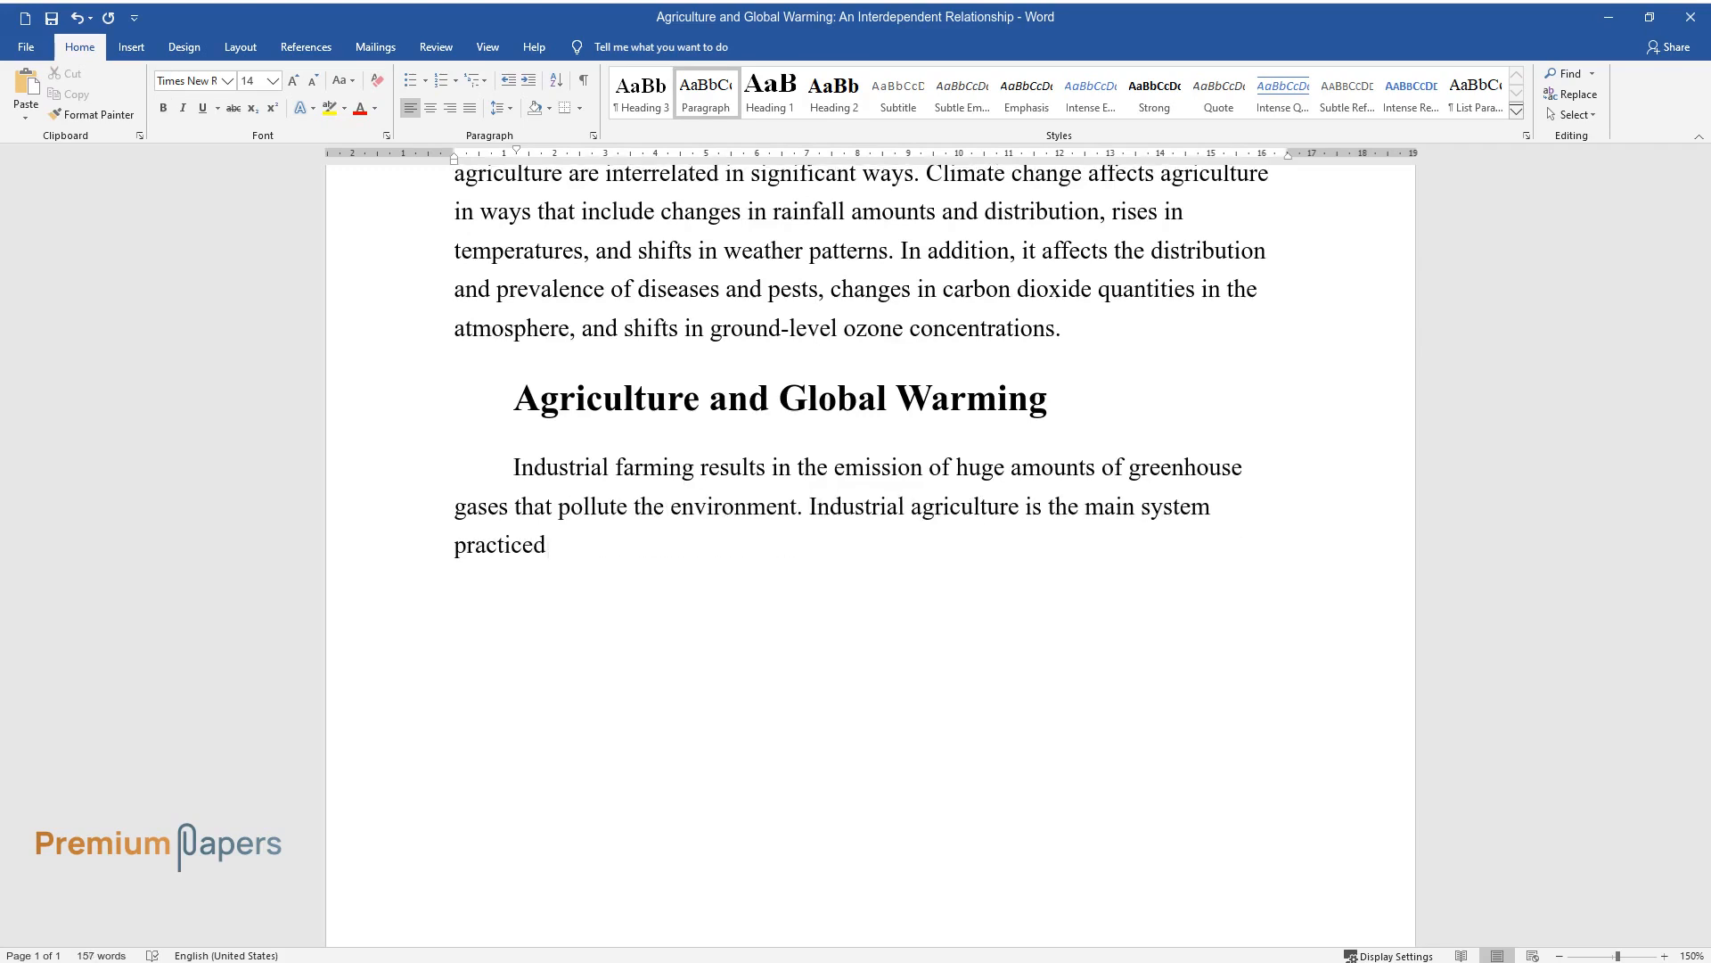
State the statistics: about 20% of carbon dioxide and 12% of all greenhouse emissions.
{"action": "type", "text": "by developed countries that have"}
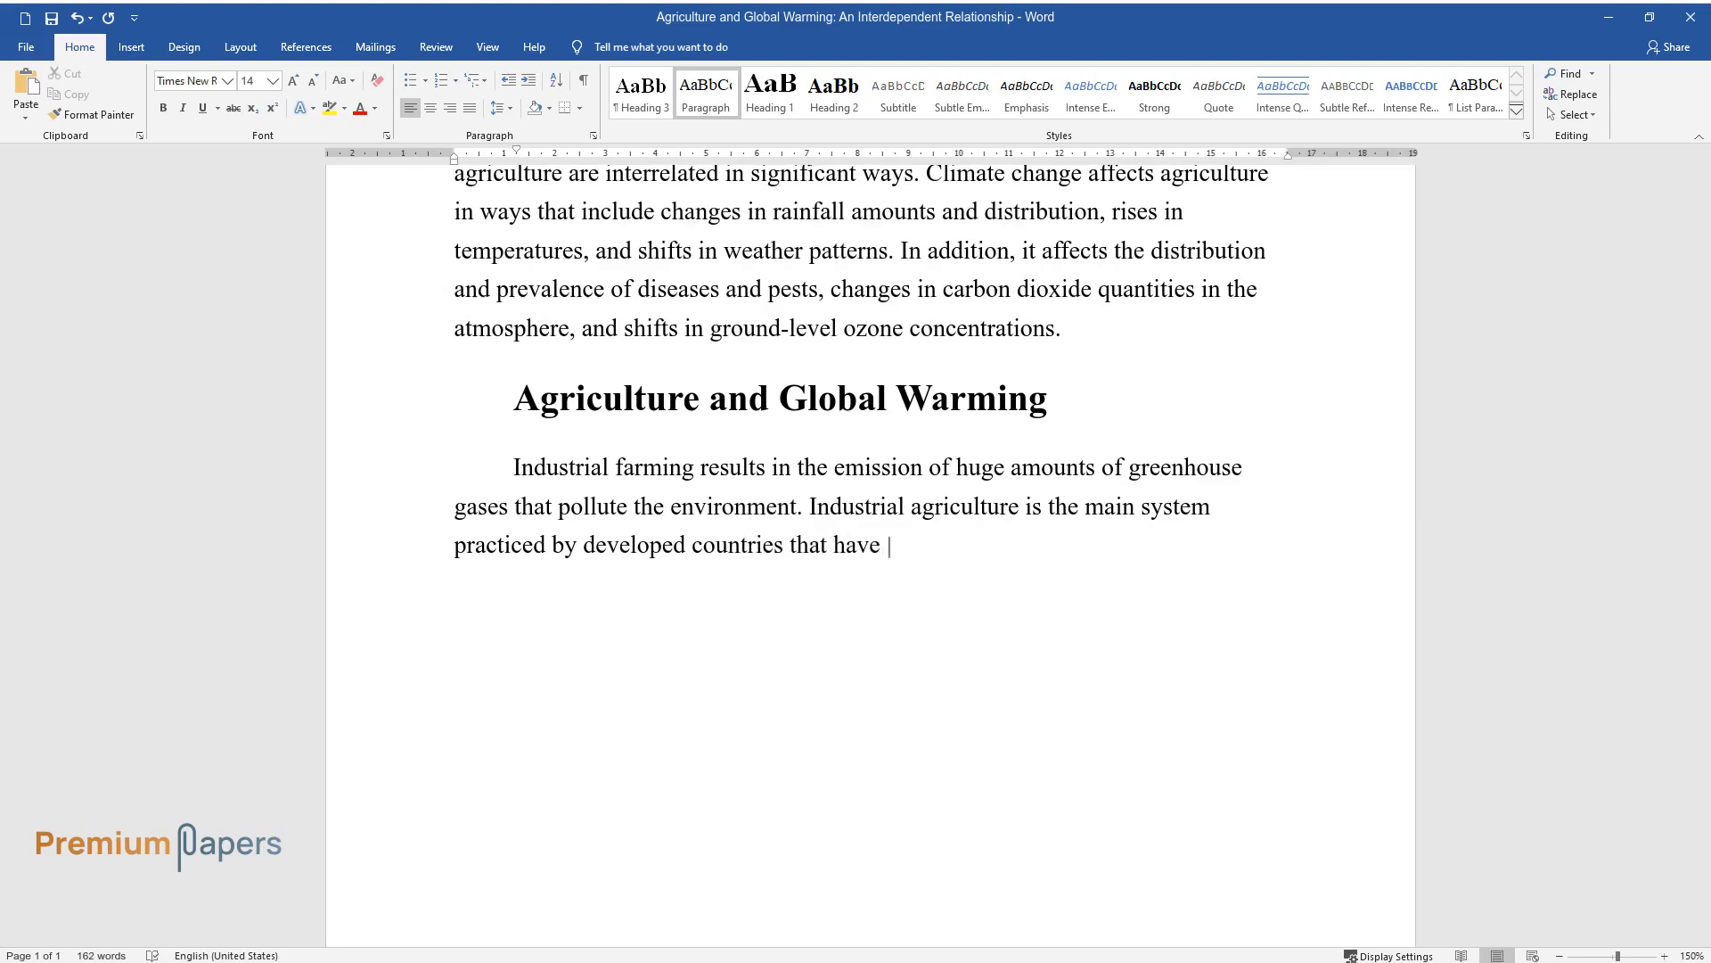
{"action": "type", "text": "adequate resources. According to"}
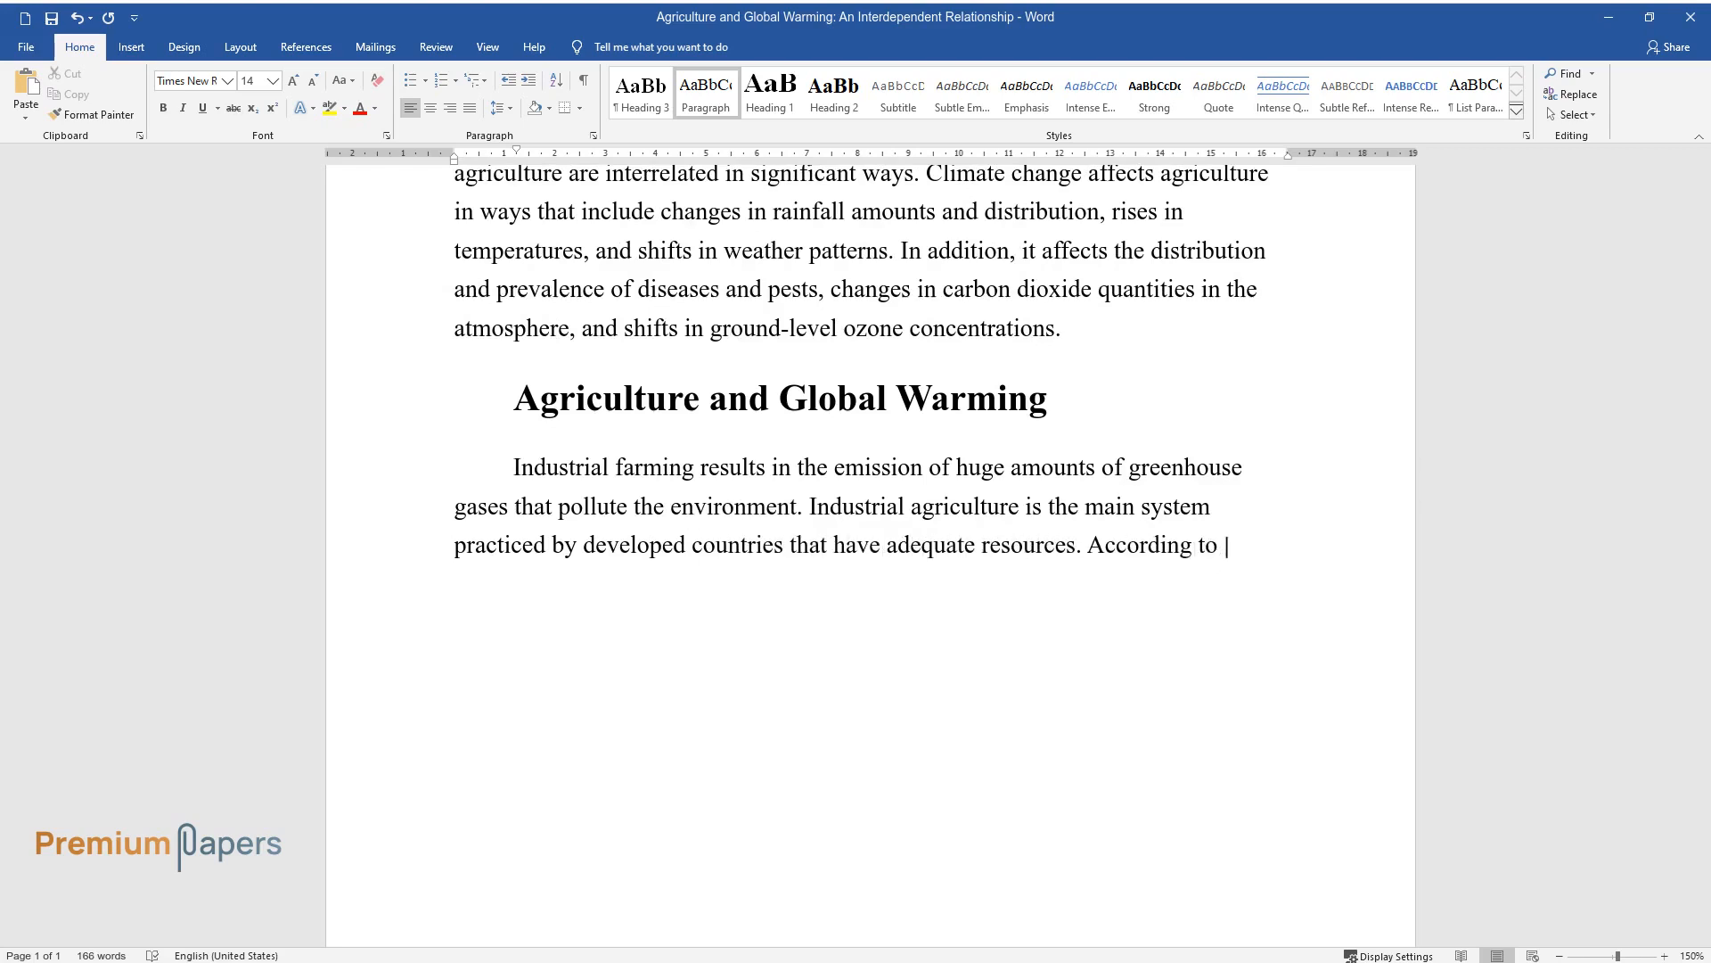
{"action": "type", "text": "statistics, this system contribut"}
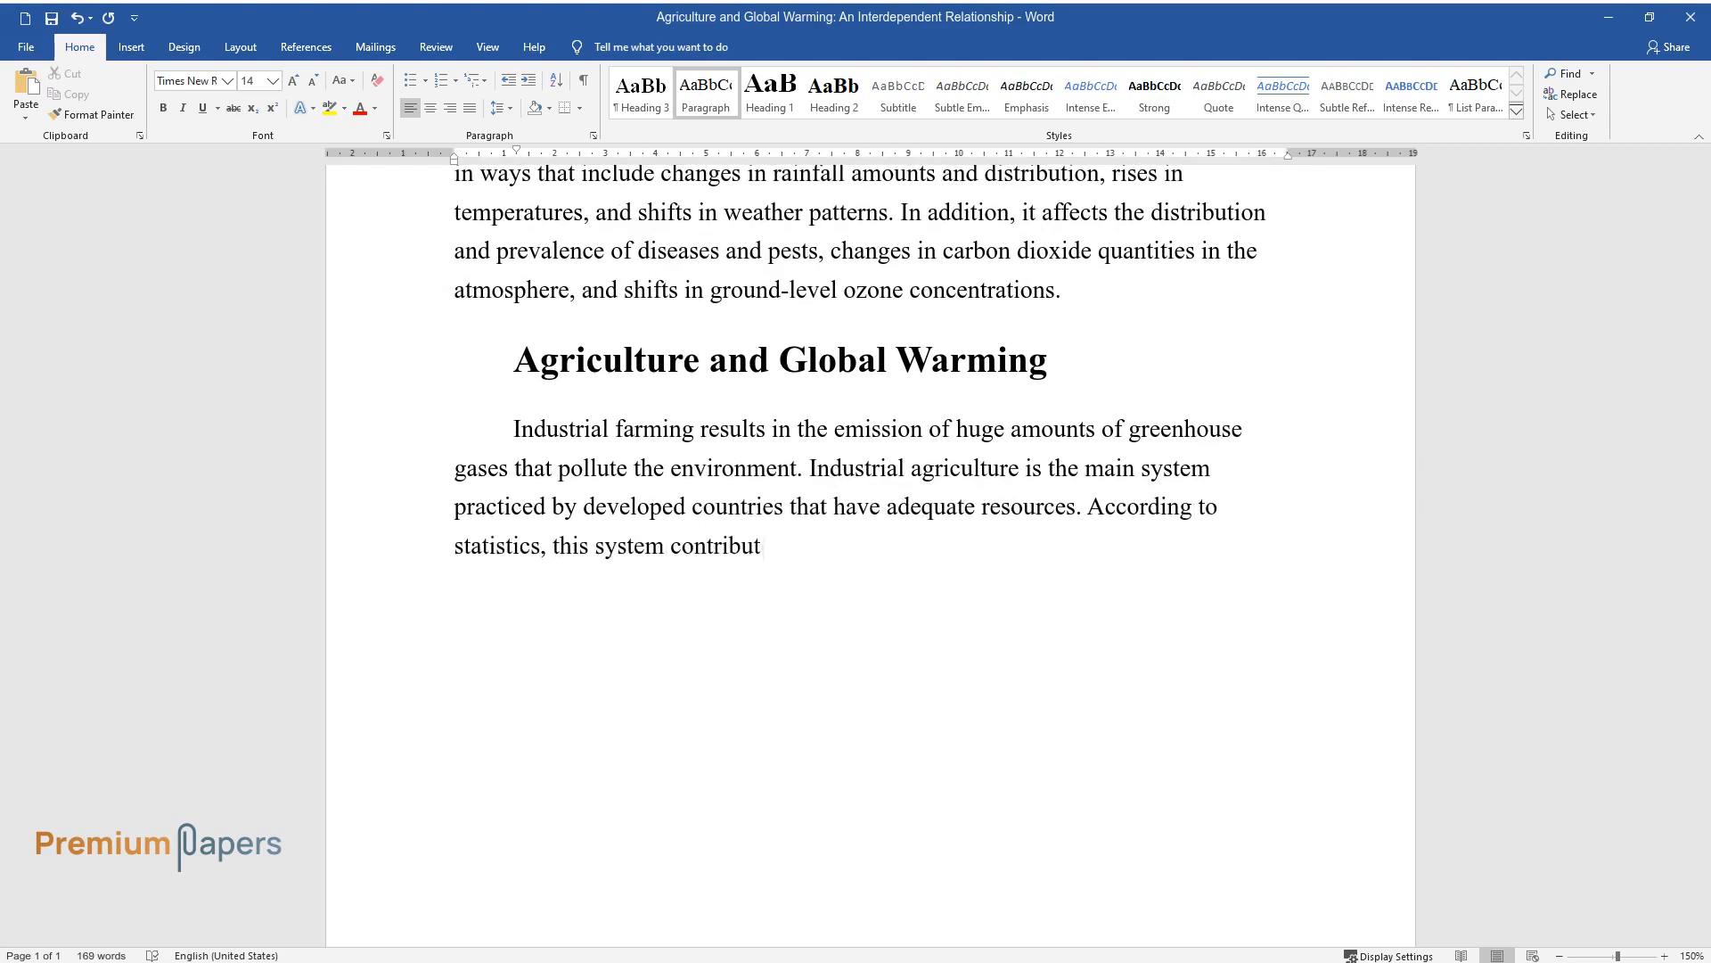
{"action": "type", "text": "es approximately 20% of the carbon"}
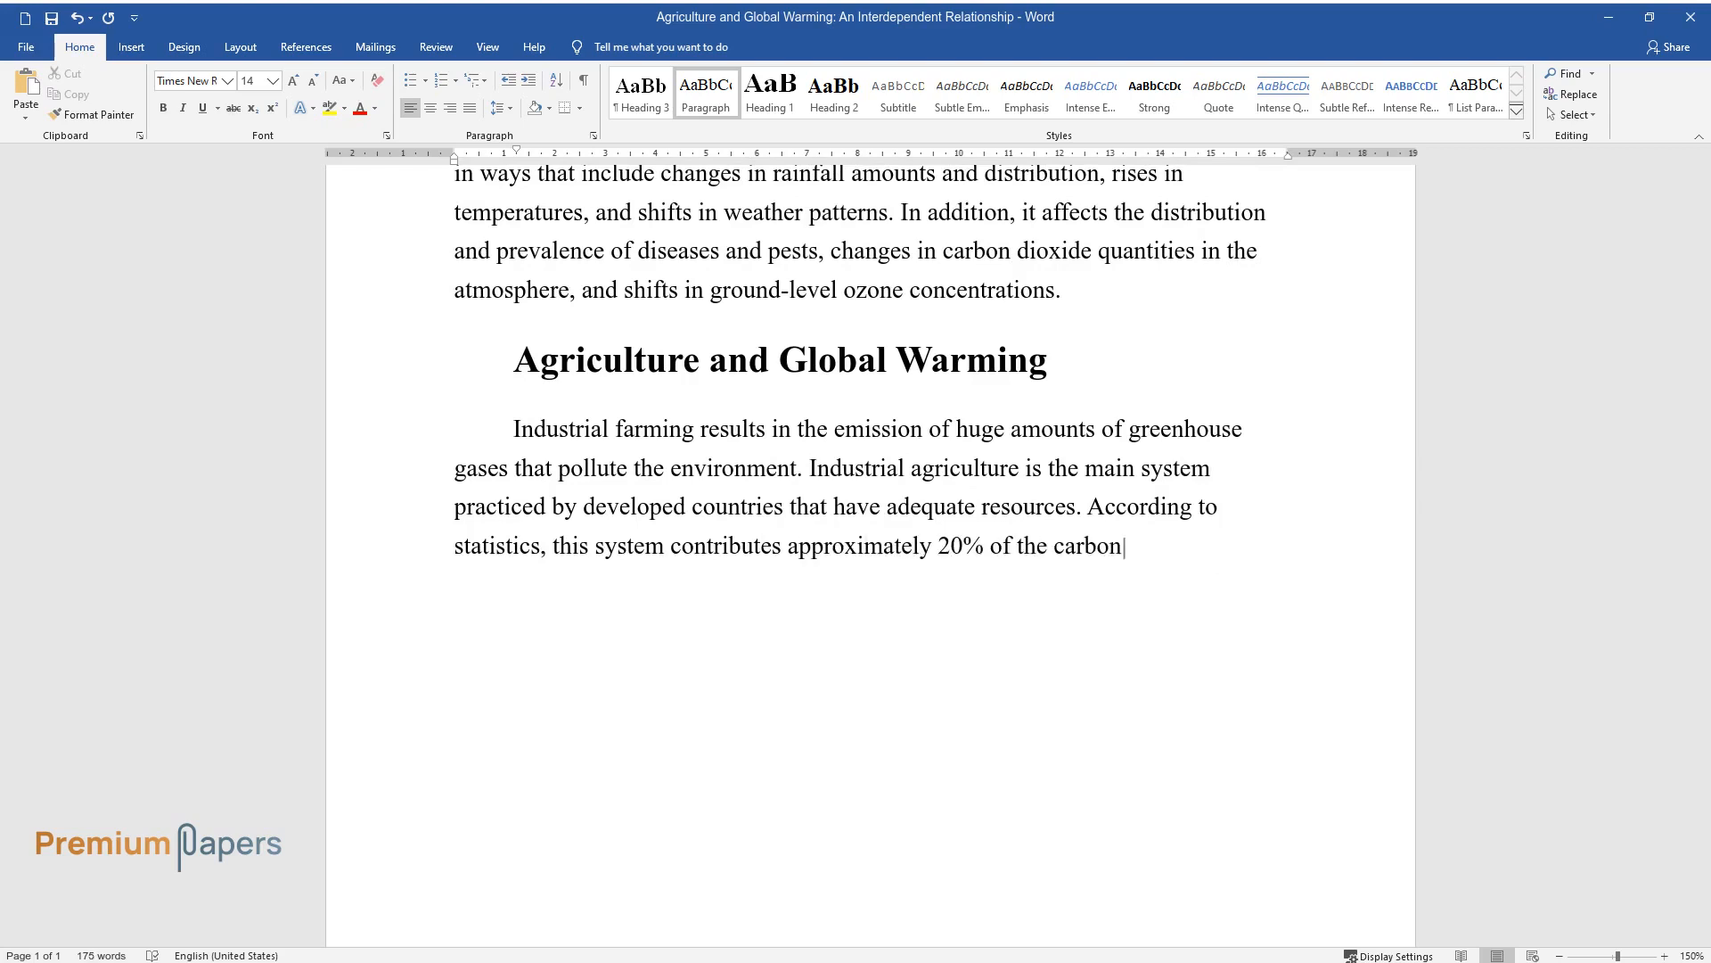
{"action": "type", "text": "dioxide in the atmosphere. On th"}
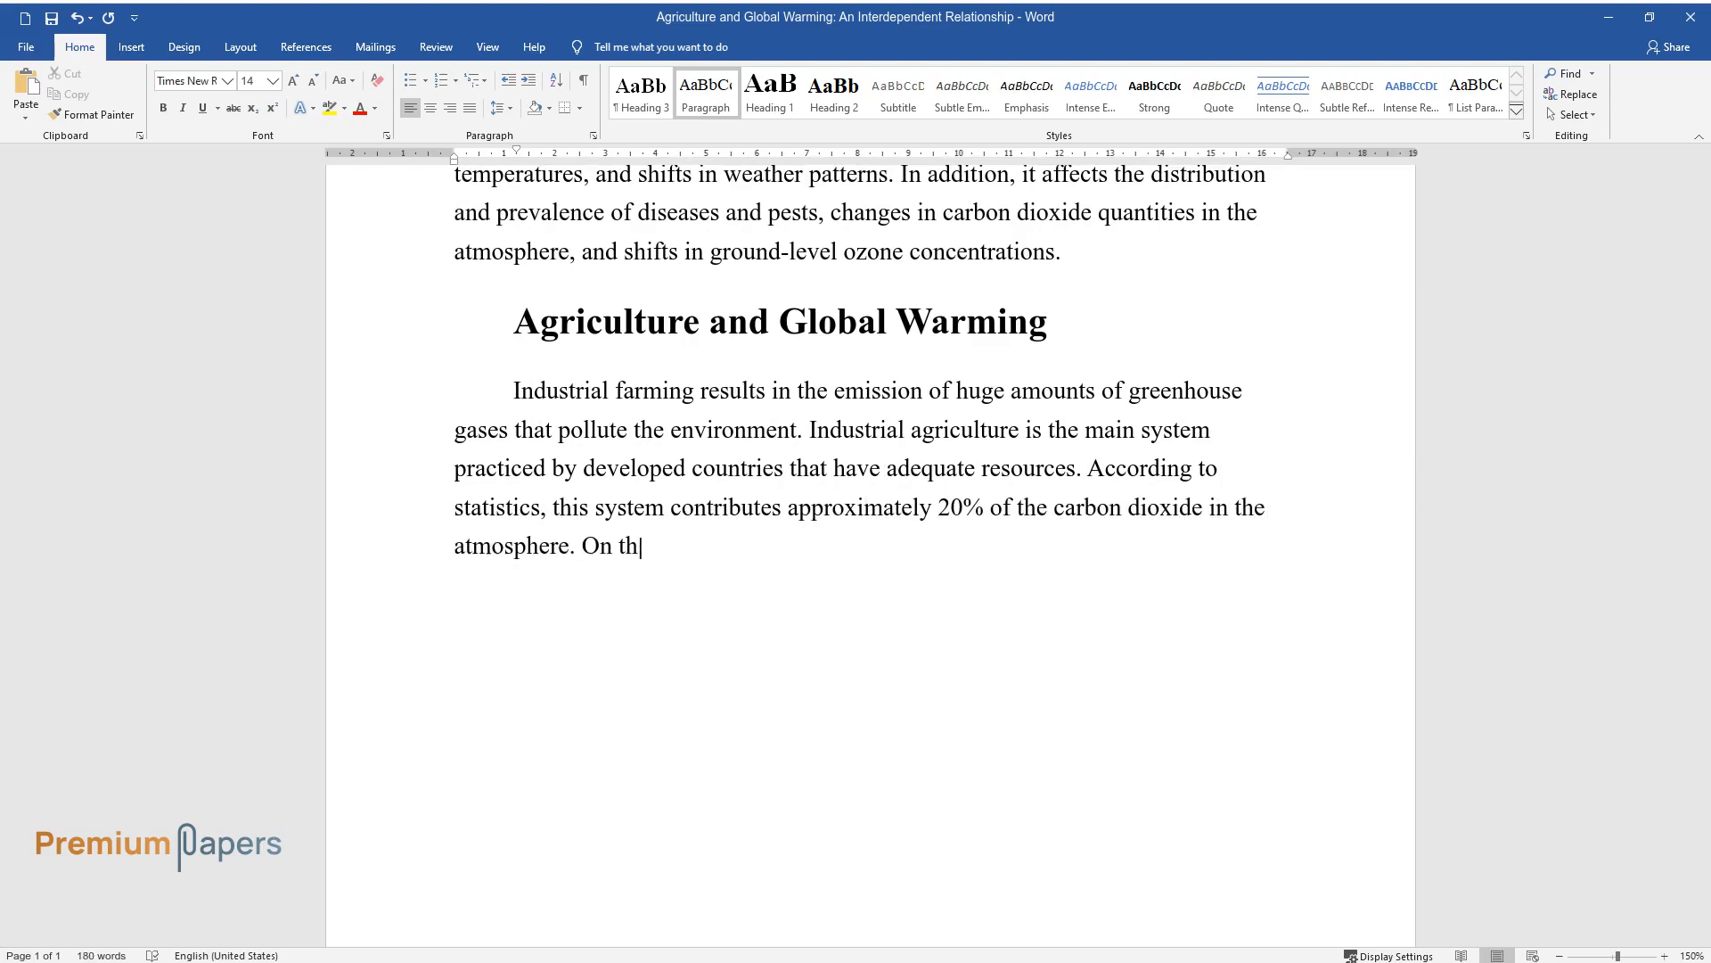
{"action": "type", "text": "e other hand, using land for agri"}
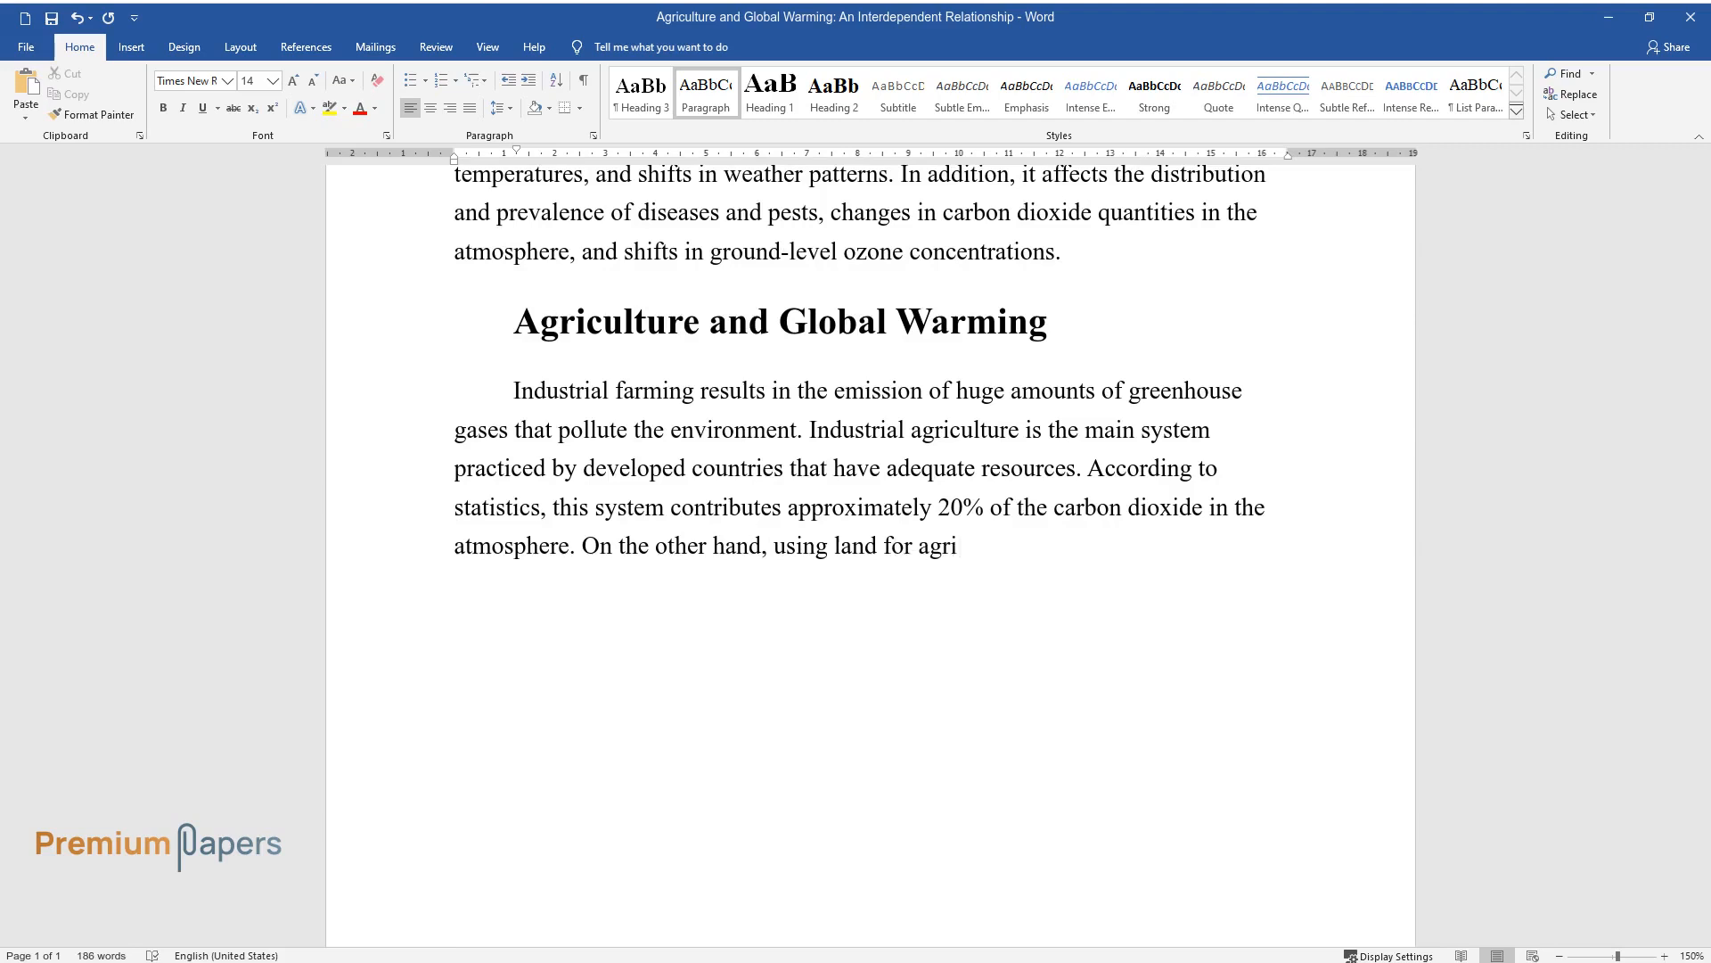
{"action": "type", "text": "cultural activities accounts for"}
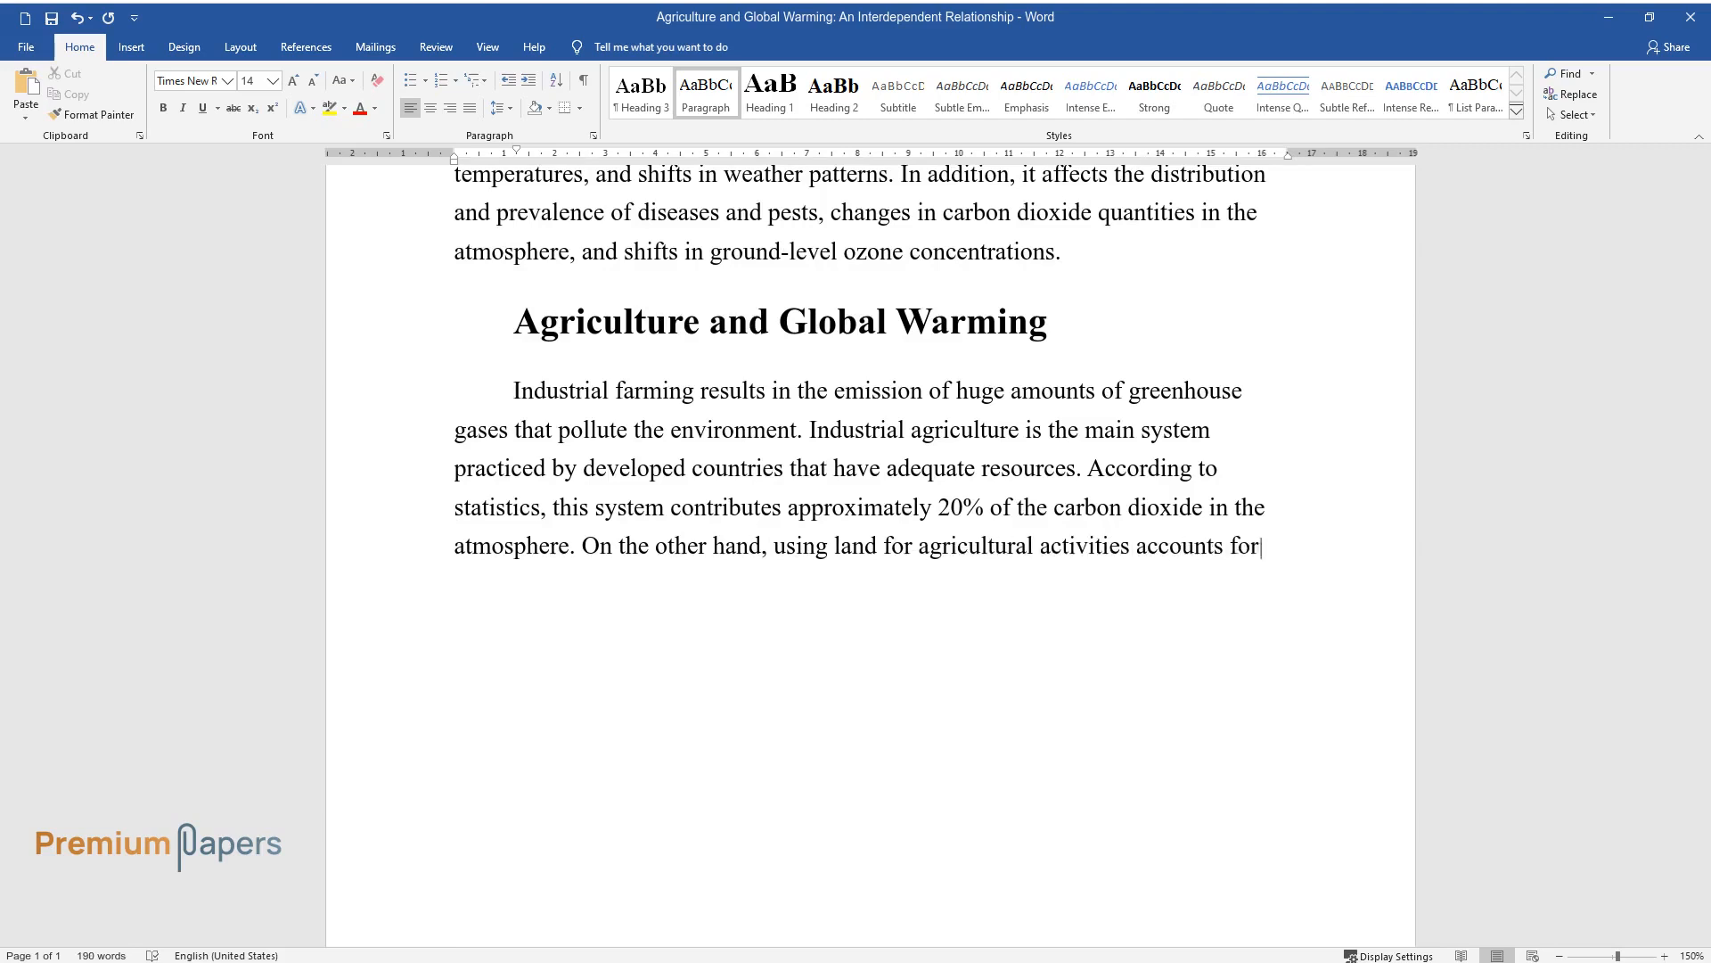
{"action": "type", "text": "12% of all greenhouse emissions in"}
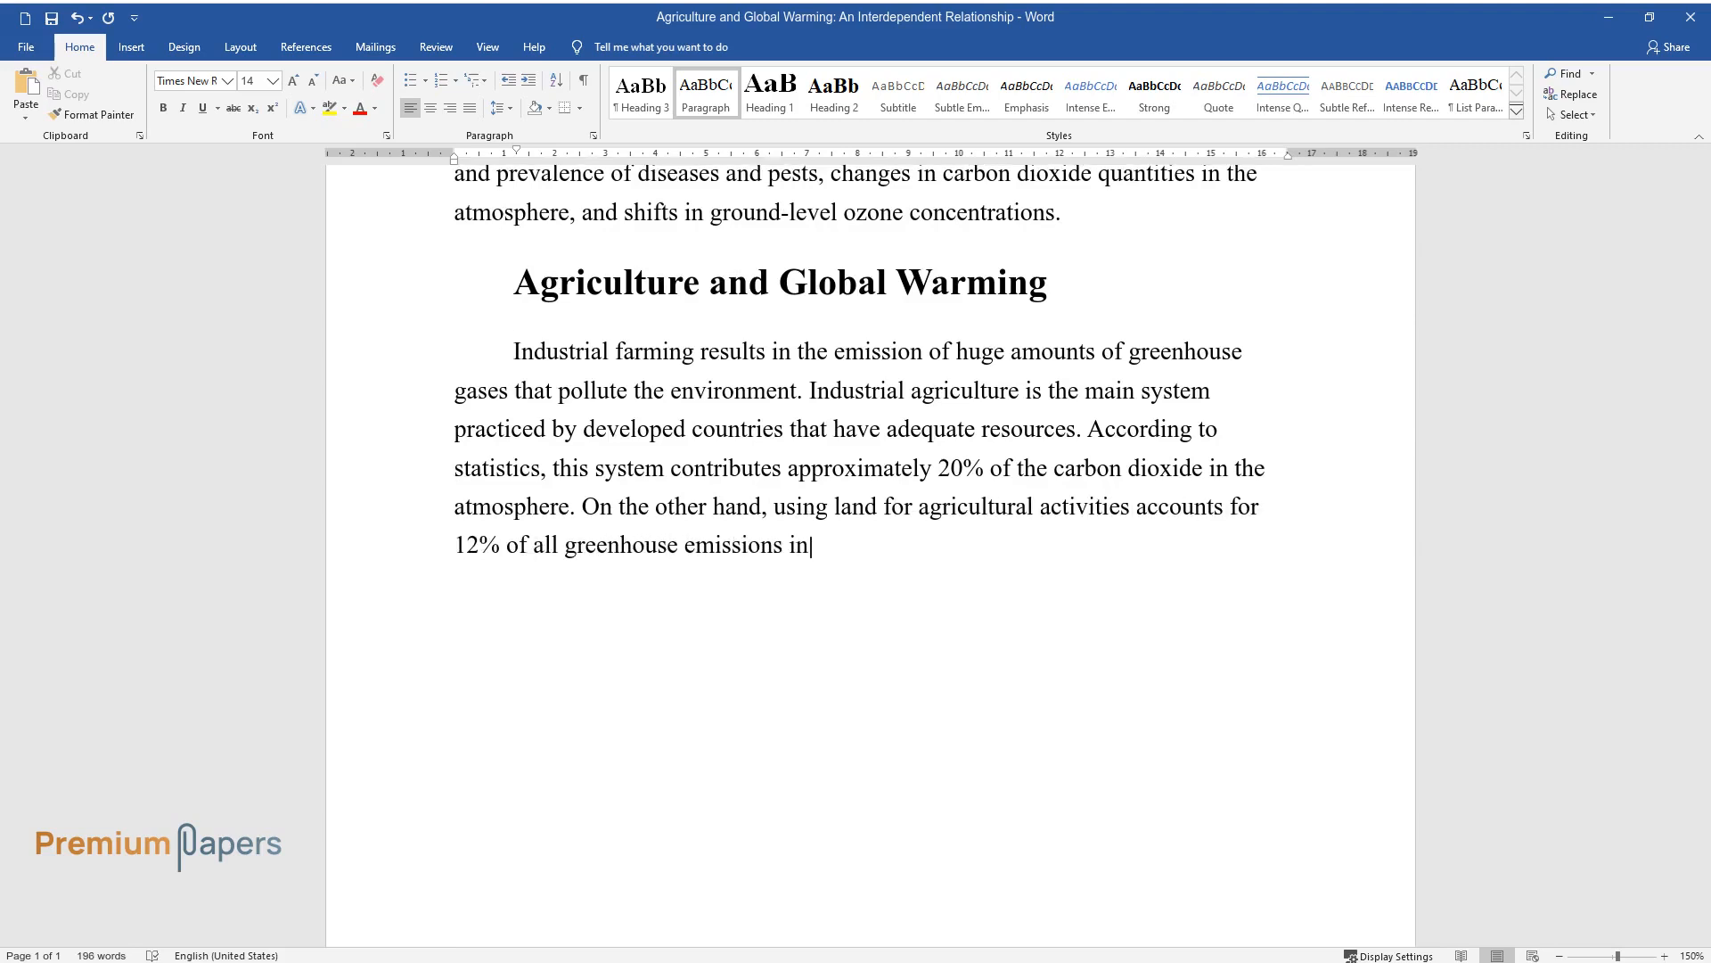
{"action": "type", "text": "the world."}
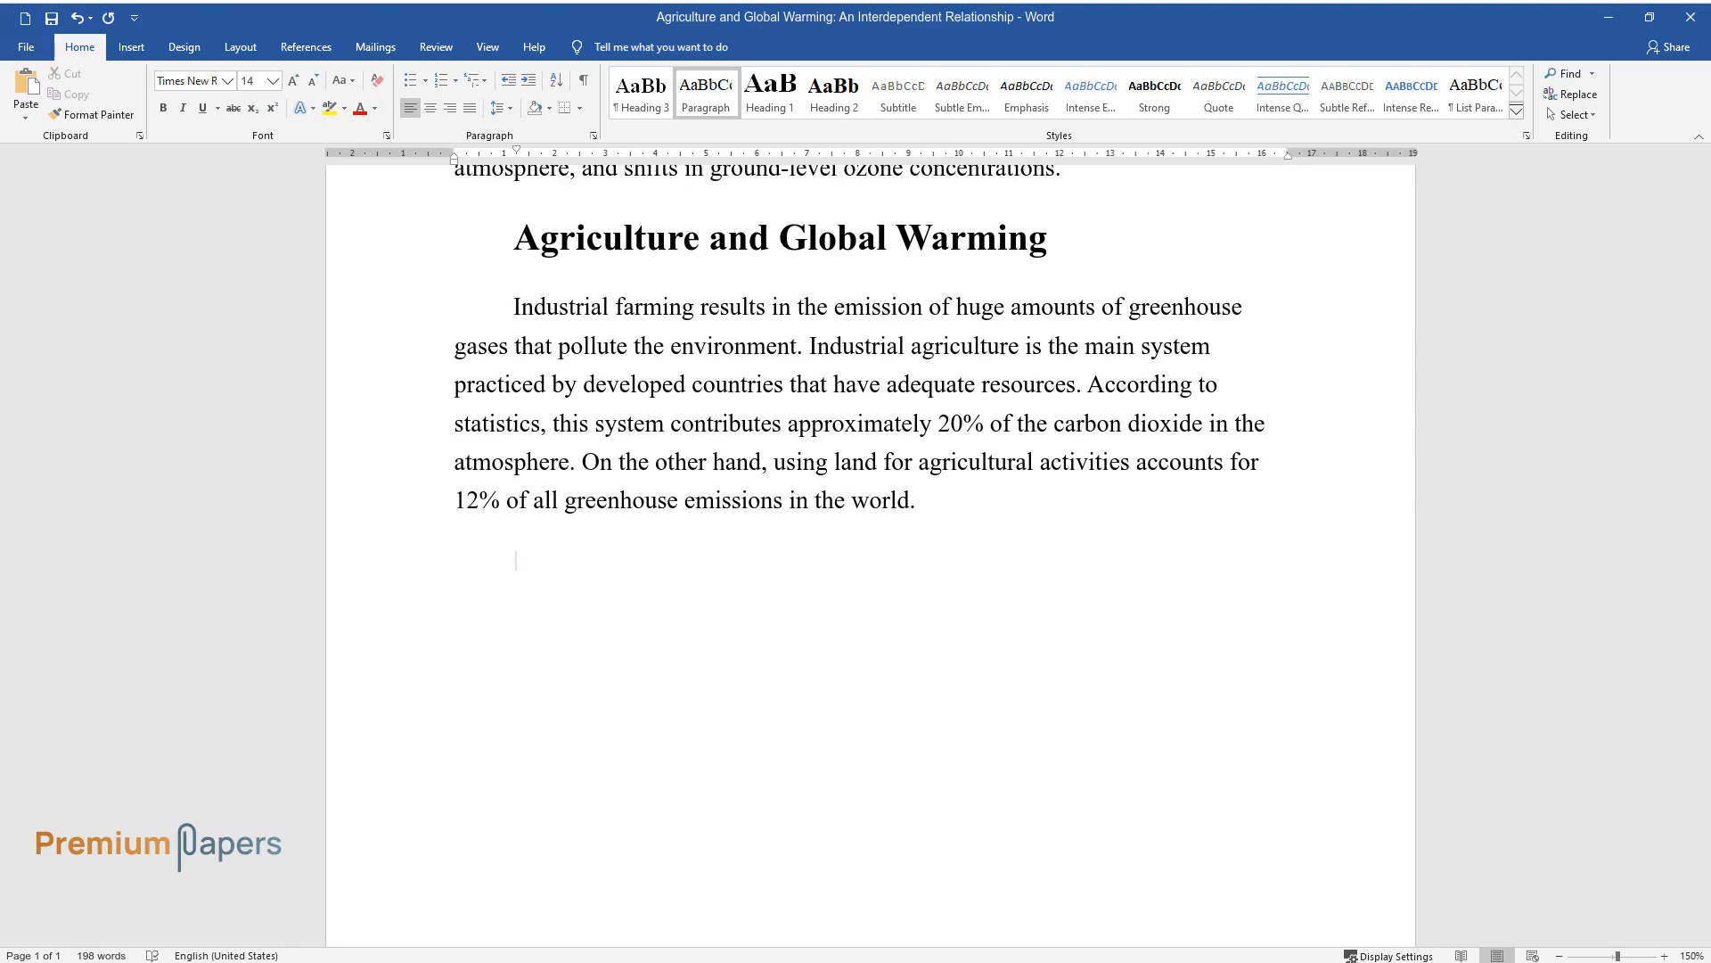
Write how fertilizers, pesticides and farm machinery raise the carbon footprint and upset natural balance.
{"action": "type", "text": "Industrial farming encourages the use of fertilizers and pesticides"}
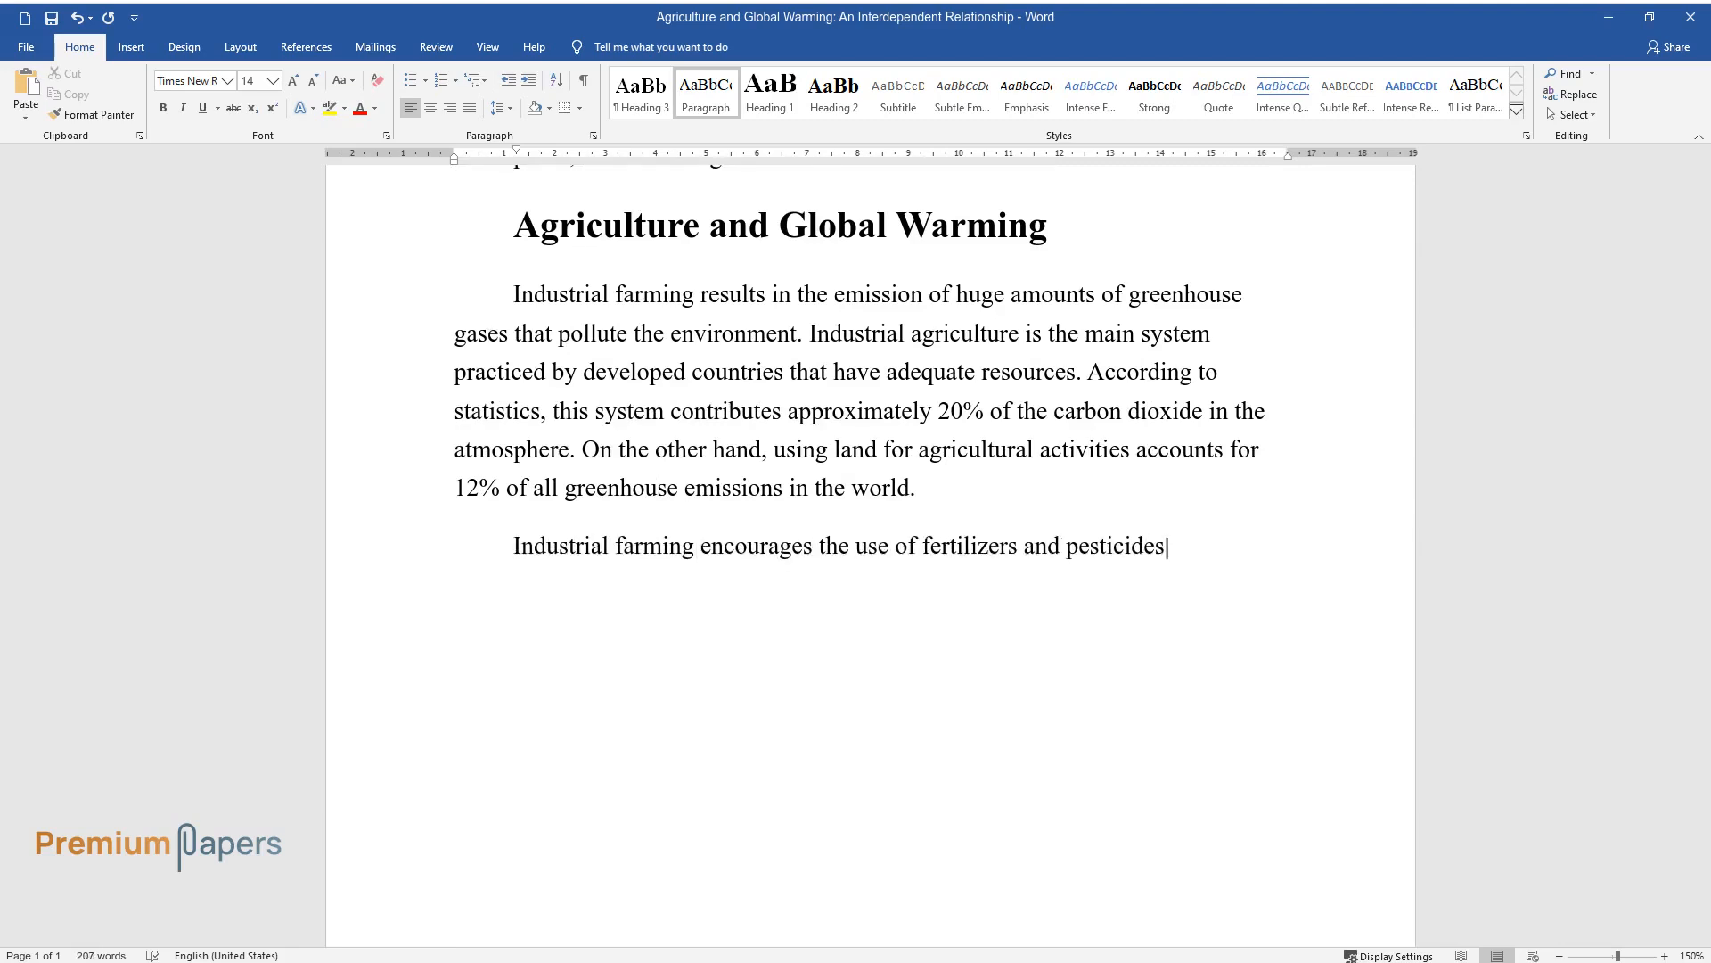
{"action": "type", "text": "which are major sources of pollut"}
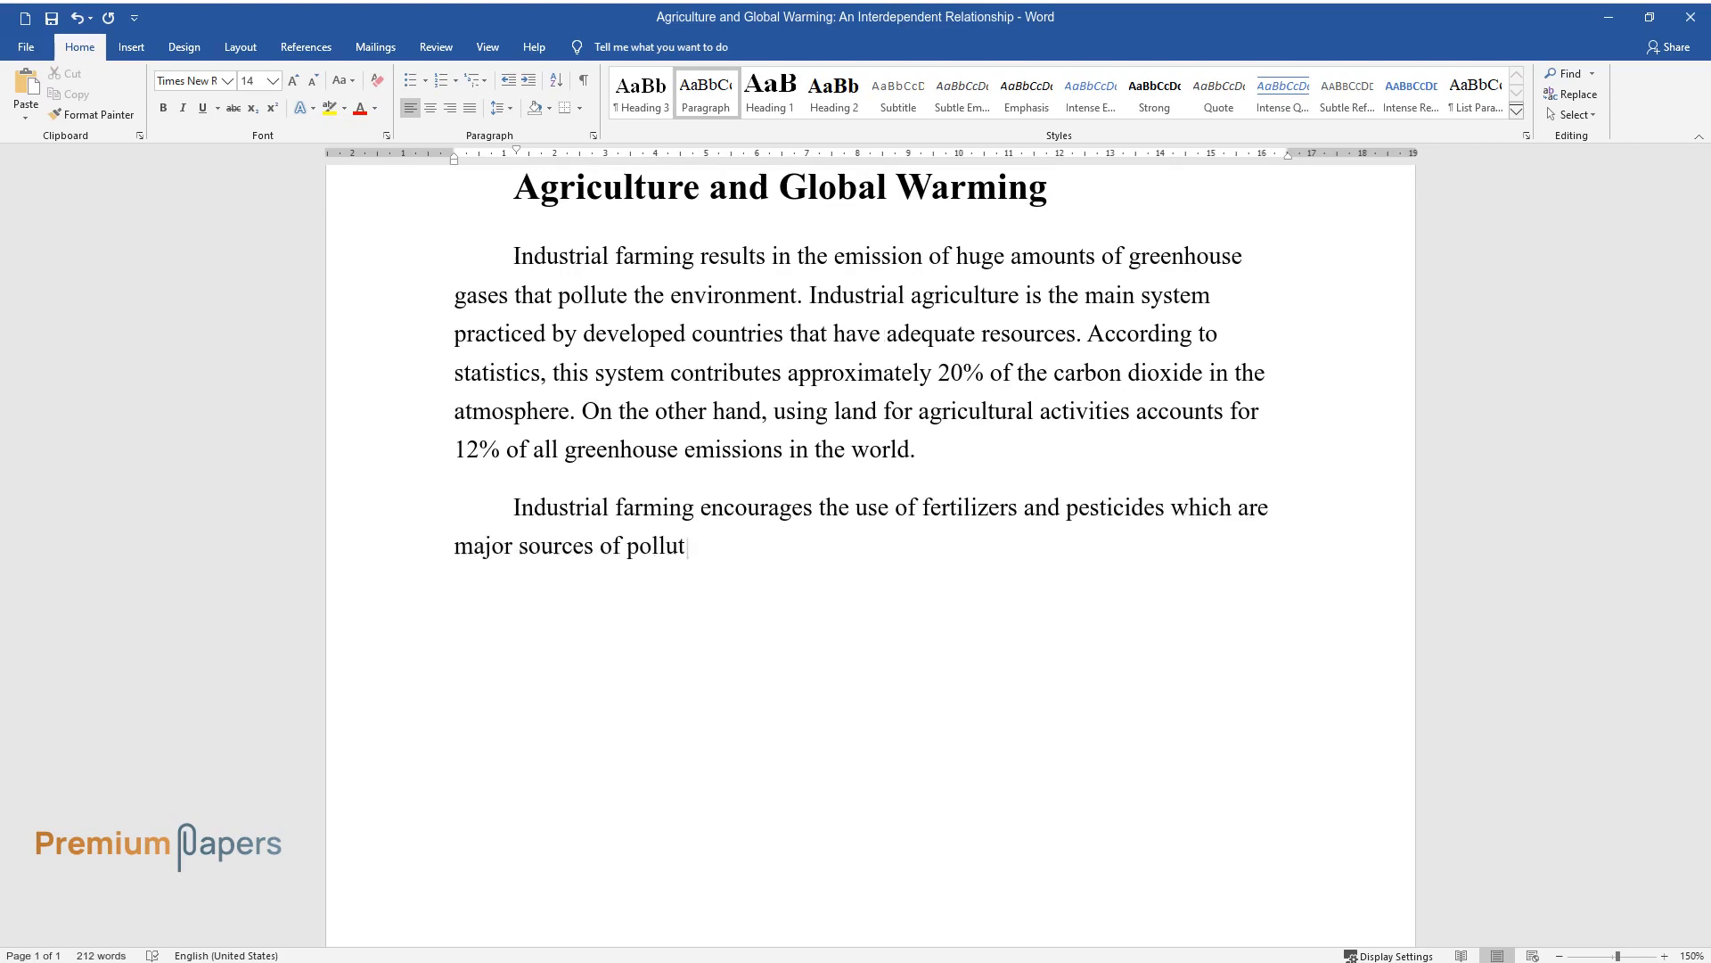
{"action": "type", "text": "ants. Additionally, the manufacture"}
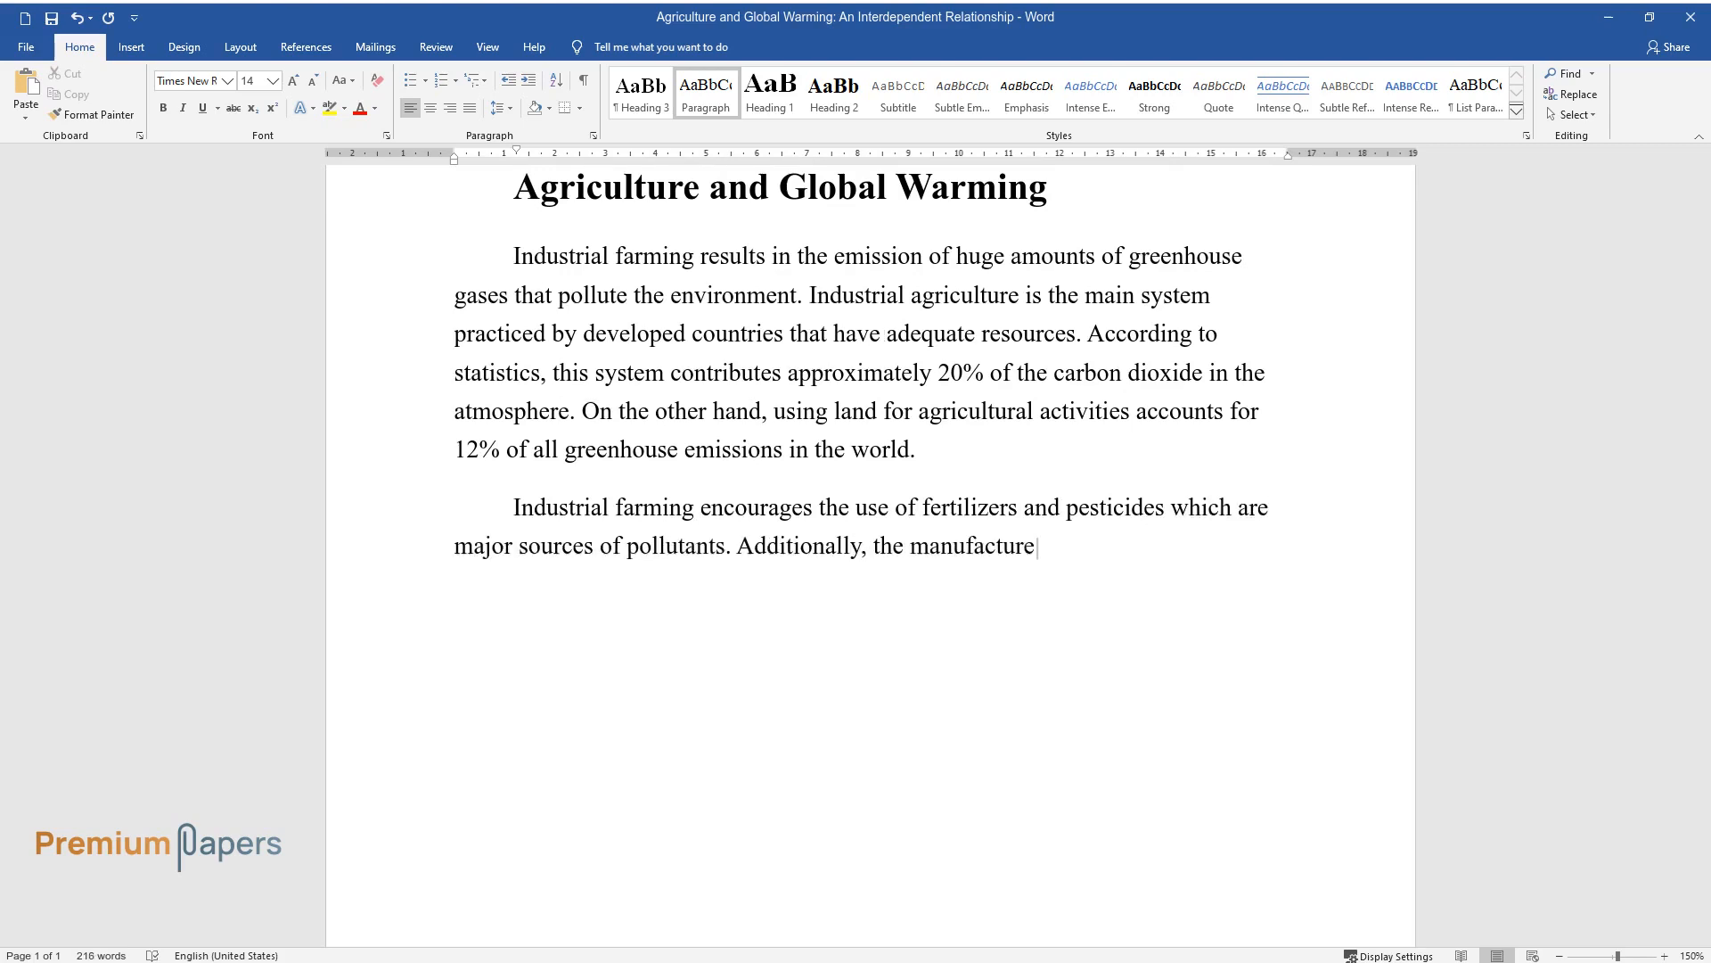
{"action": "type", "text": "and use of farm inputs such as tr"}
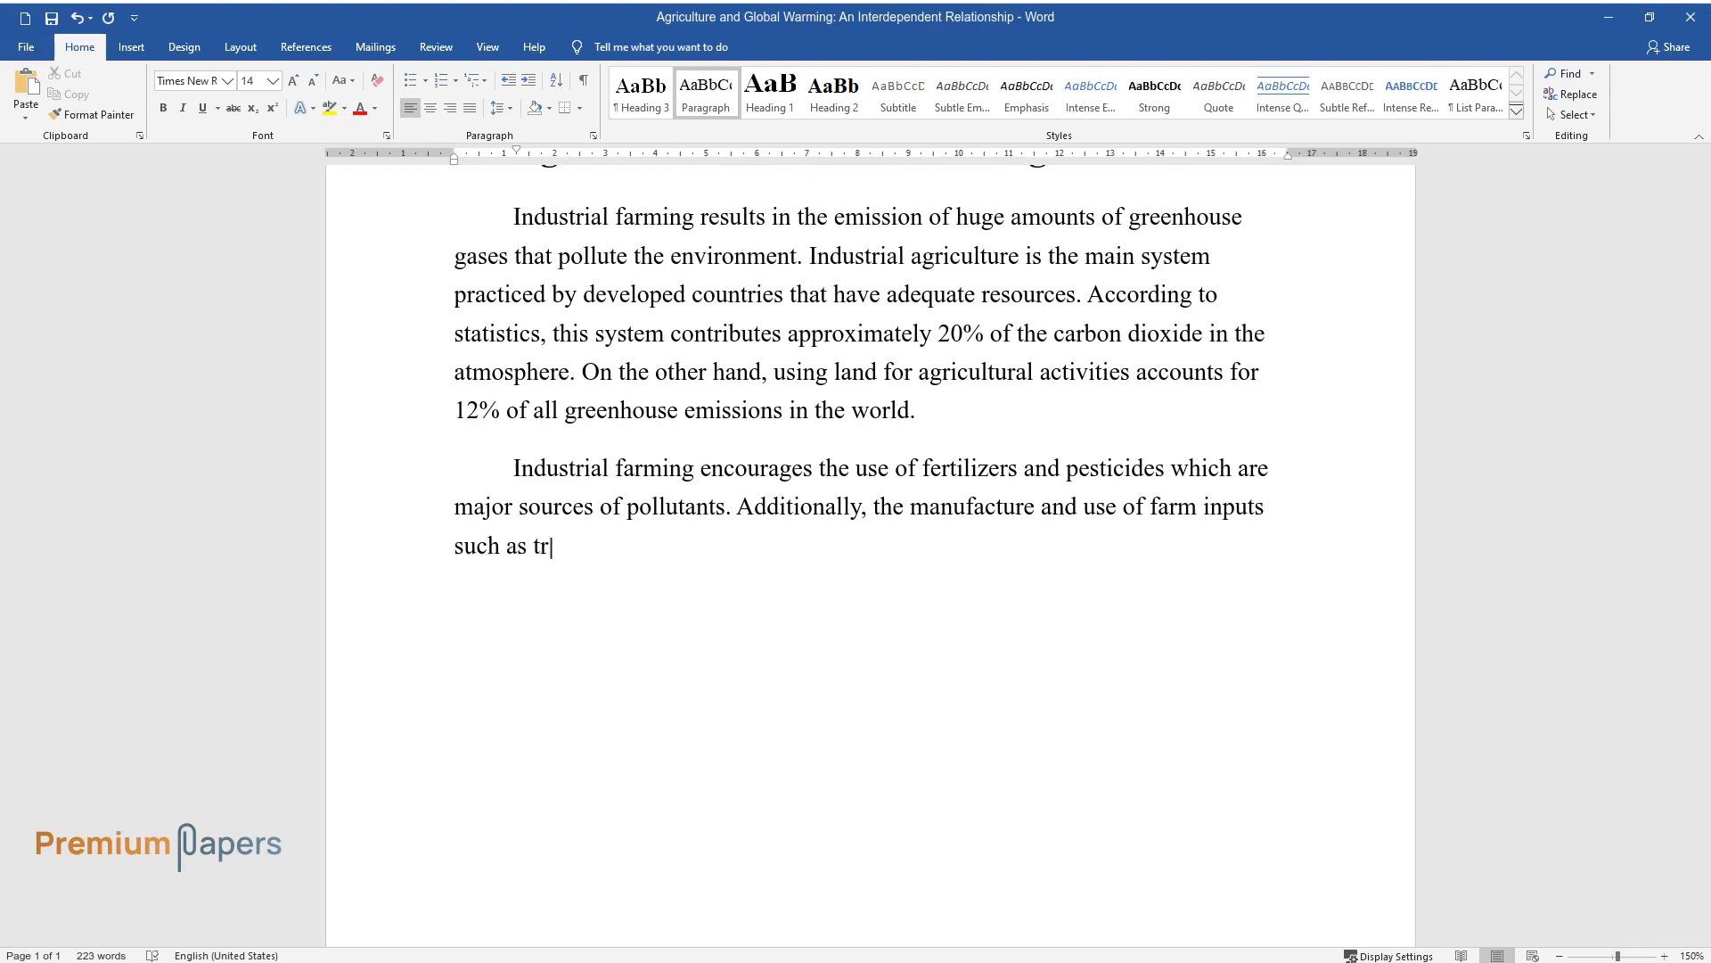
{"action": "type", "text": "actors and heavy machinery contribute significantly to the rising car"}
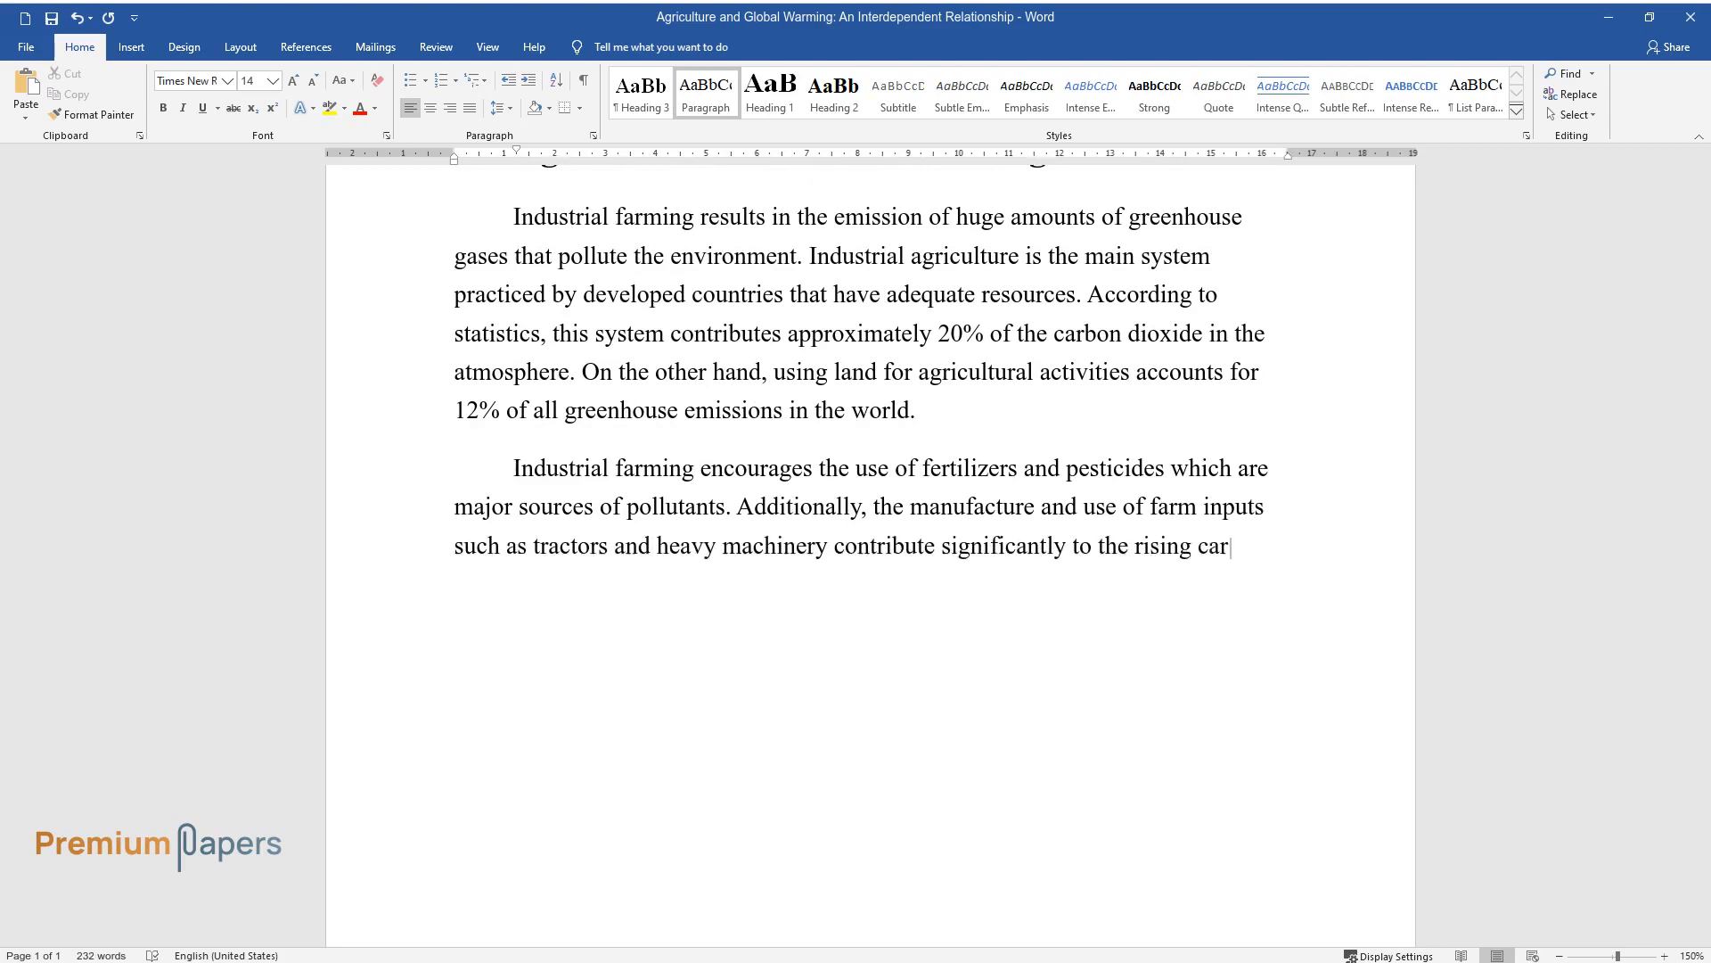
{"action": "type", "text": "bon footprint. Changes in global wa"}
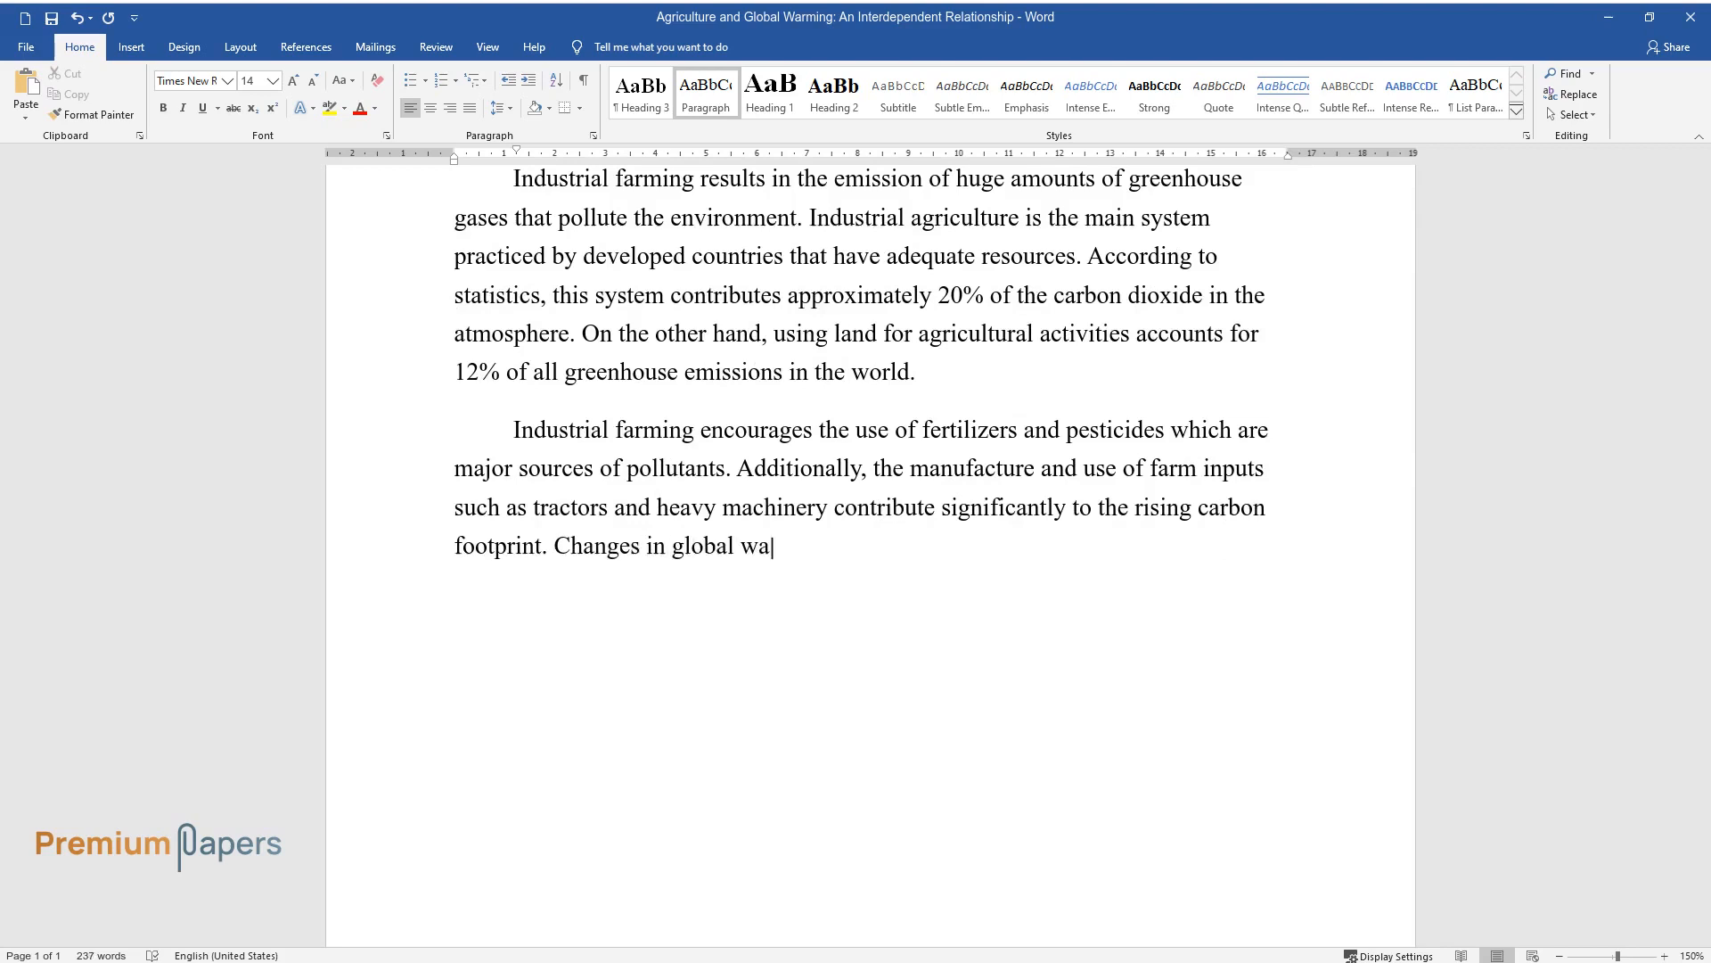
{"action": "type", "text": "rming trends affect natural balance and the"}
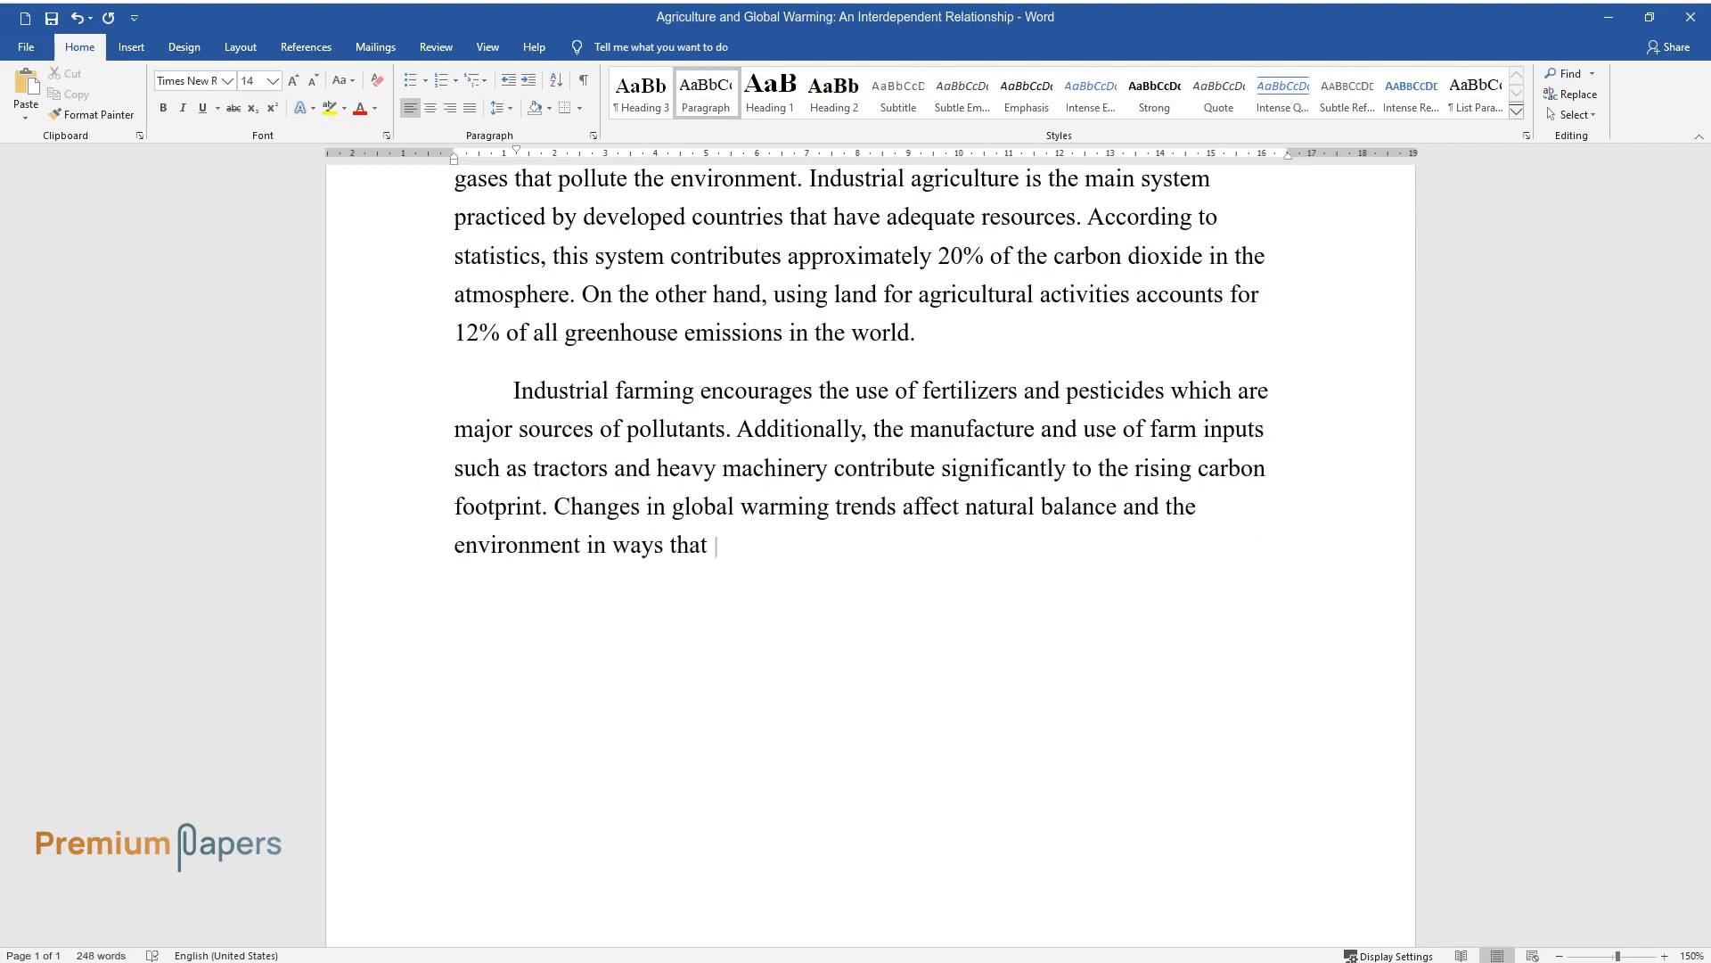
Explain that heat harms plants and the carbon footprint disrupts ecological recycling processes.
{"action": "type", "text": "alter agricultural productivity. H"}
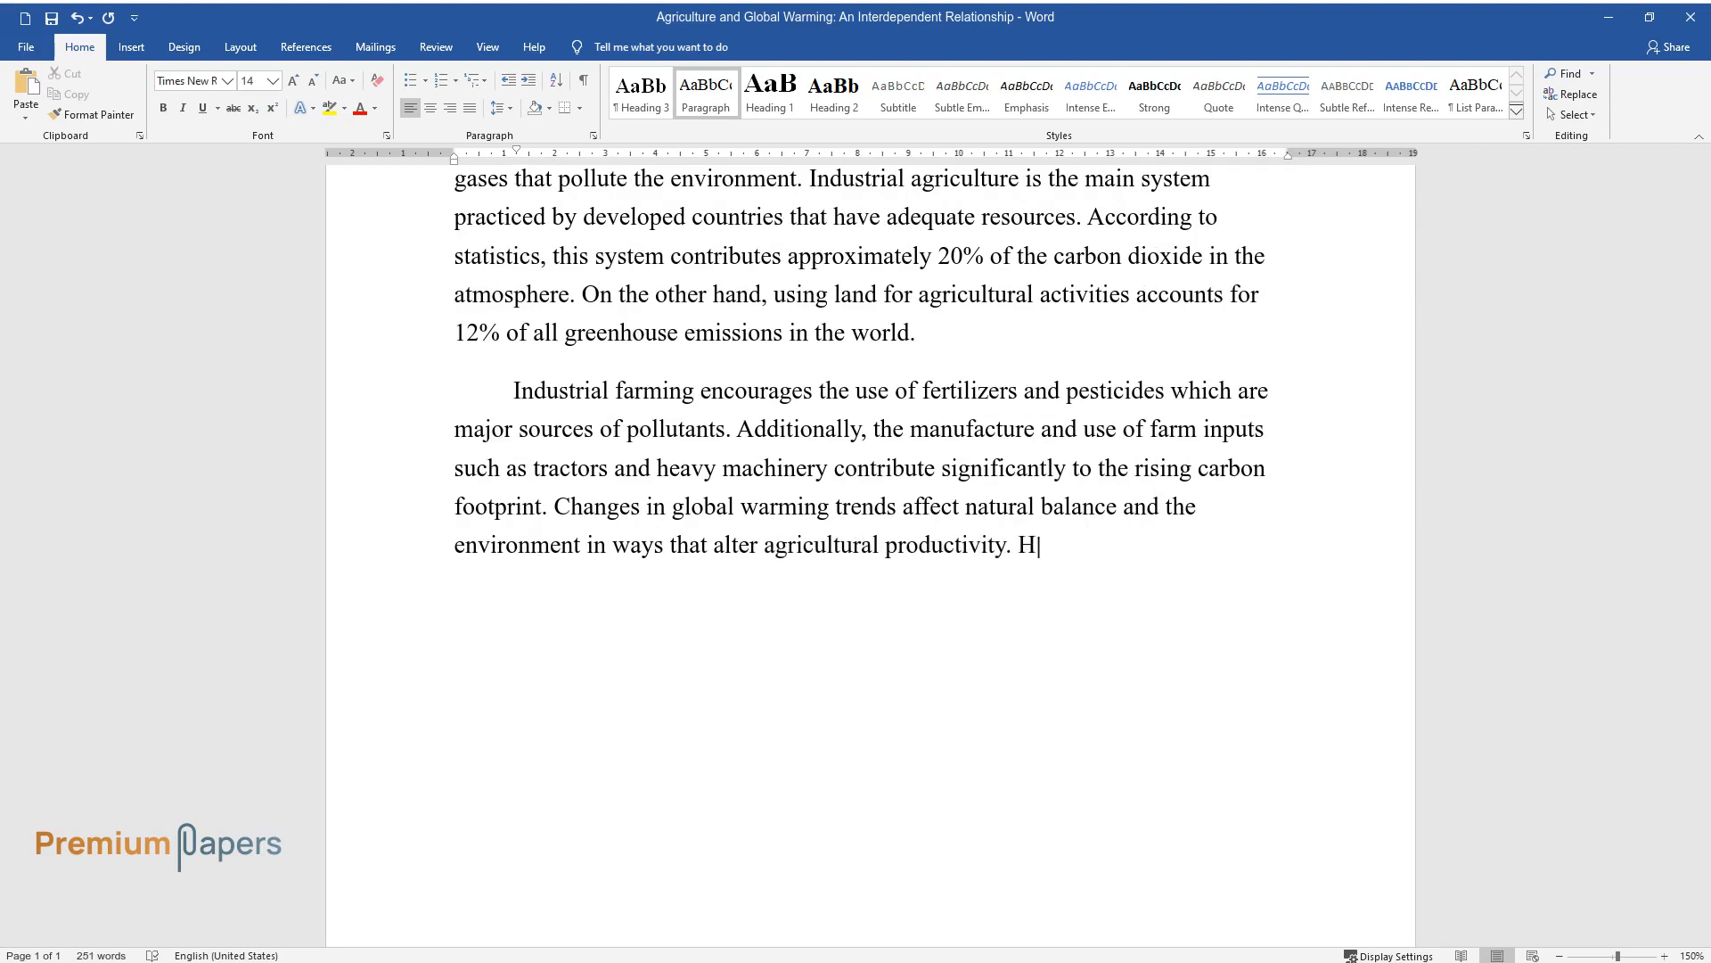
{"action": "type", "text": "igh amounts of heat affect agricul"}
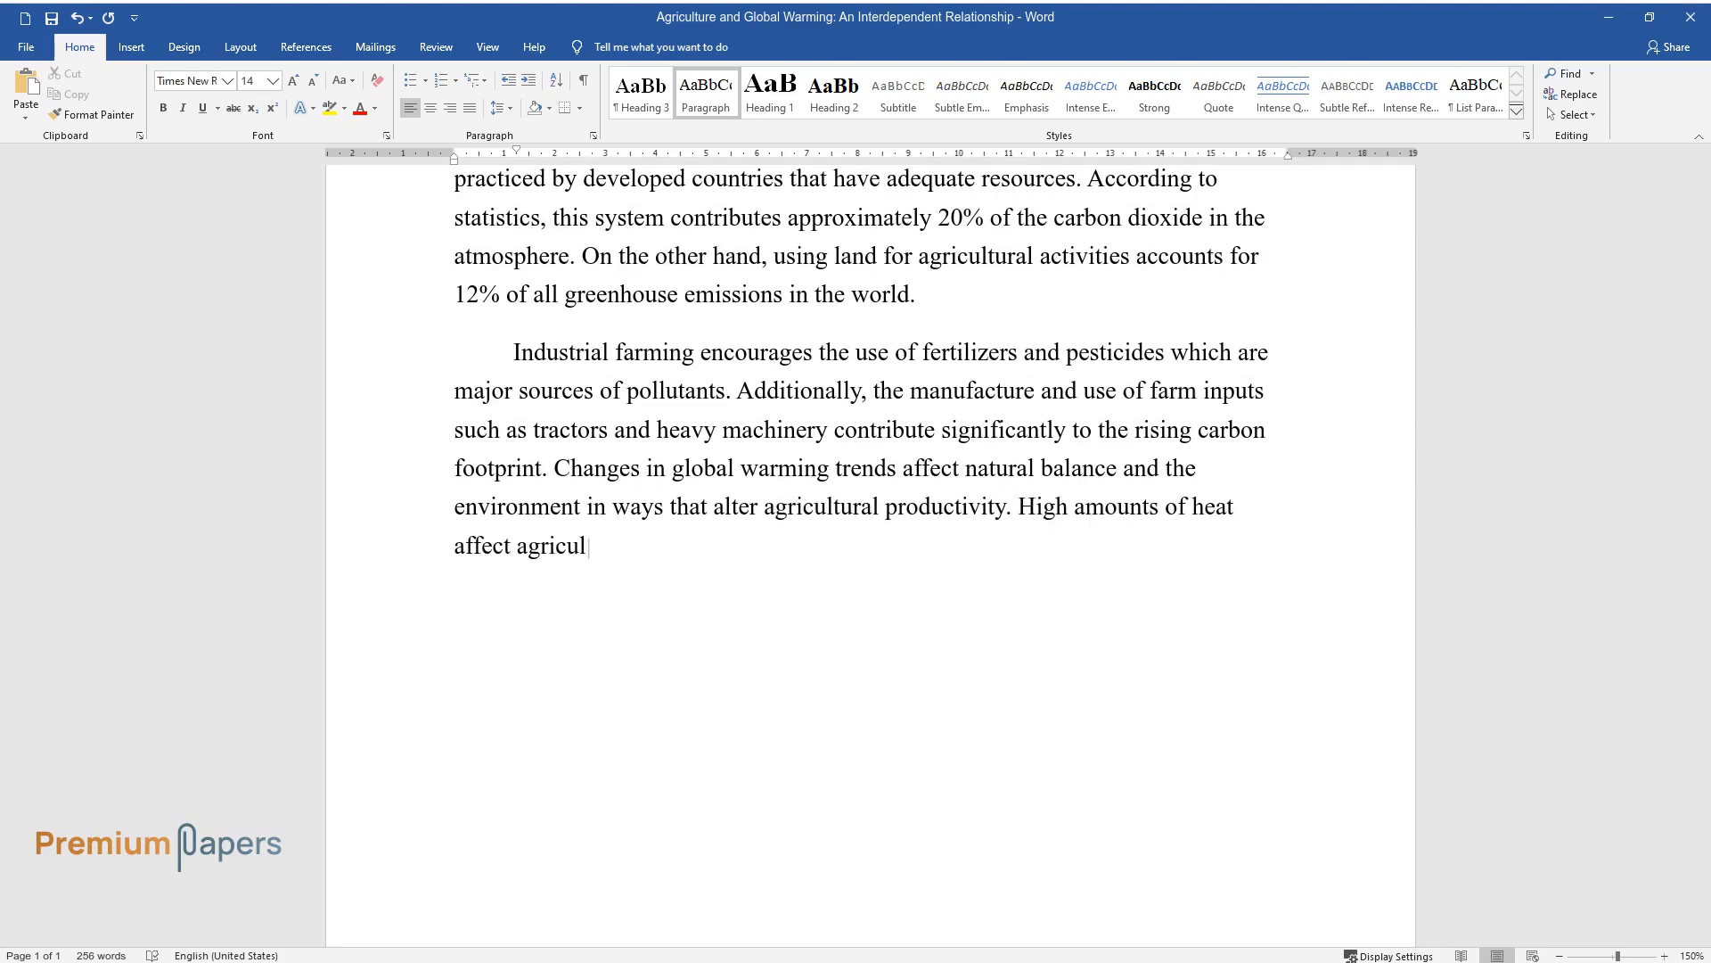
{"action": "type", "text": "ture because plants cannot adjust q"}
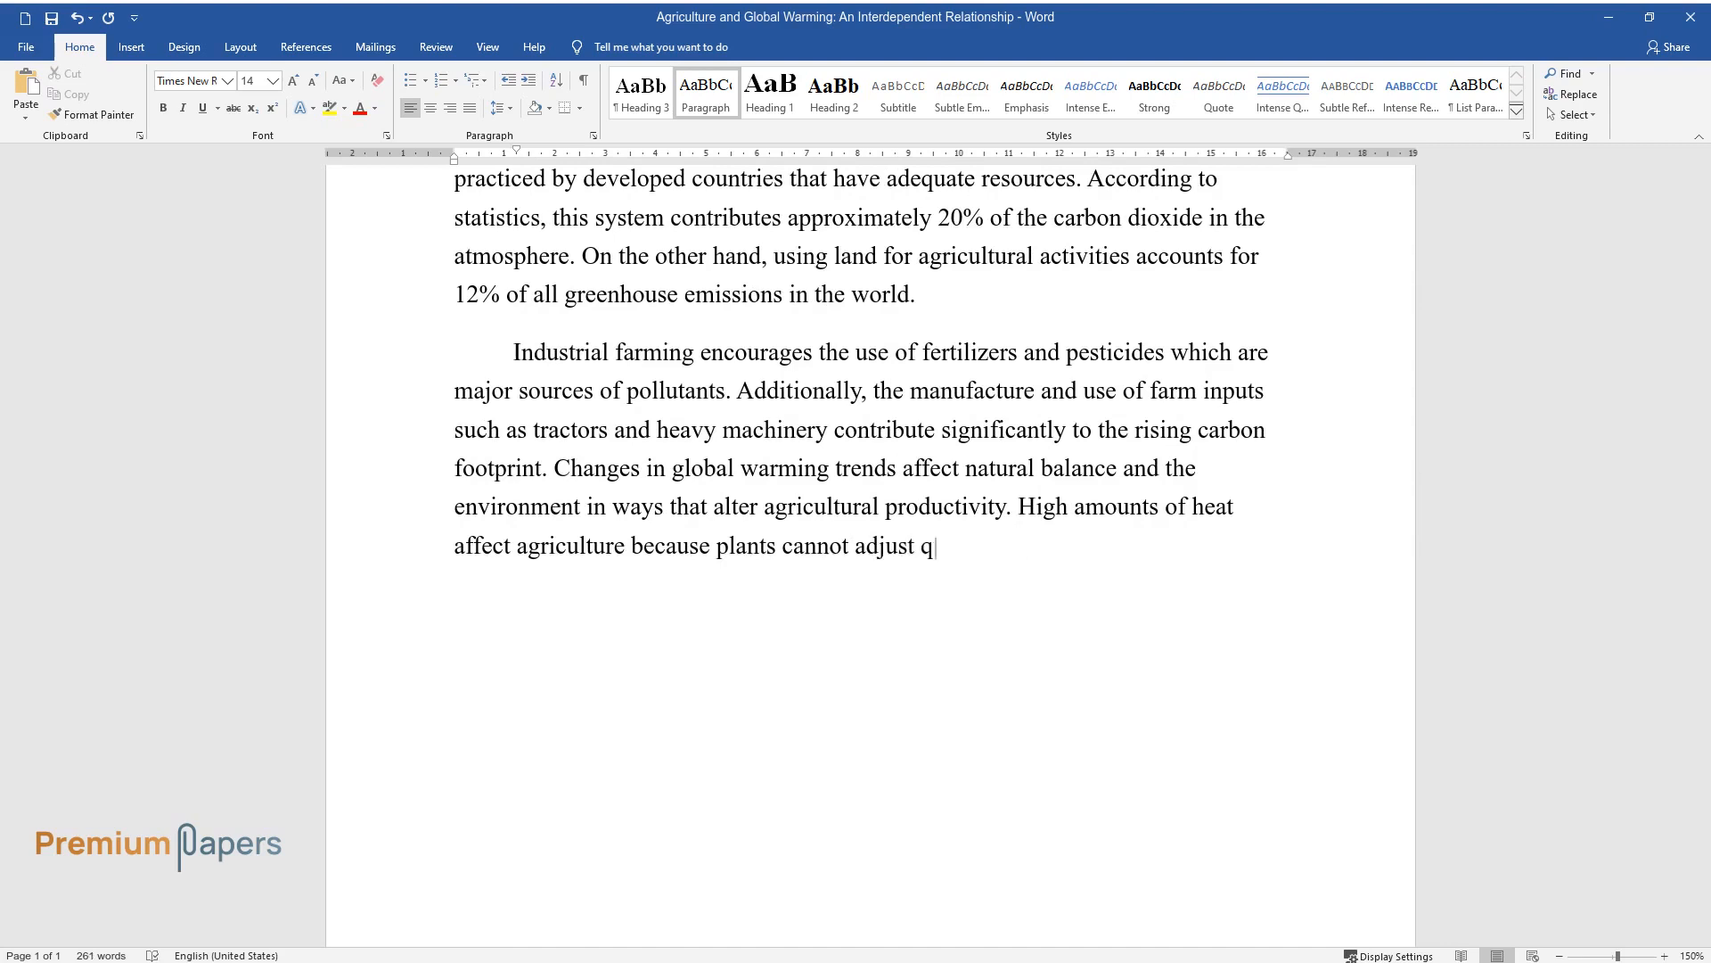
{"action": "type", "text": "uickly to rapid changes in global"}
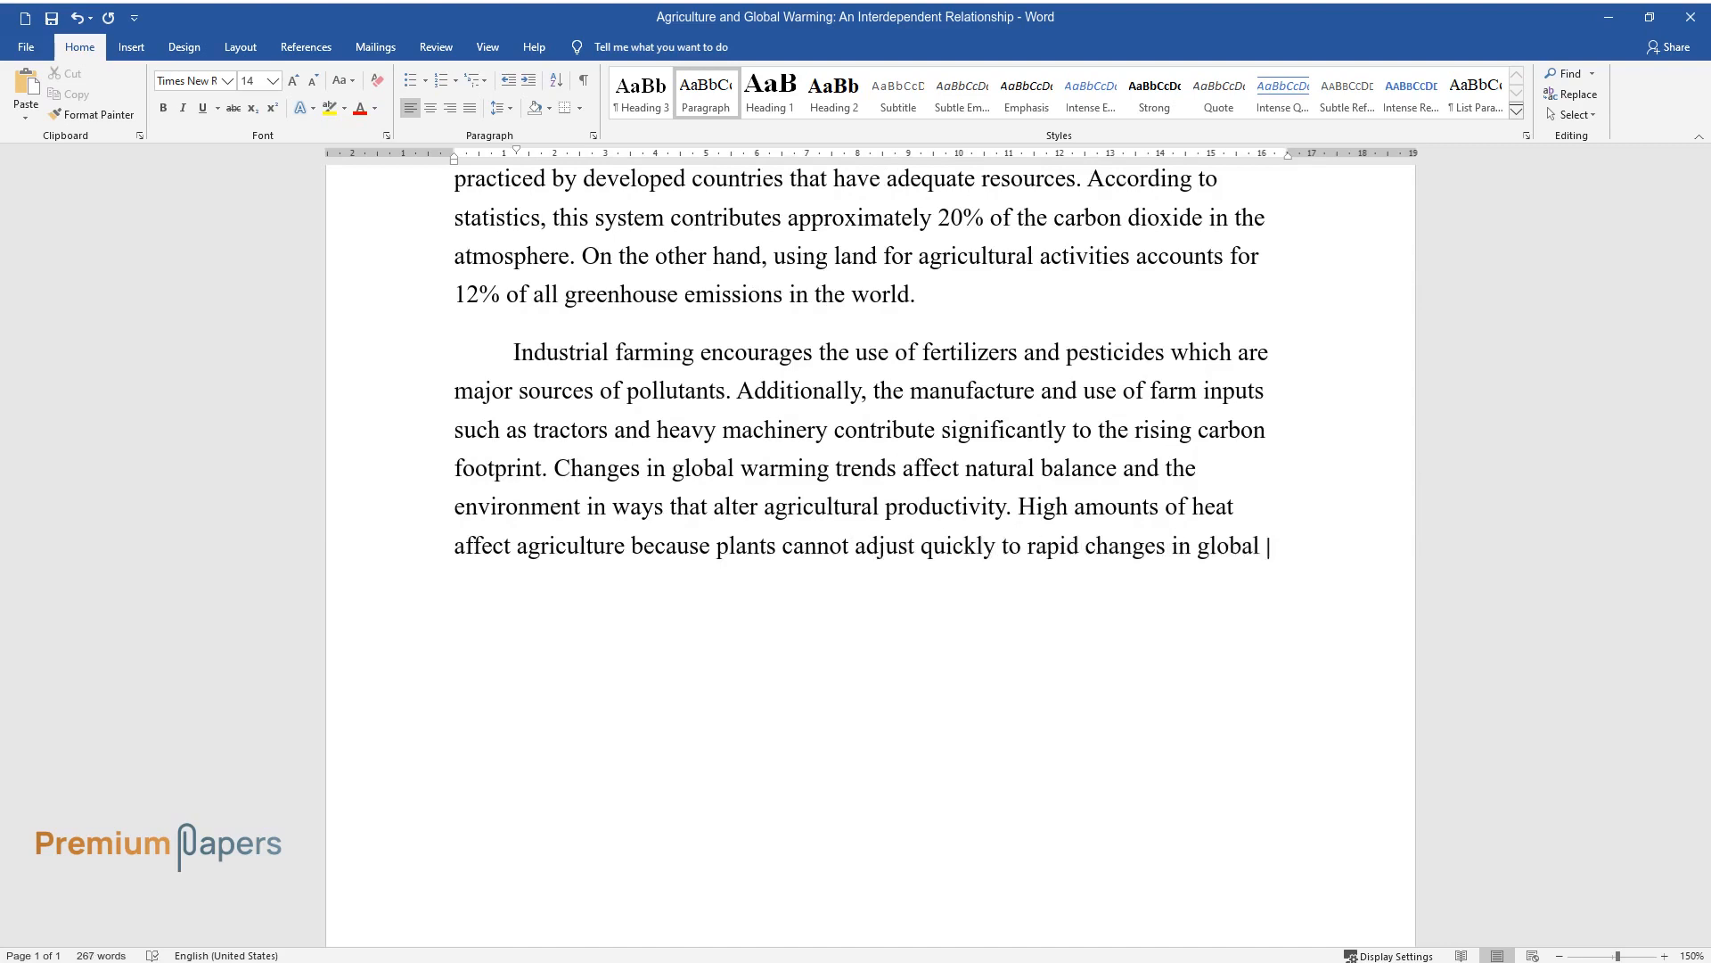
{"action": "type", "text": "temperatures and greenhouse concent"}
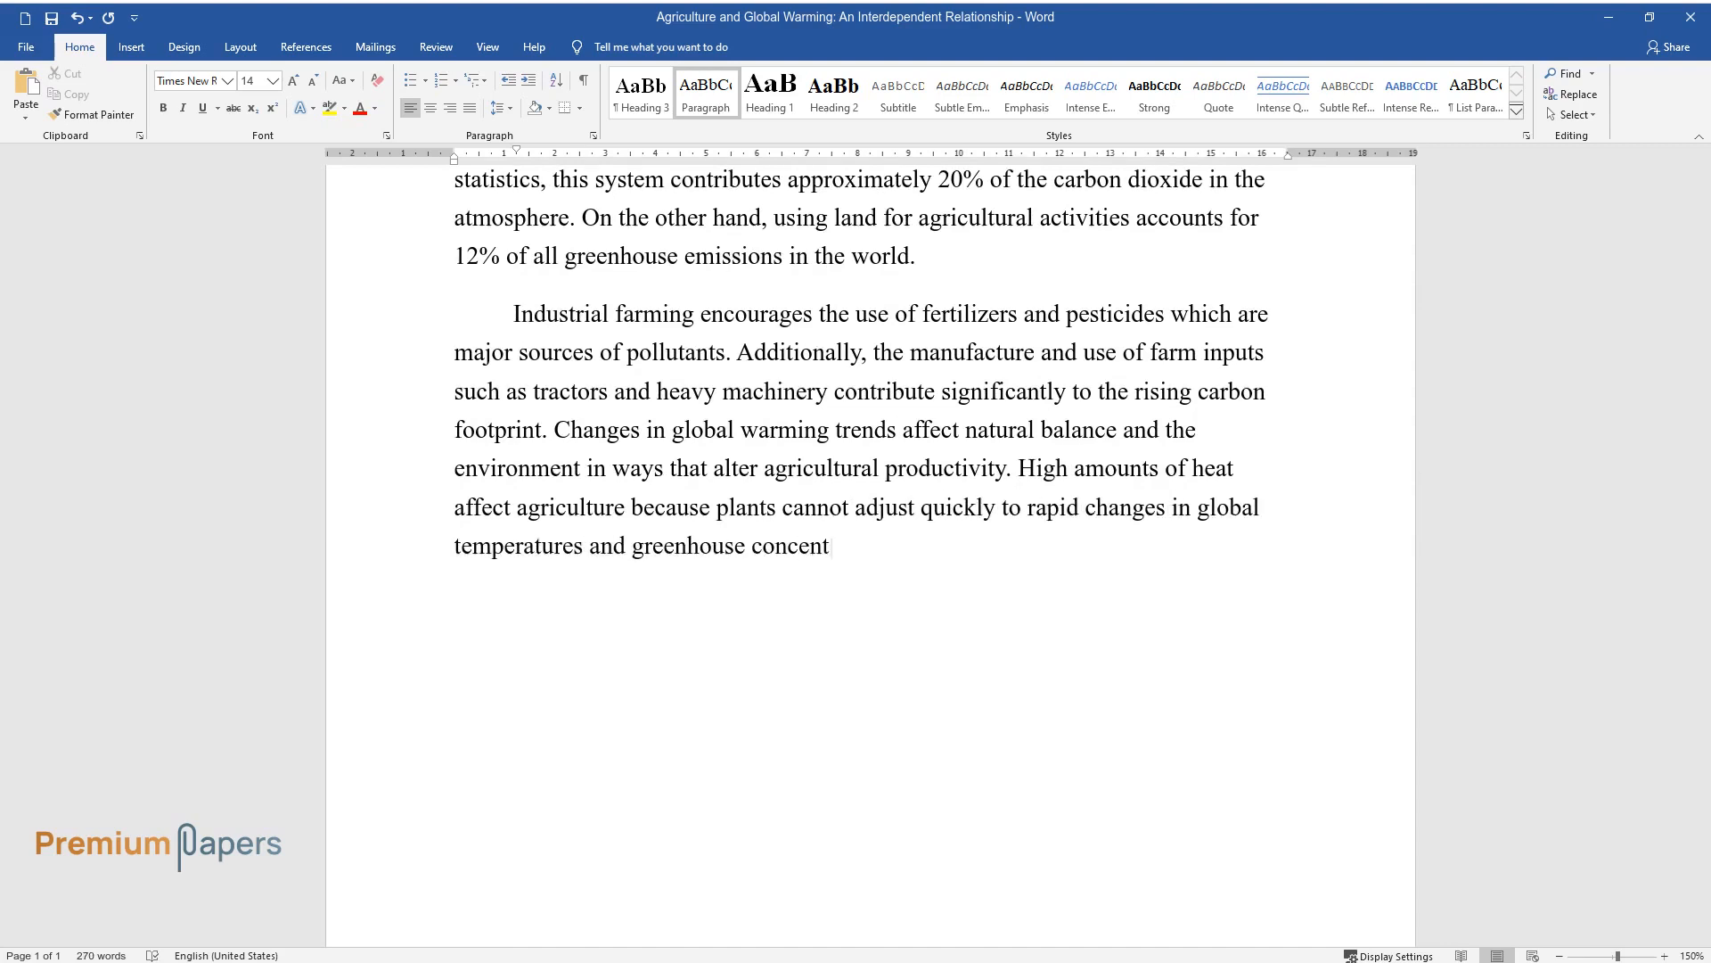
{"action": "type", "text": "rations in the atmosphere. The high"}
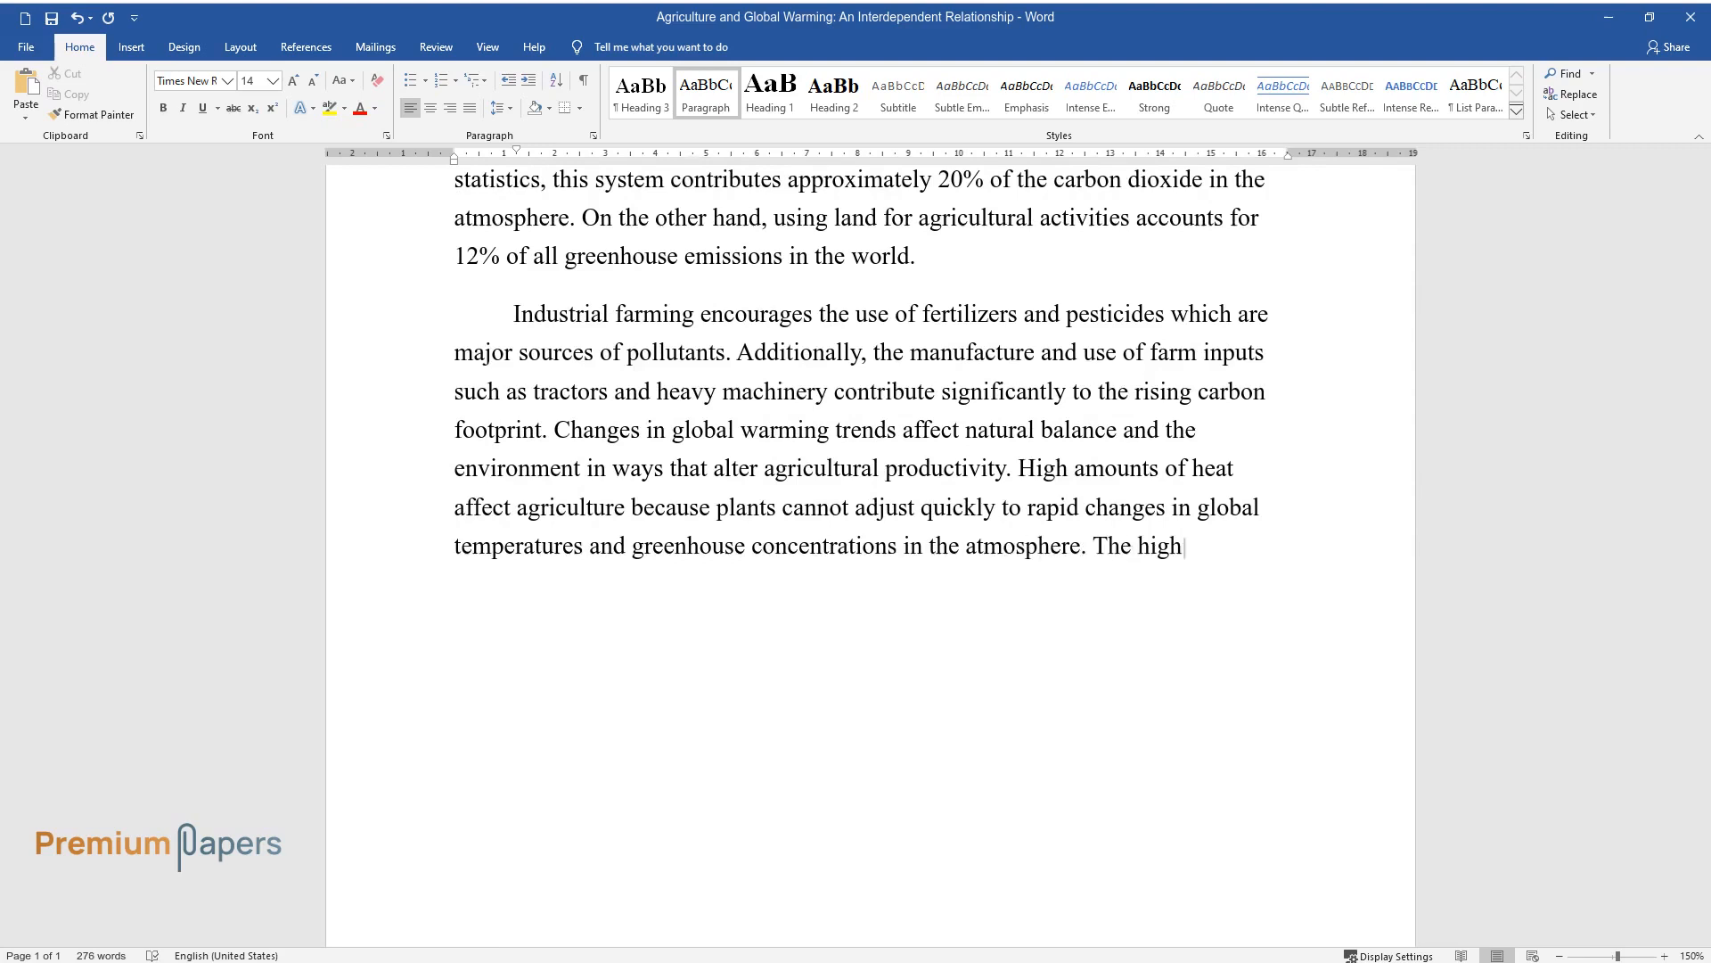
{"action": "type", "text": "carbon footprint interferes with"}
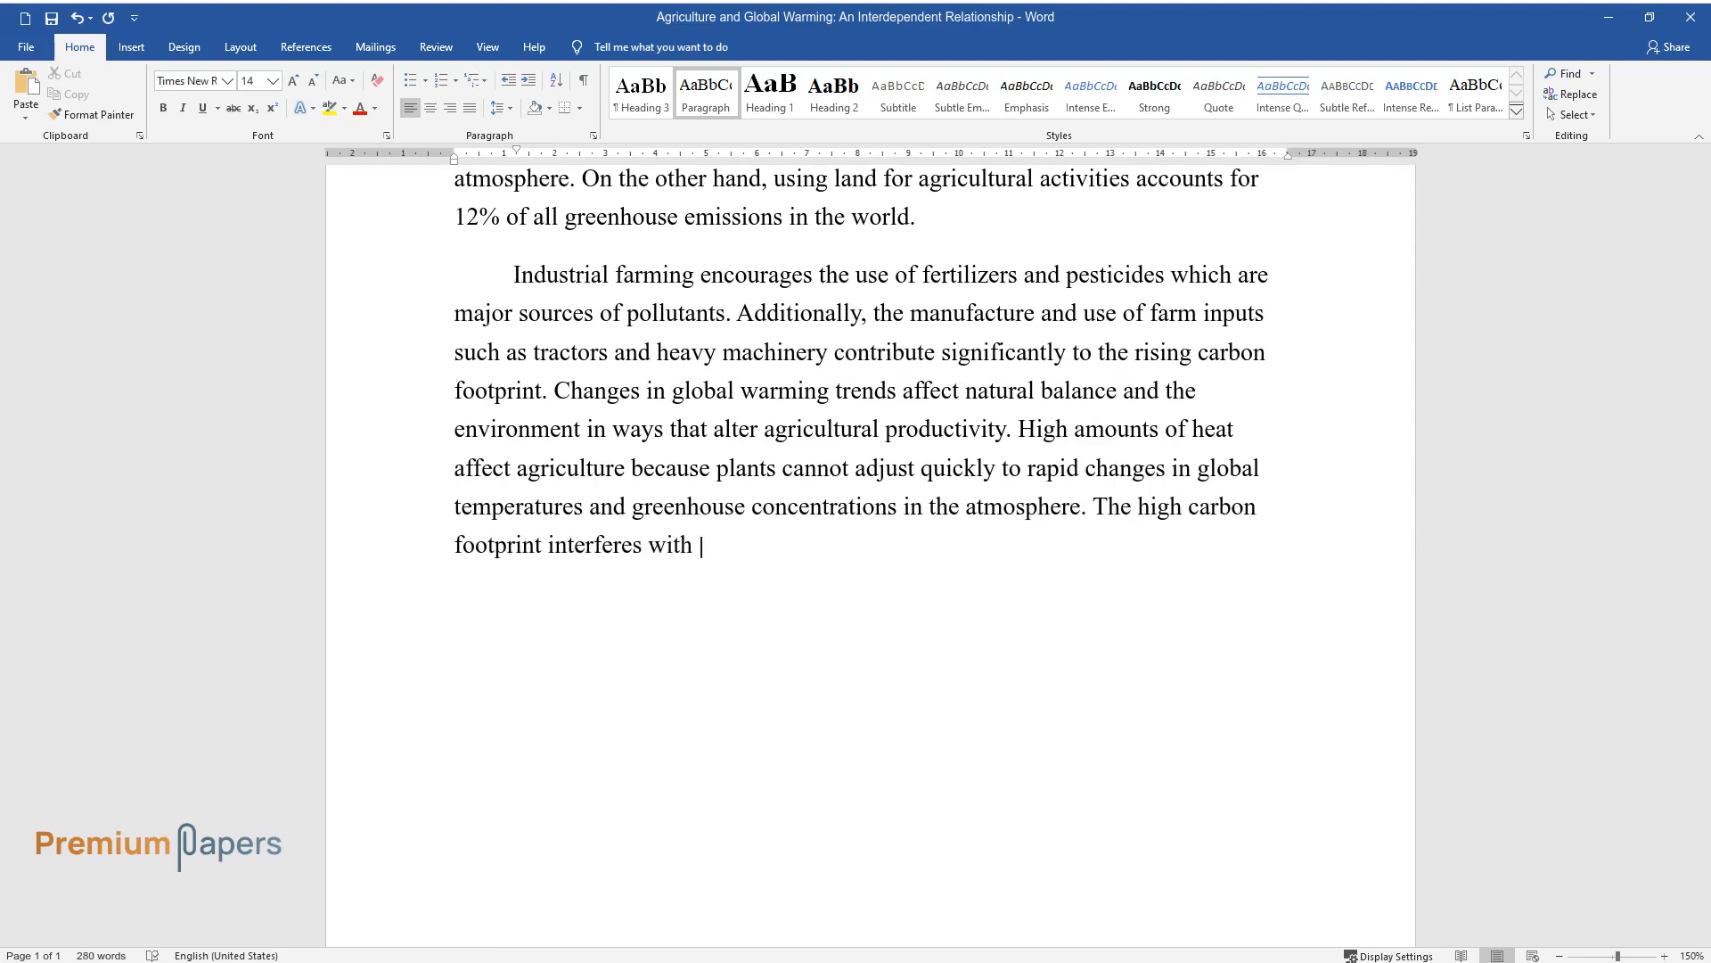
{"action": "type", "text": "natural processes such as the ecol"}
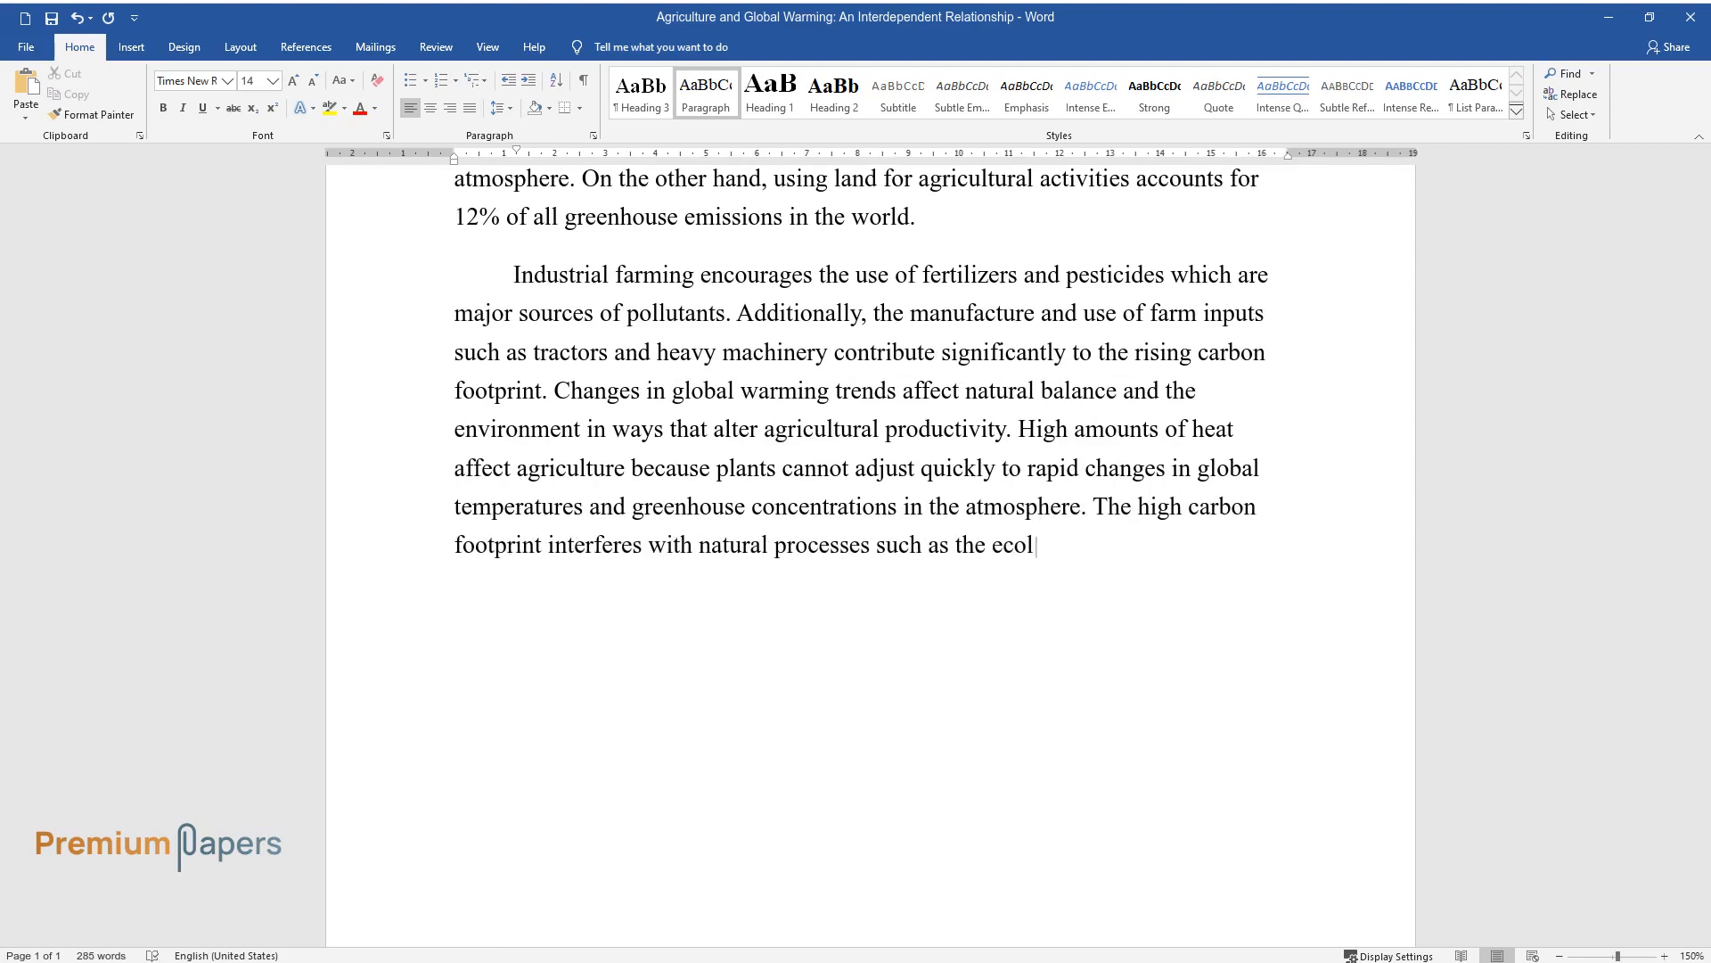
{"action": "type", "text": "ogical and environmental recycling"}
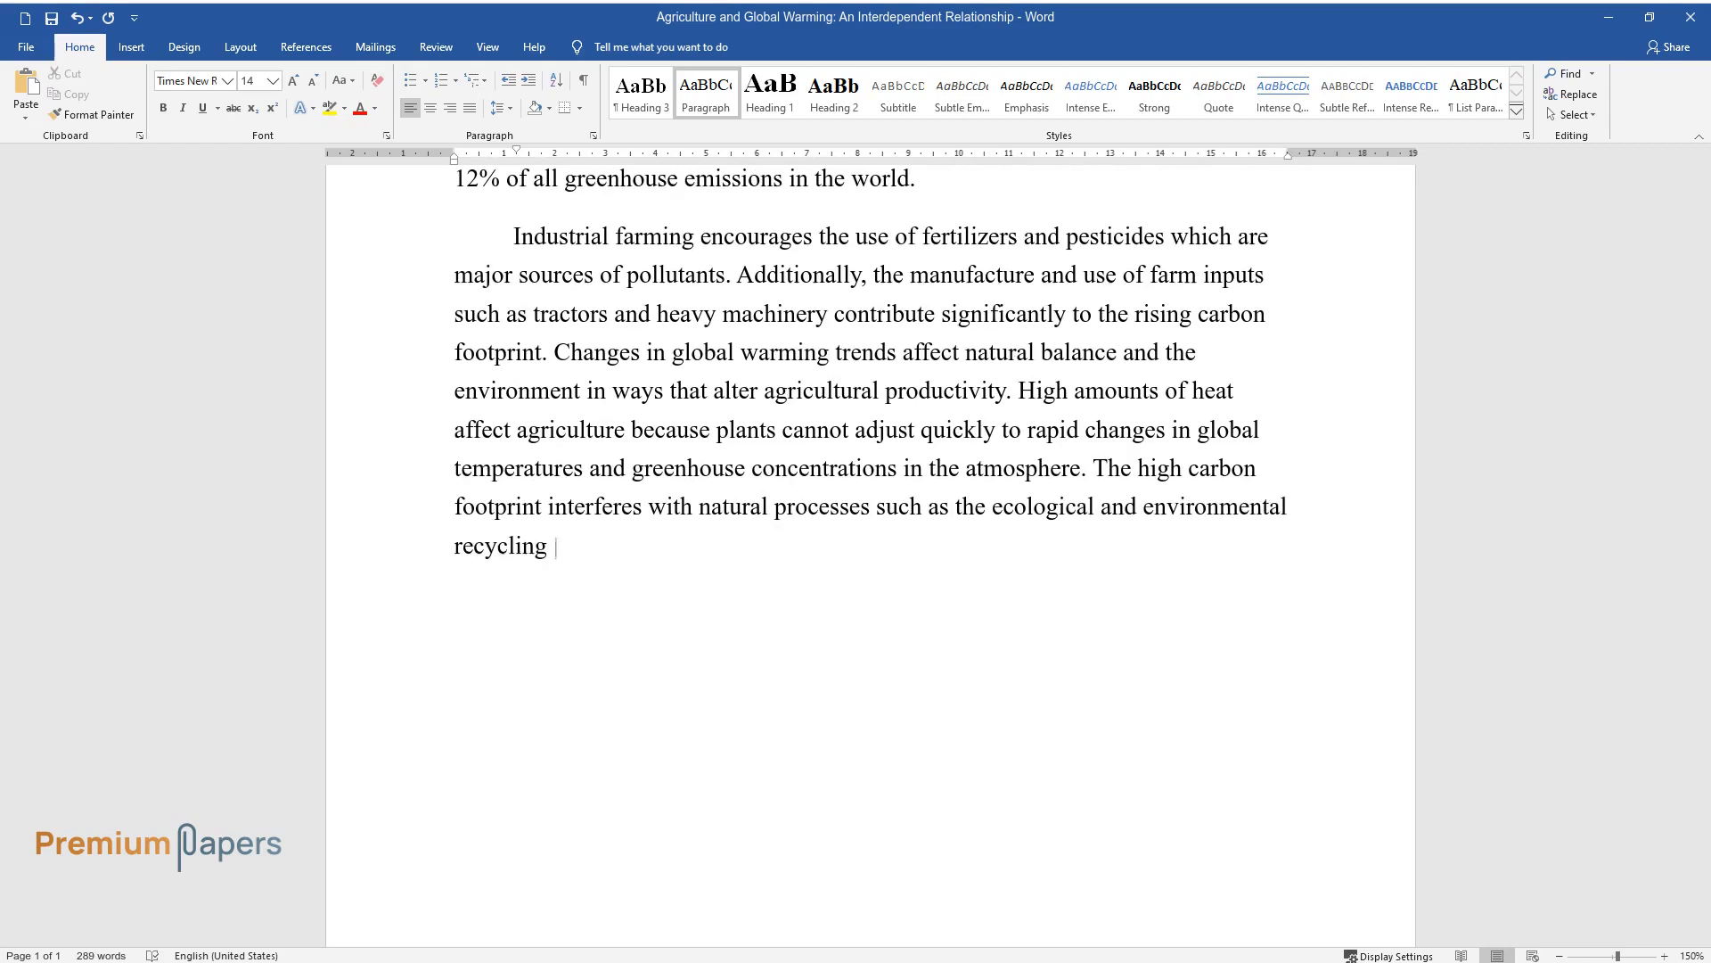
{"action": "type", "text": "processes that are important in agriculture."}
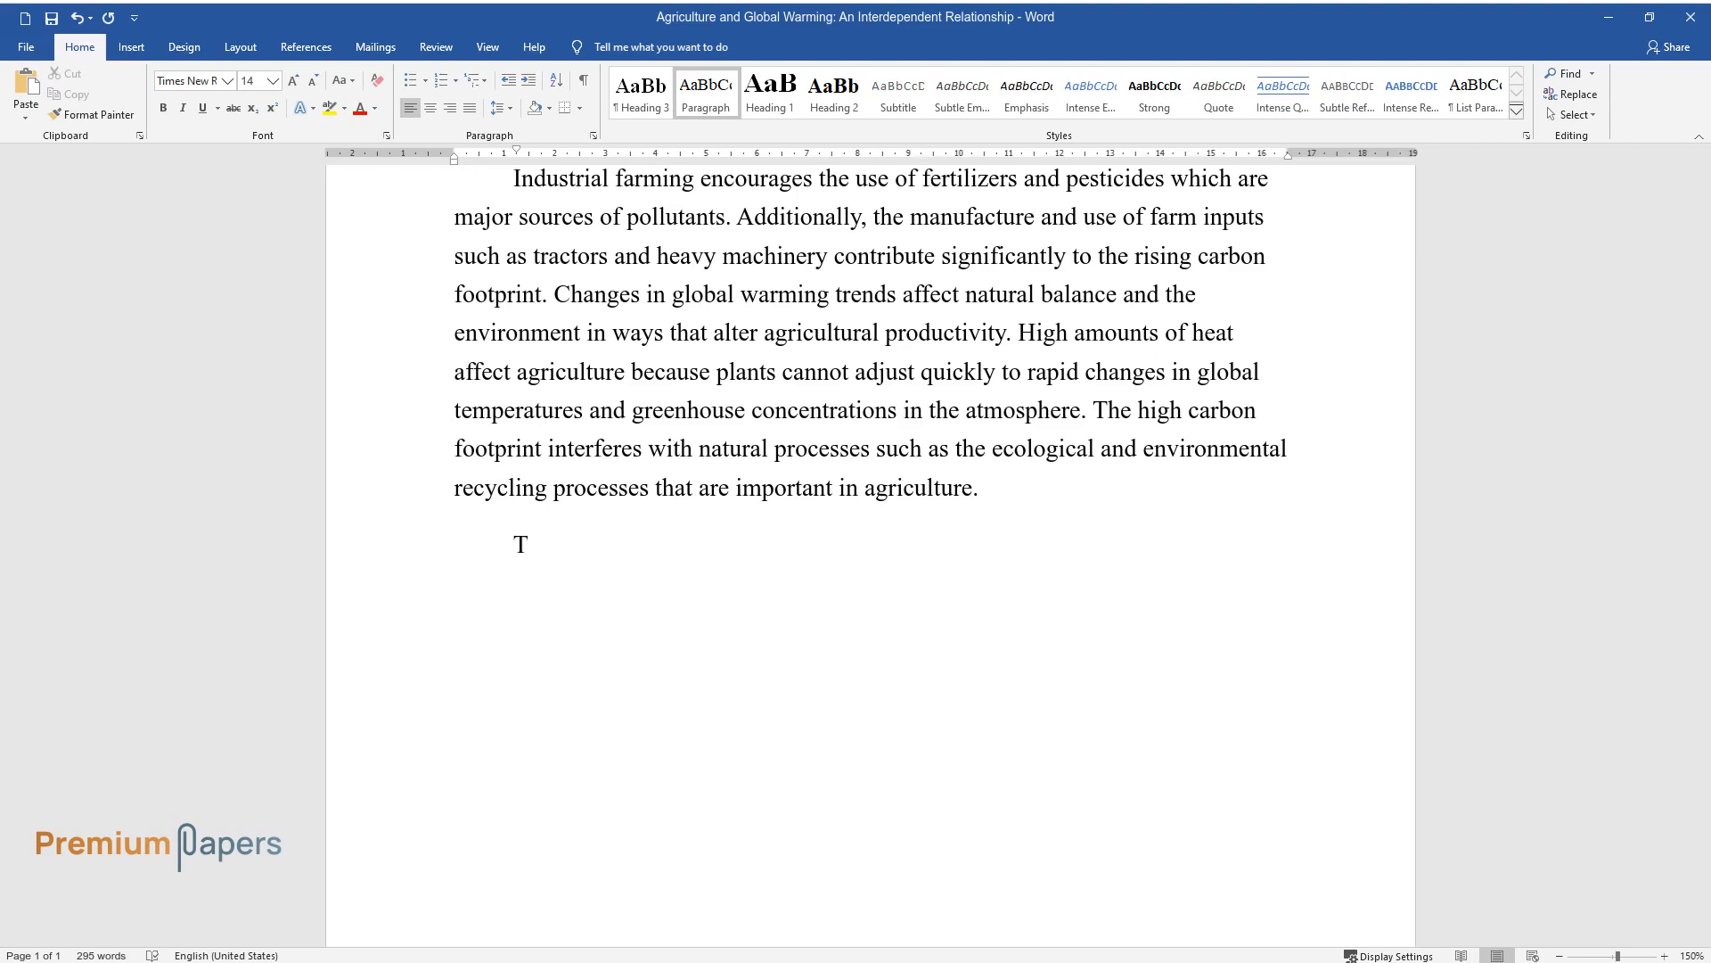
Write how industrial agriculture elevates carbon dioxide, affecting photosynthesis and plant growth.
{"action": "type", "text": "he high carbon footprint from ind"}
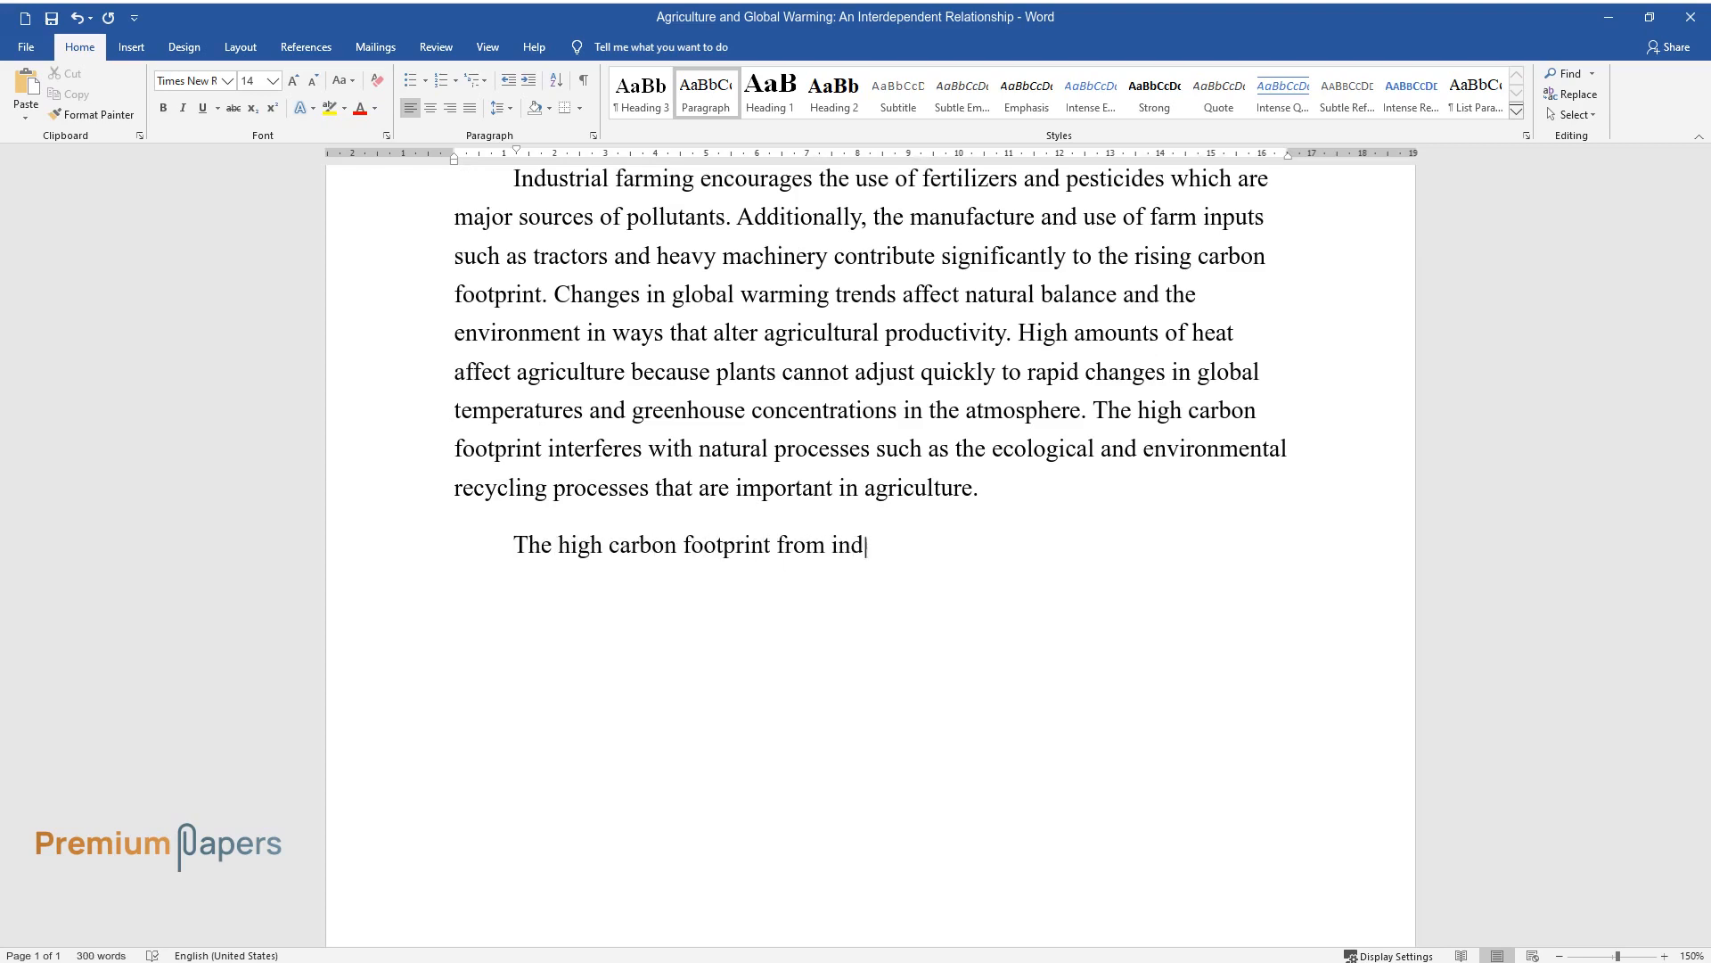
{"action": "type", "text": "ustrial agriculture causes elevat"}
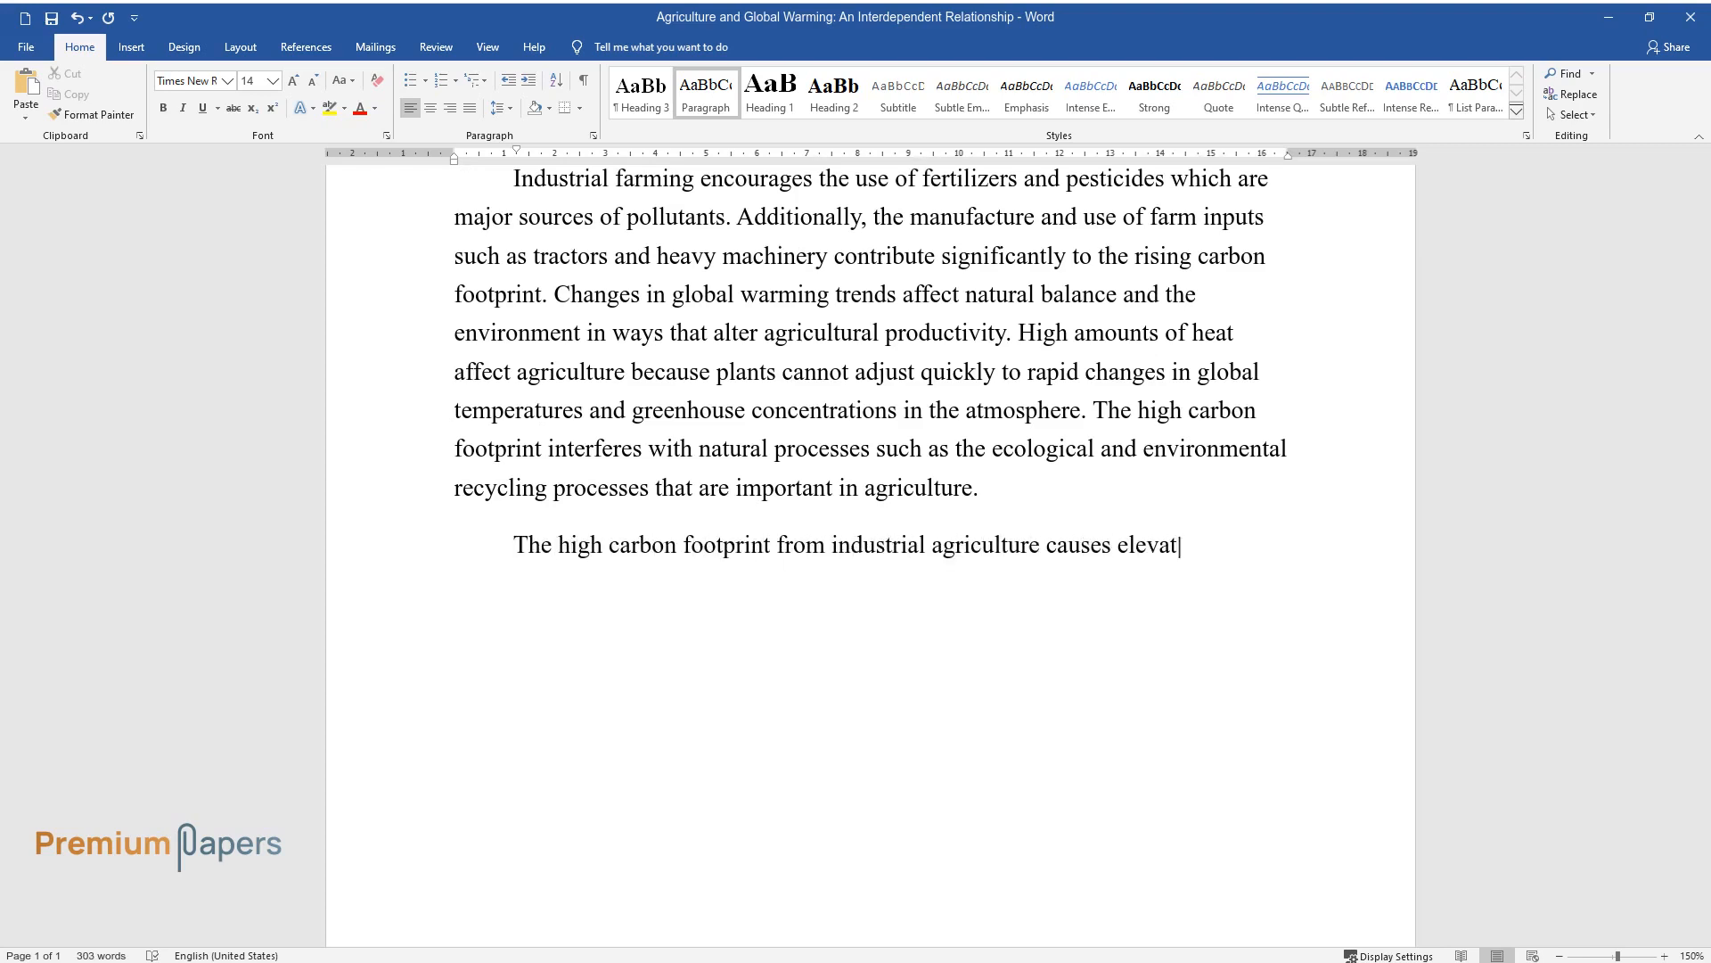
{"action": "type", "text": "ion of carbon dioxide concentrations in the environment that consequently increase the rates of phot"}
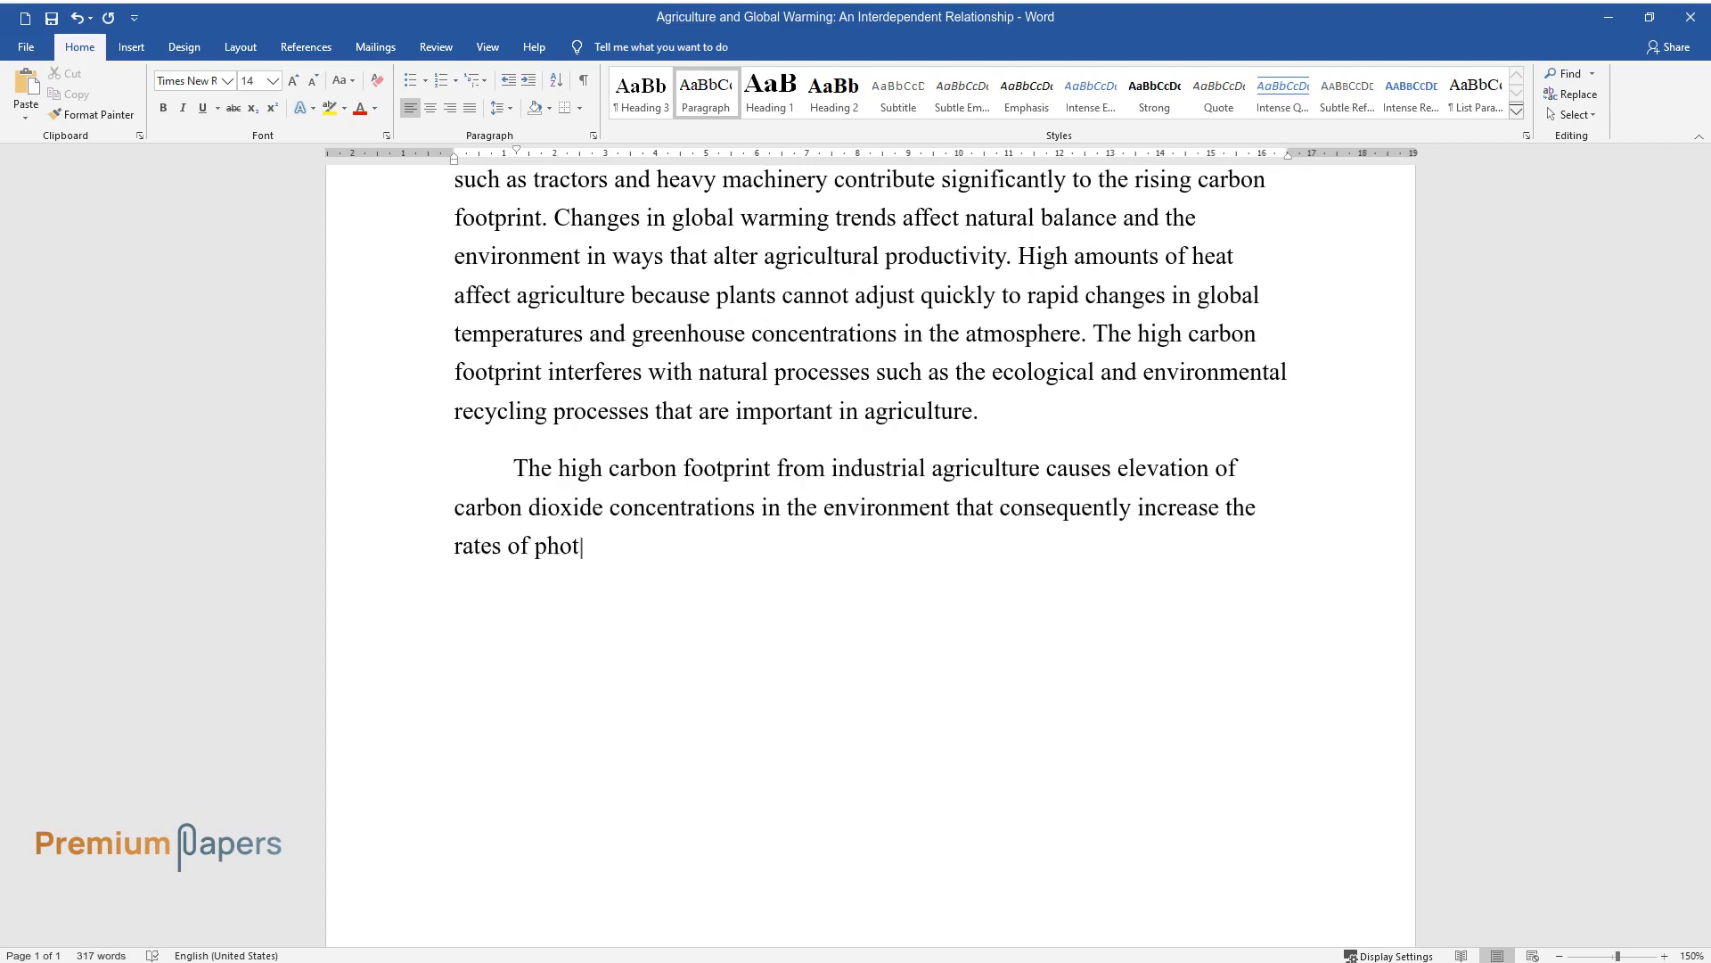
{"action": "type", "text": "osynthesis. However, this phenomenon has negative effects too. High"}
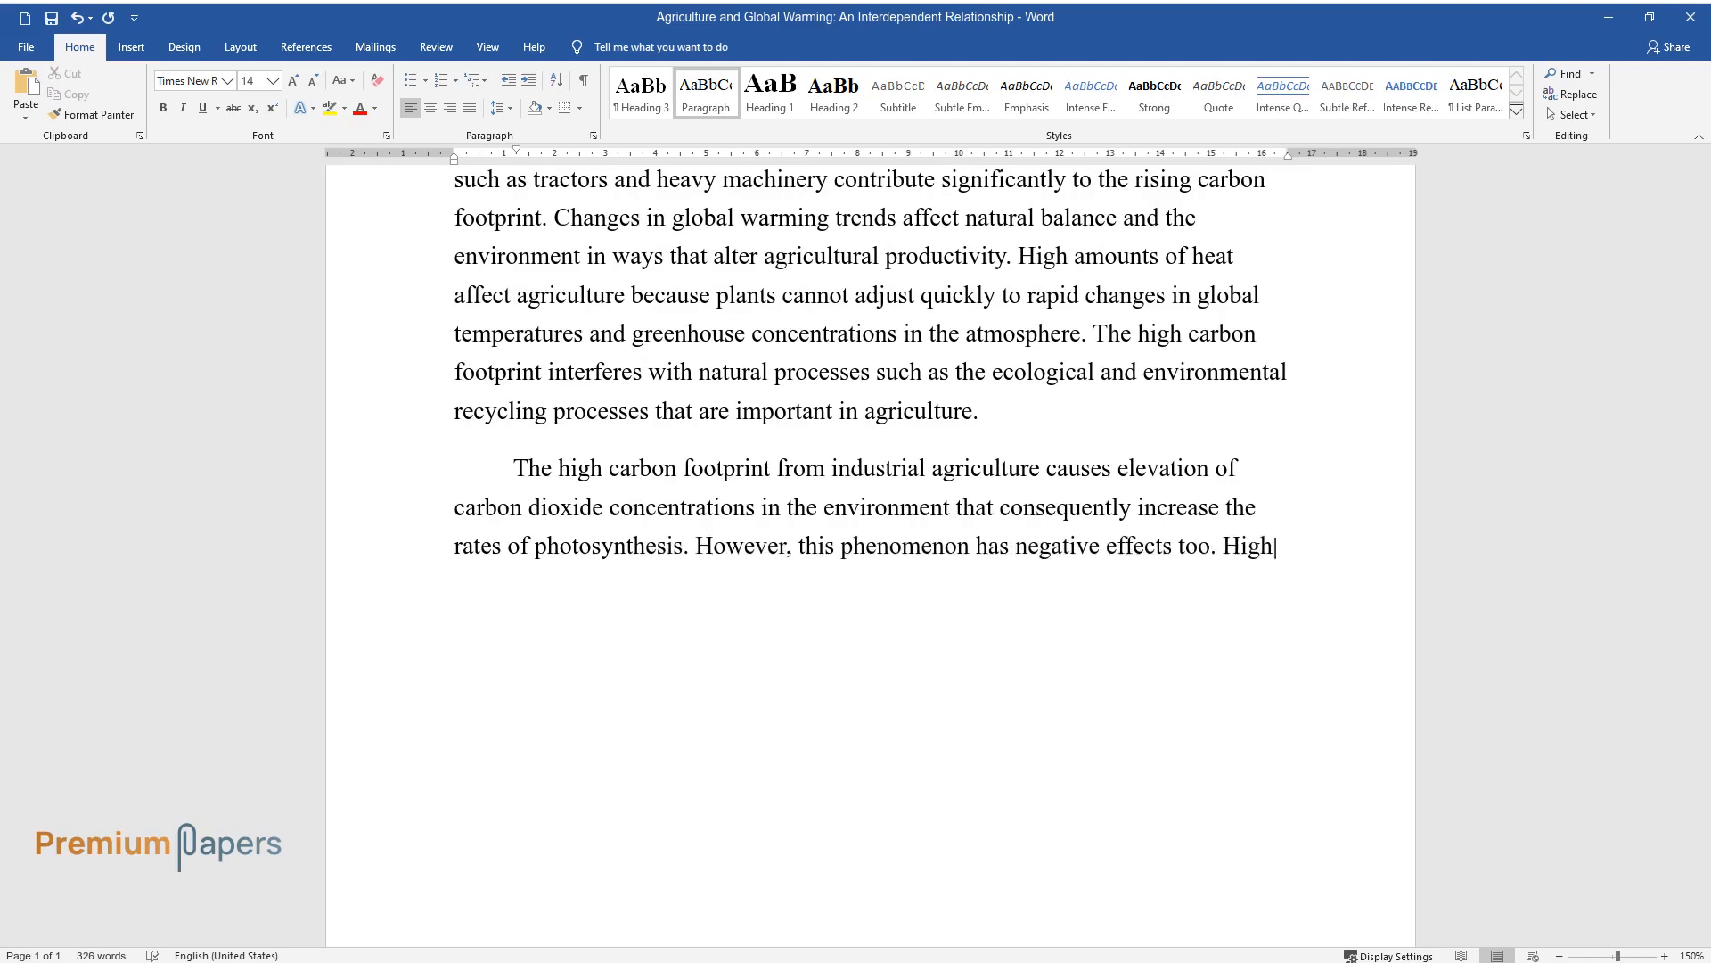
{"action": "type", "text": "amounts of carbon dioxide result in slow development of stomata that result in low"}
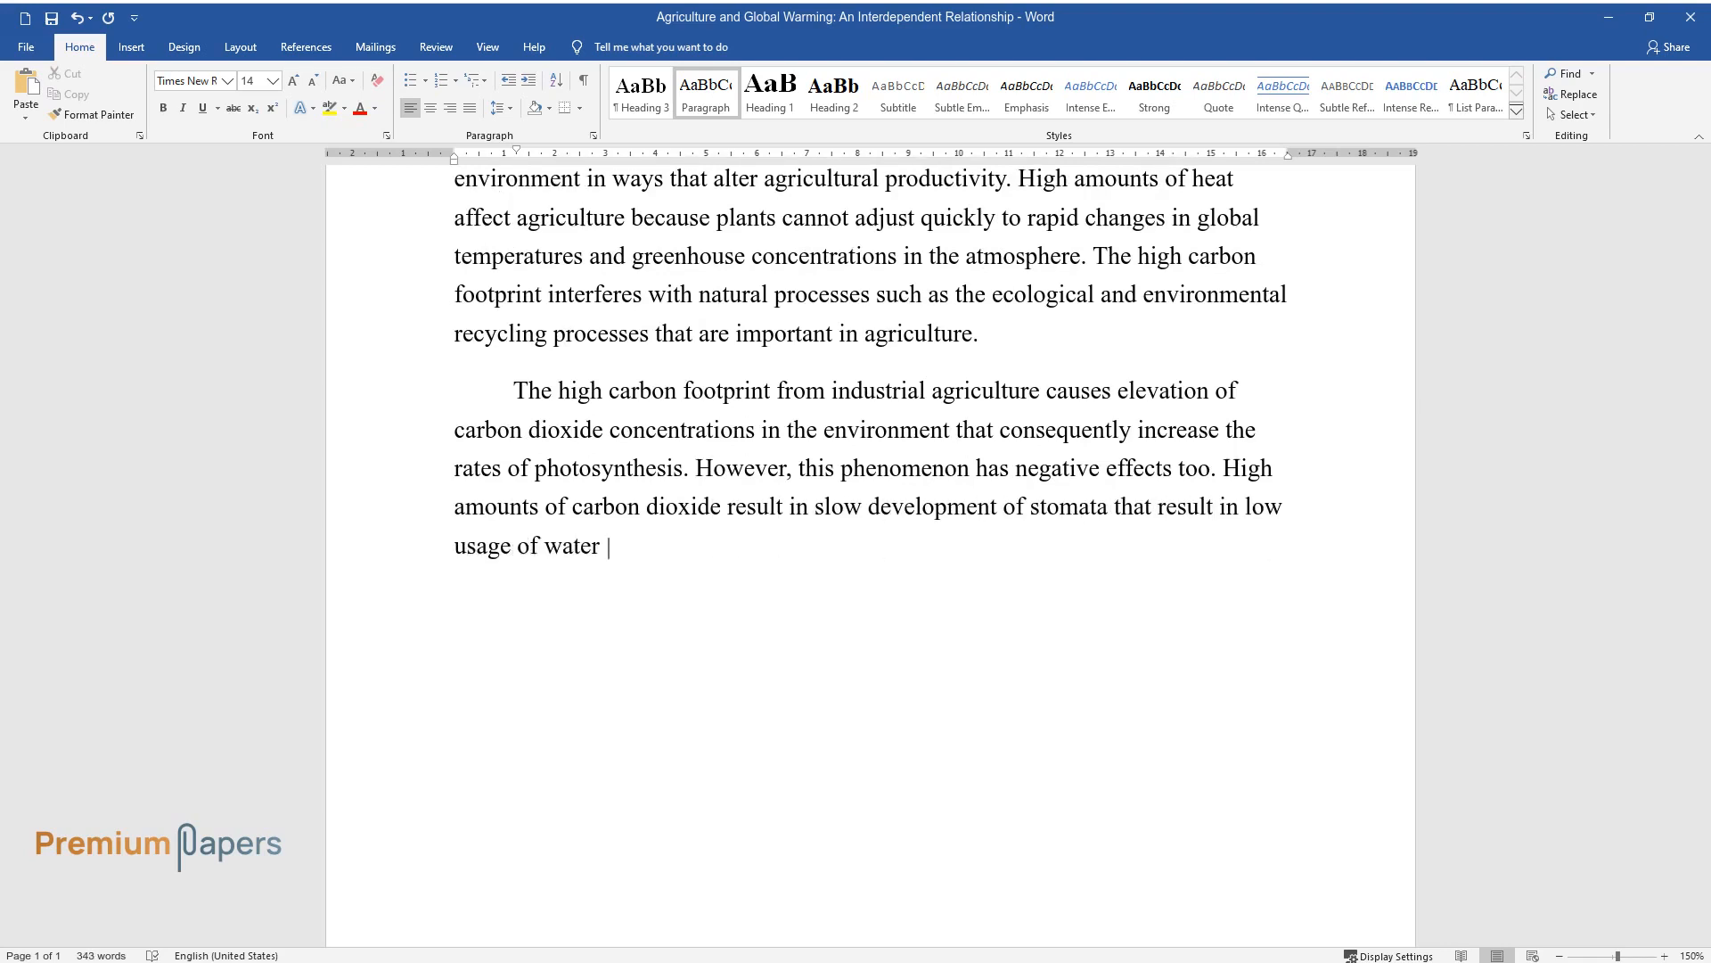
{"action": "type", "text": "by plants thus affecting their gro"}
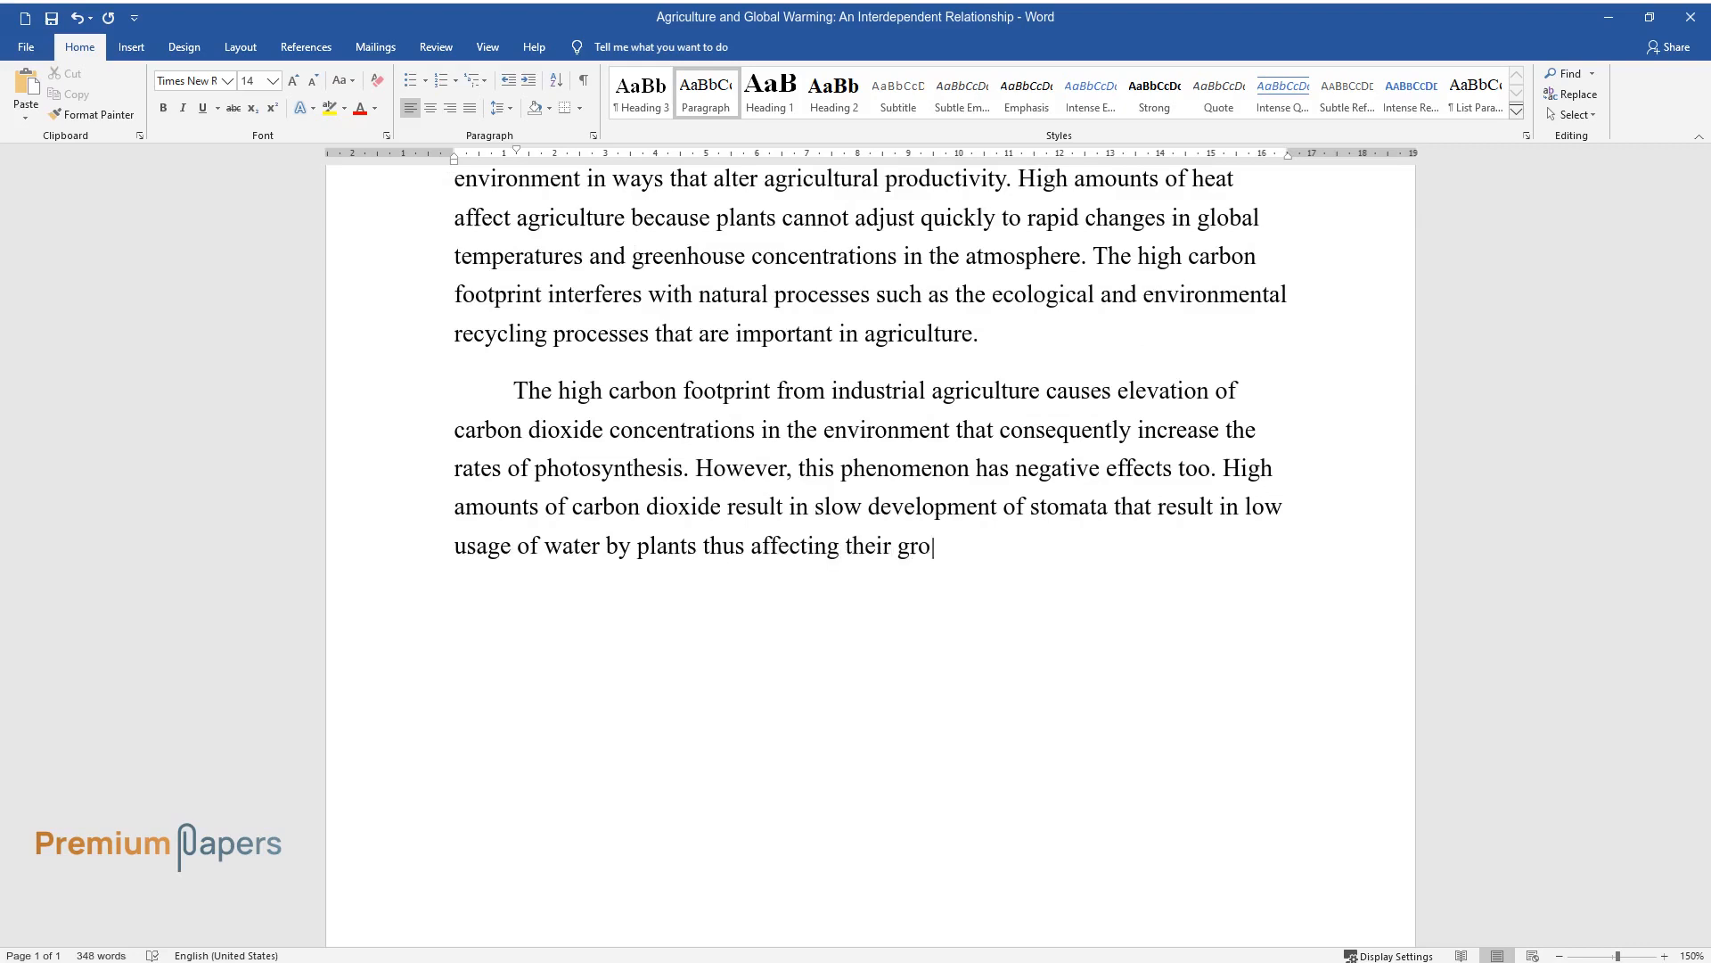
{"action": "type", "text": "wth and productivity. Research has"}
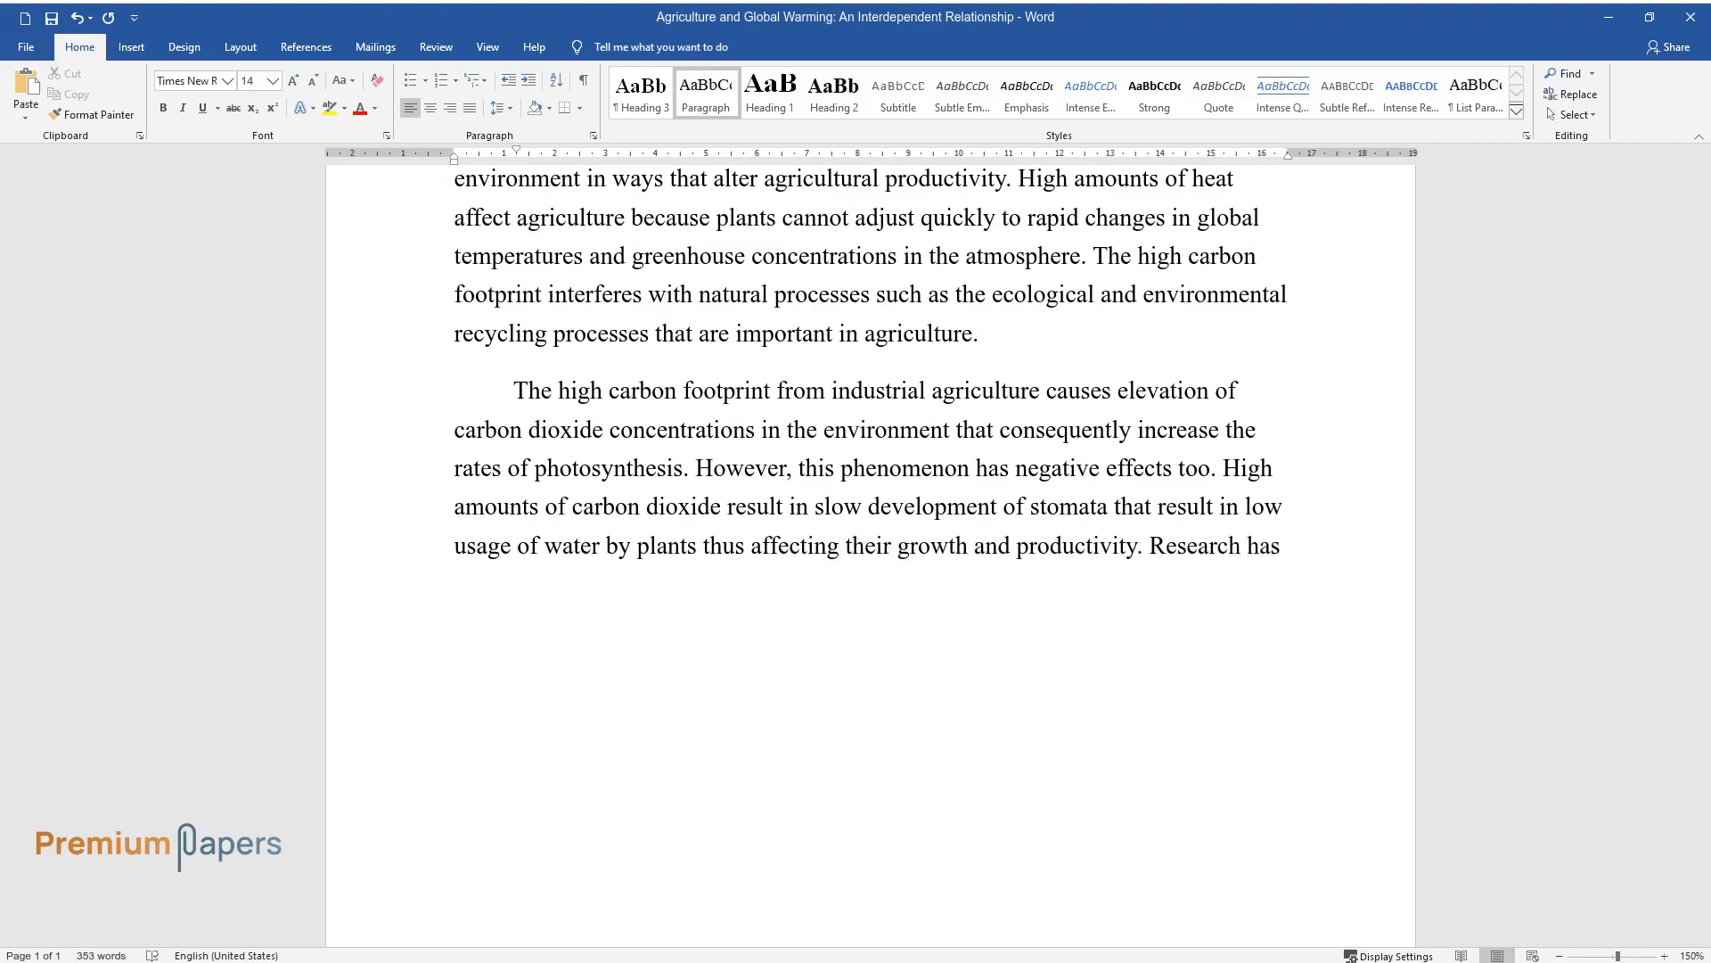
Add research on reduced plant nutrients, foliage quality, nitrogen uptake and effects on animals.
{"action": "type", "text": "shown that high amounts of carbon dioxide lead to decreased conce"}
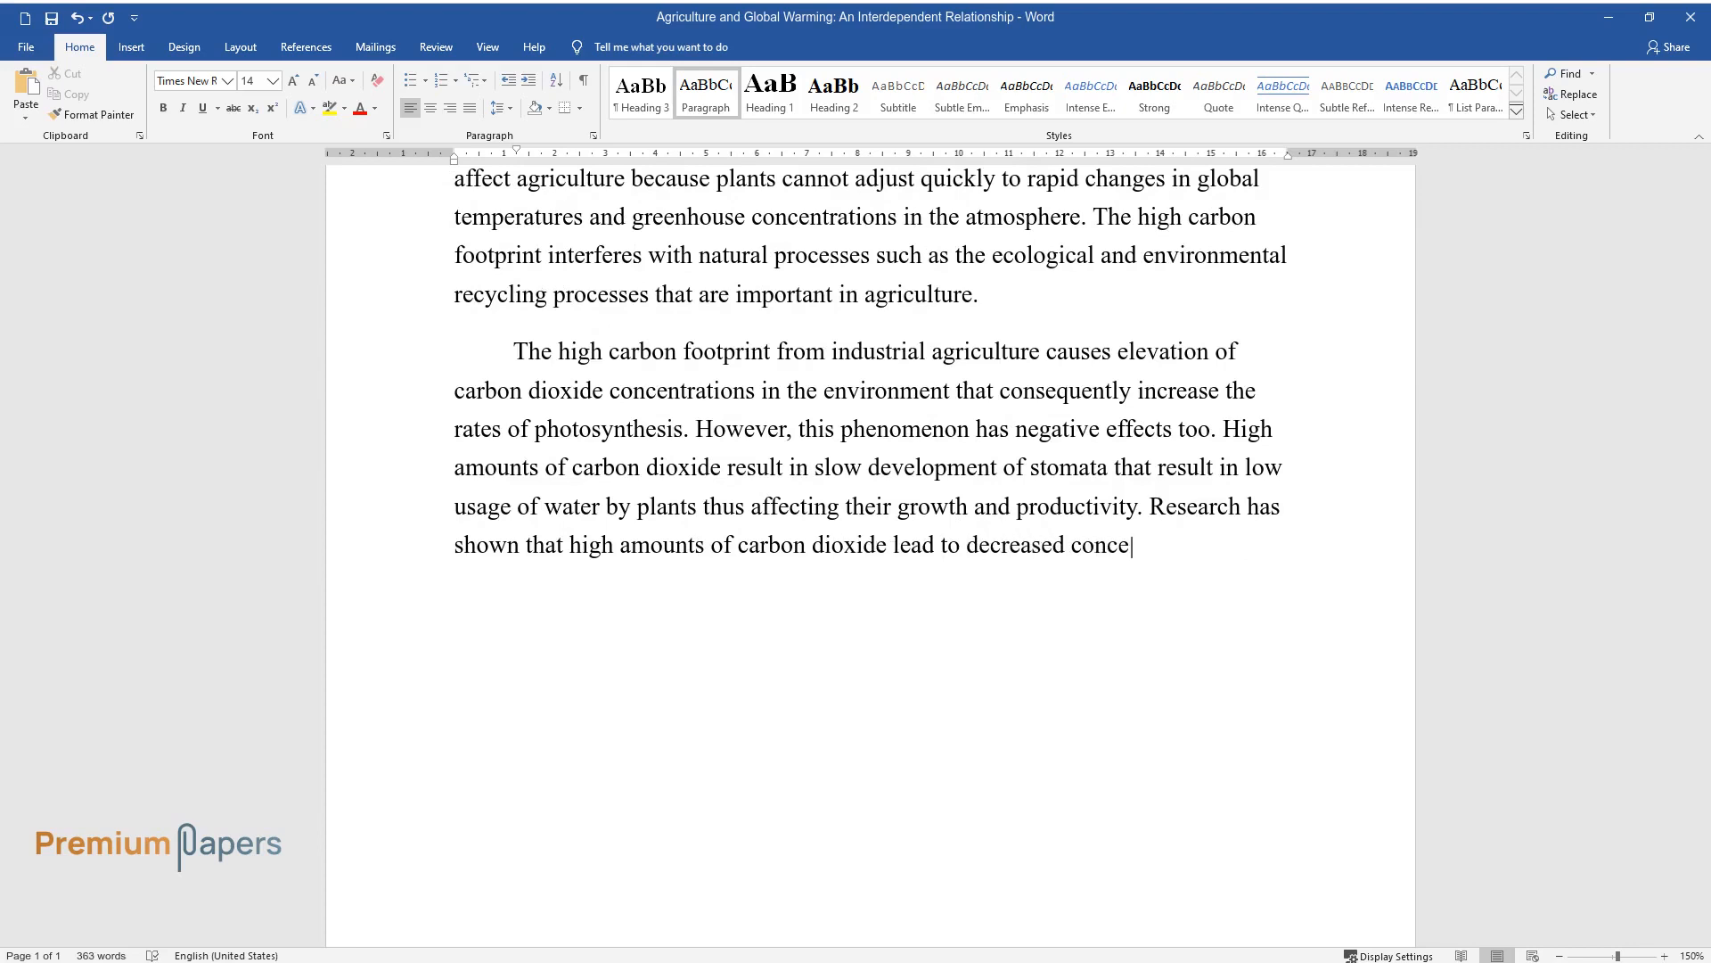
{"action": "type", "text": "ntrations of nutrients in plants t"}
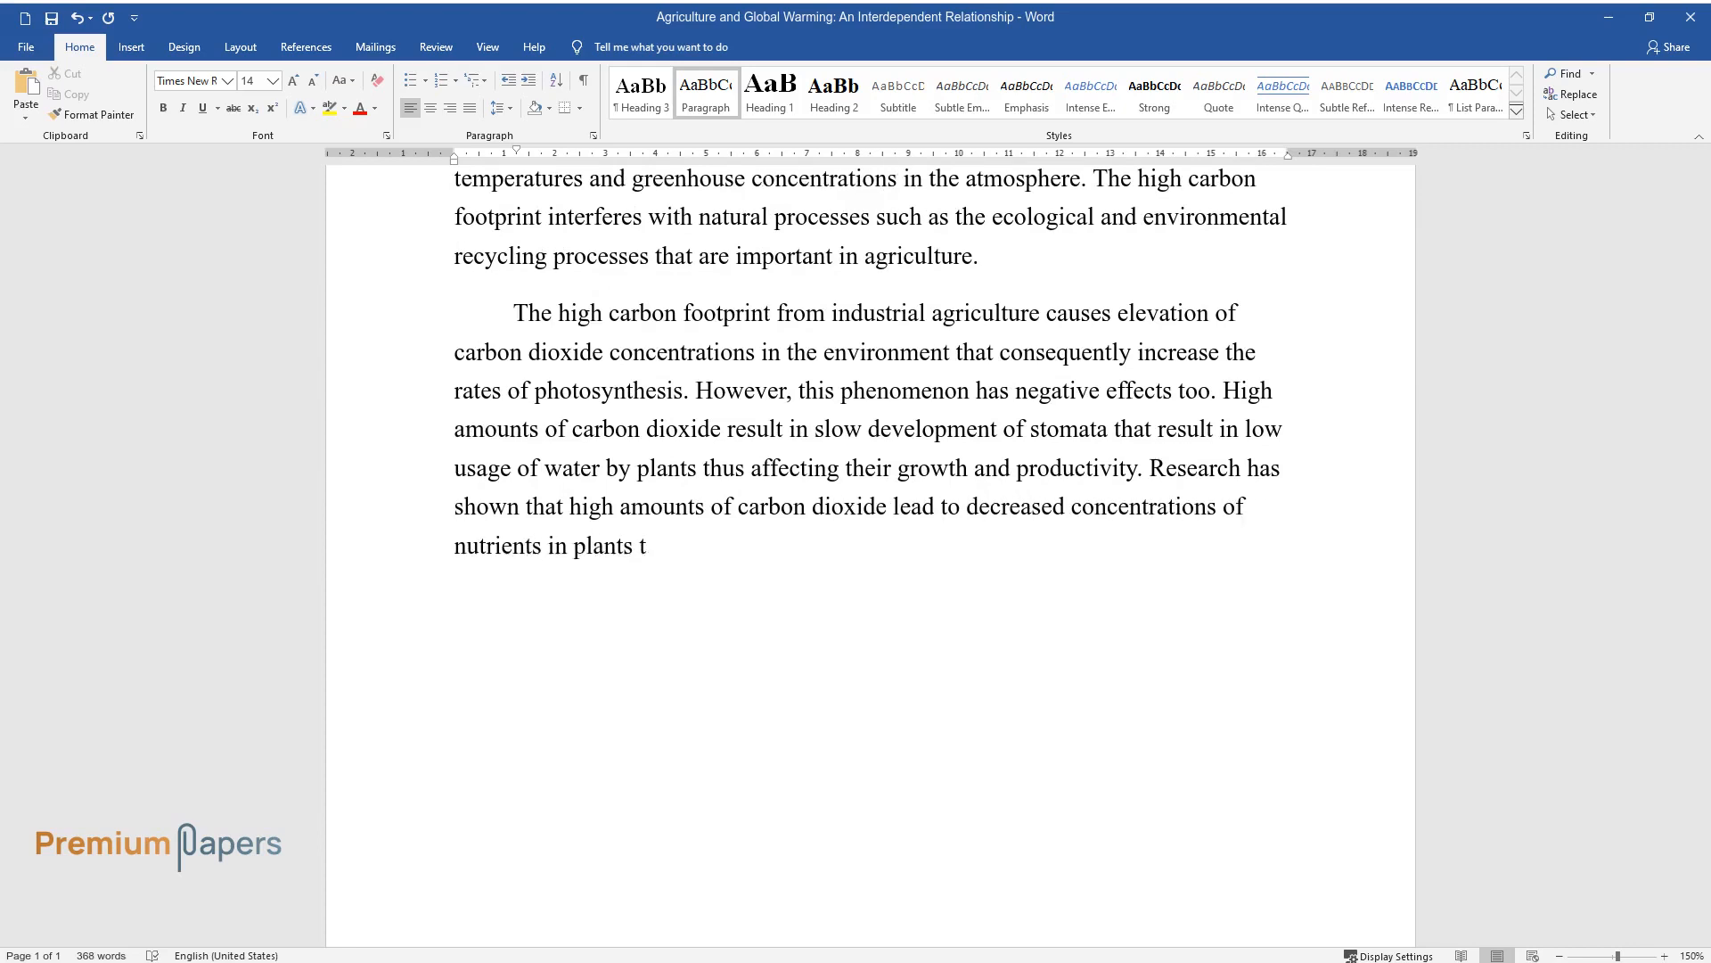
{"action": "type", "text": "hus lowering the quality of foliage produced. In addition, it"}
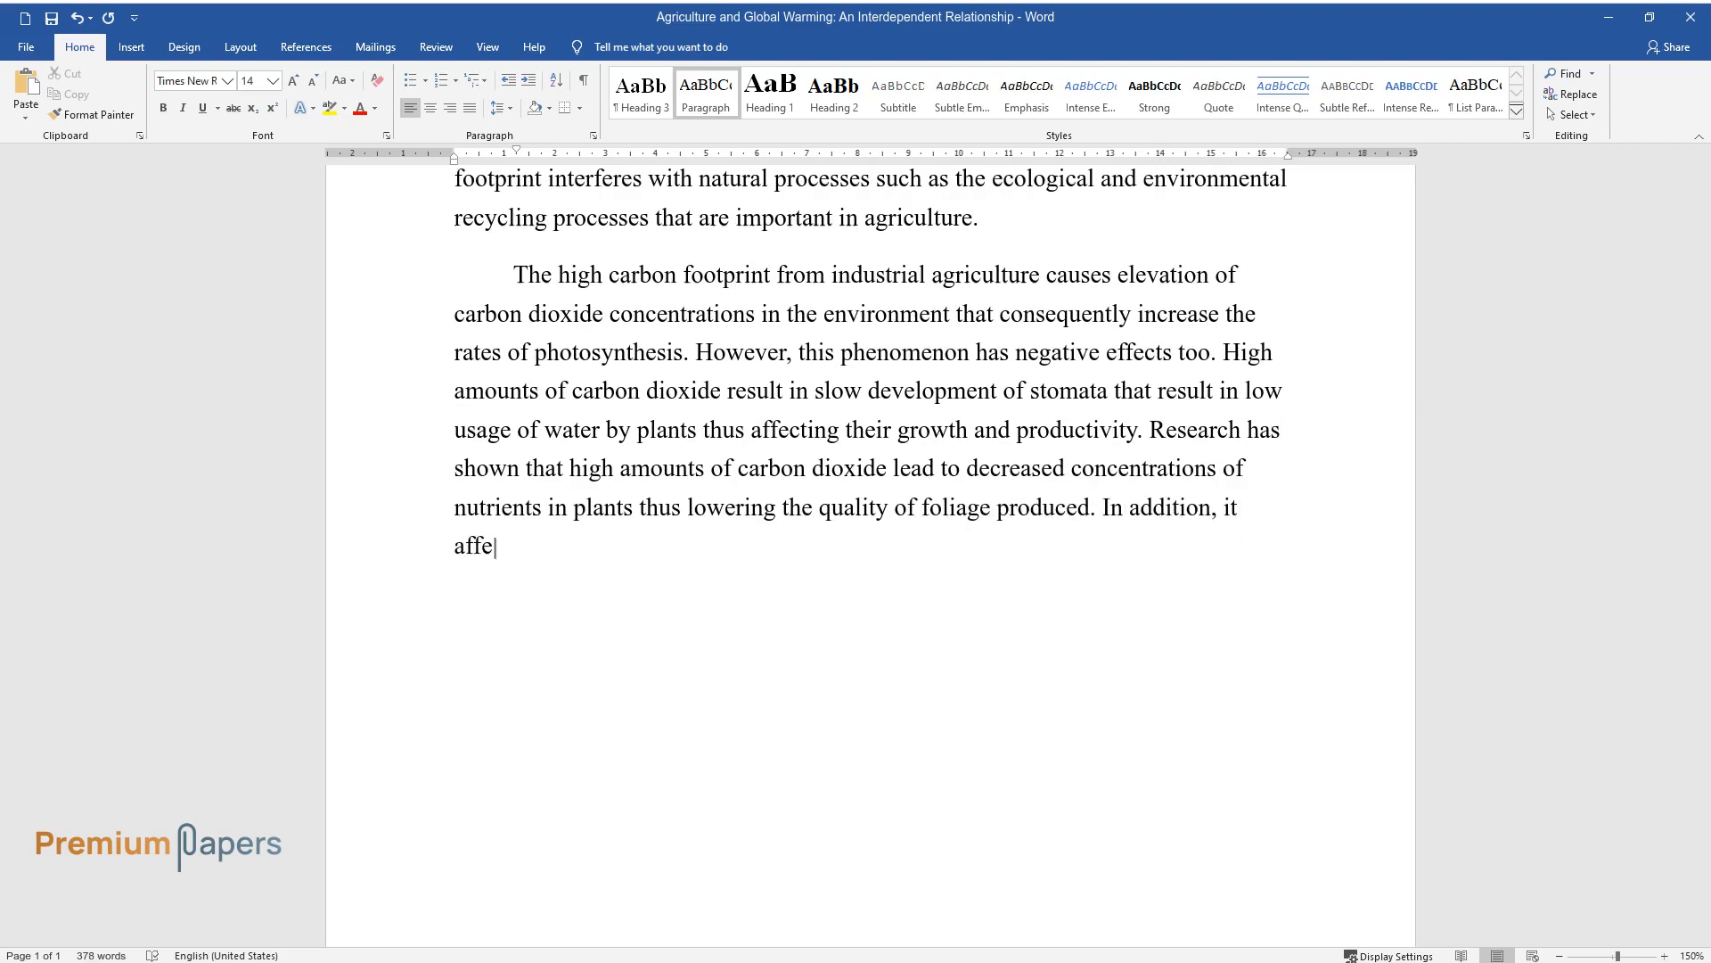
{"action": "type", "text": "cts the uptake of nitrogen from th"}
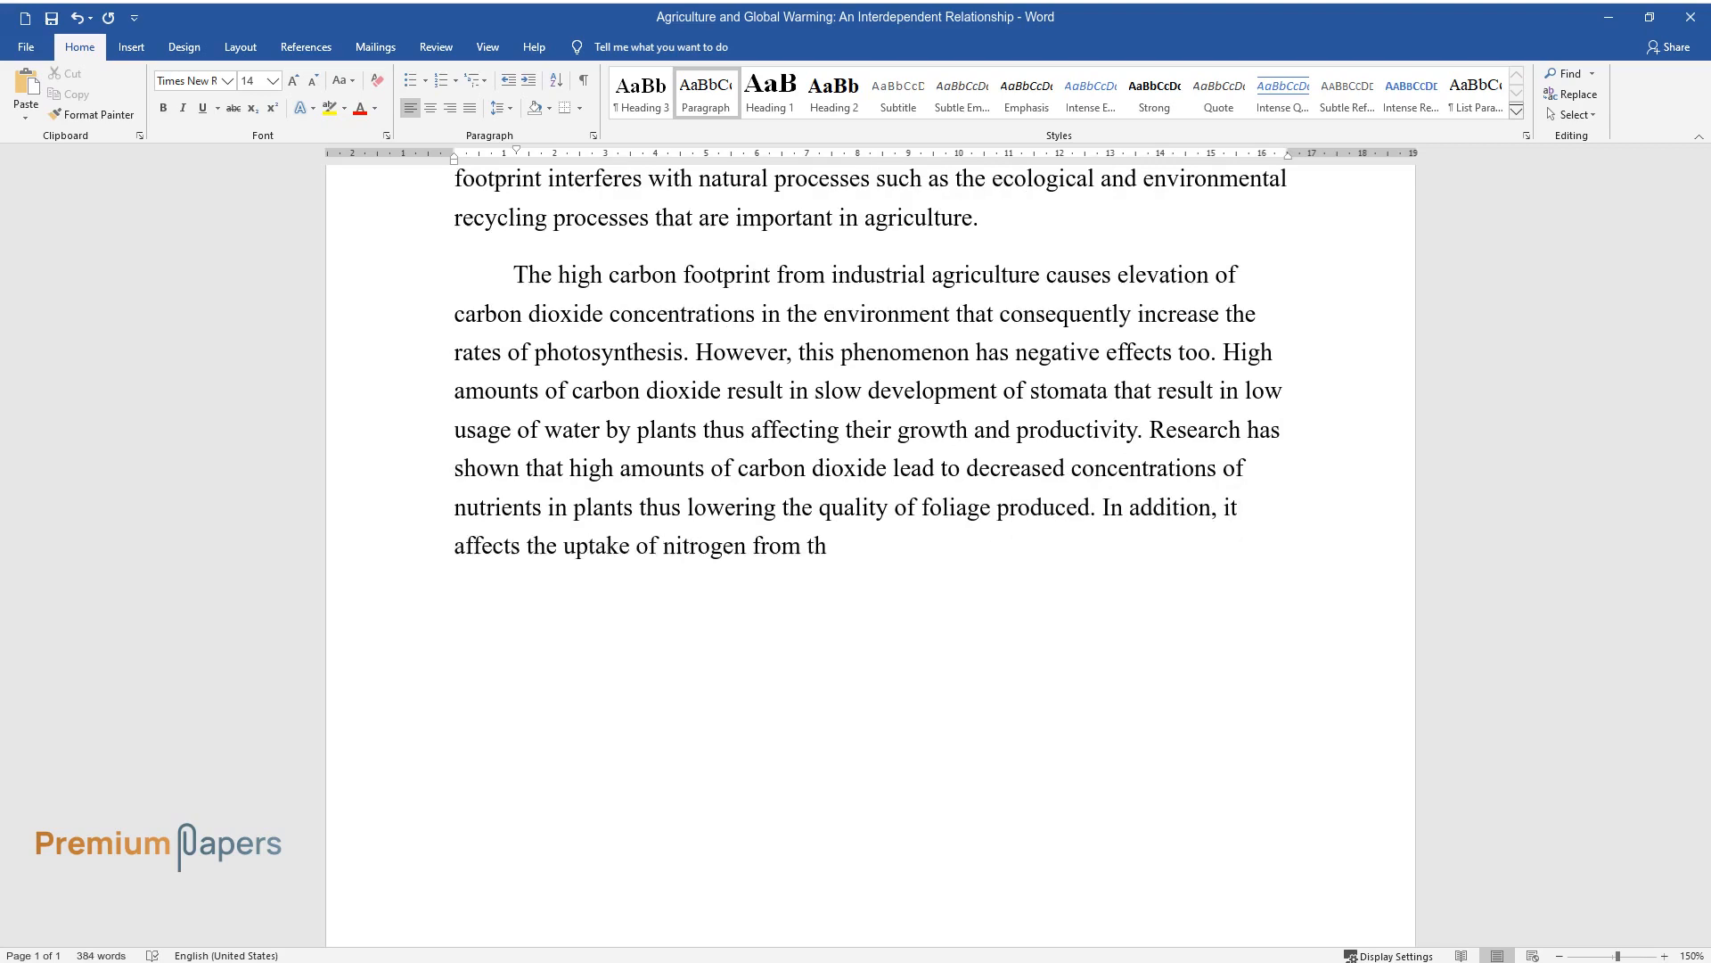
{"action": "type", "text": "e environment. Animals are affected by this"}
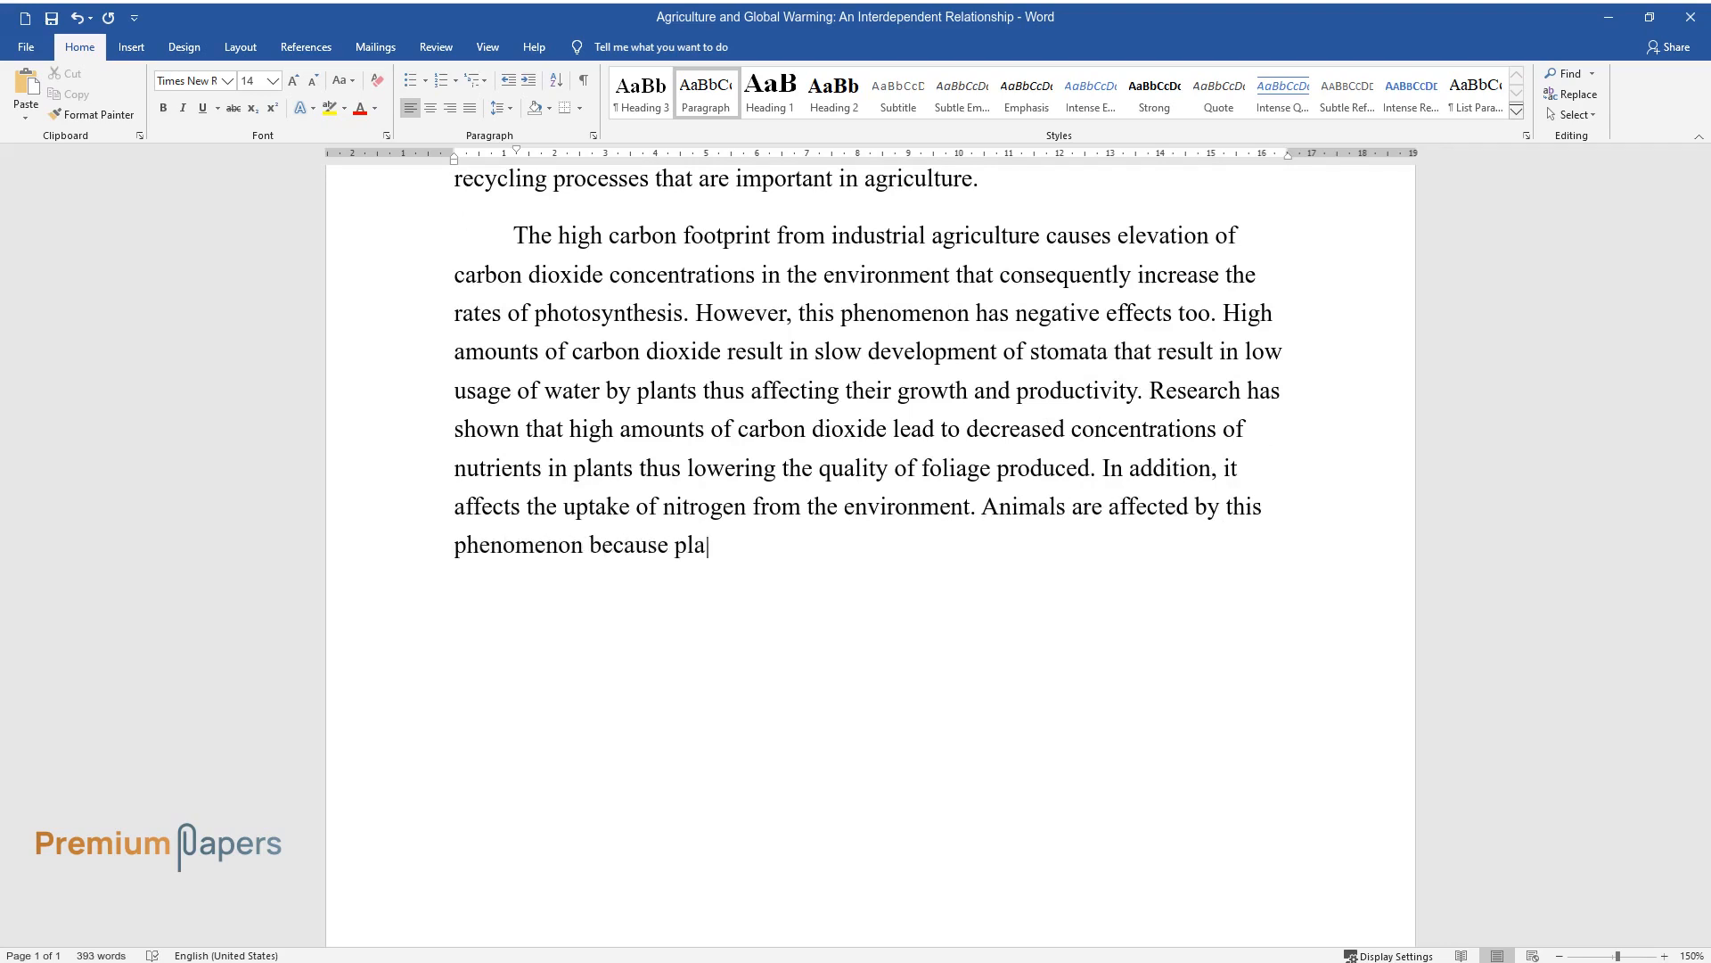
{"action": "type", "text": "nts with low concentrations of nutrients affect their"}
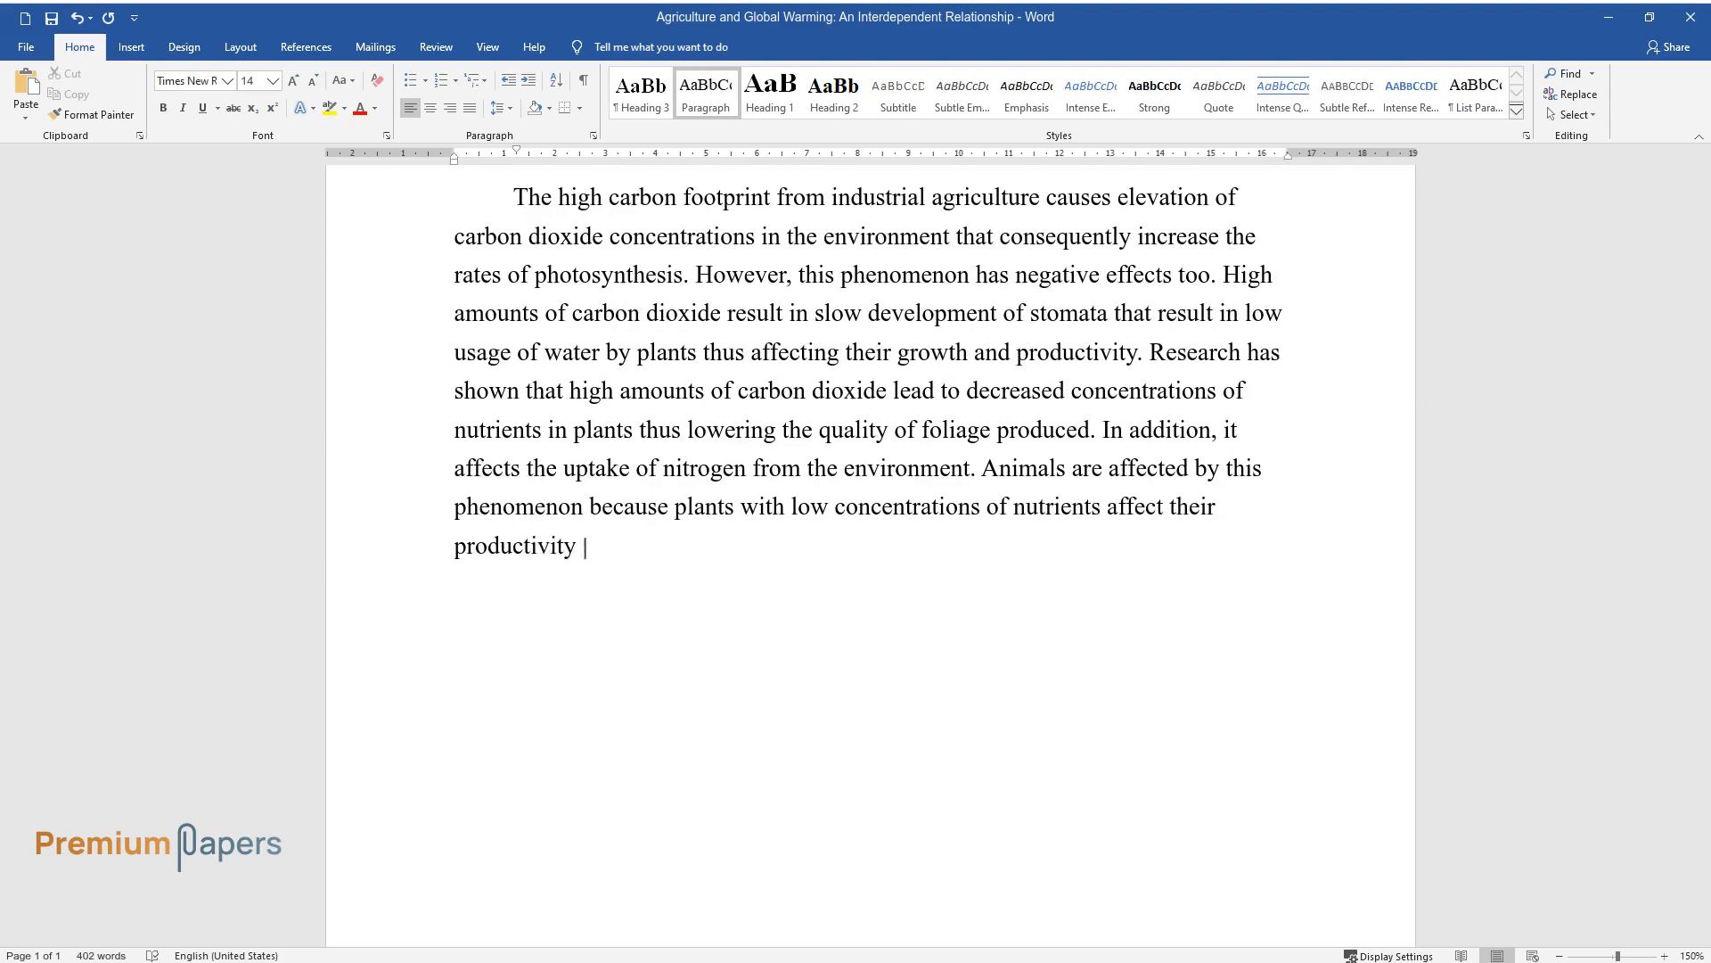
Write how global warming leaches soil nutrients and intensifies the hydrological cycle.
{"action": "type", "text": "and growth. Global warming affect"}
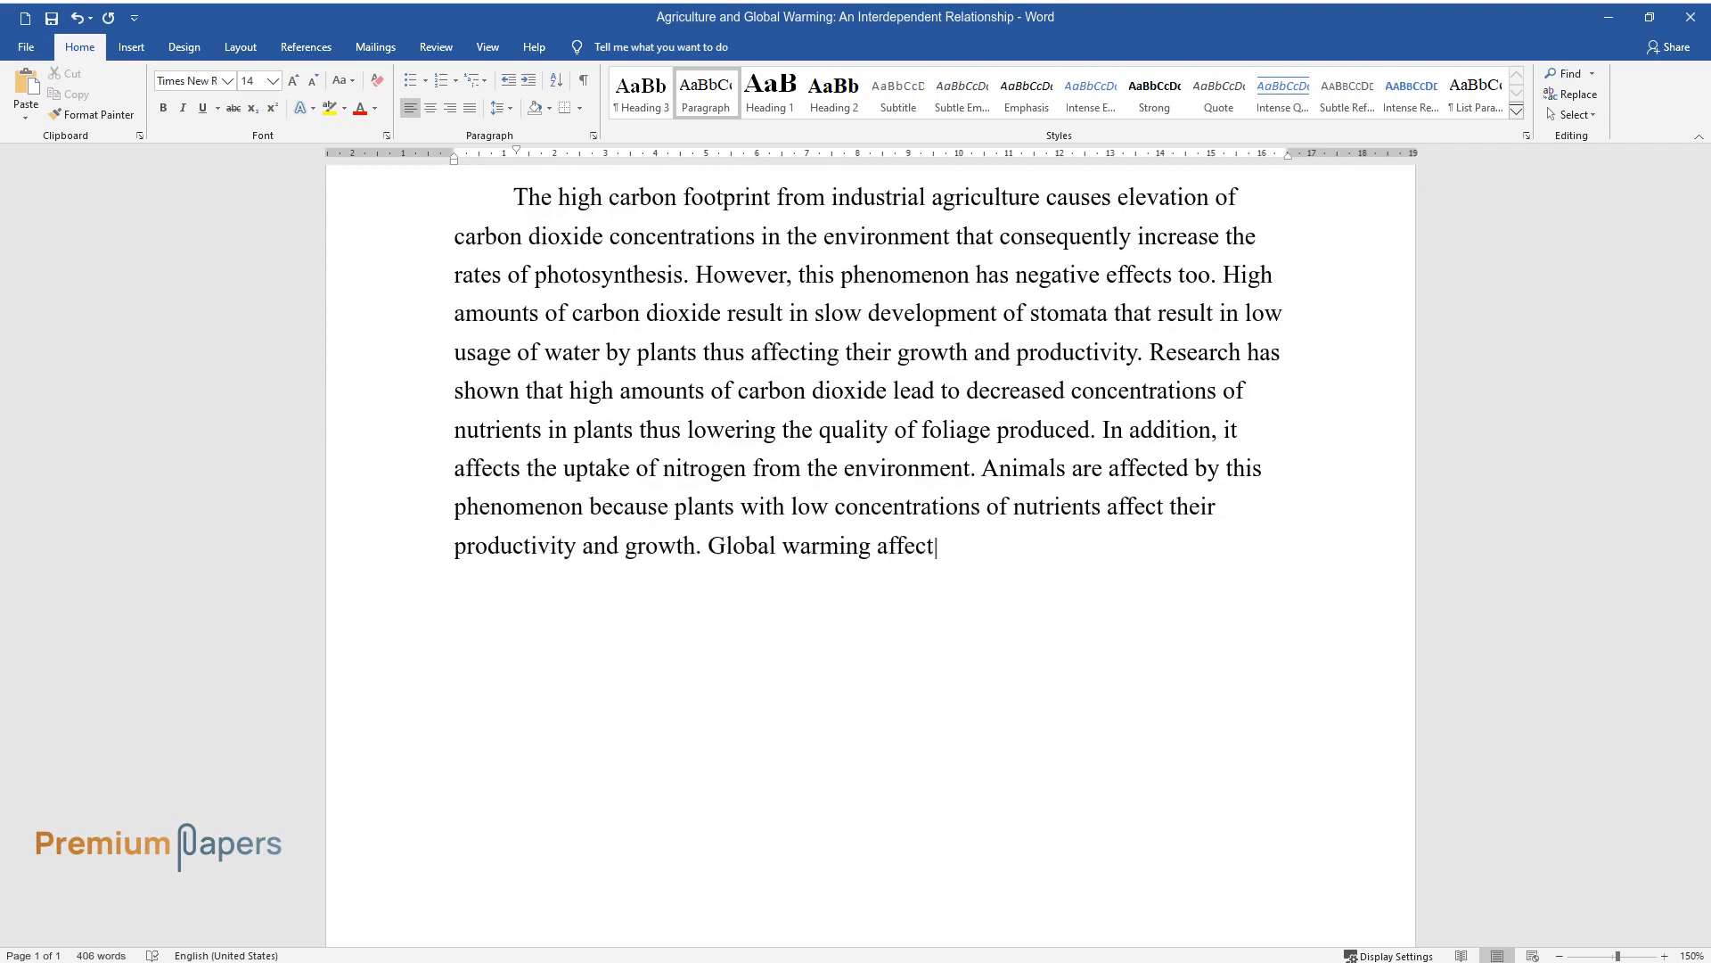
{"action": "type", "text": "s soil fertility because it washes"}
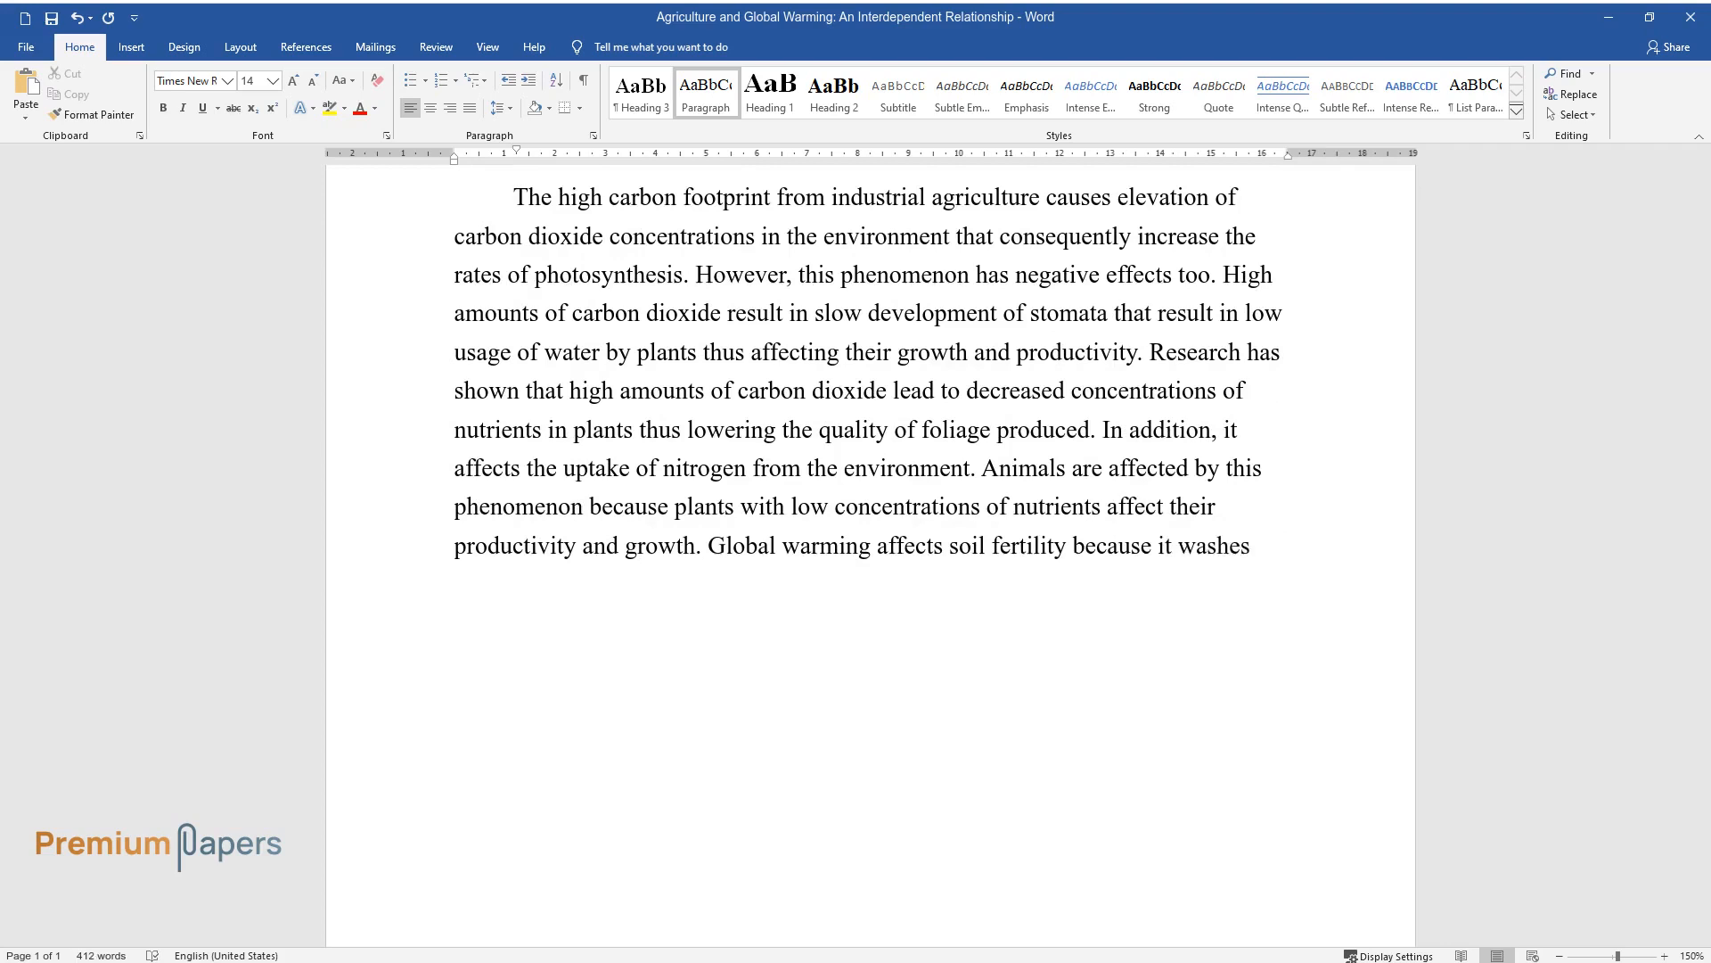
{"action": "type", "text": "away the vital nutrients from th"}
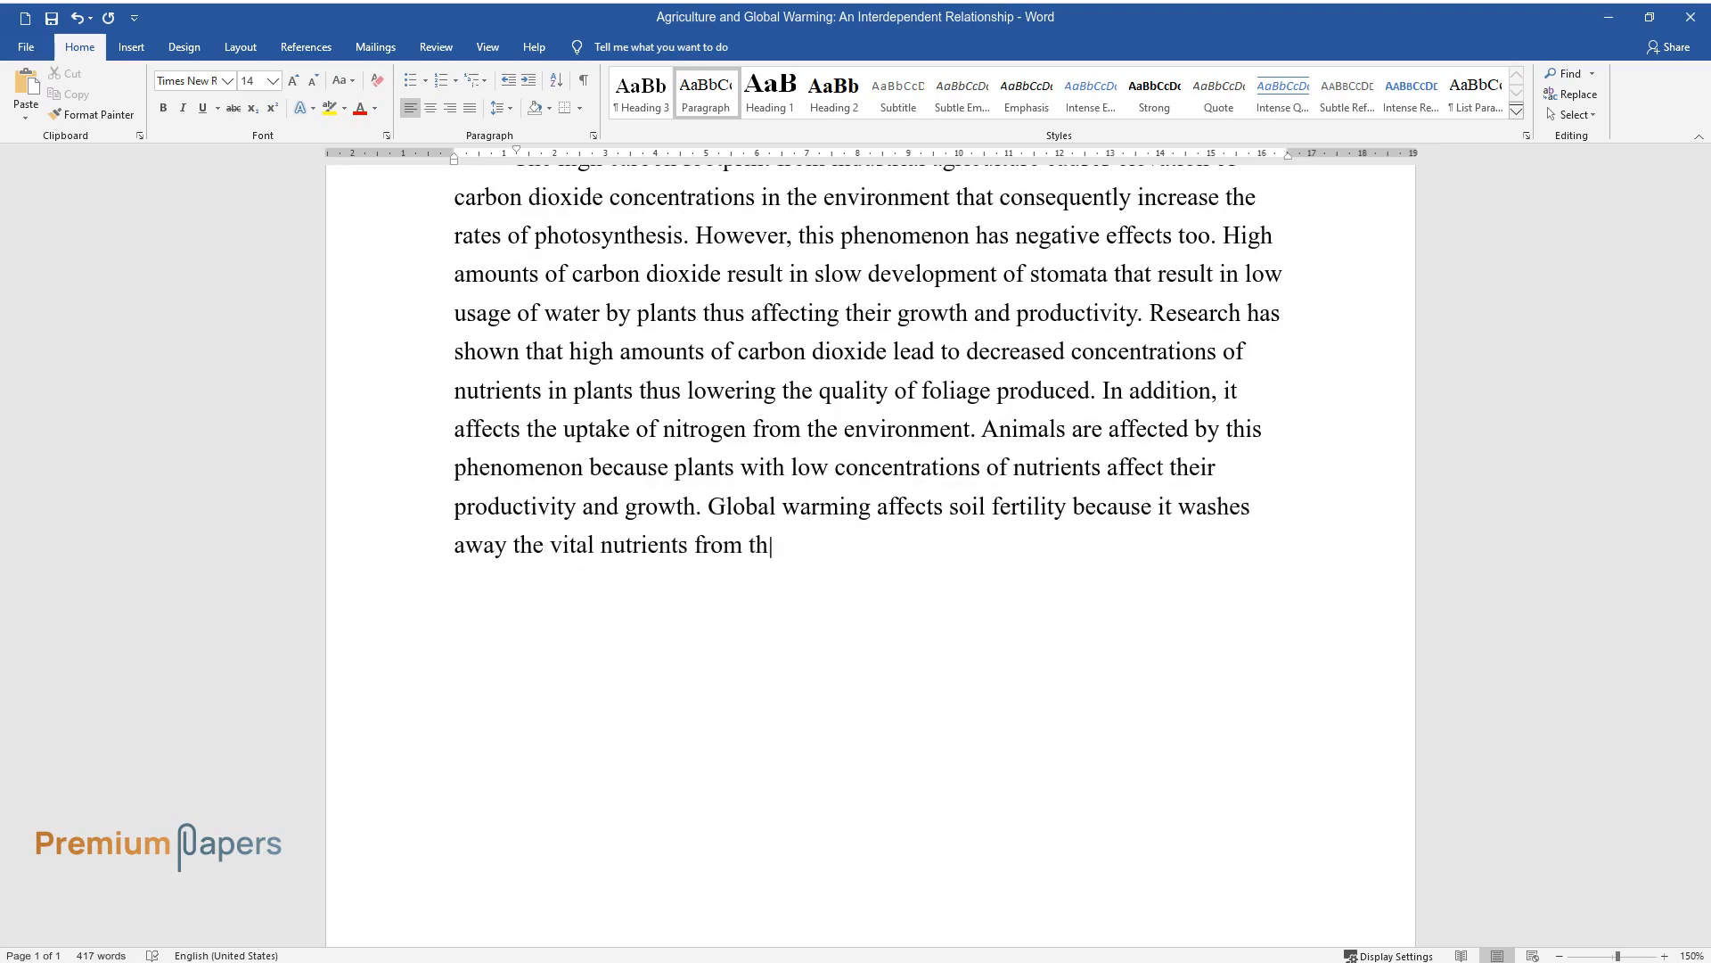
{"action": "type", "text": "e soil and also causes leaching."}
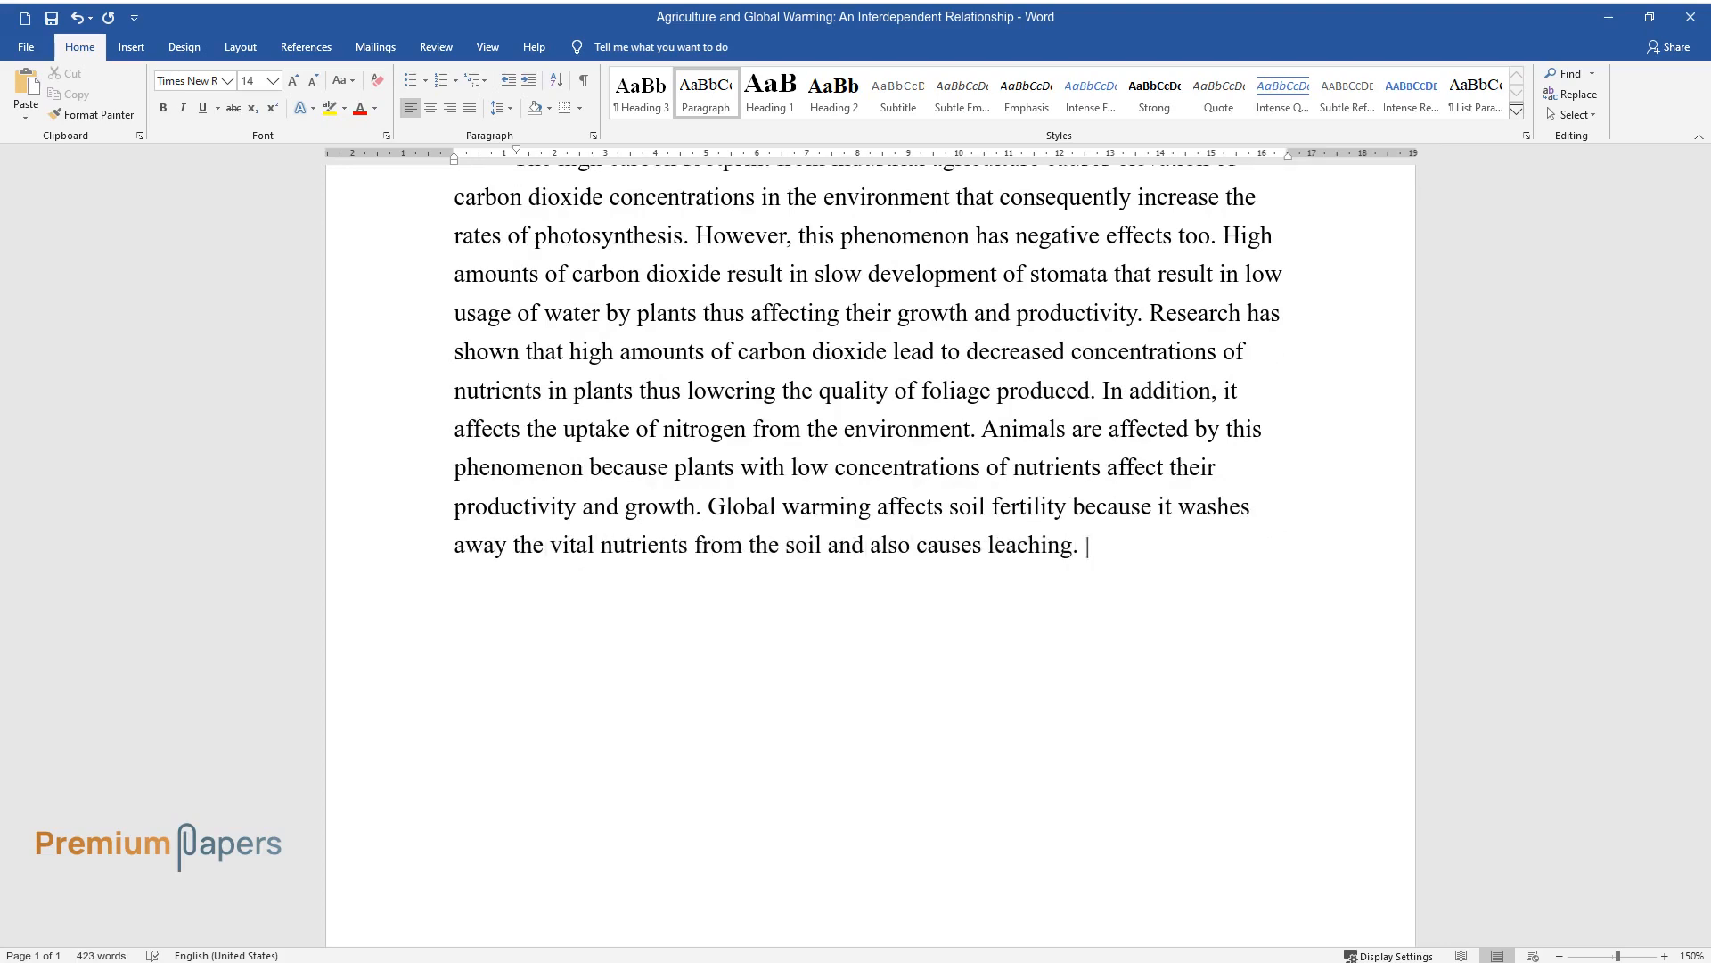
{"action": "type", "text": "Global warming is characterized by"}
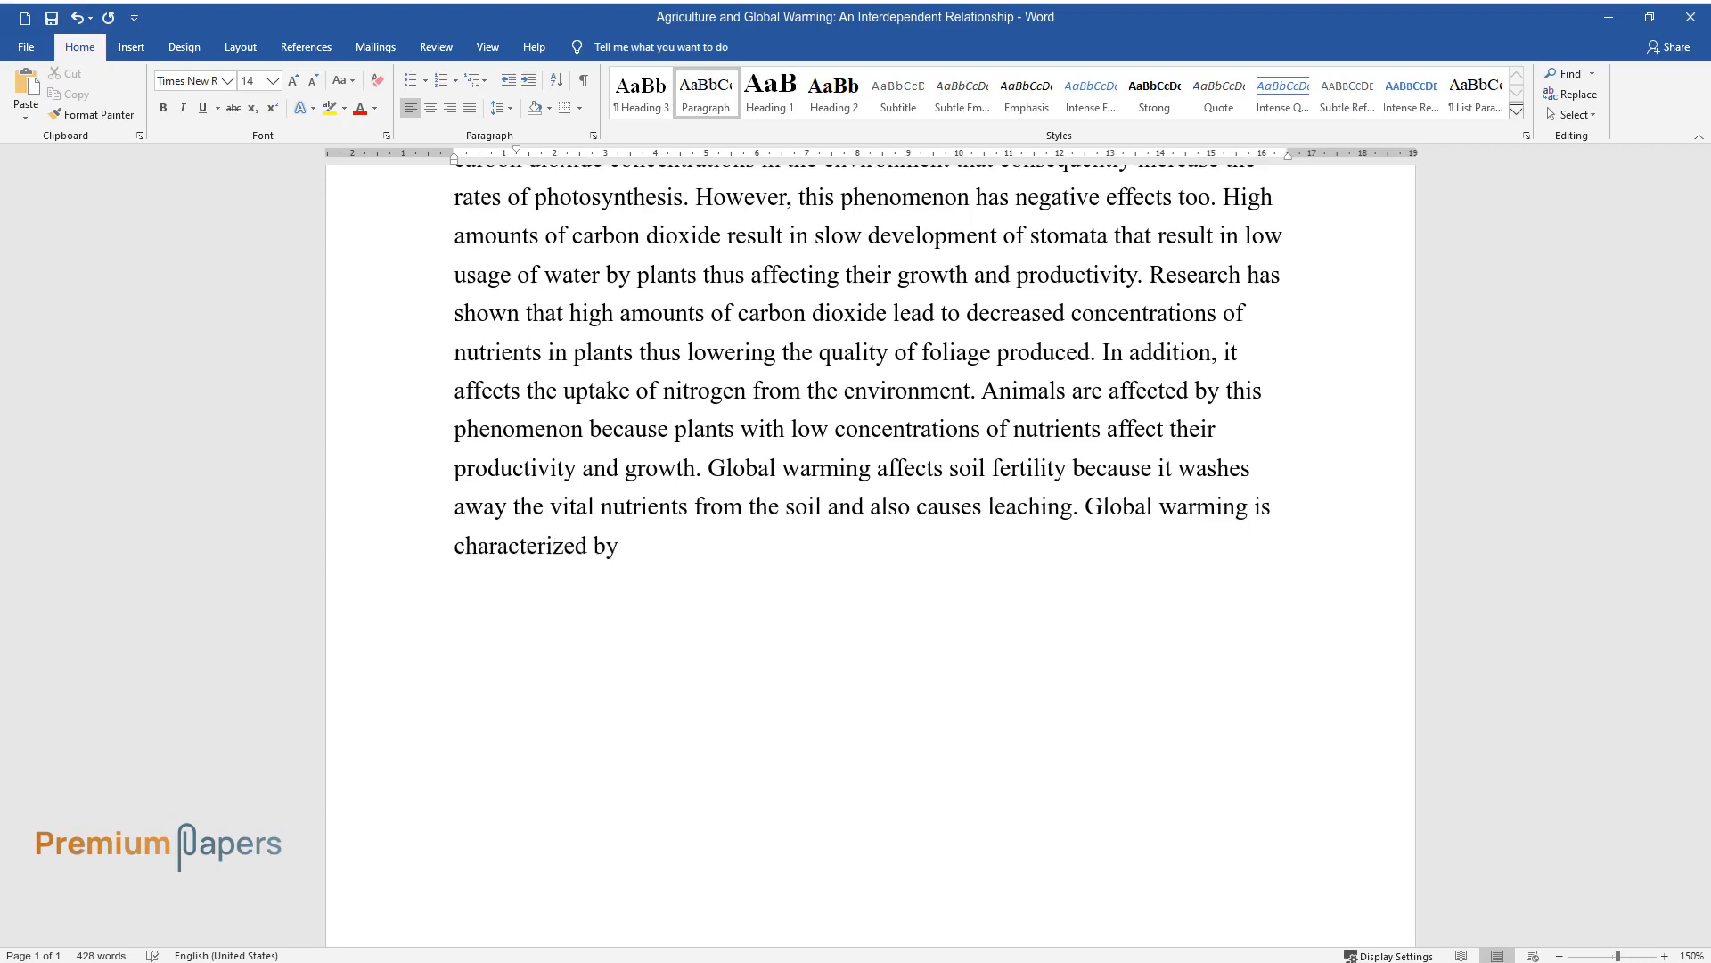
{"action": "type", "text": "high temperatures that result in"}
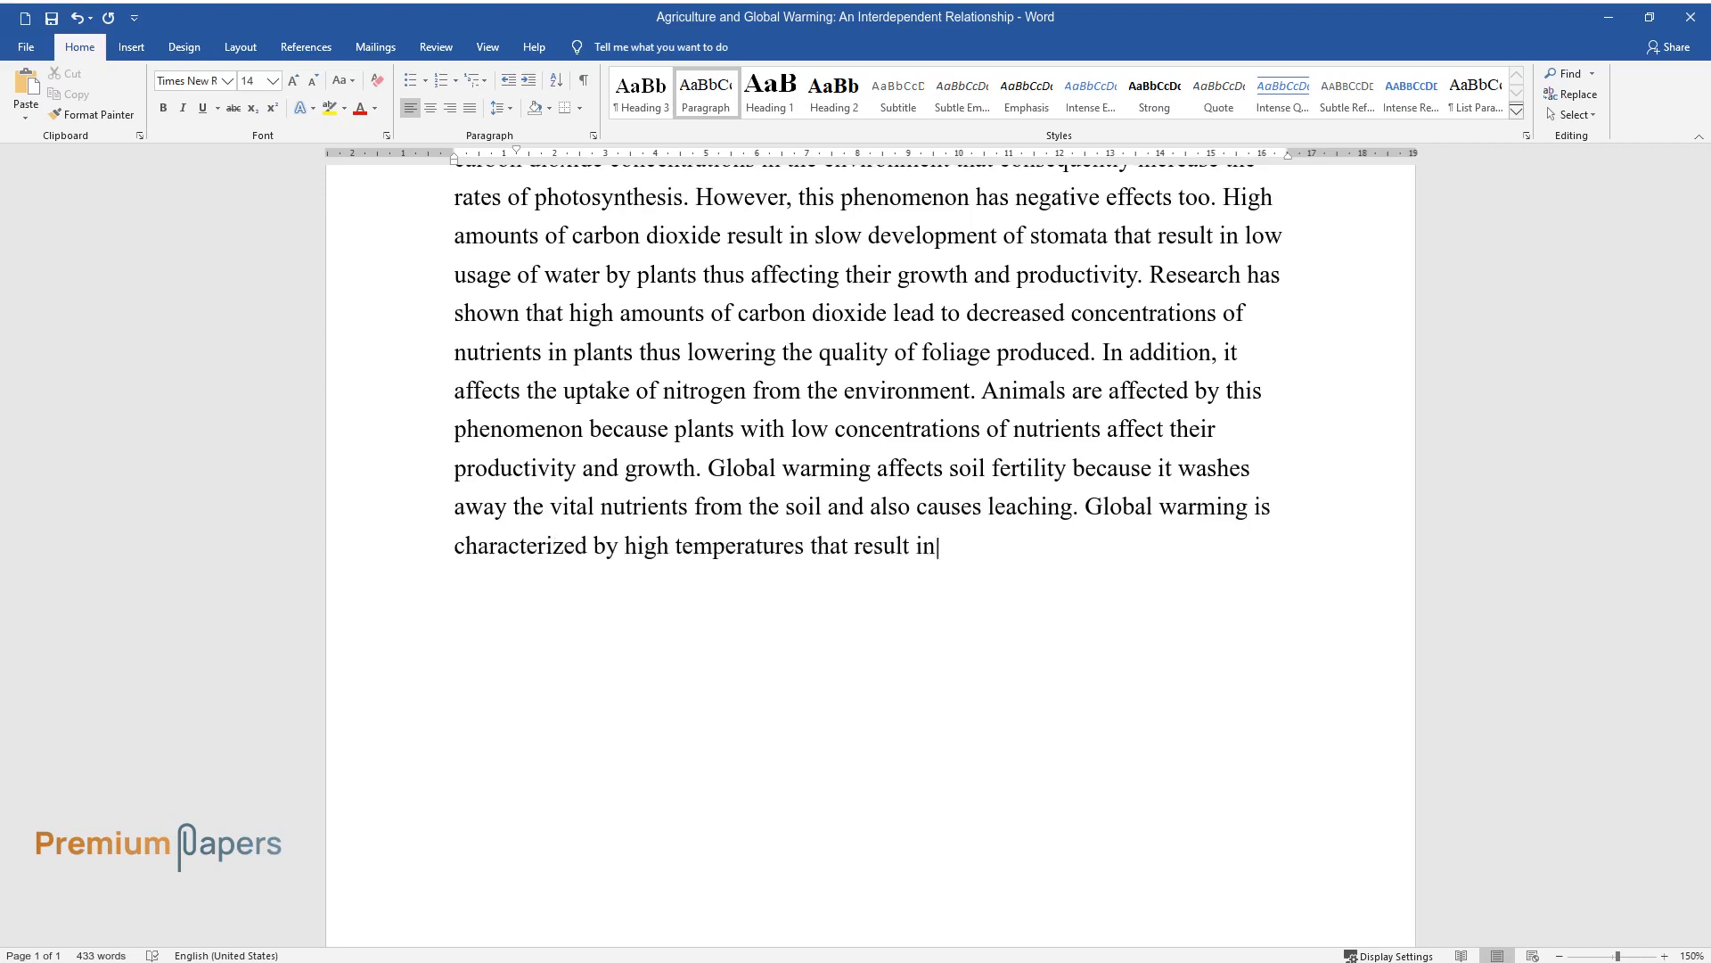
{"action": "type", "text": "a highly vigorous hydrological cycle that causes soil erosion. Changes in land use have also contri"}
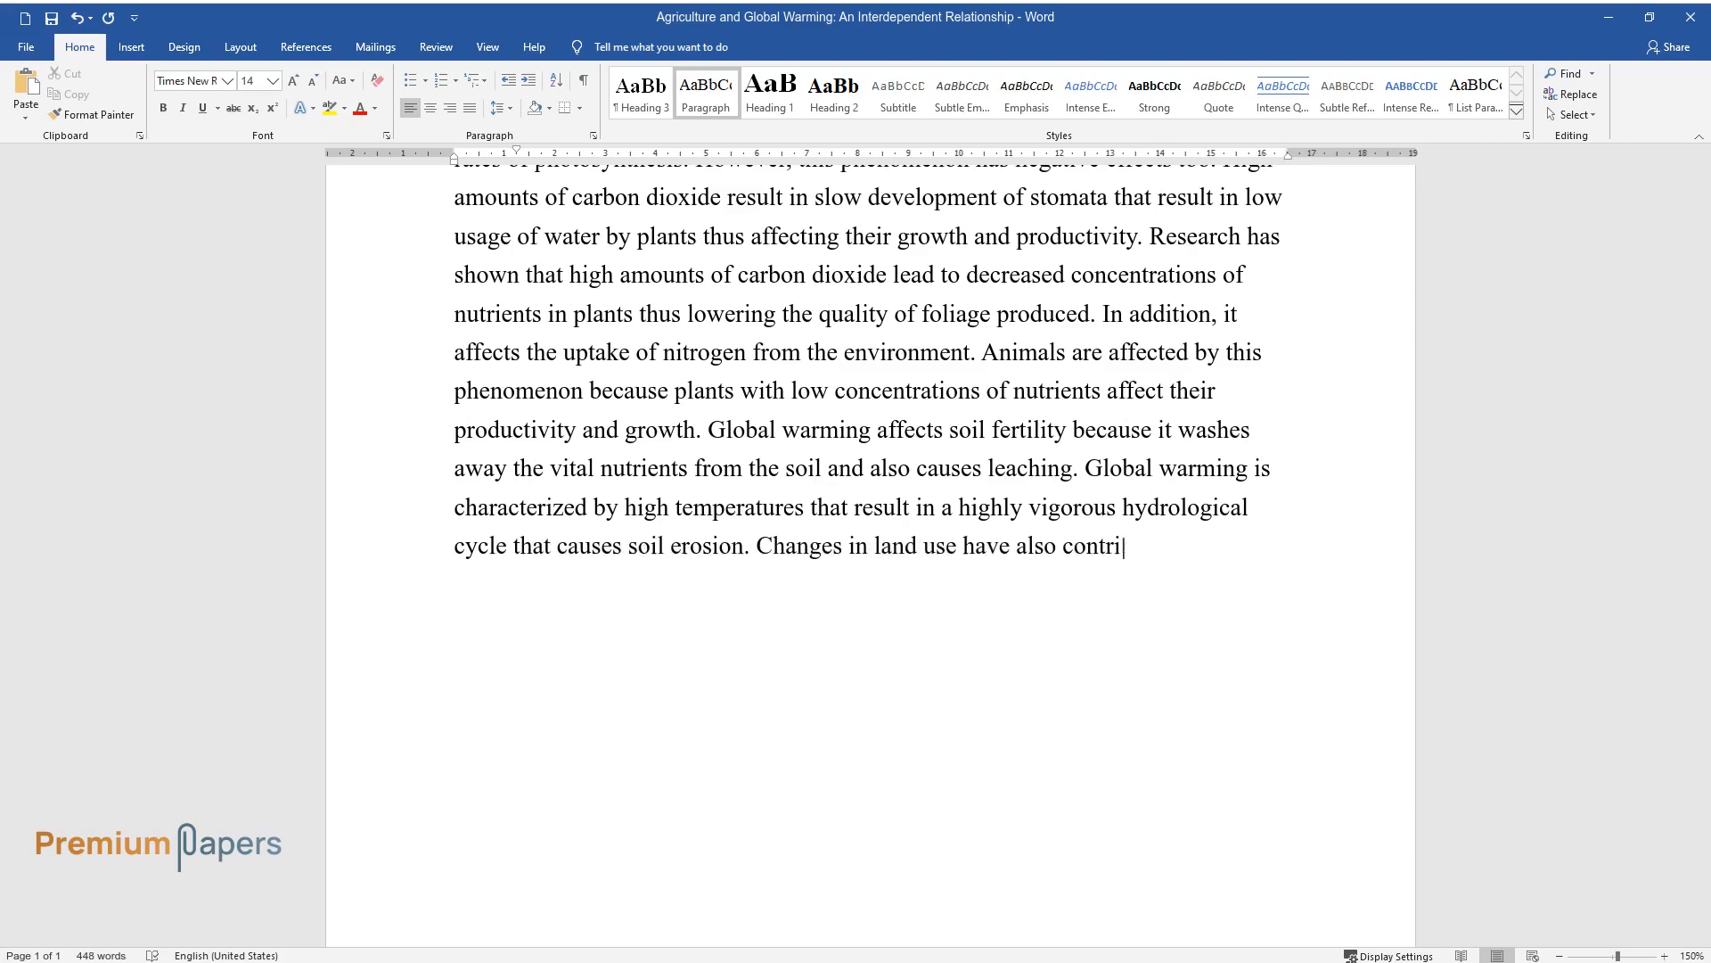
Attribute rising soil temperatures to deforestation driven by industrial agriculture.
{"action": "type", "text": "buted to the high carbon footprin"}
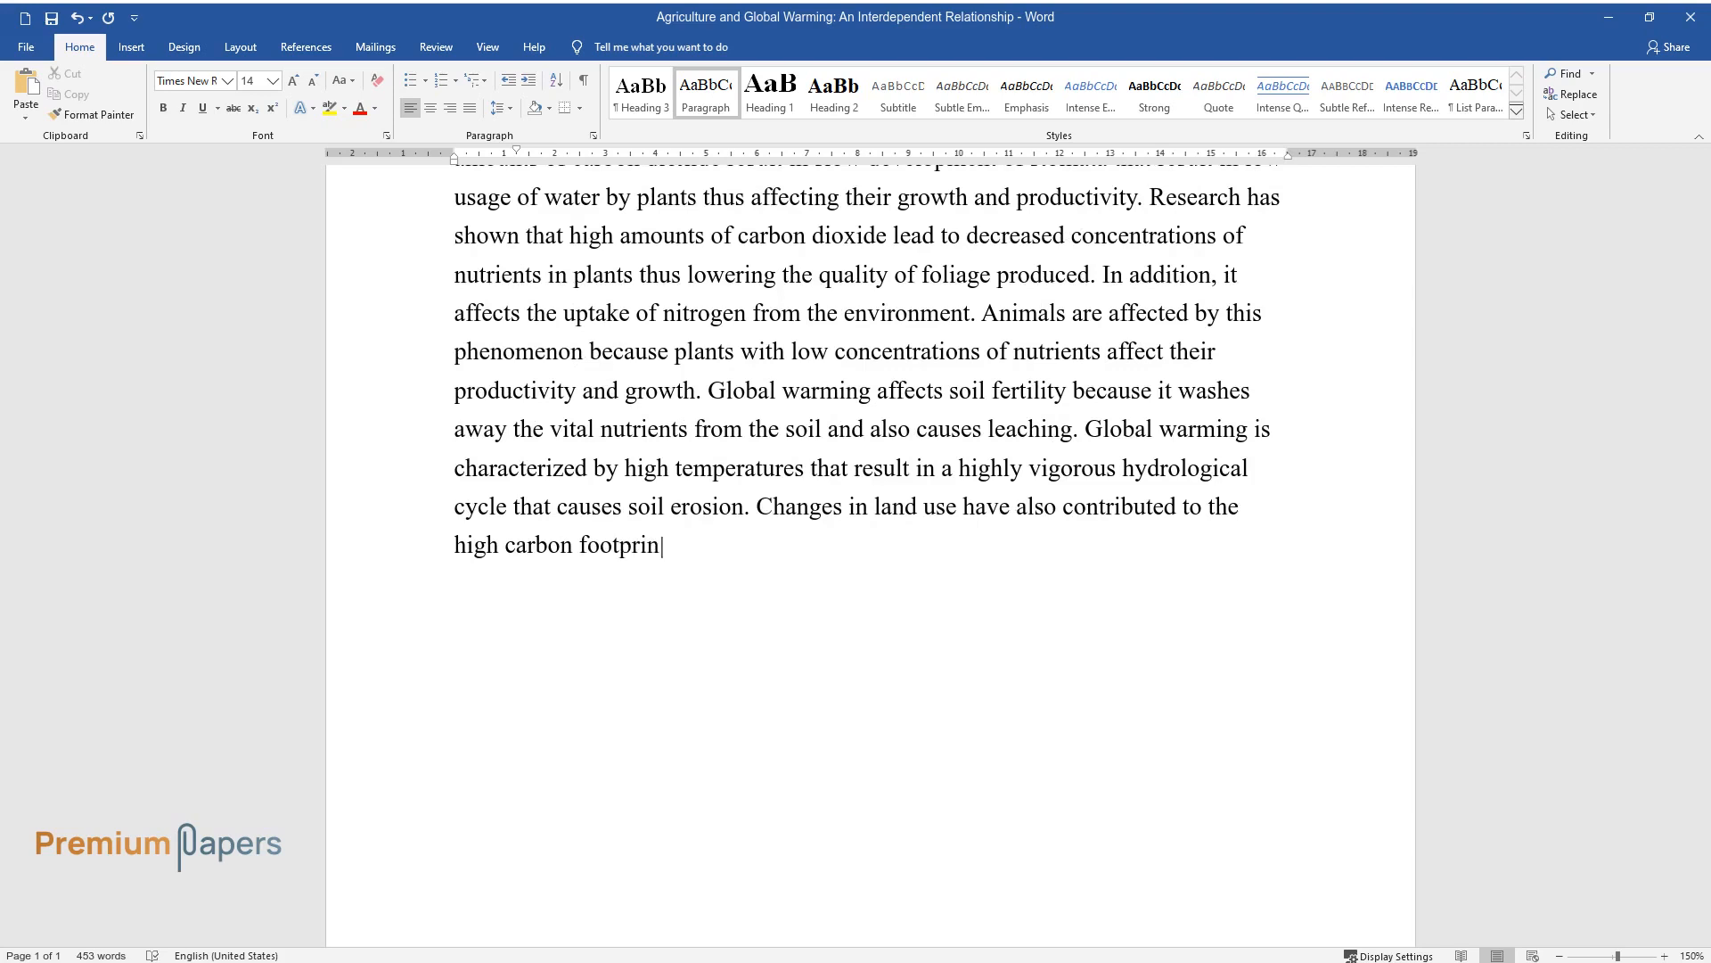
{"action": "type", "text": ". Industrial agriculture promotes"}
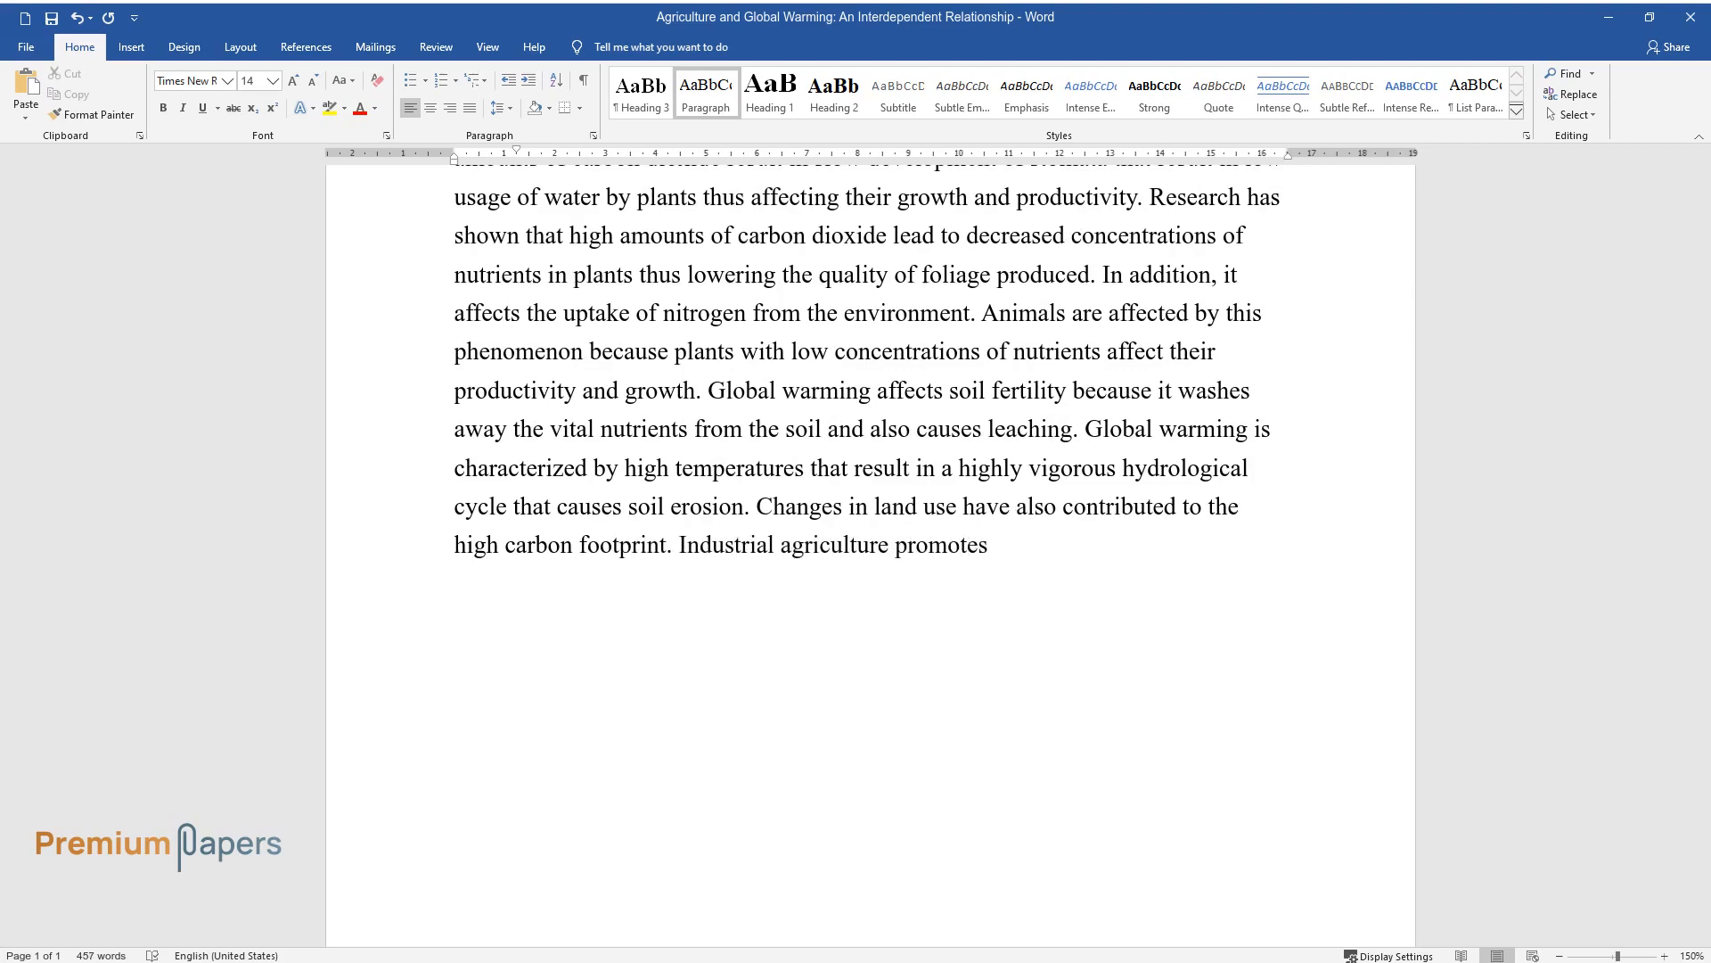
{"action": "type", "text": "activities such as deforestation"}
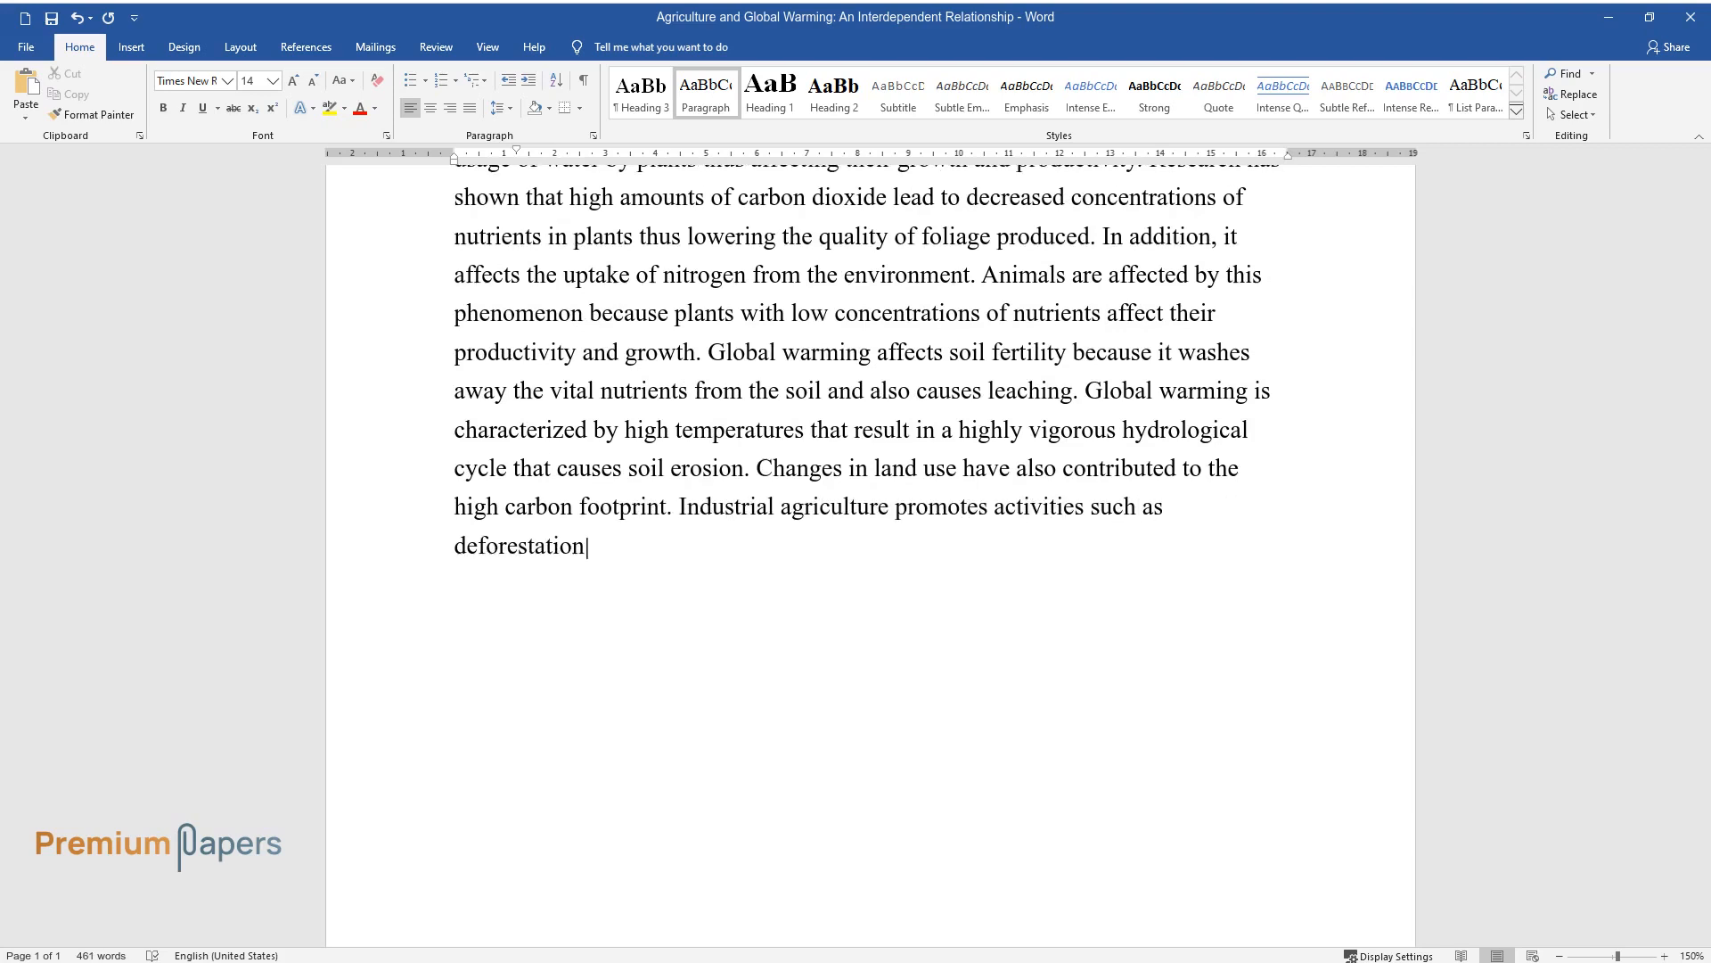
{"action": "type", "text": "that raise soil temperatures. On"}
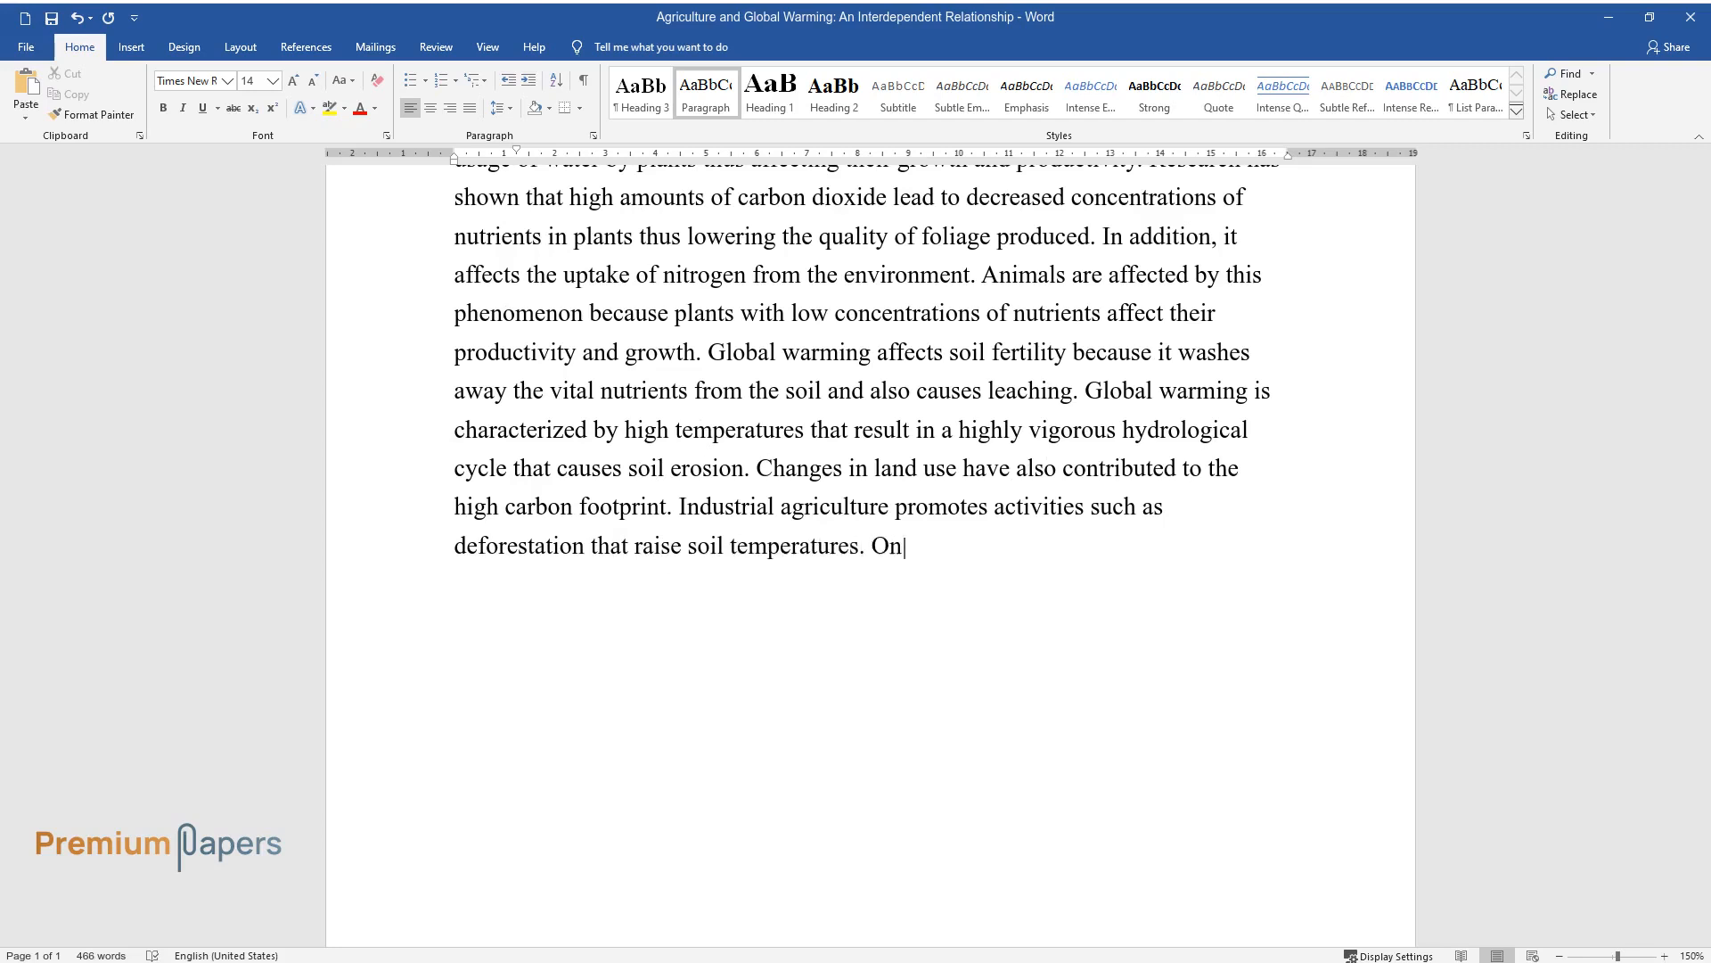
Close on pesticide and machinery pollution, then add the heading 'Possible Effects on the Industry'.
{"action": "type", "text": "the other hand, the use of pesticides,"}
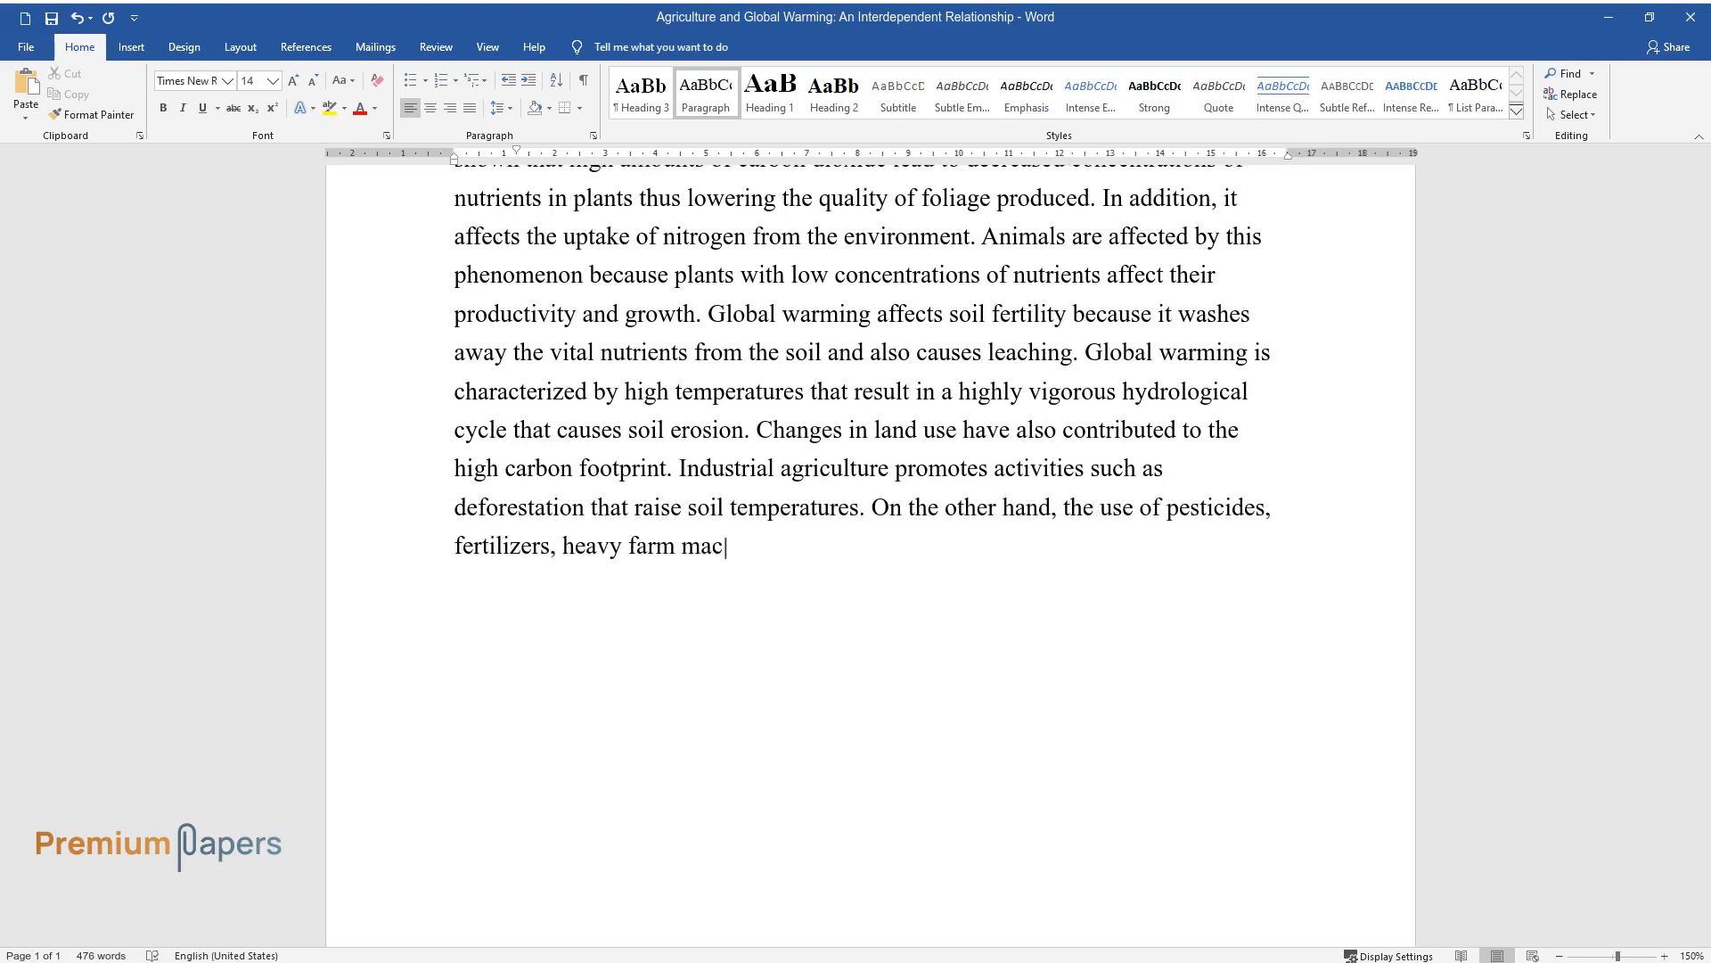
{"action": "type", "text": "hinery, and other chemicals pollute water bodies, air,"}
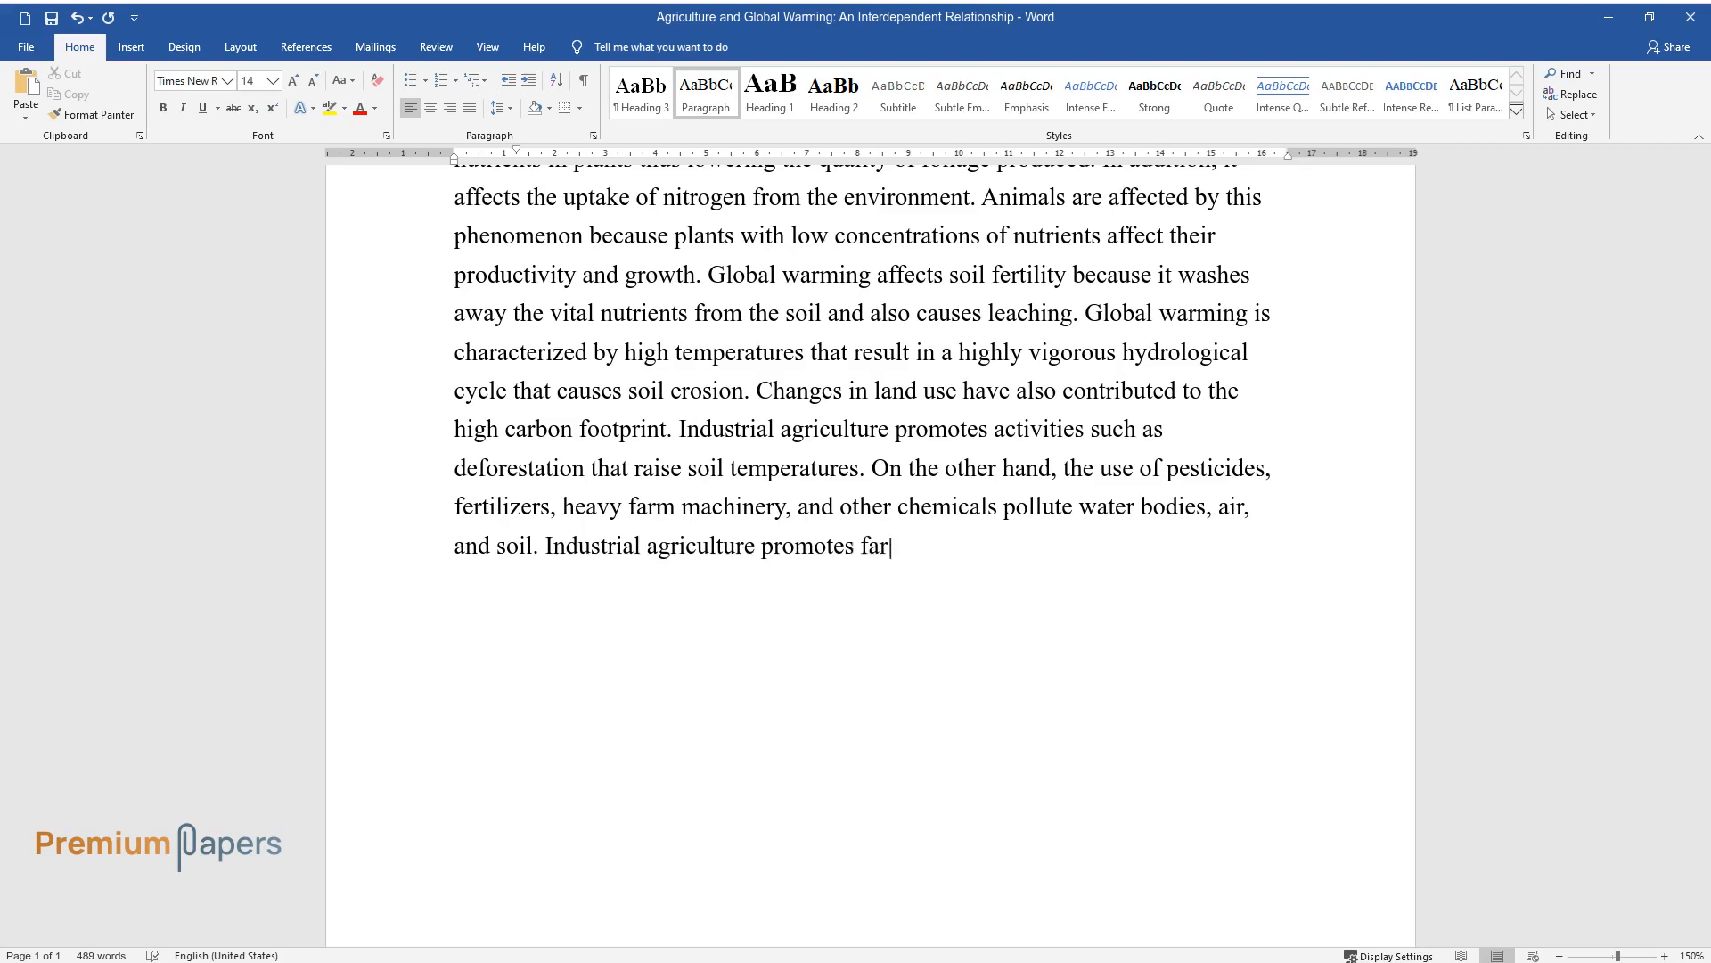
{"action": "type", "text": "rming practices that emit huge amounts"}
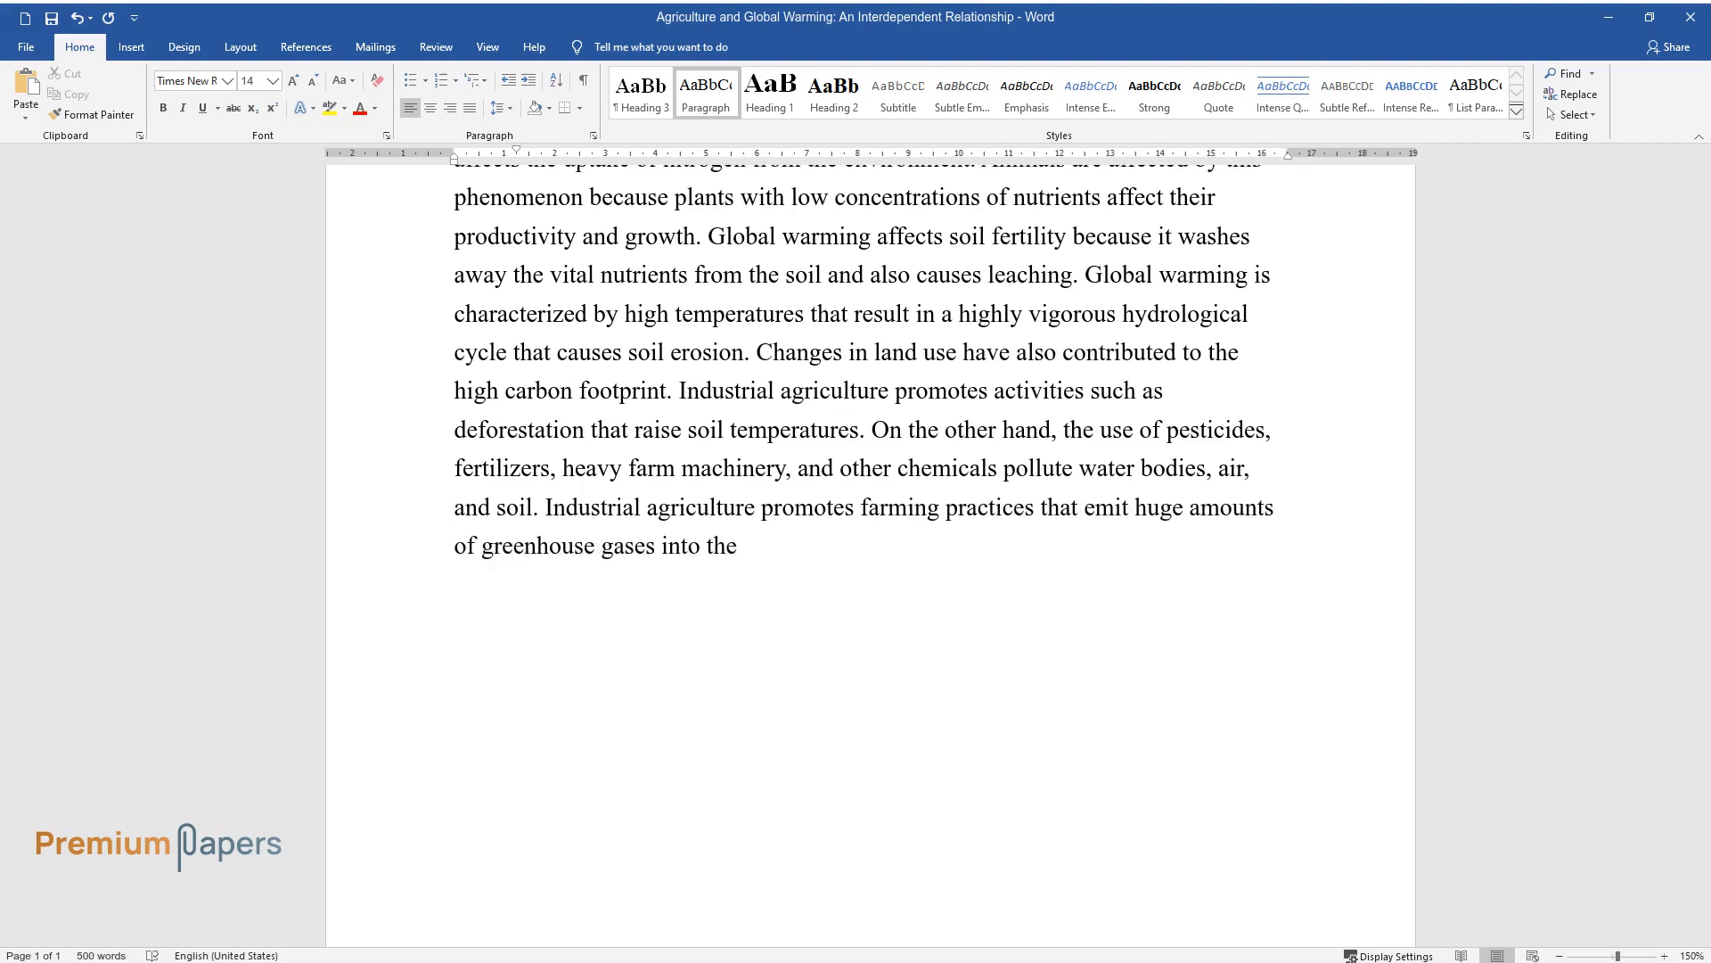
{"action": "type", "text": "Pos"}
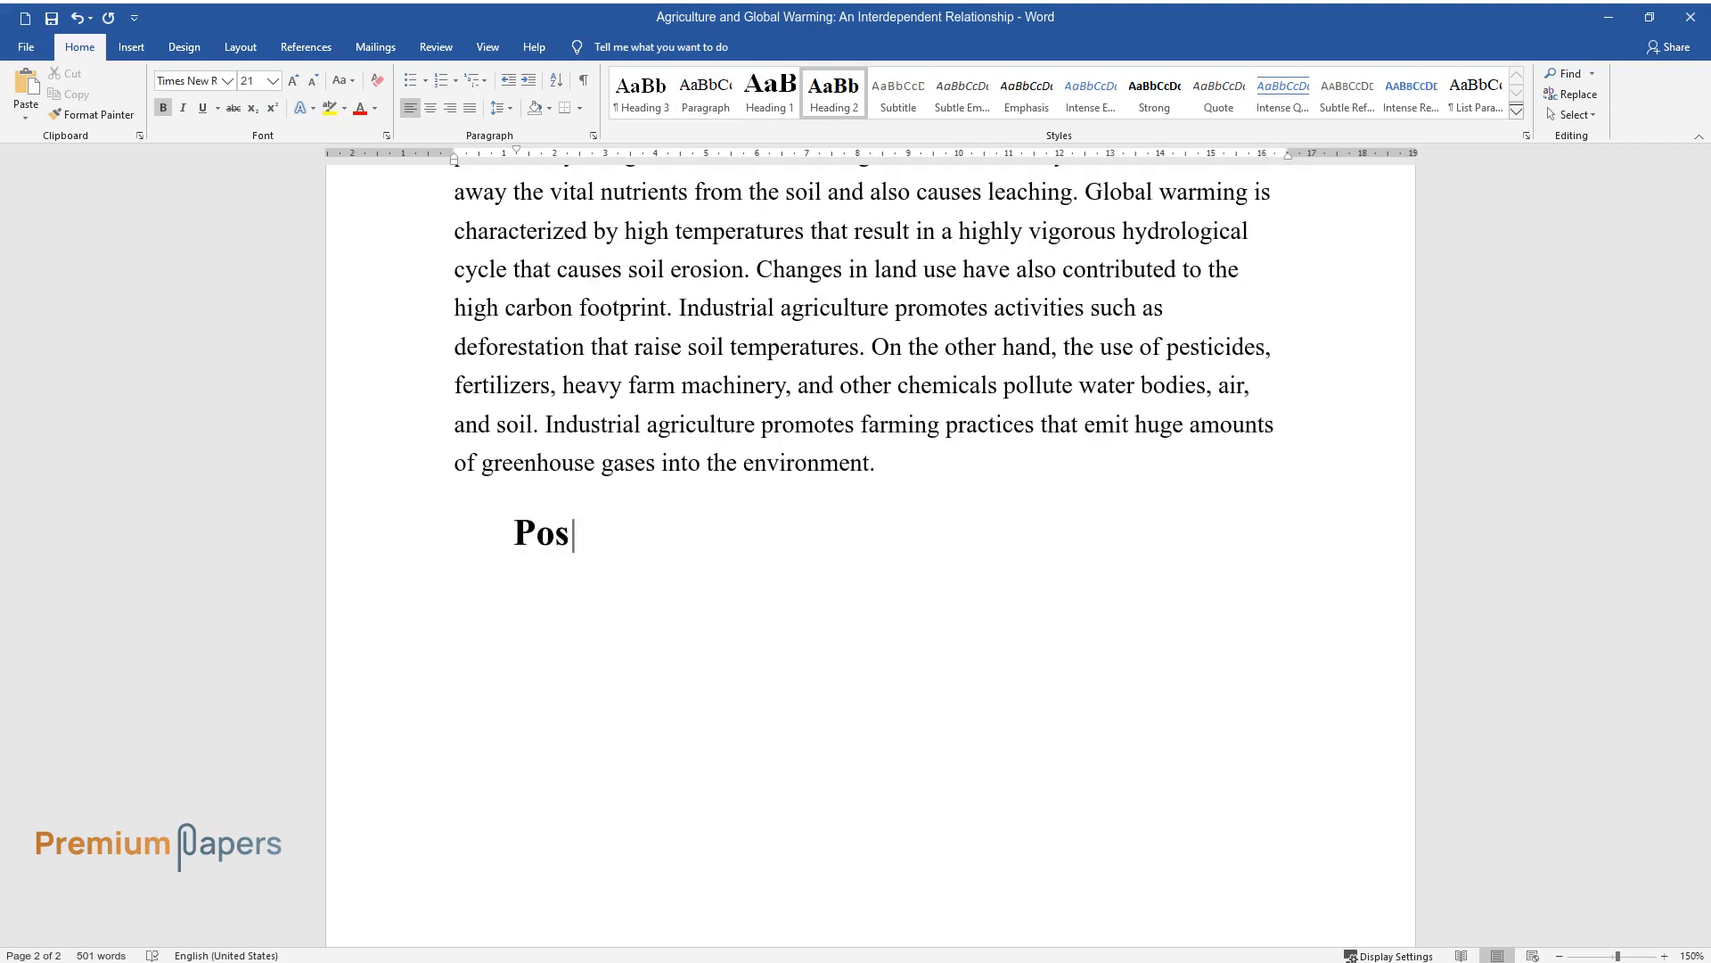
{"action": "type", "text": "sible Effects on the Industry"}
{"action": "type", "text": "The high ca"}
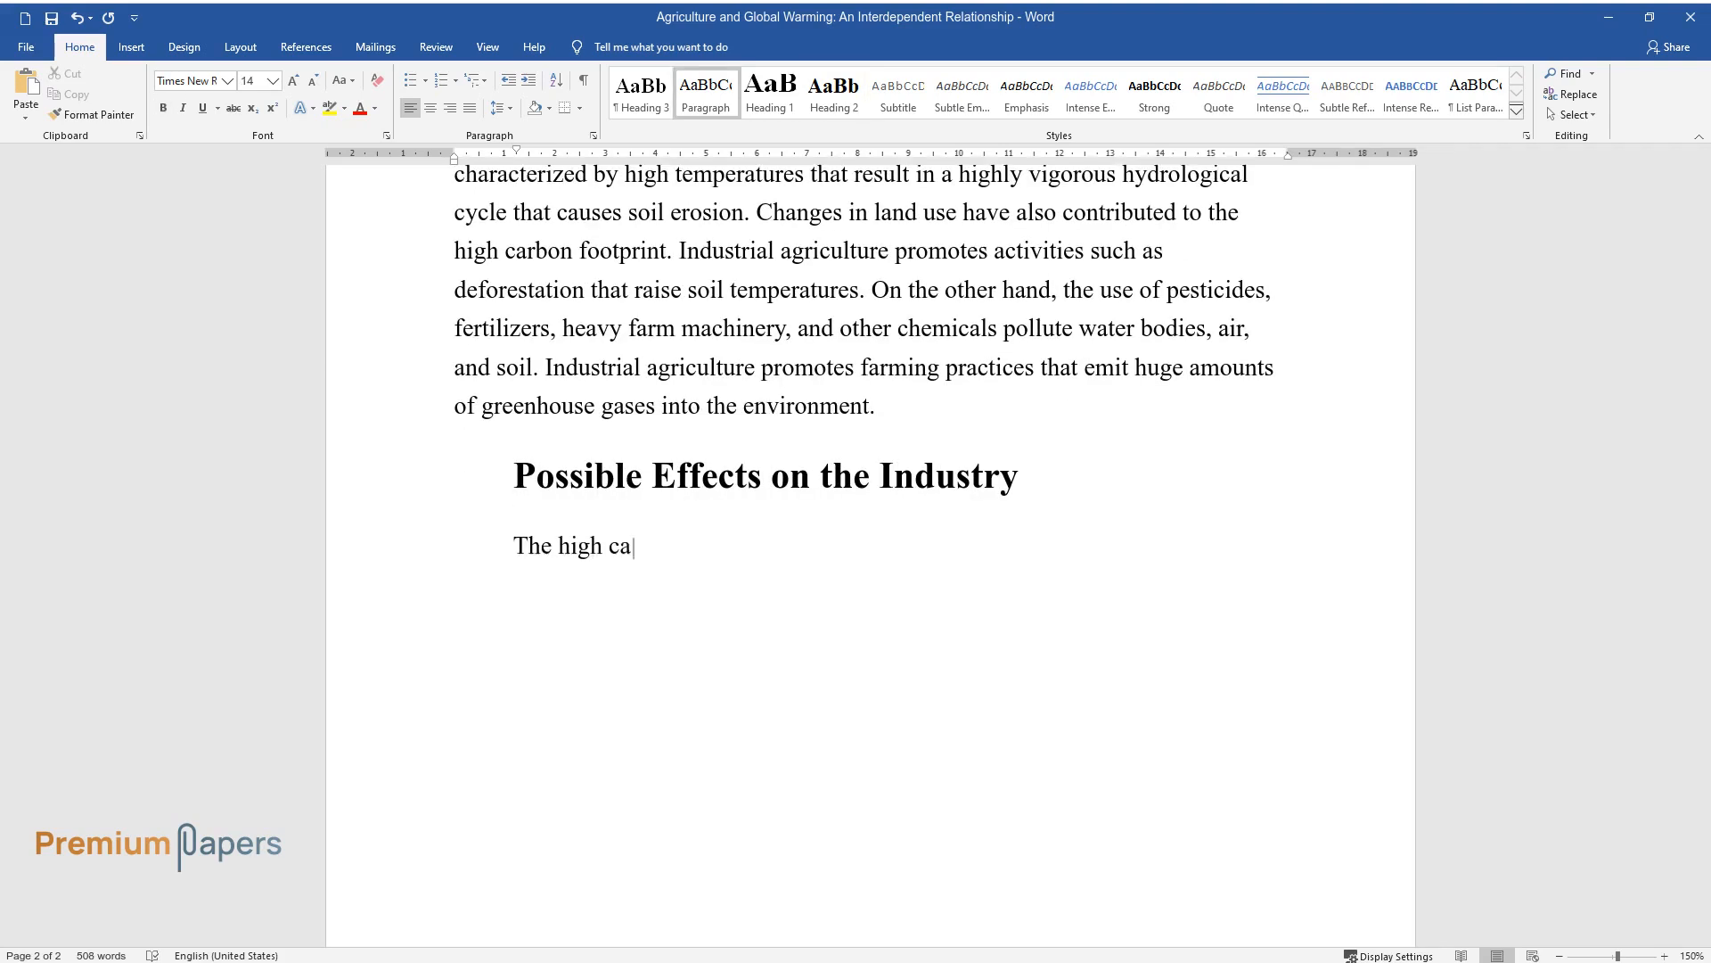
Write that the carbon footprint will lower production and the industry's ability to feed the population.
{"action": "type", "text": "rbon footprint from industrial farming is likely to affect"}
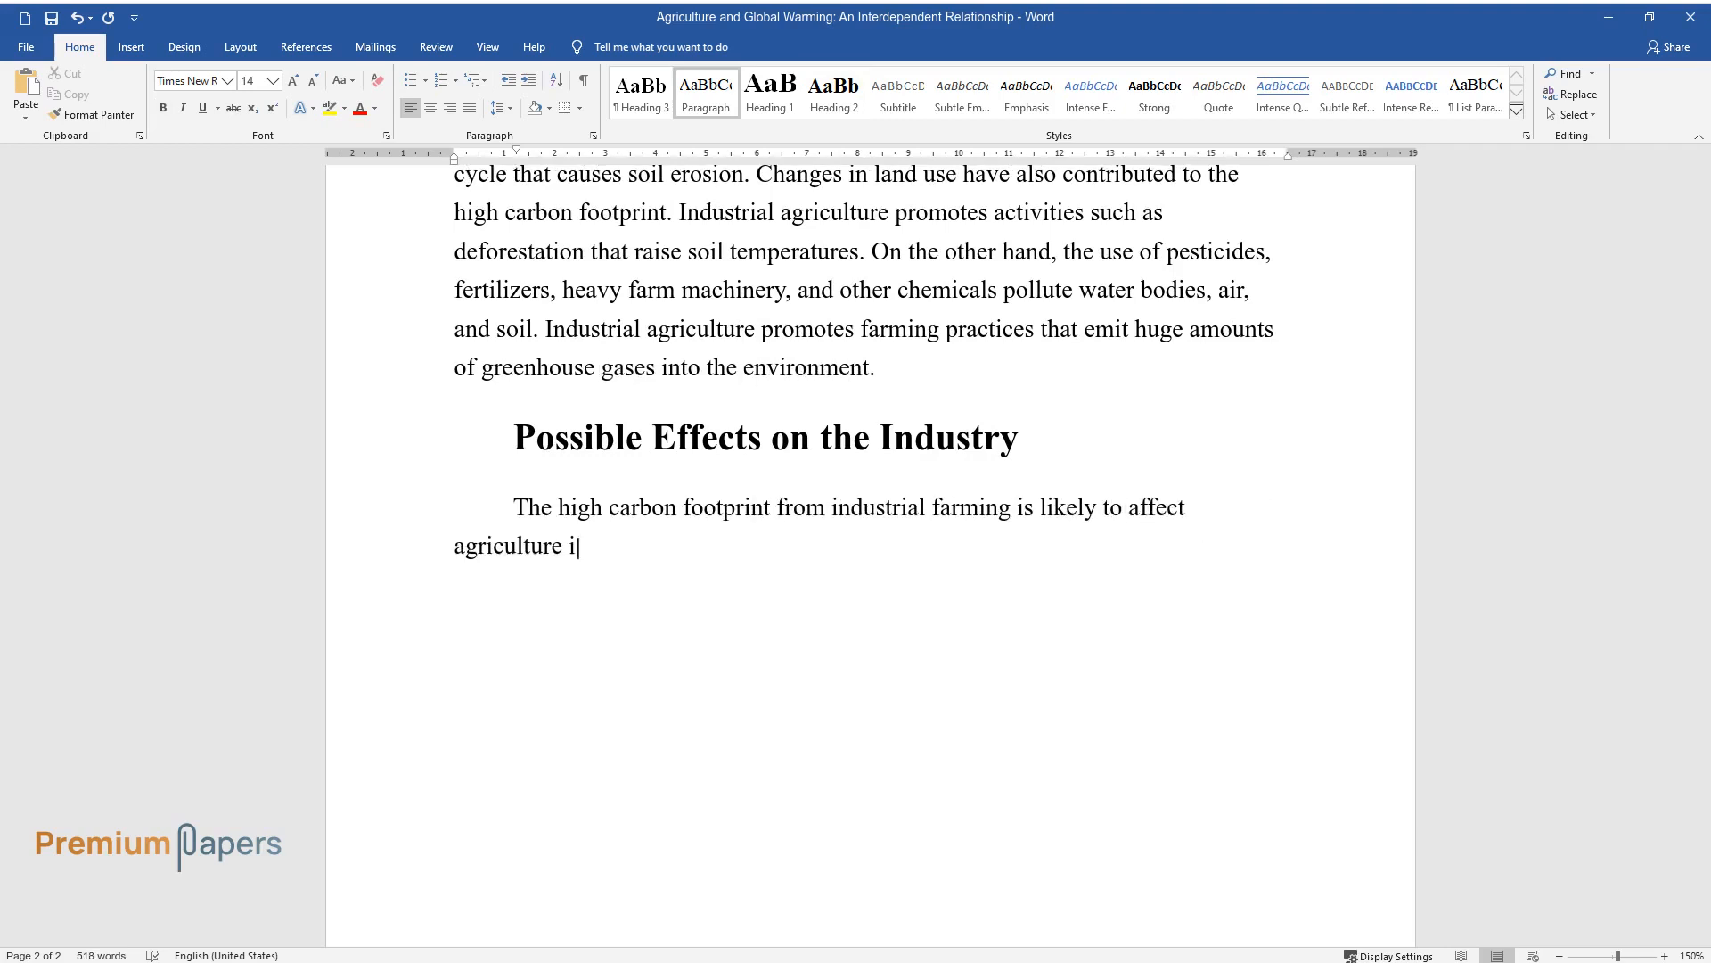
{"action": "type", "text": "n various ways. It will lower agricul"}
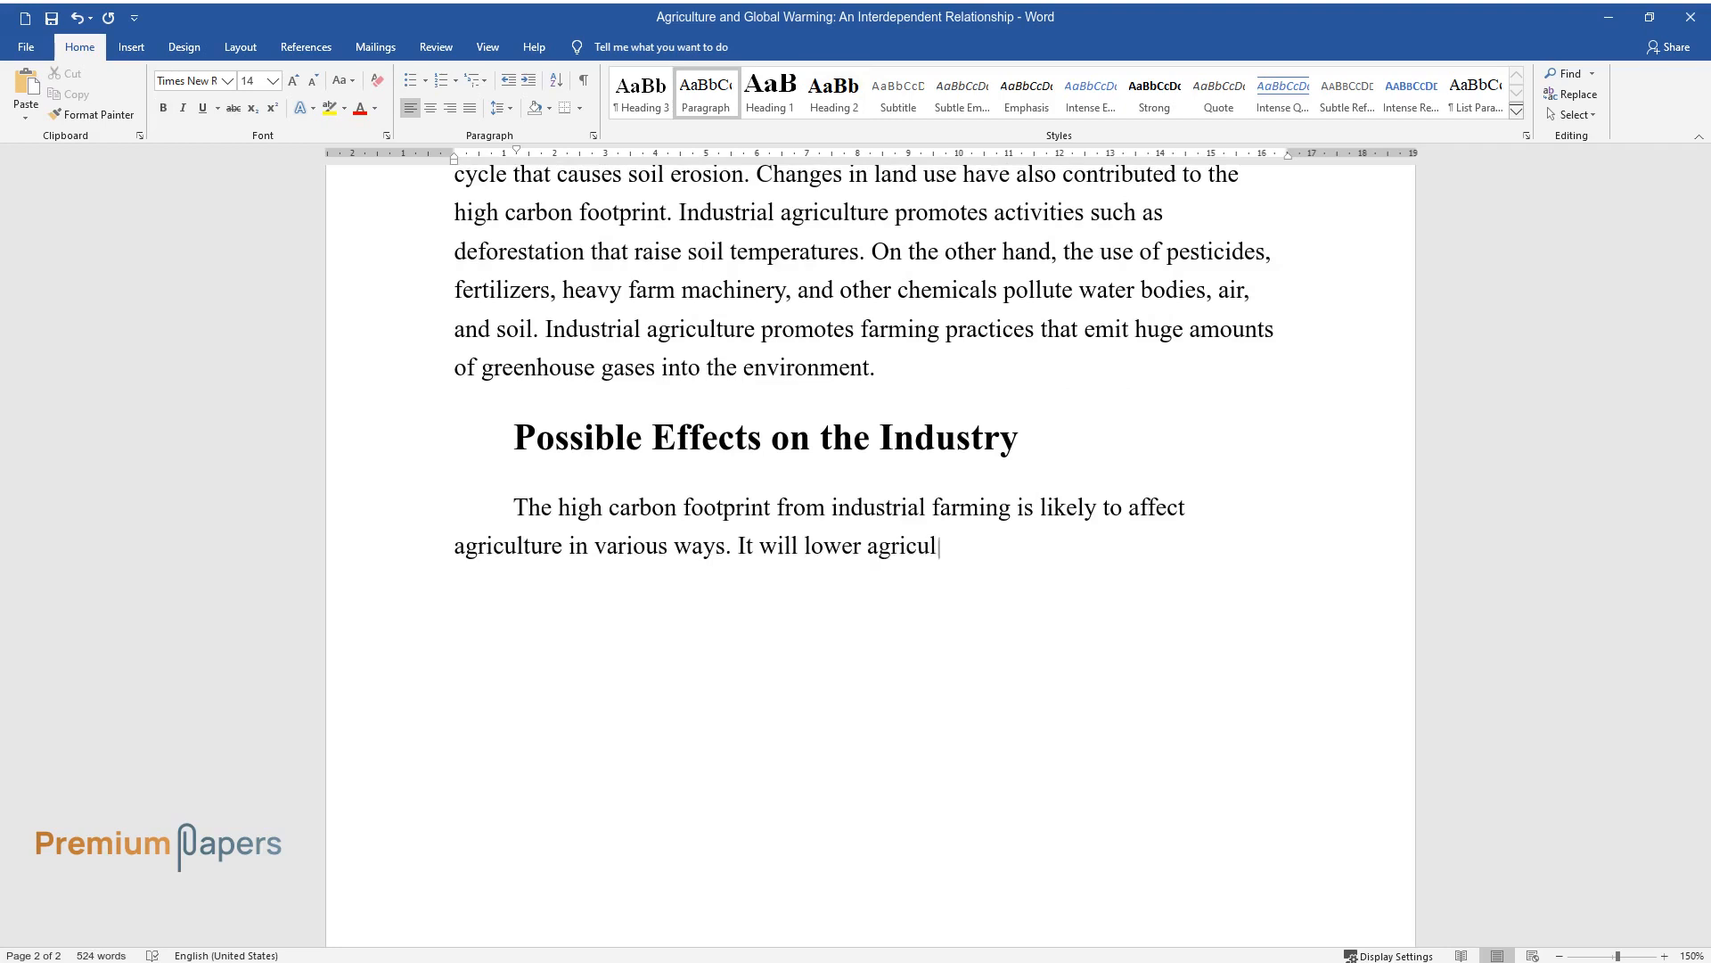
{"action": "type", "text": "tural production and affect the indu"}
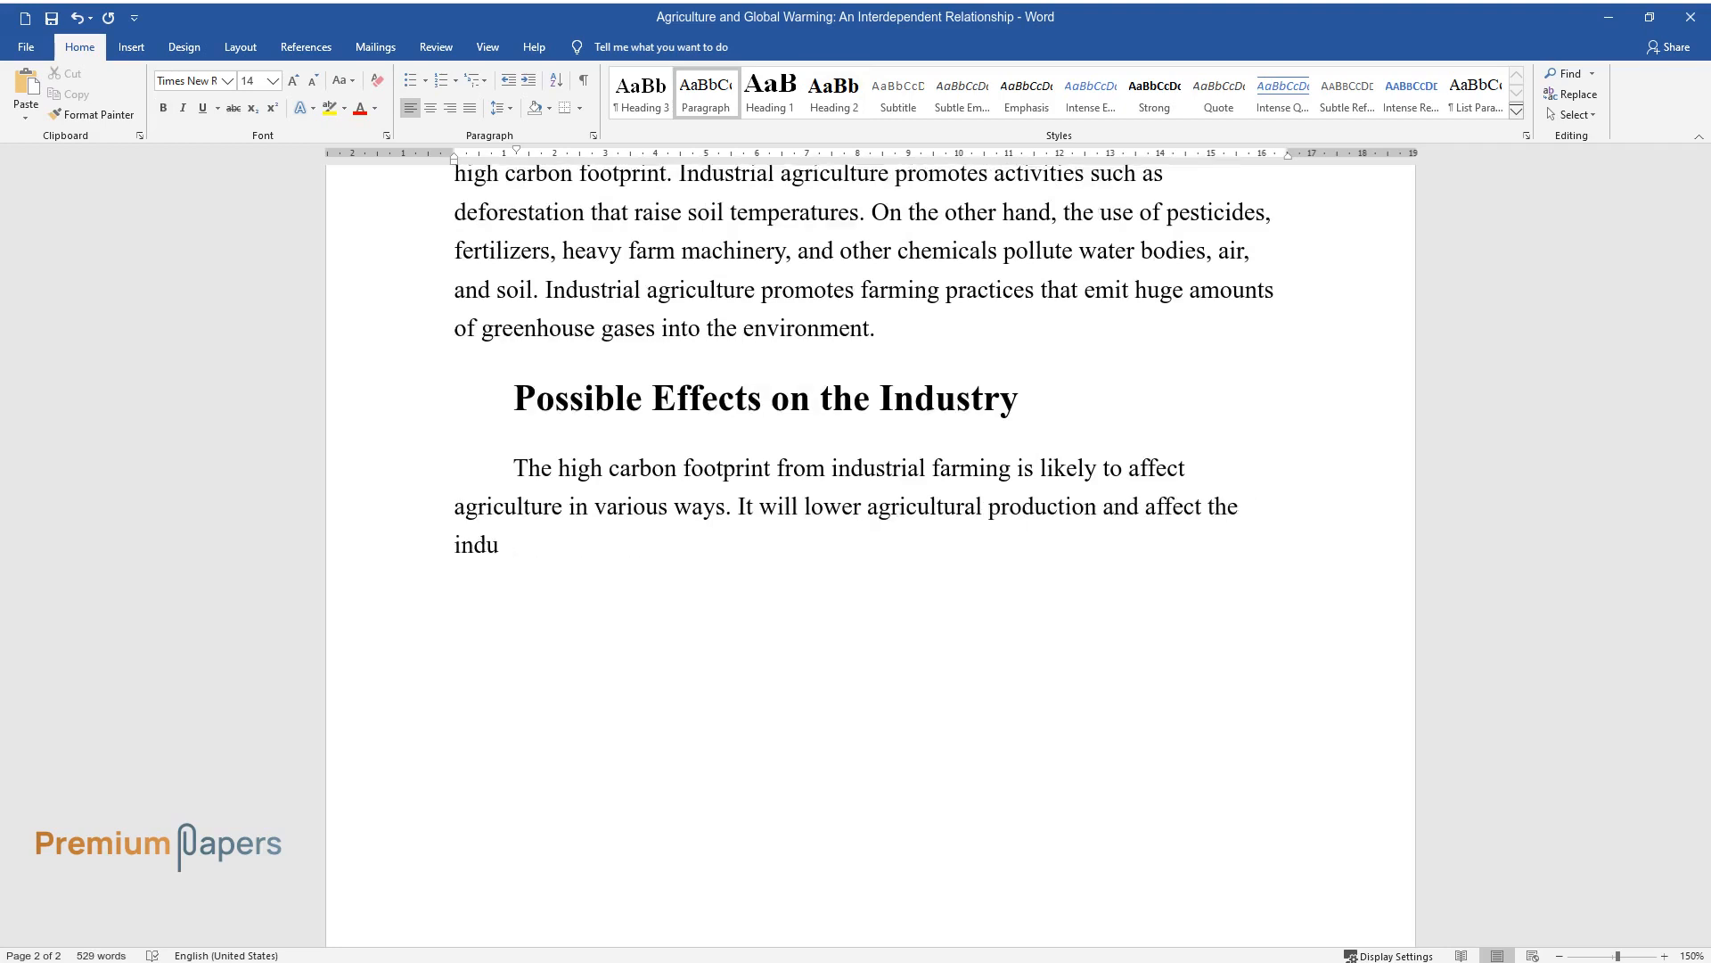
{"action": "type", "text": "stry's potential to supply the growi"}
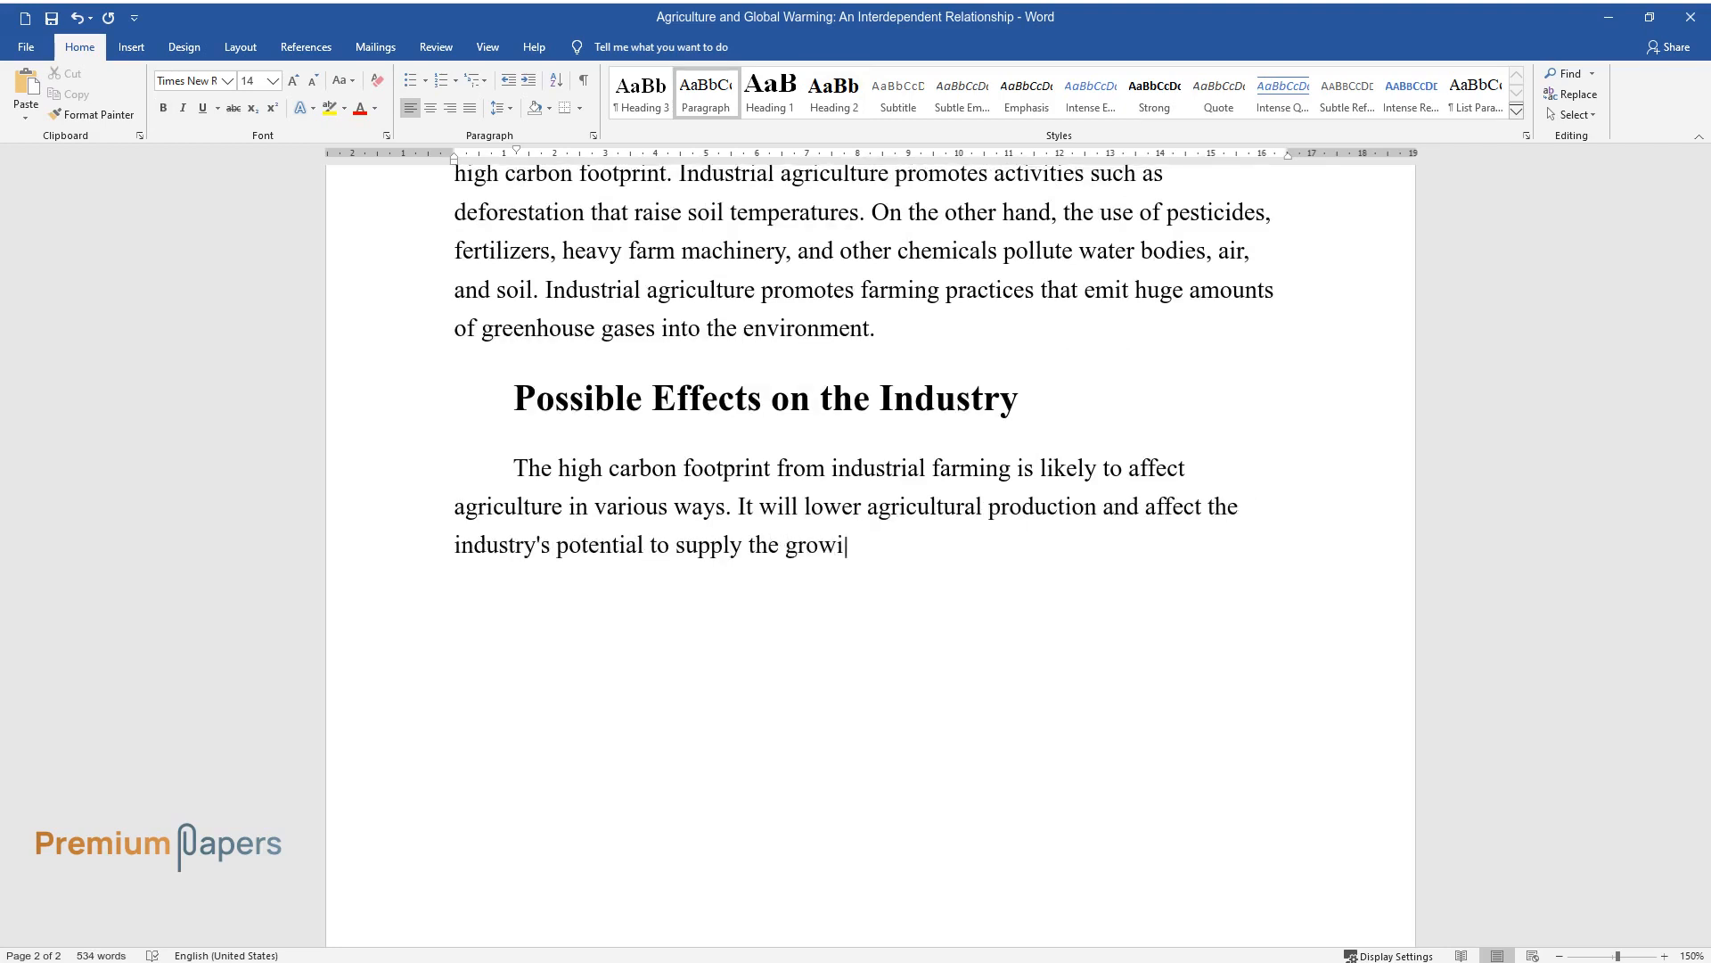
{"action": "type", "text": "ng global population with food and ot"}
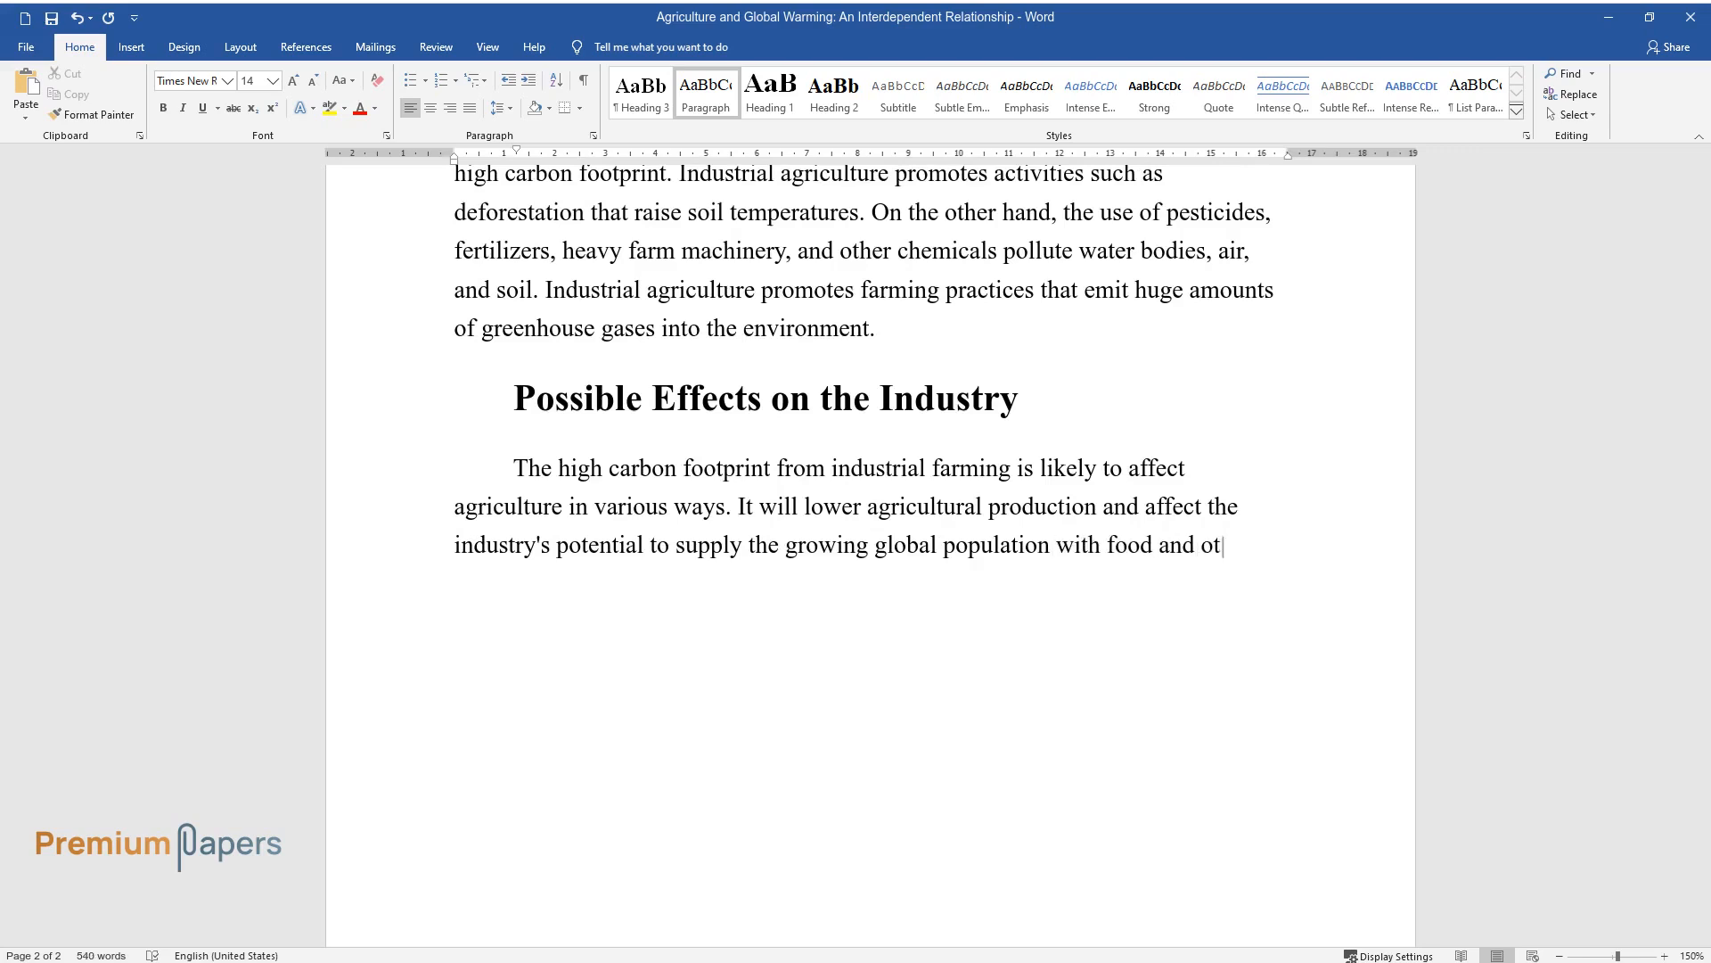
Note adequate measures are not being taken and begin the environmental pollution paragraph.
{"action": "type", "text": "her necessities. The effects of the"}
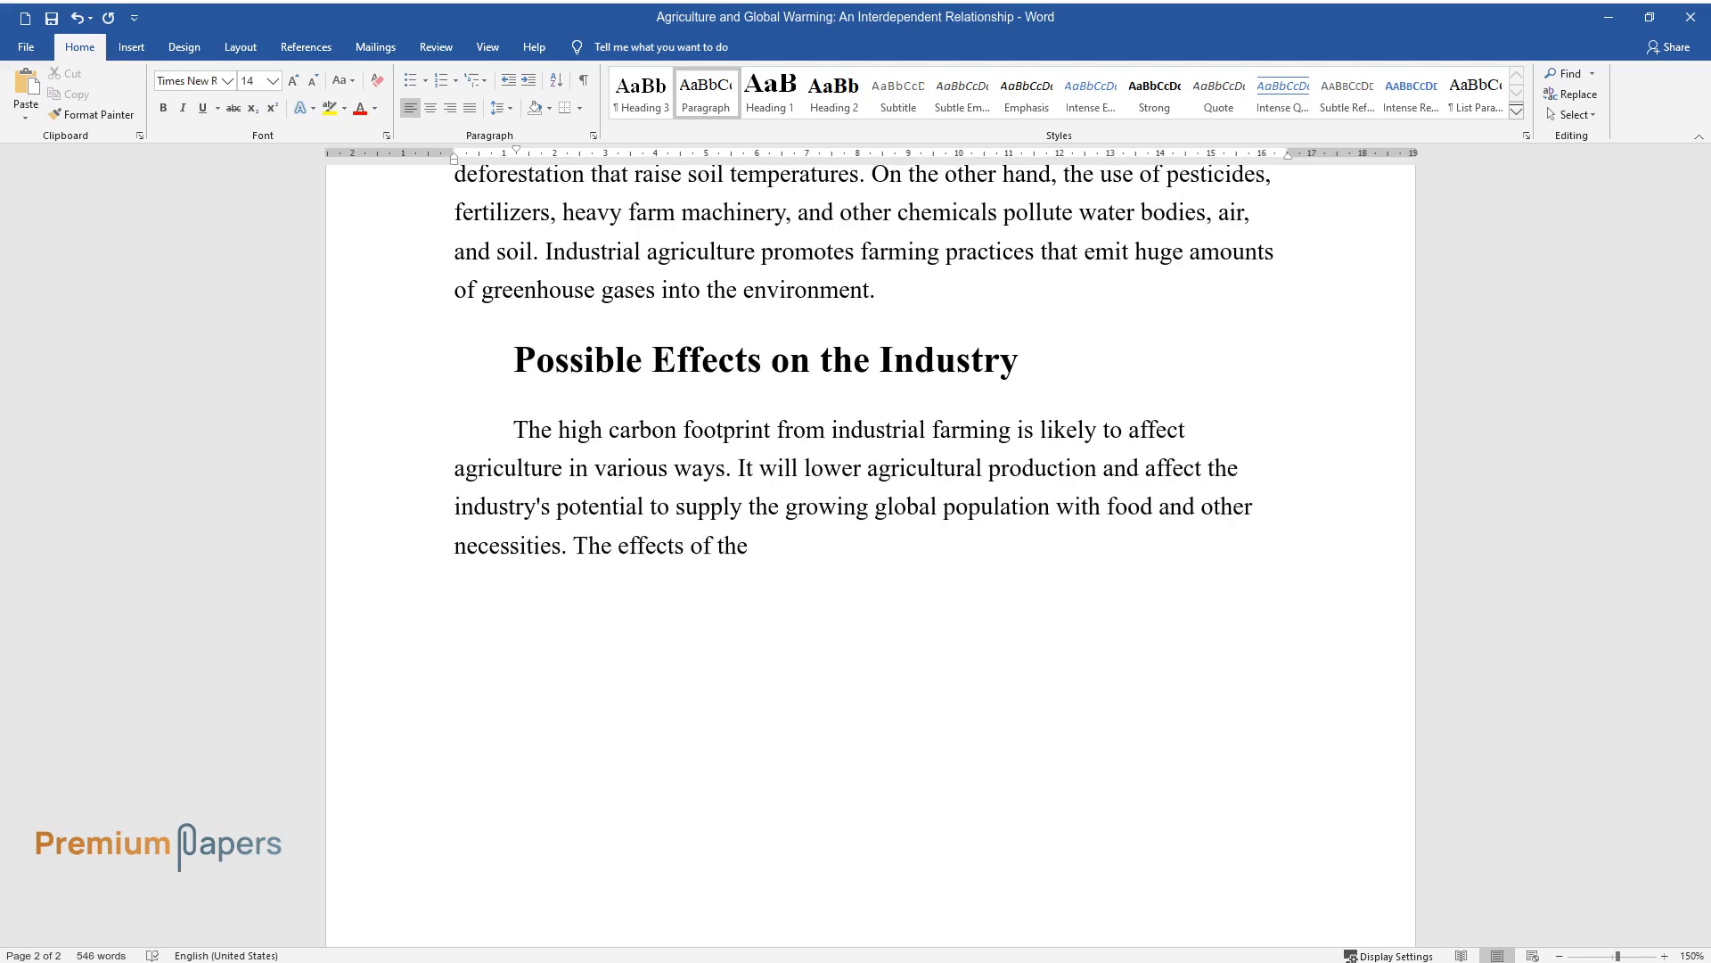
{"action": "type", "text": "high carbon footprint on agriculture are likely to b"}
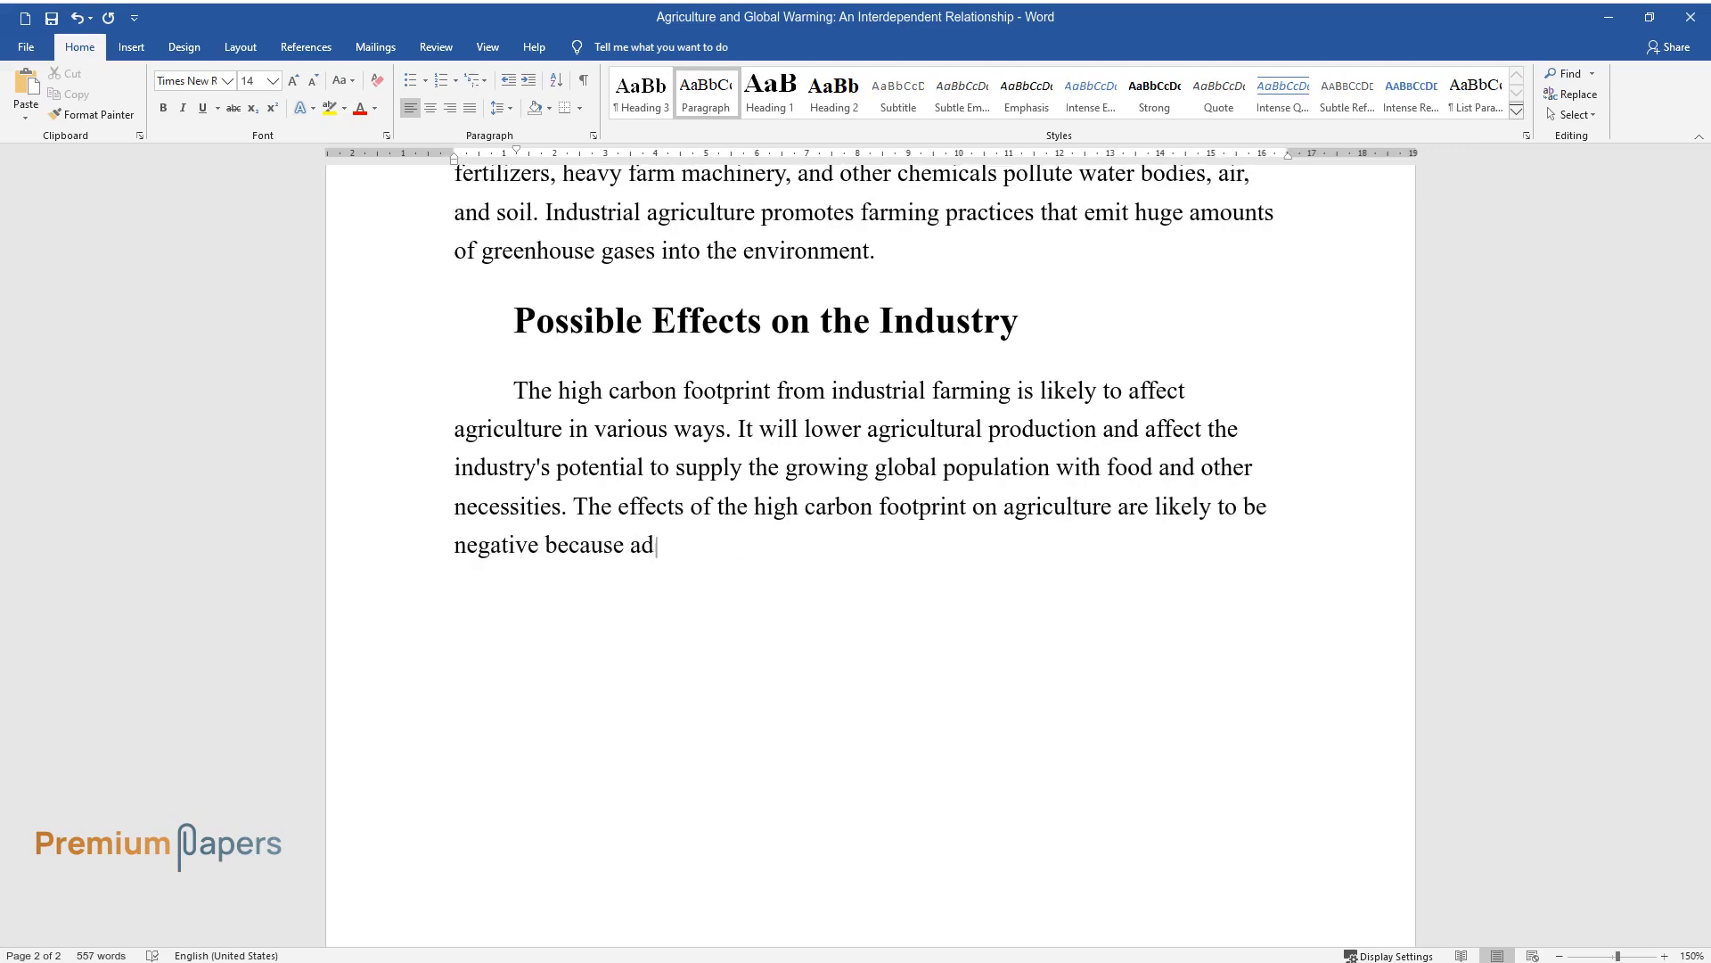
{"action": "type", "text": "equate measures are not being taken to address the challenge."}
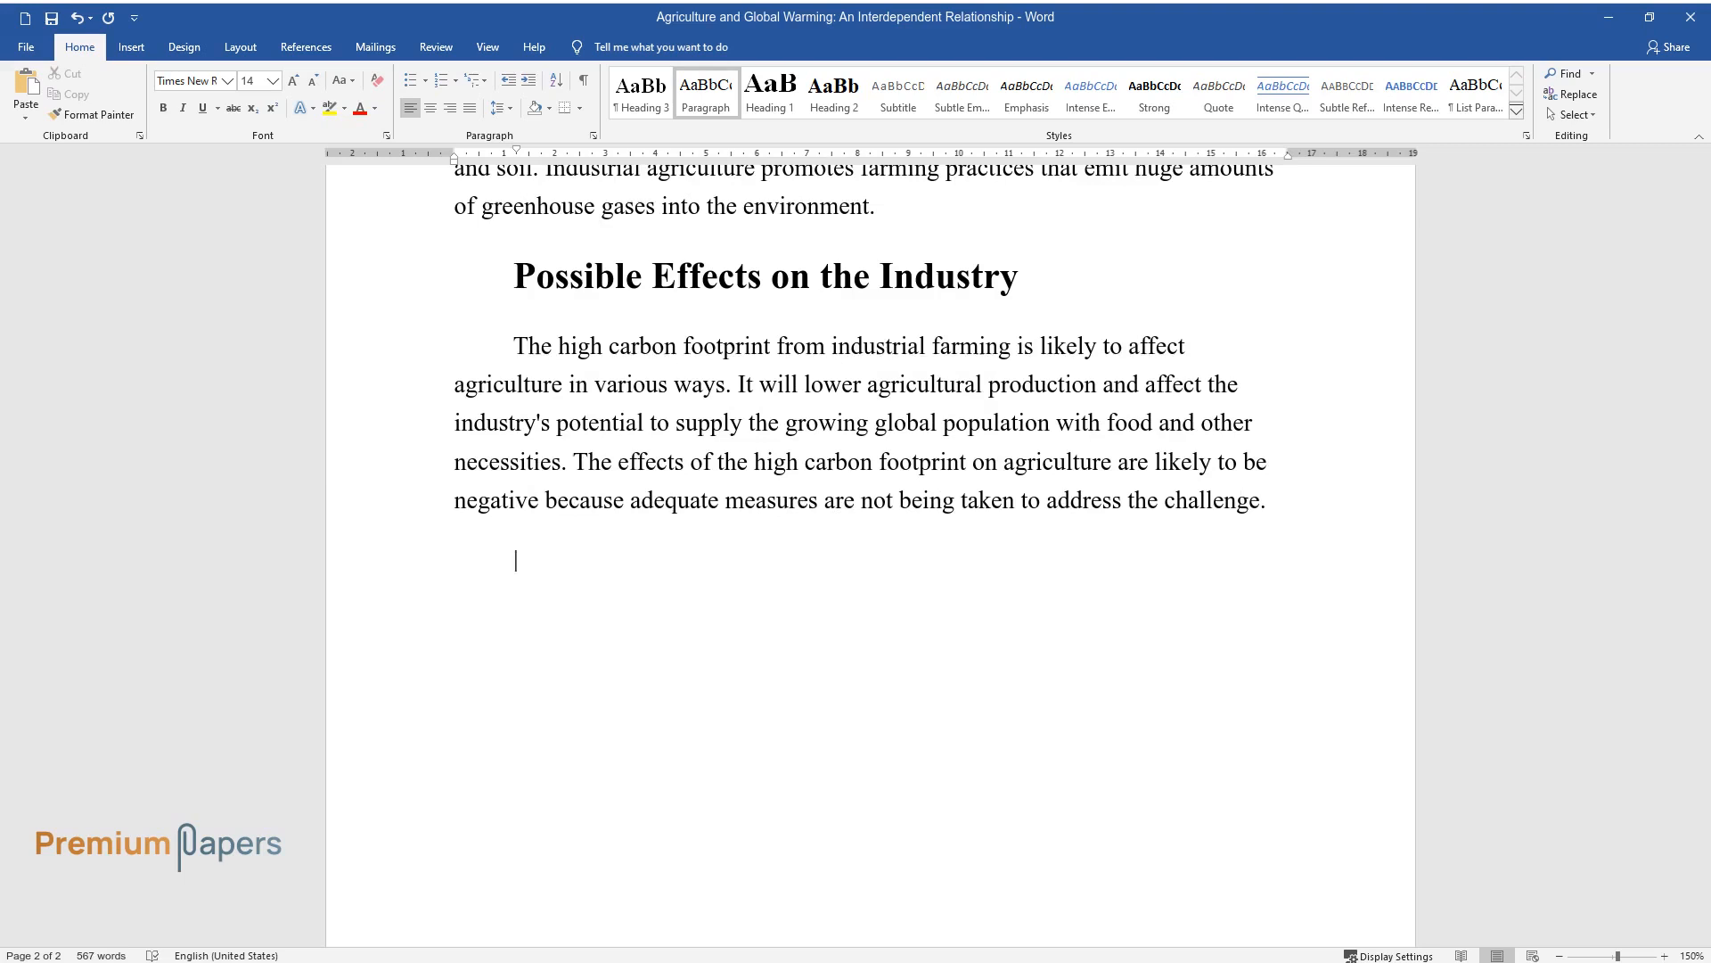
{"action": "type", "text": "High rates of environmental pollution, increases in emission of greenhouse"}
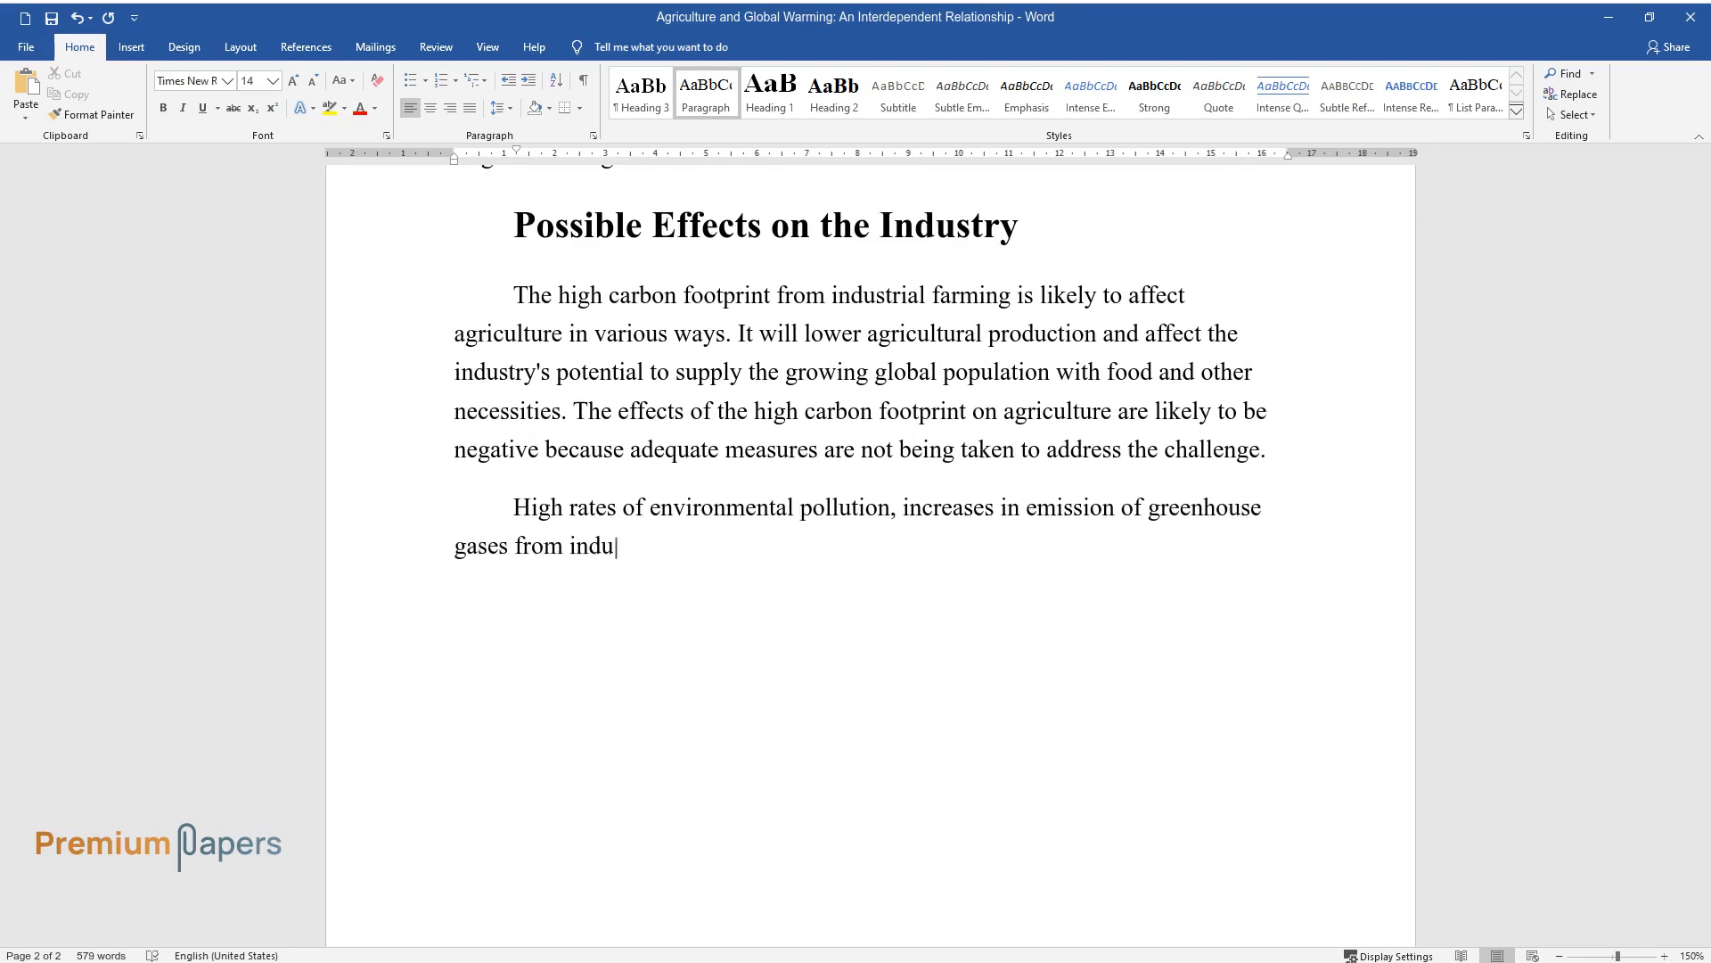
Write that pollution and ozone depletion raise food insecurity and shift agricultural zones toward the poles.
{"action": "type", "text": "strial agriculture, and ozone depletion will intens"}
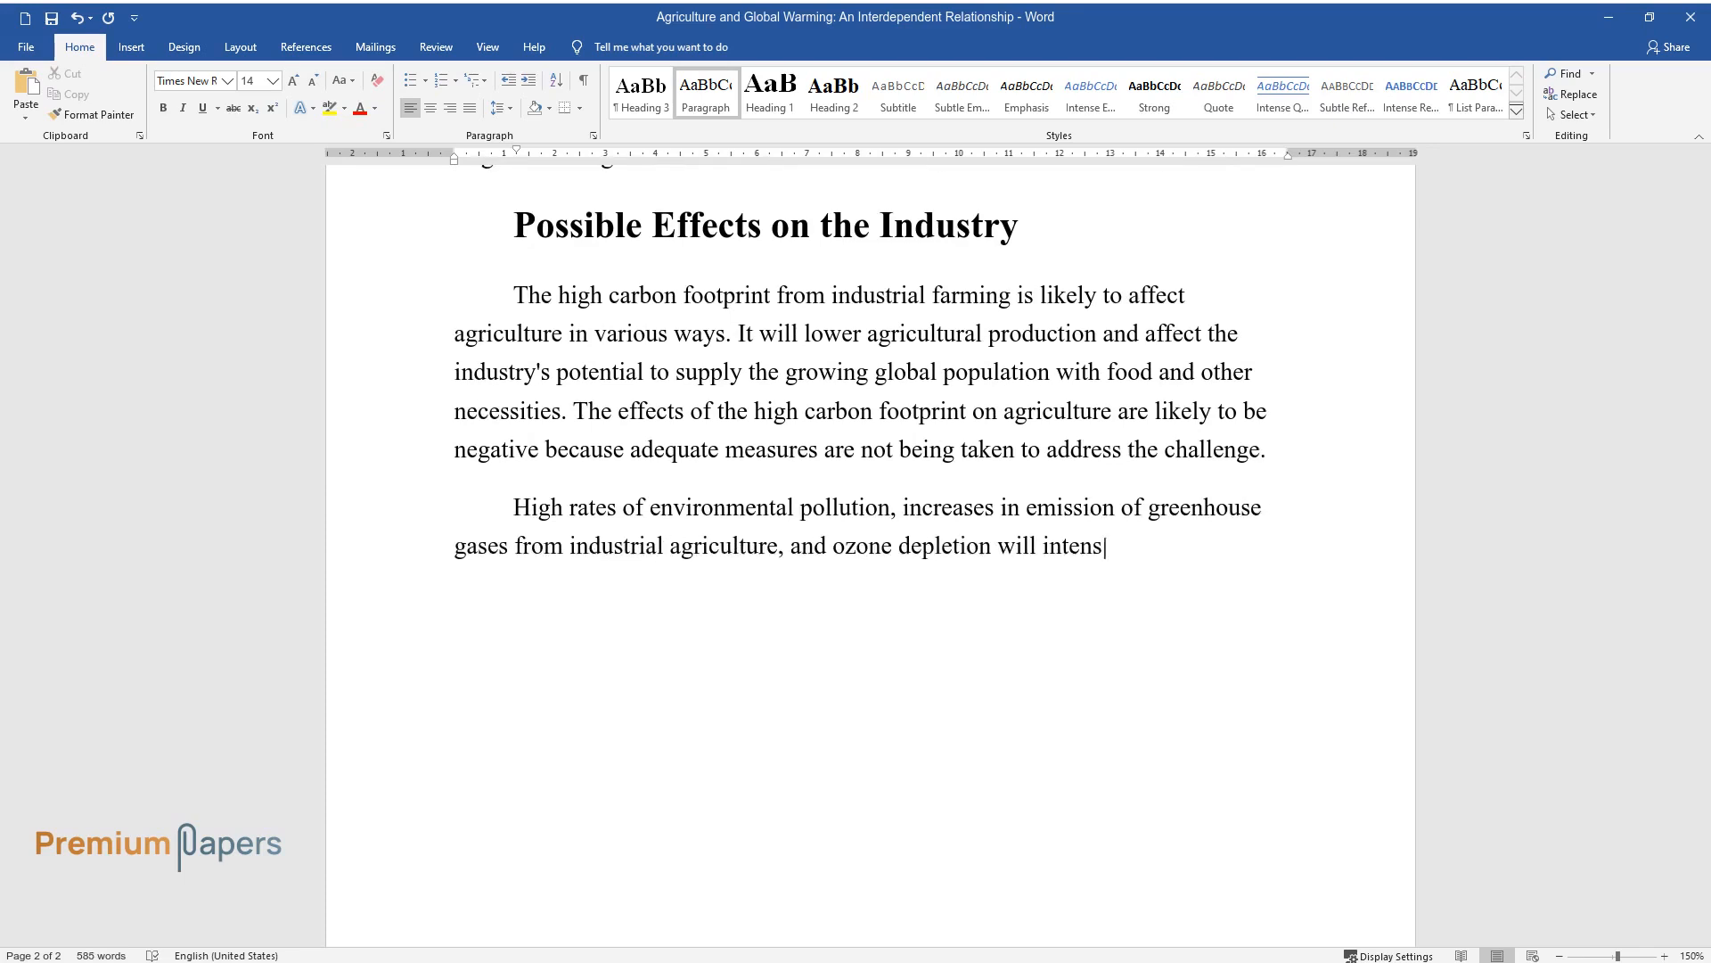
{"action": "type", "text": "ify the problem. If global warming"}
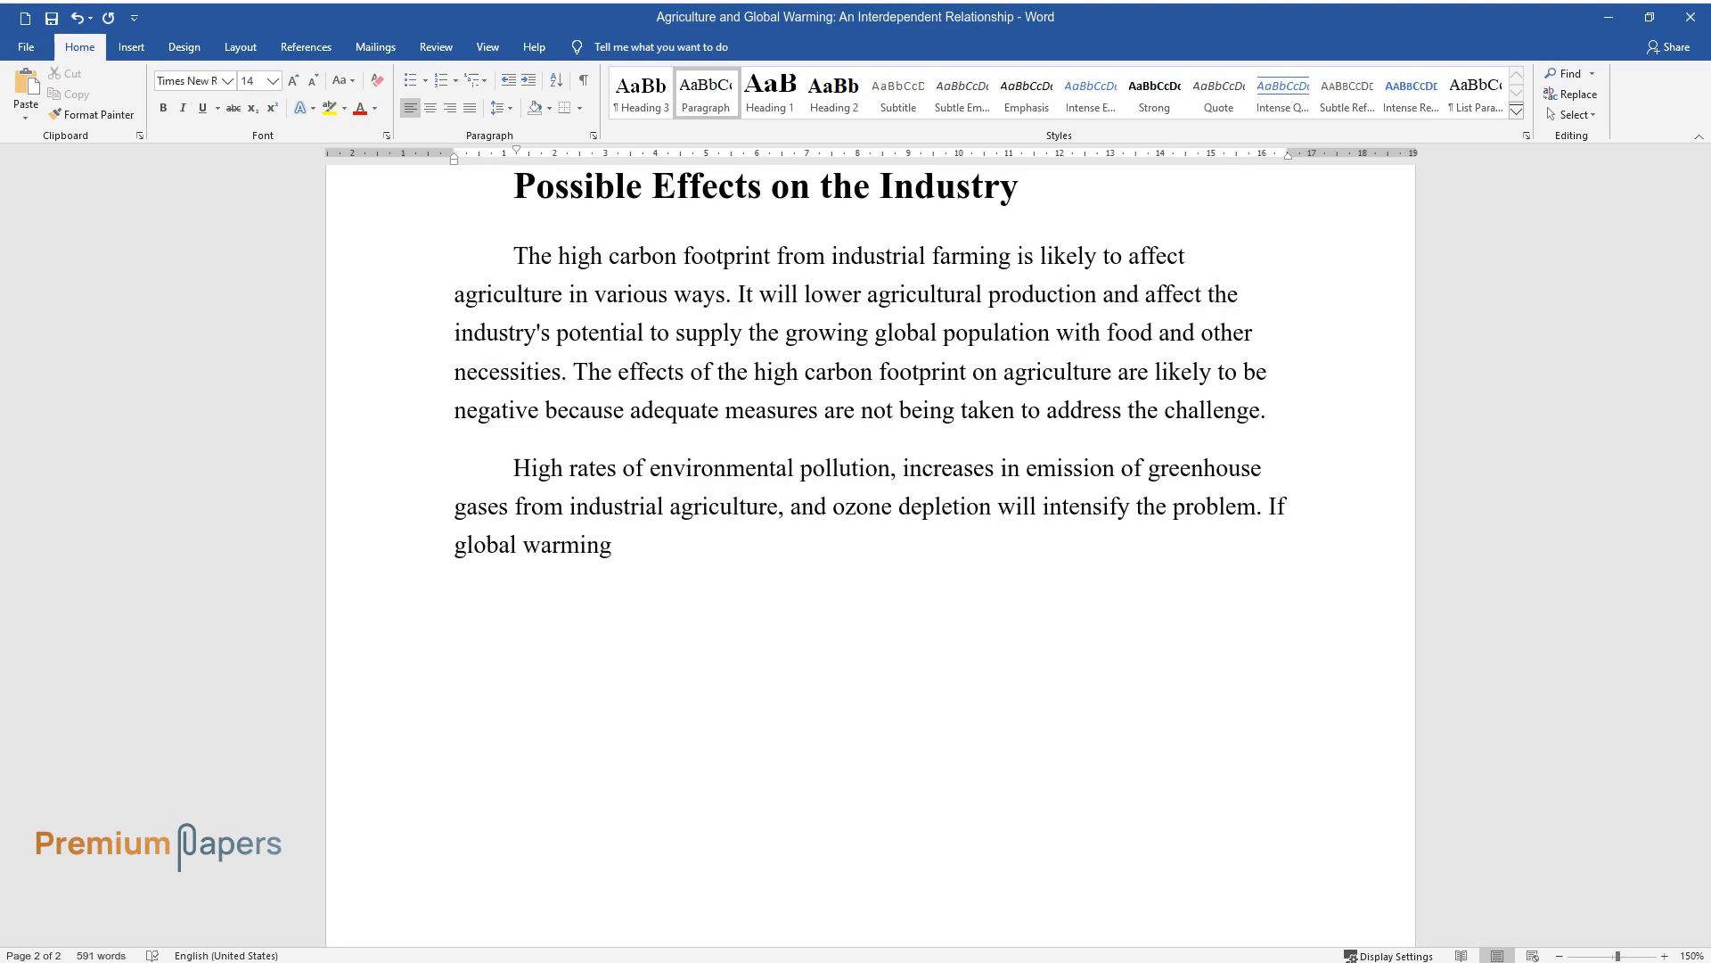
{"action": "type", "text": "persists, food insecurity is likel"}
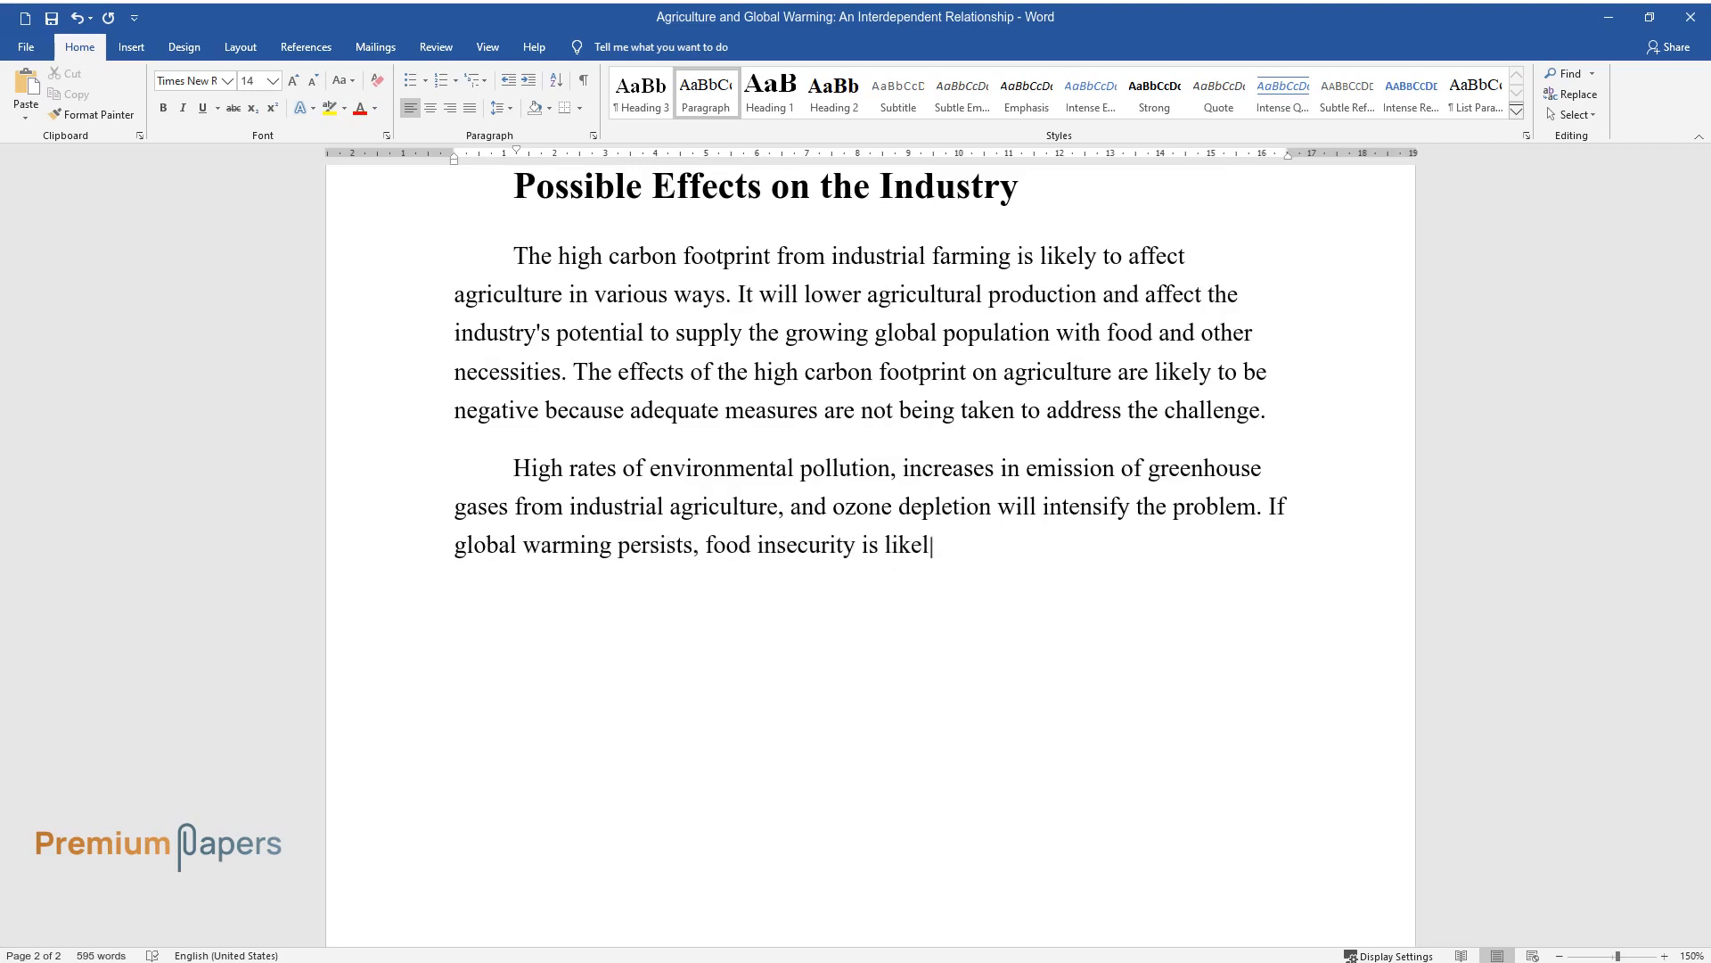
{"action": "type", "text": "y to rise because the food supply w"}
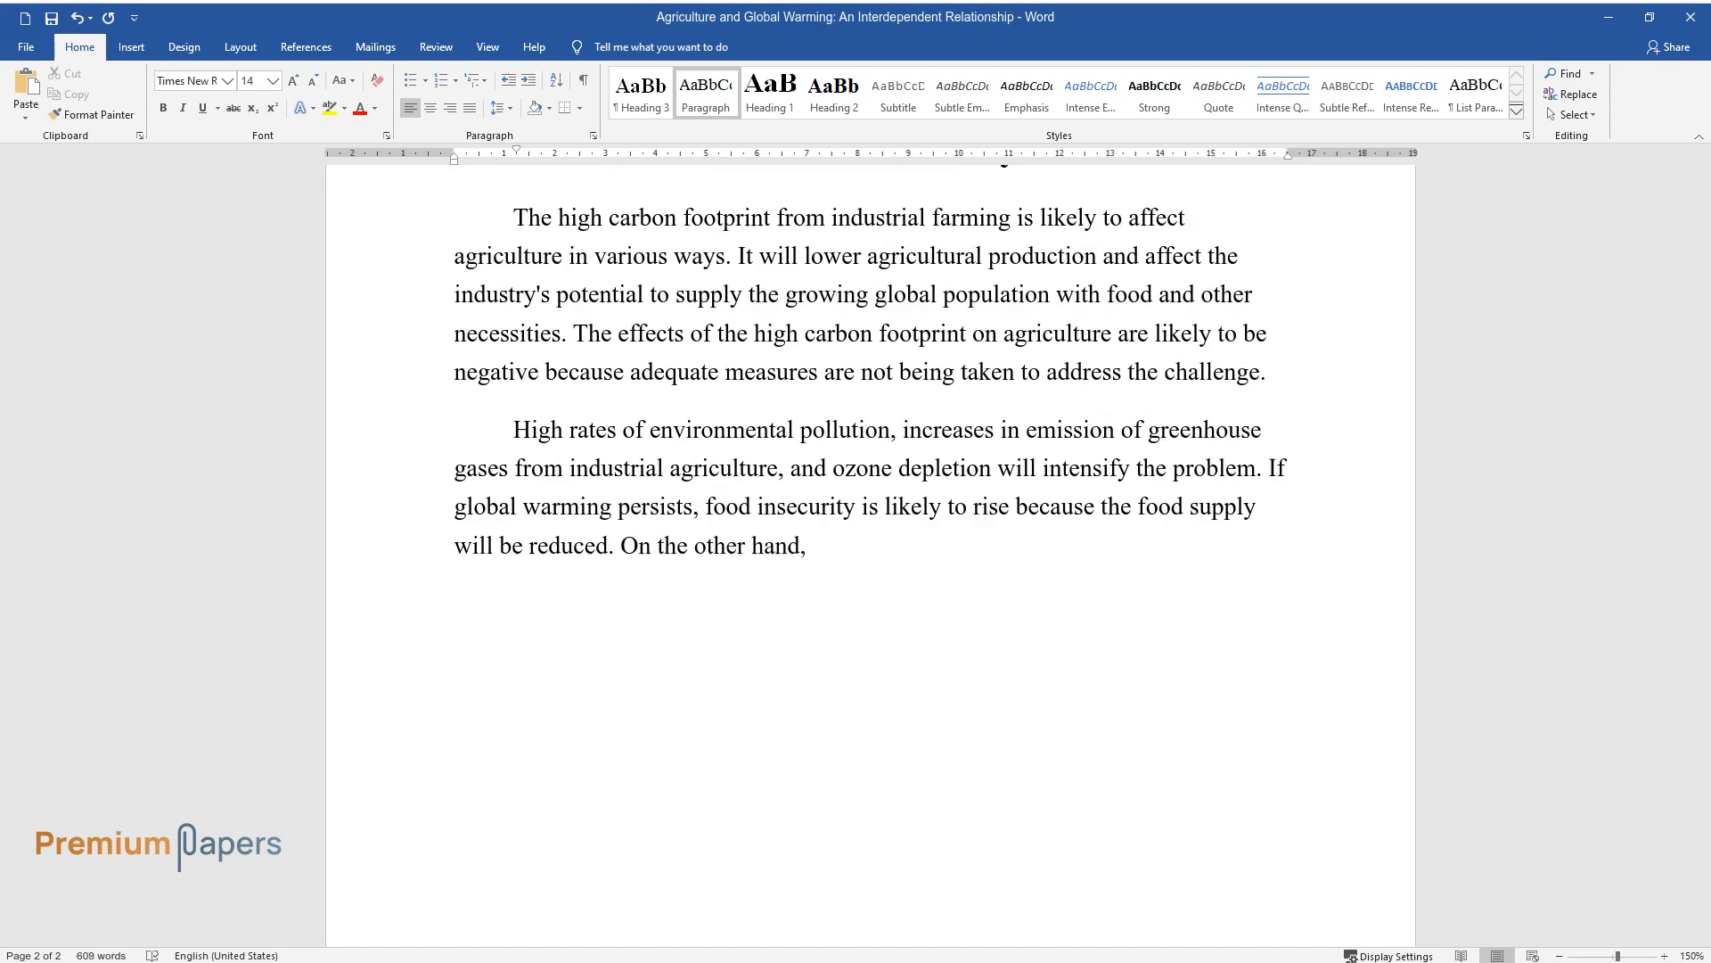
{"action": "type", "text": "it is likely to result in a shift"}
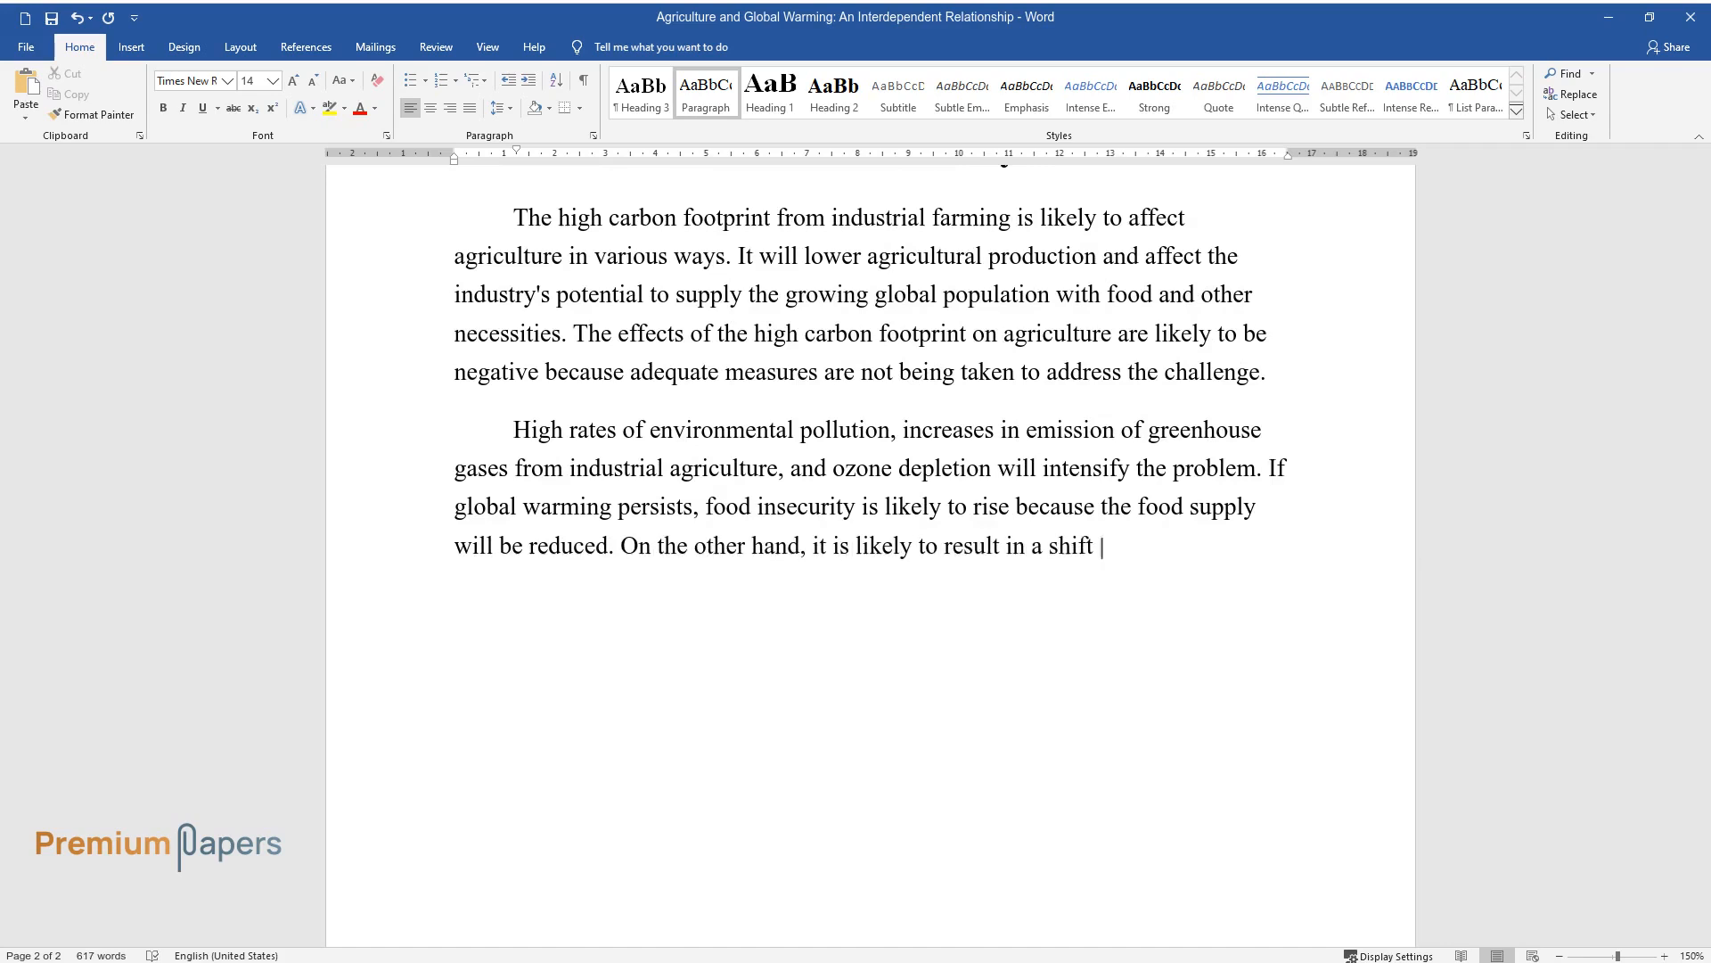
{"action": "type", "text": "in agricultural zones towards the"}
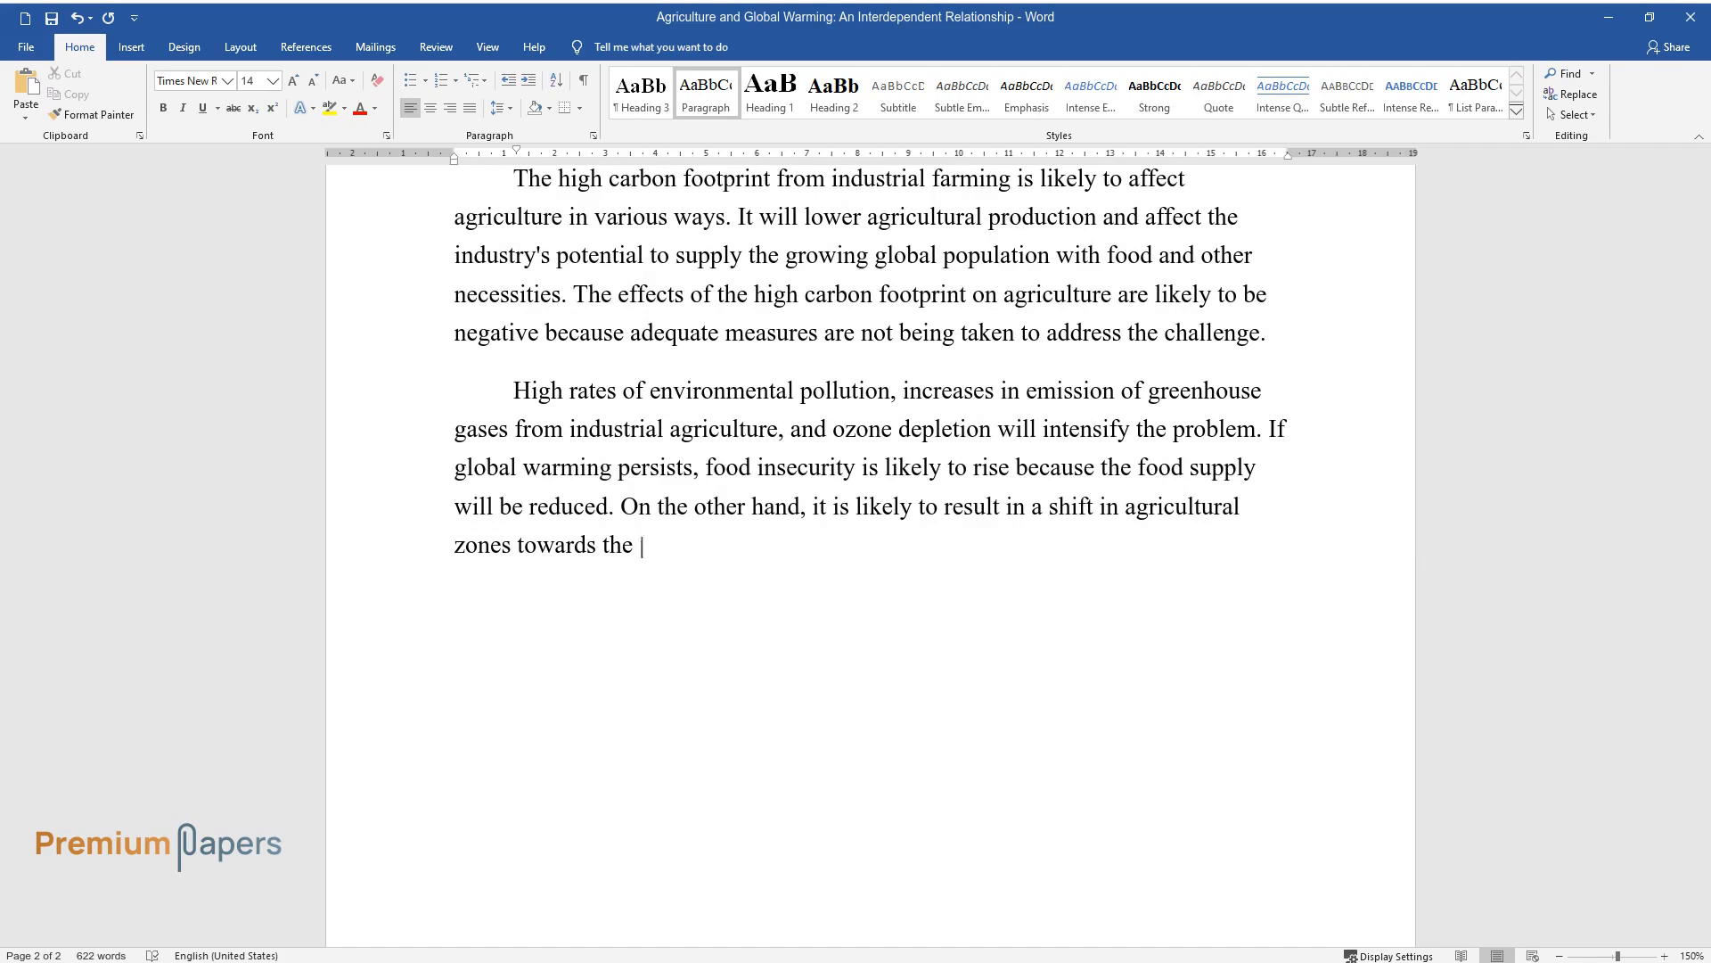
{"action": "type", "text": "poles and changes in production patterns. The poor and the"}
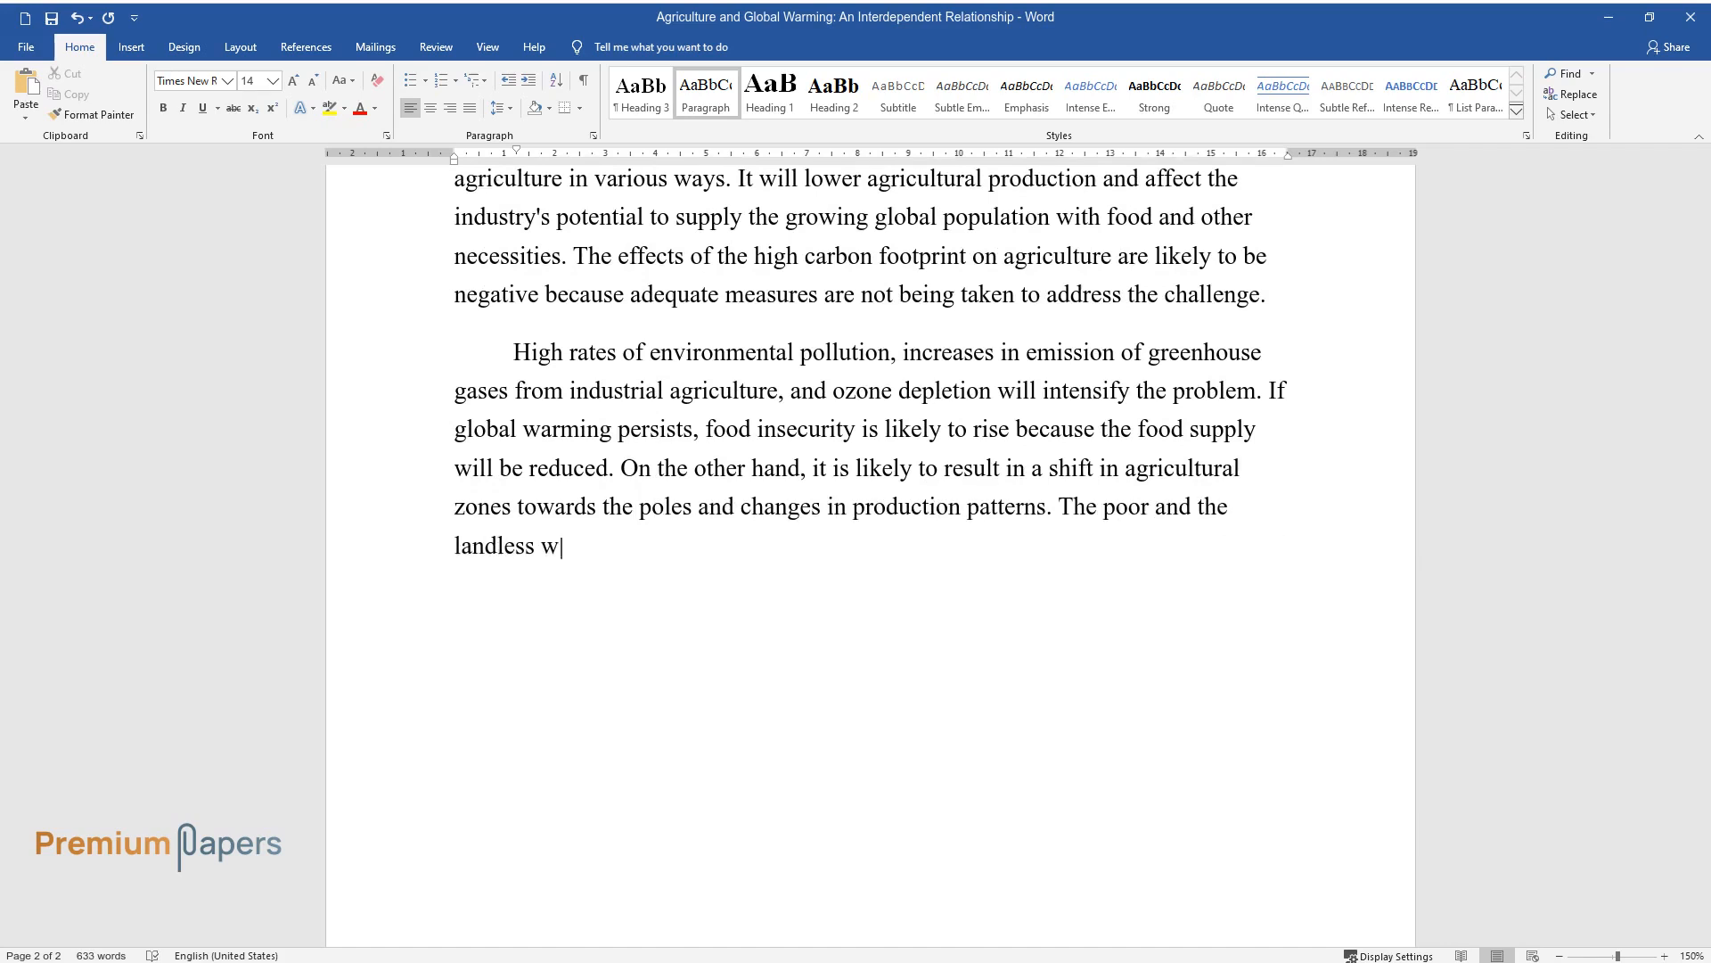
Cover shifting precipitation, relocation to new regions and mitigation through new technologies.
{"action": "type", "text": "ll be more vulnerable and there wi"}
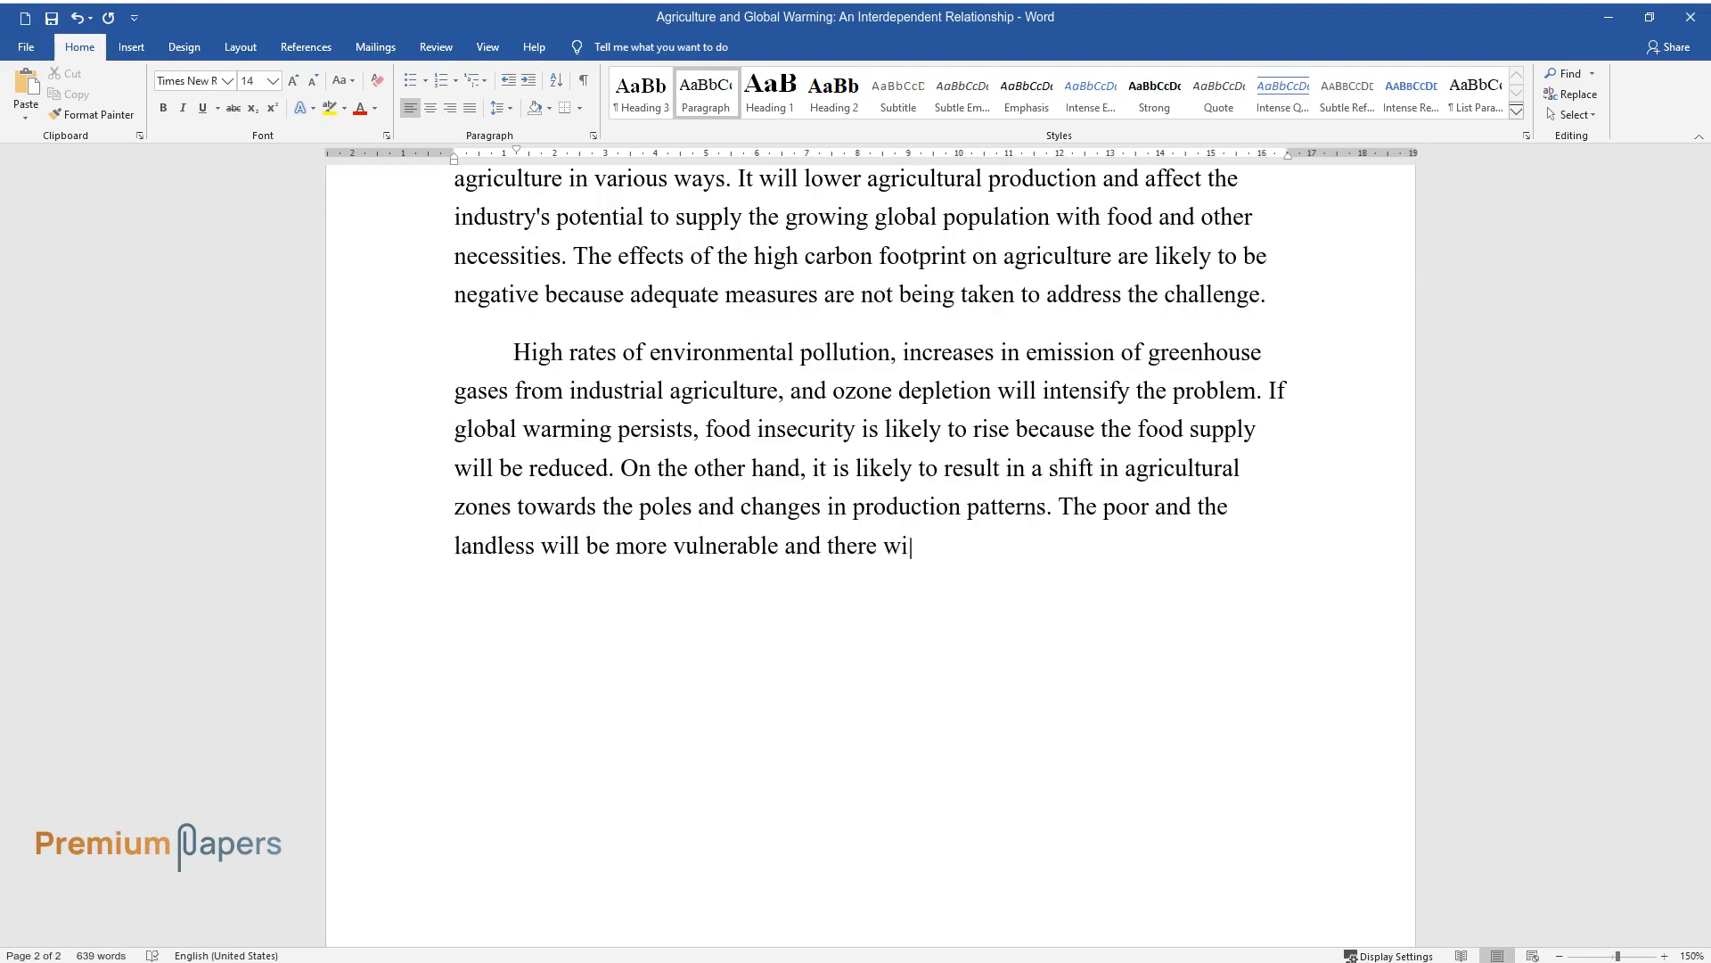
{"action": "type", "text": "ll be shifts in precipitation patterns."}
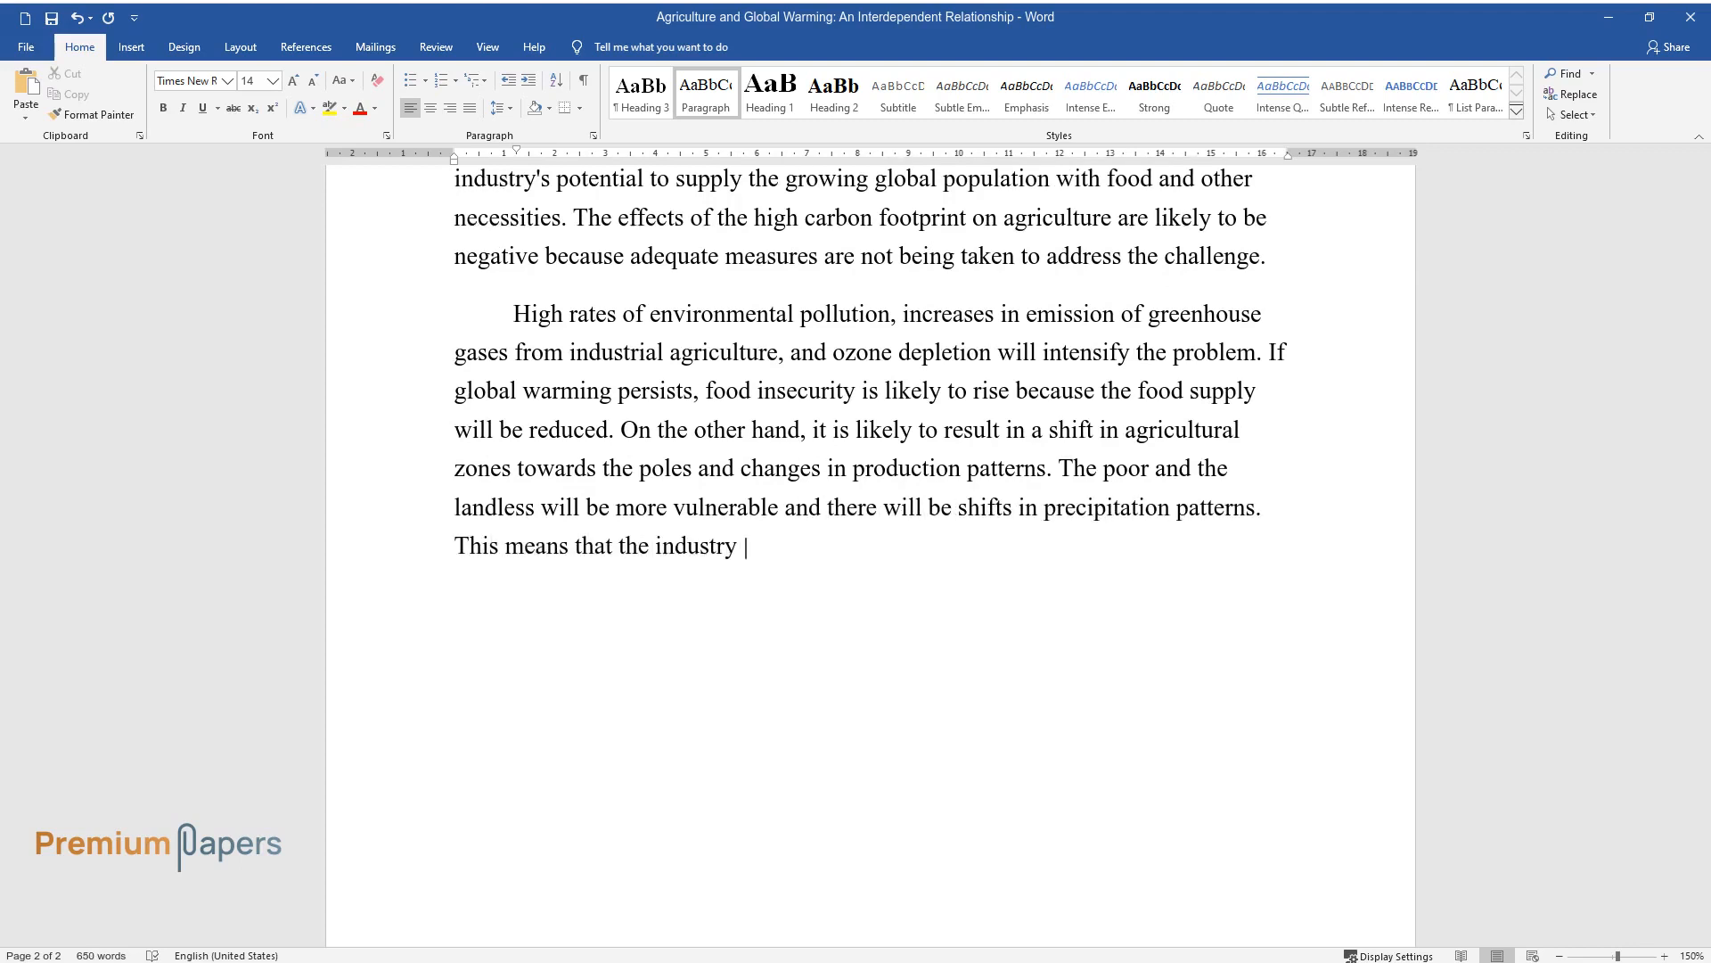
{"action": "type", "text": "will move to new geographic region"}
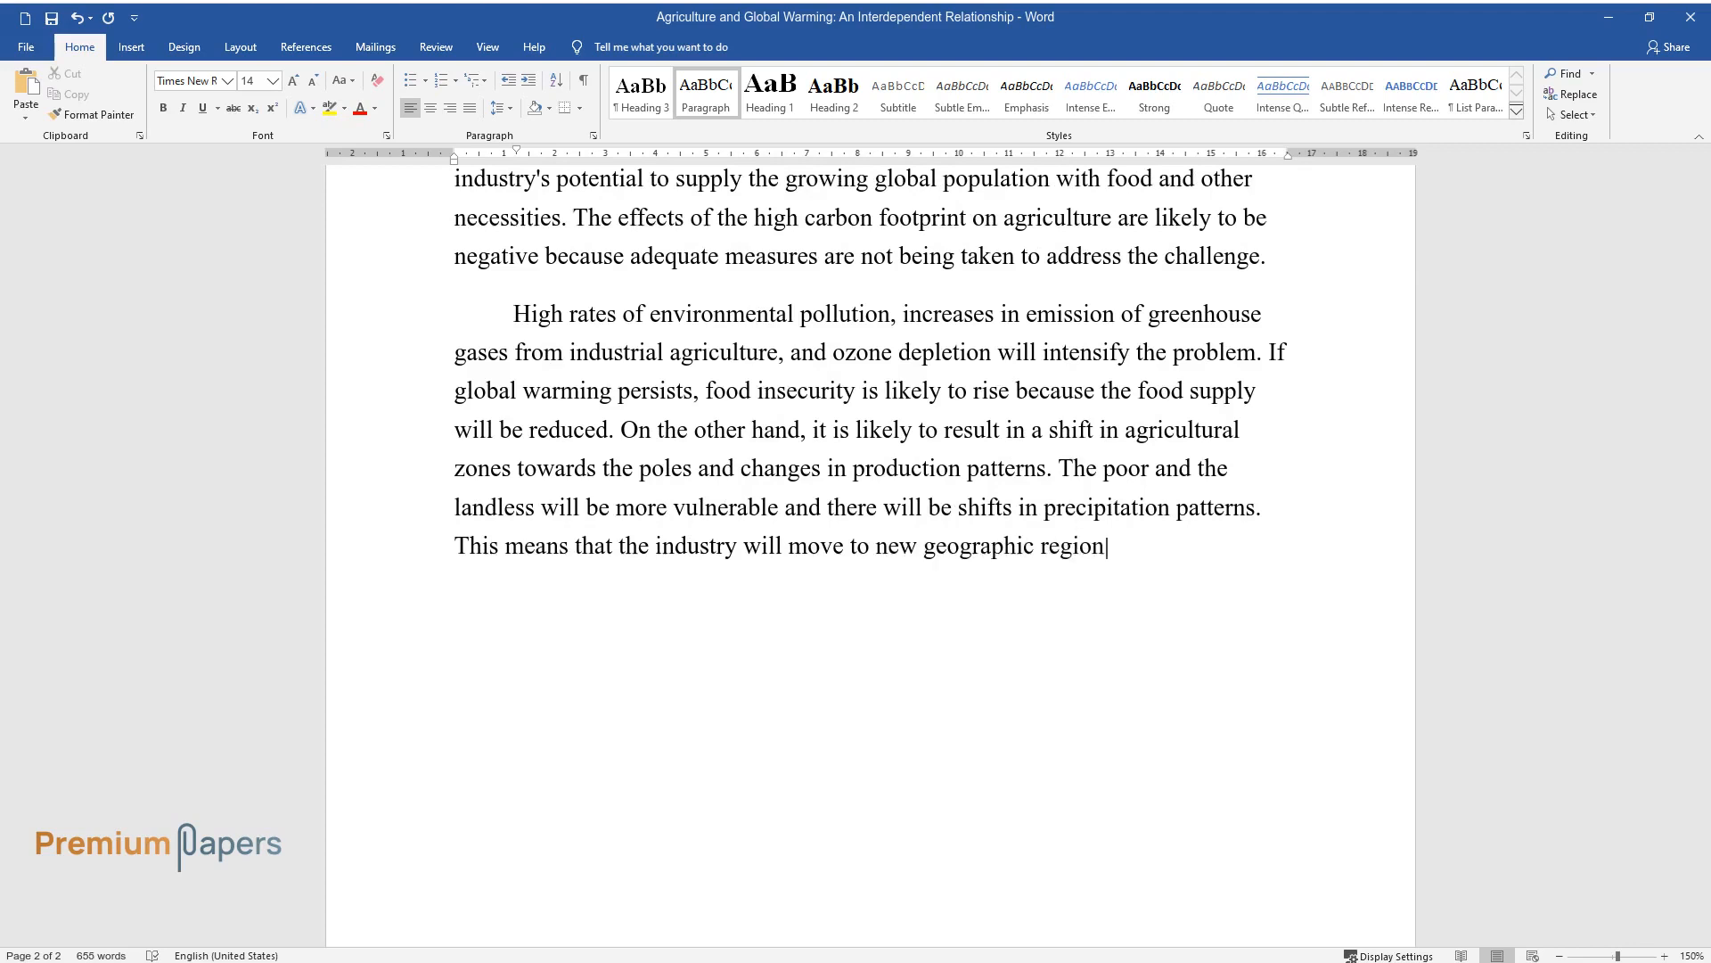
{"action": "type", "text": "s that will not be heavily hit by t"}
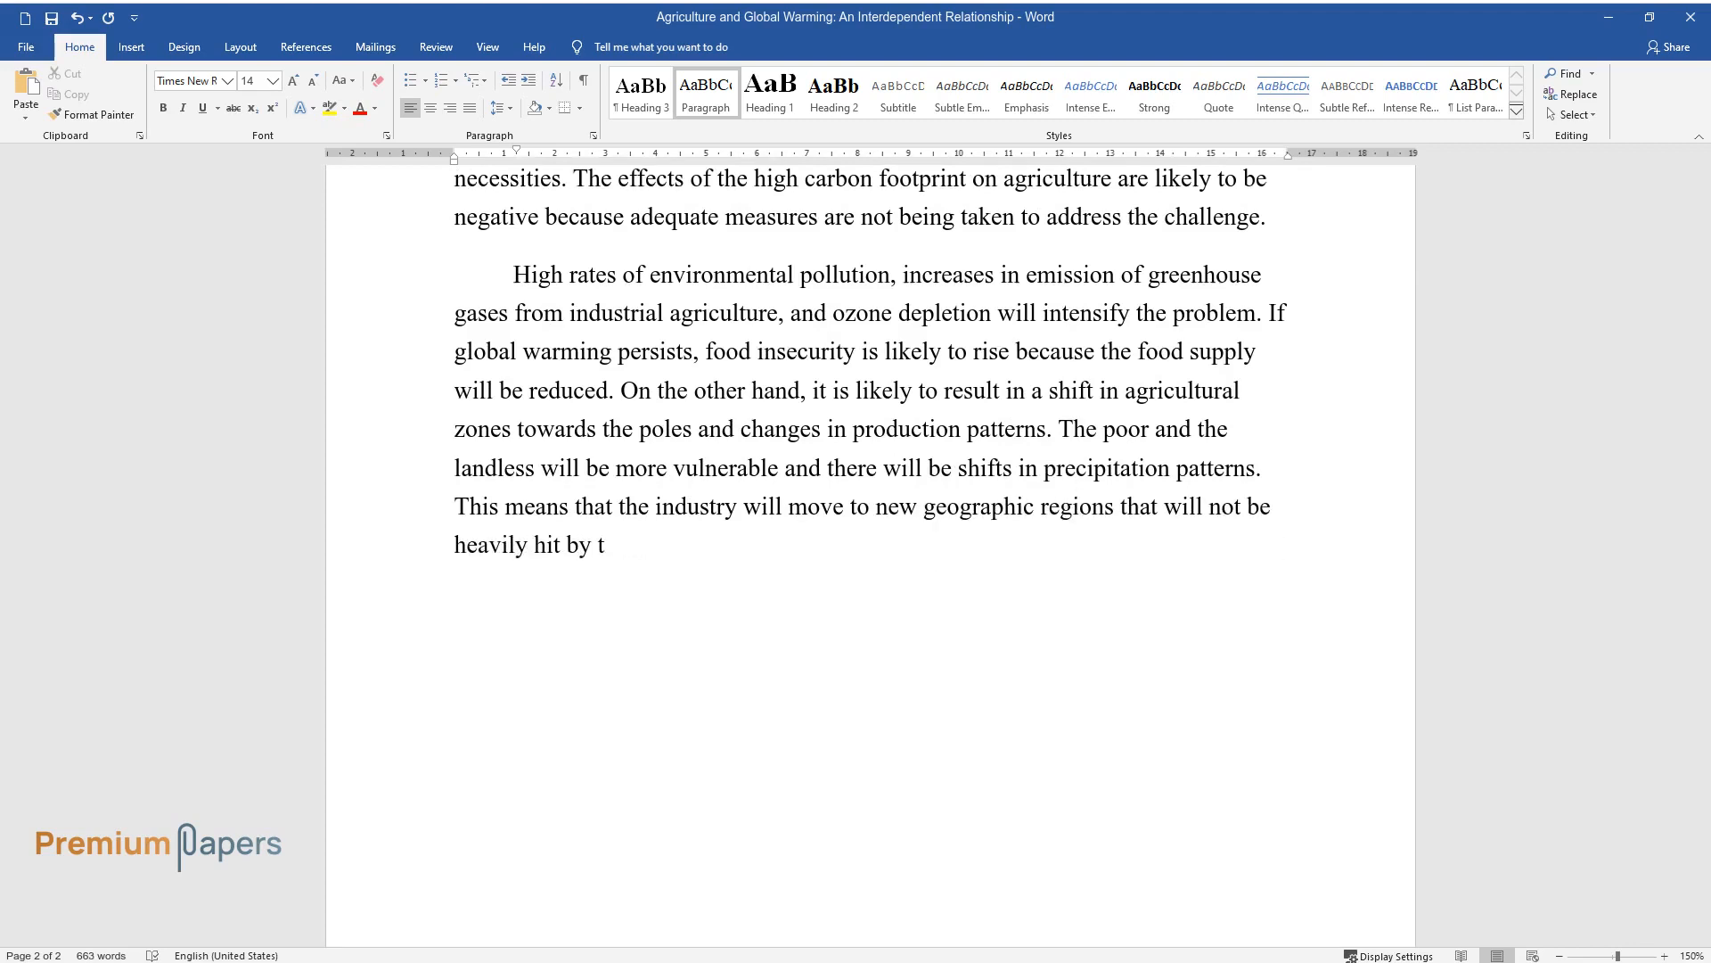
{"action": "type", "text": "he global warming scourge. The pro"}
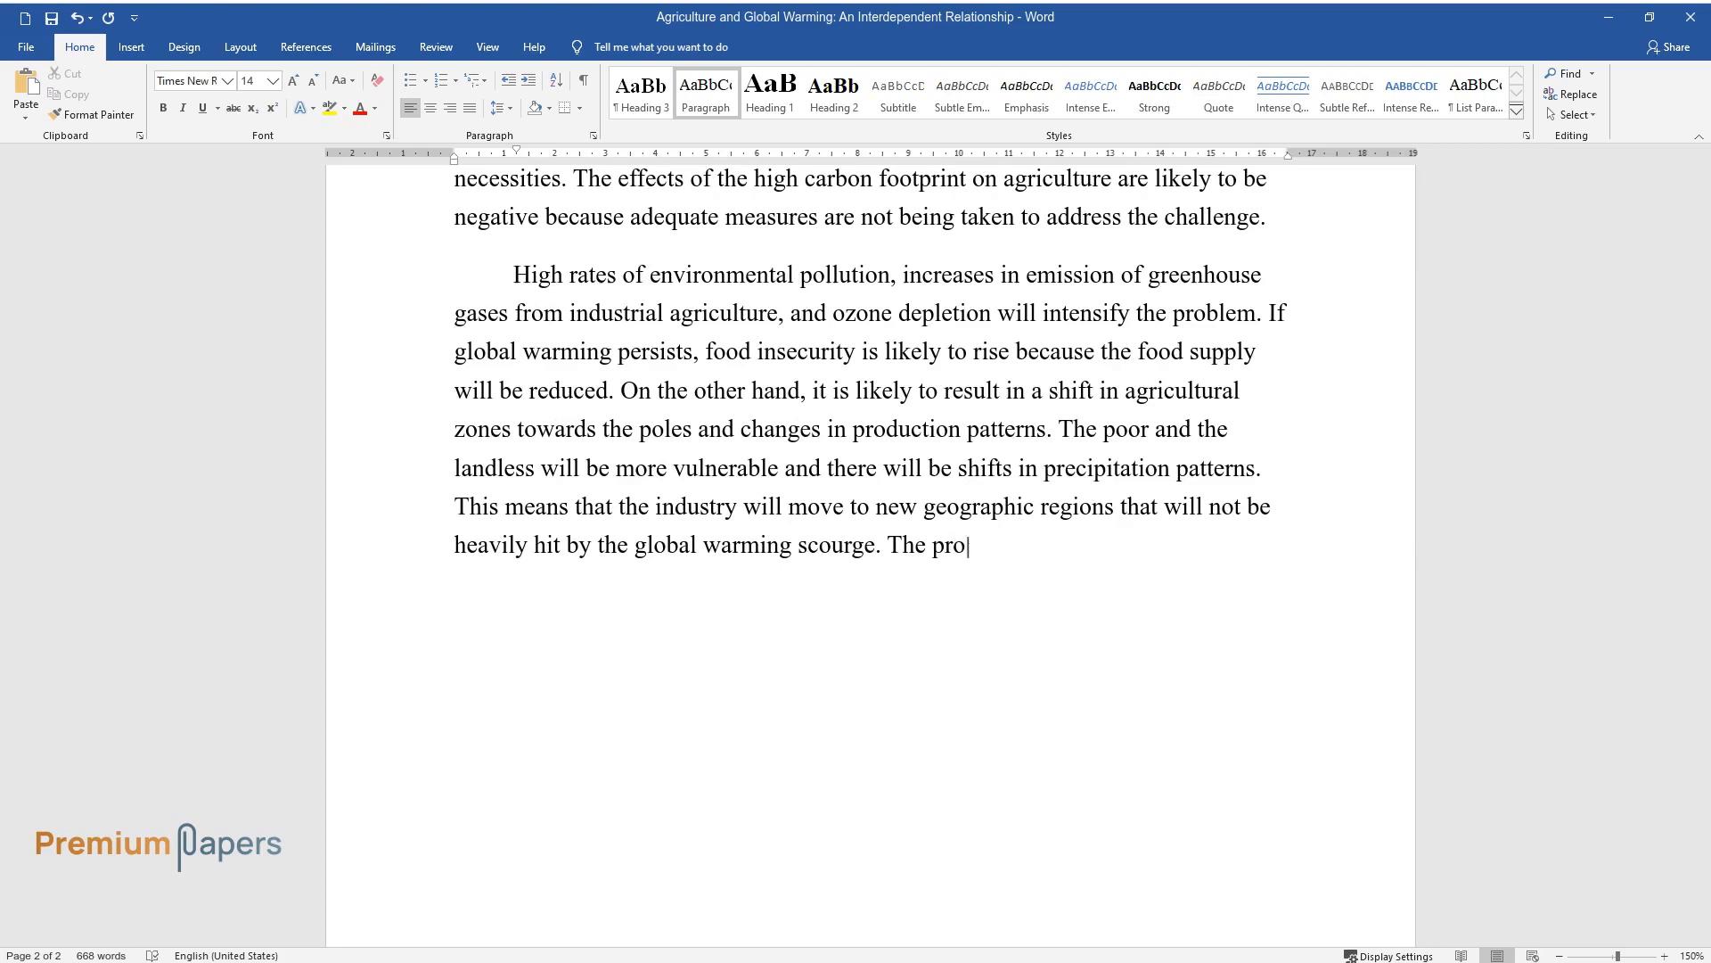
{"action": "type", "text": "blem of a high carbon footprint and"}
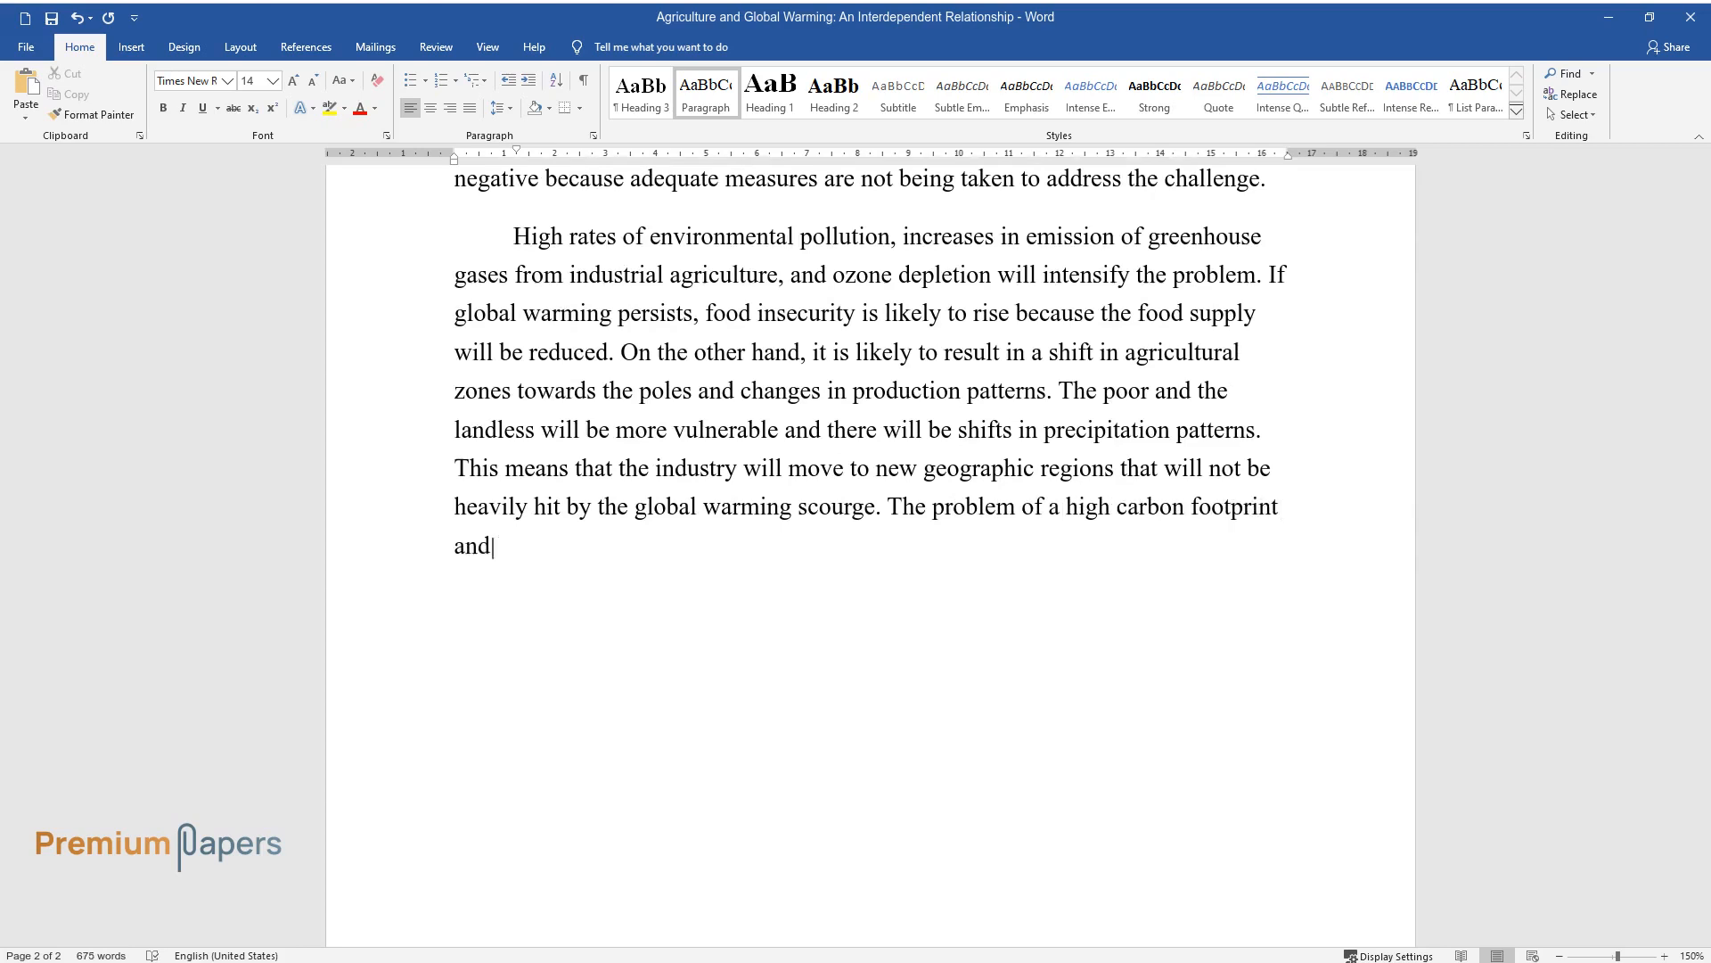
{"action": "type", "text": "its effect on agriculture can be"}
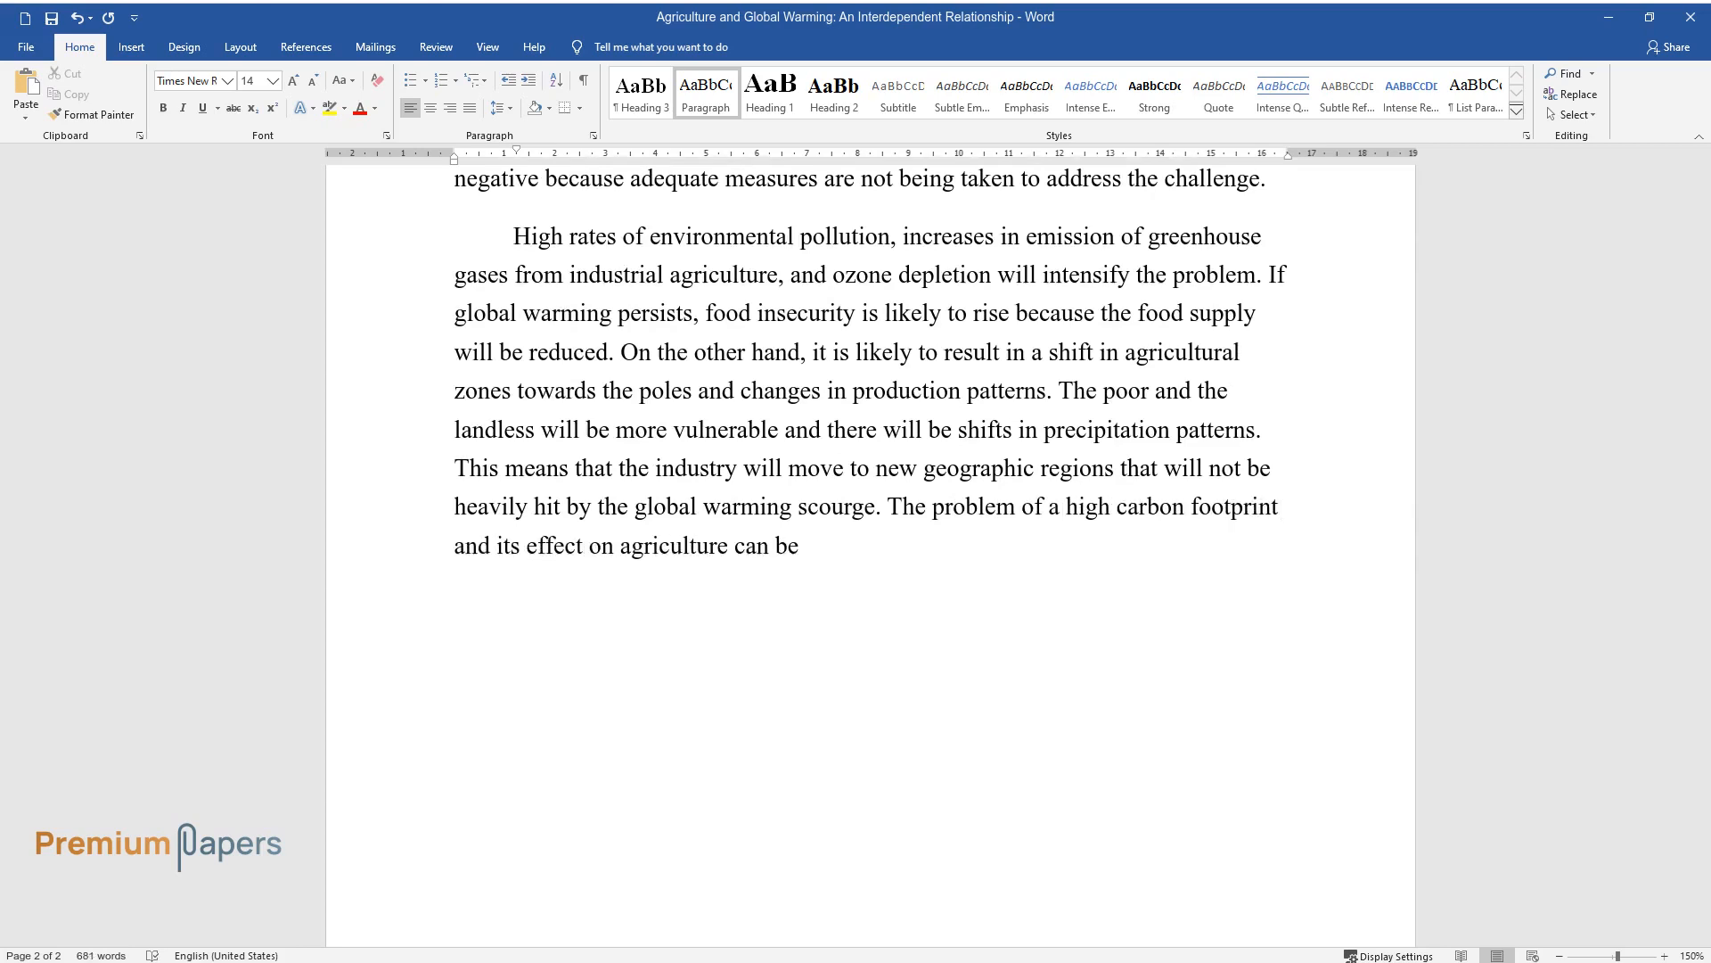
{"action": "type", "text": "mitigated by embracing new technology and"}
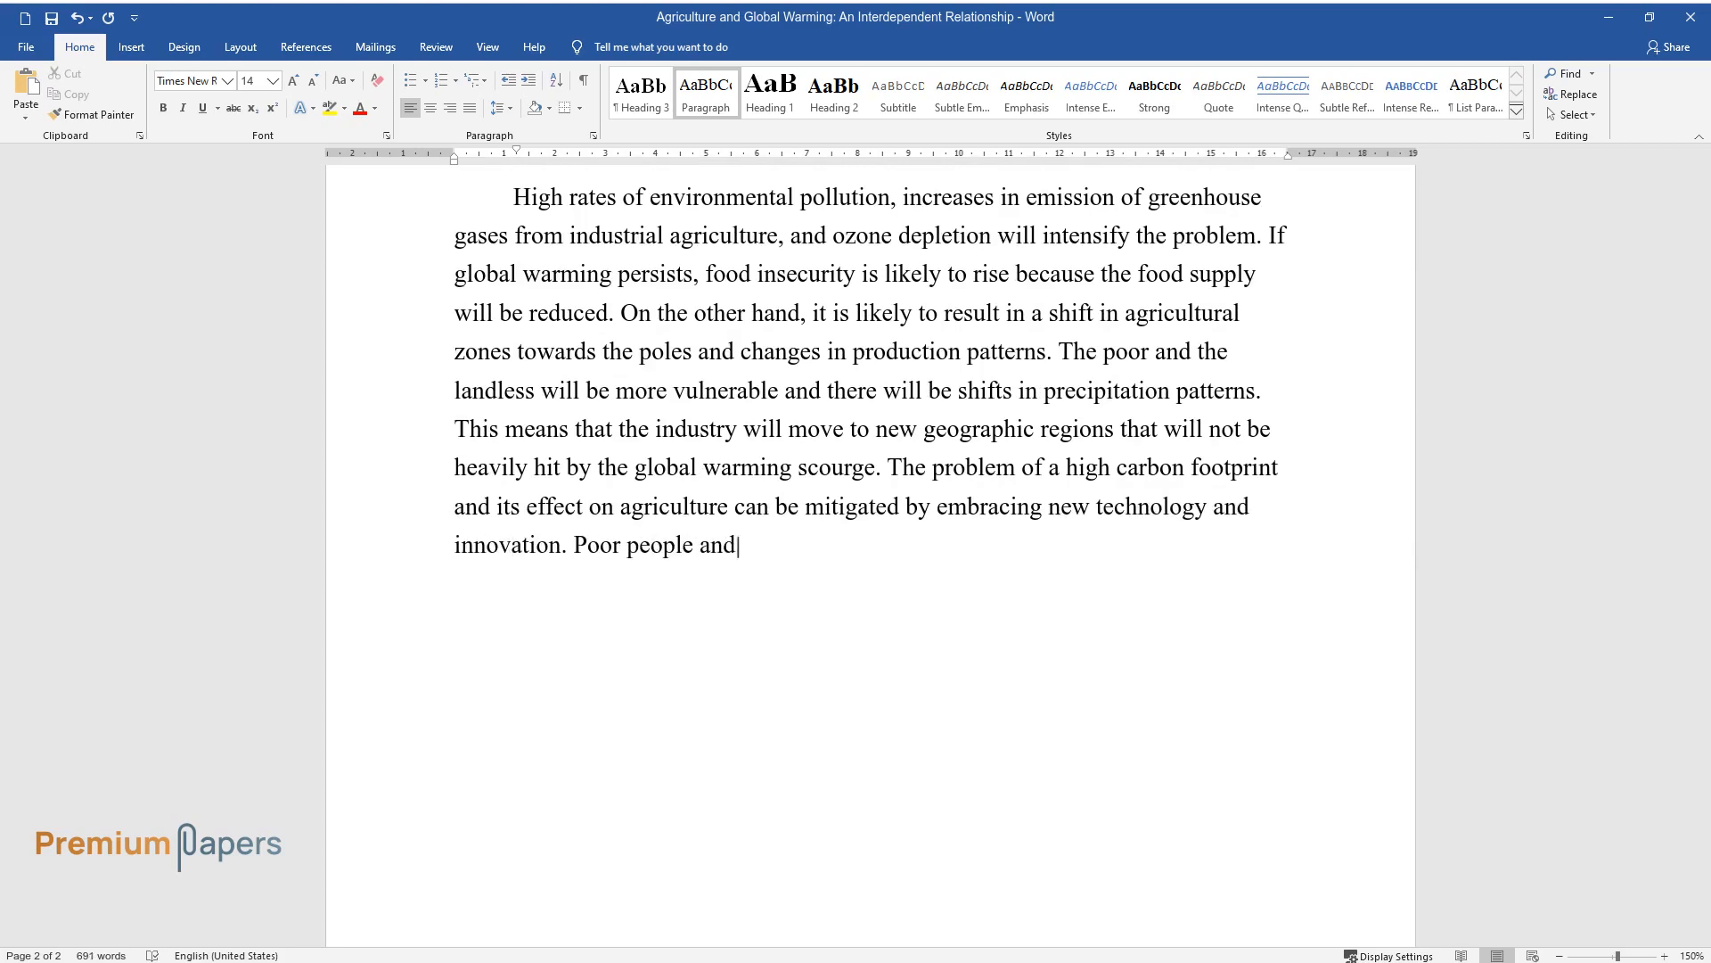
Add that small-scale farmers and agricultural businesses will suffer financially.
{"action": "type", "text": "small-scale farmers will be the most financially hit. In"}
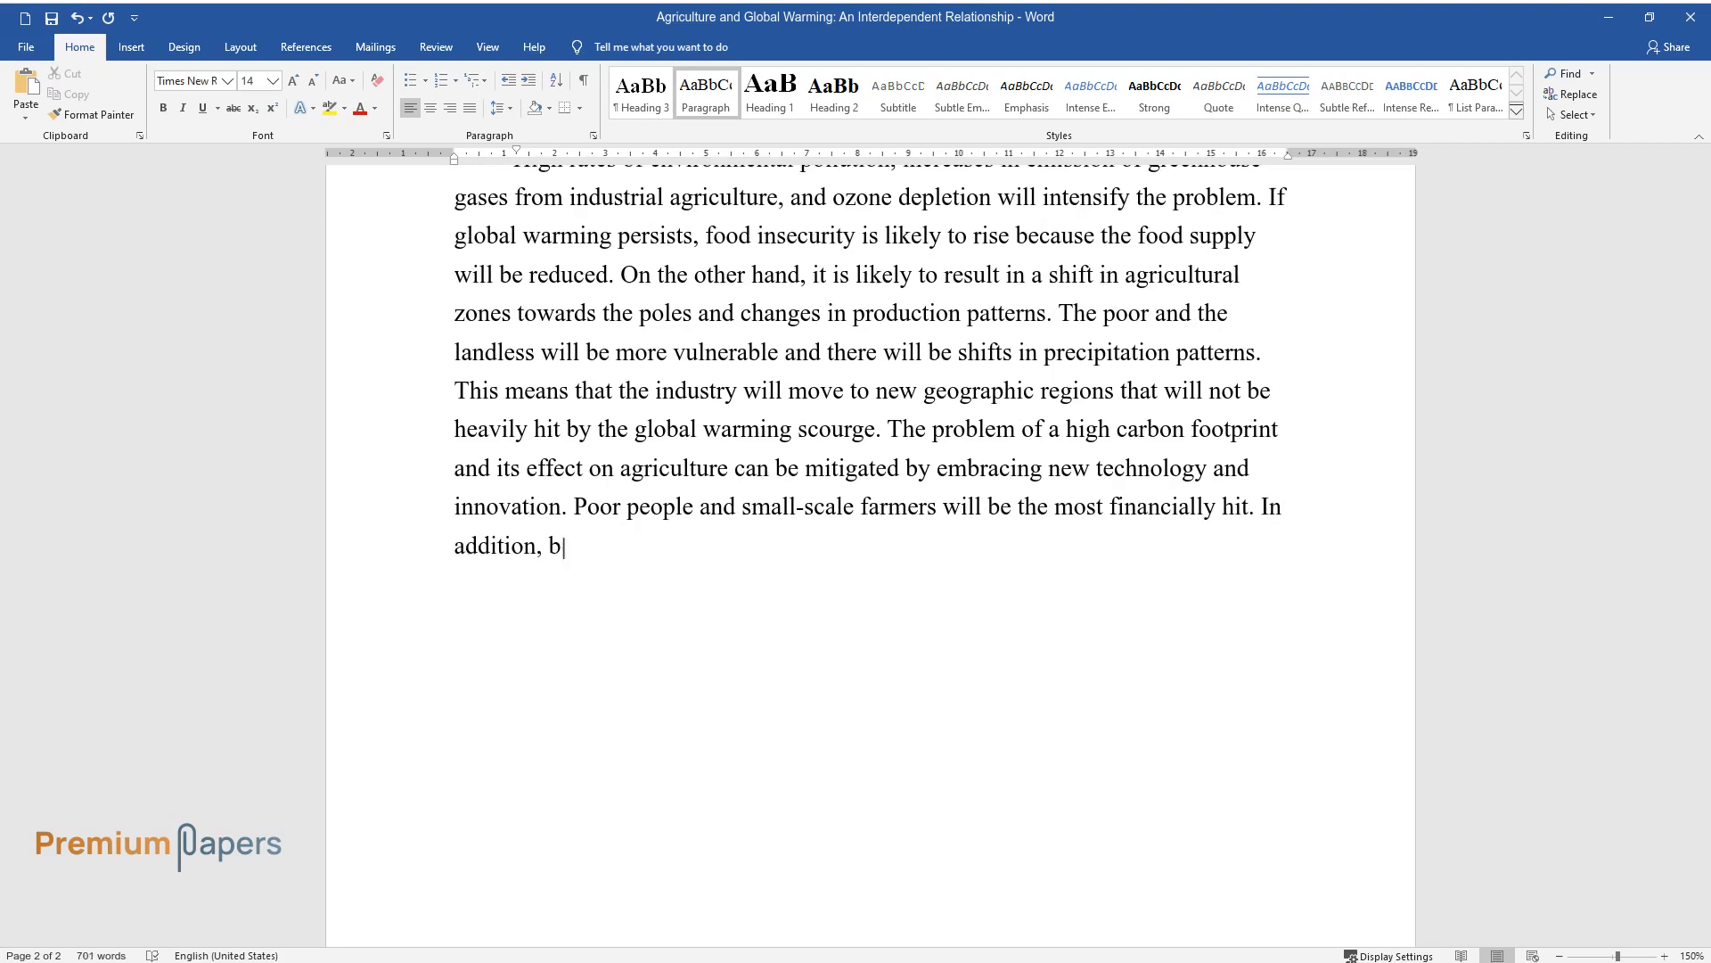
{"action": "type", "text": "usinesses that sell agricultural pr"}
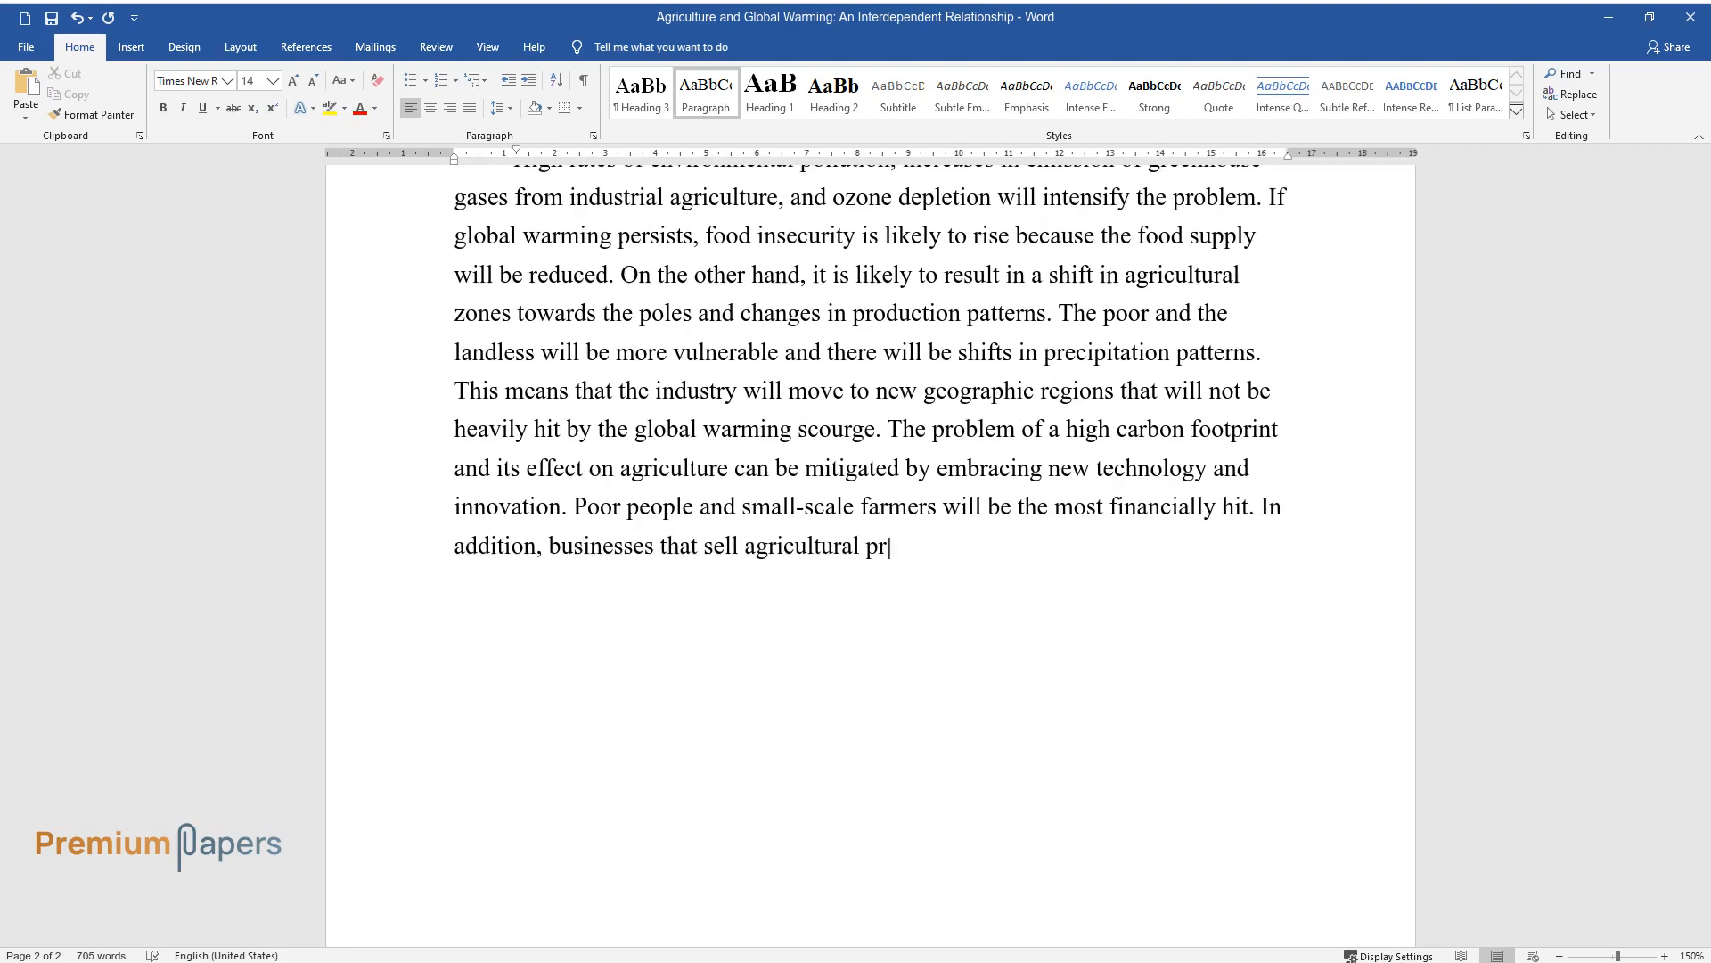
{"action": "type", "text": "oducts will suffer financially because of"}
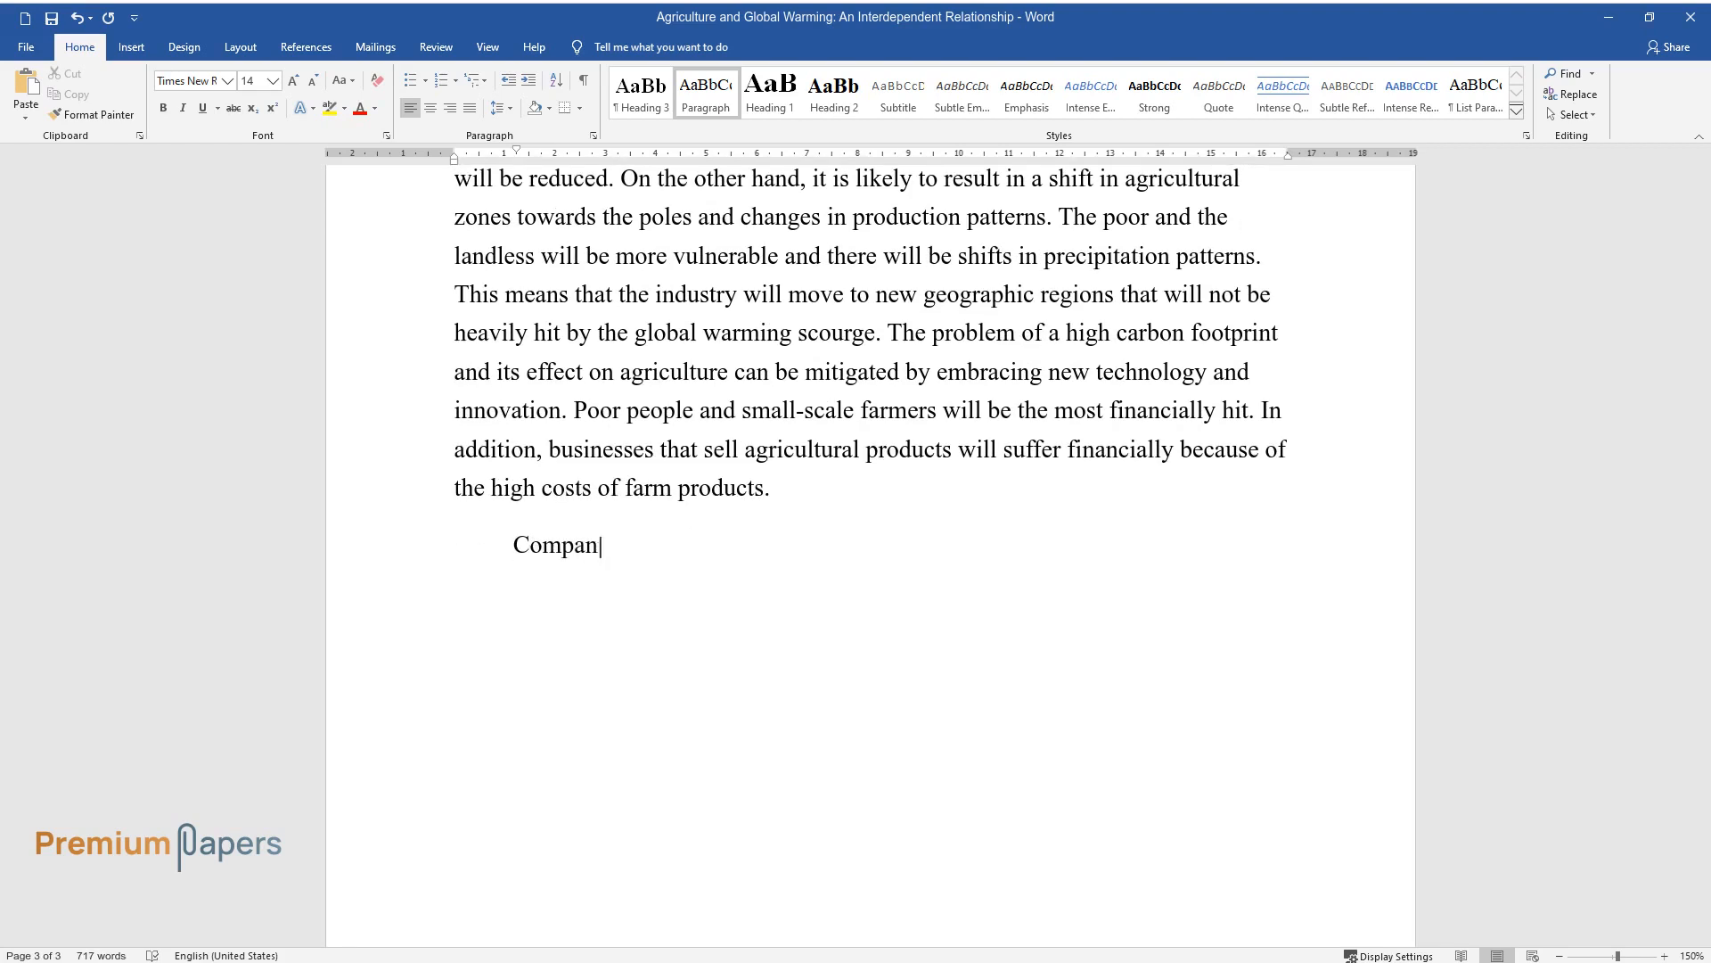
Write that companies developing new technologies will benefit most from the carbon footprint problem.
{"action": "type", "text": "ies that focus on developing new tech"}
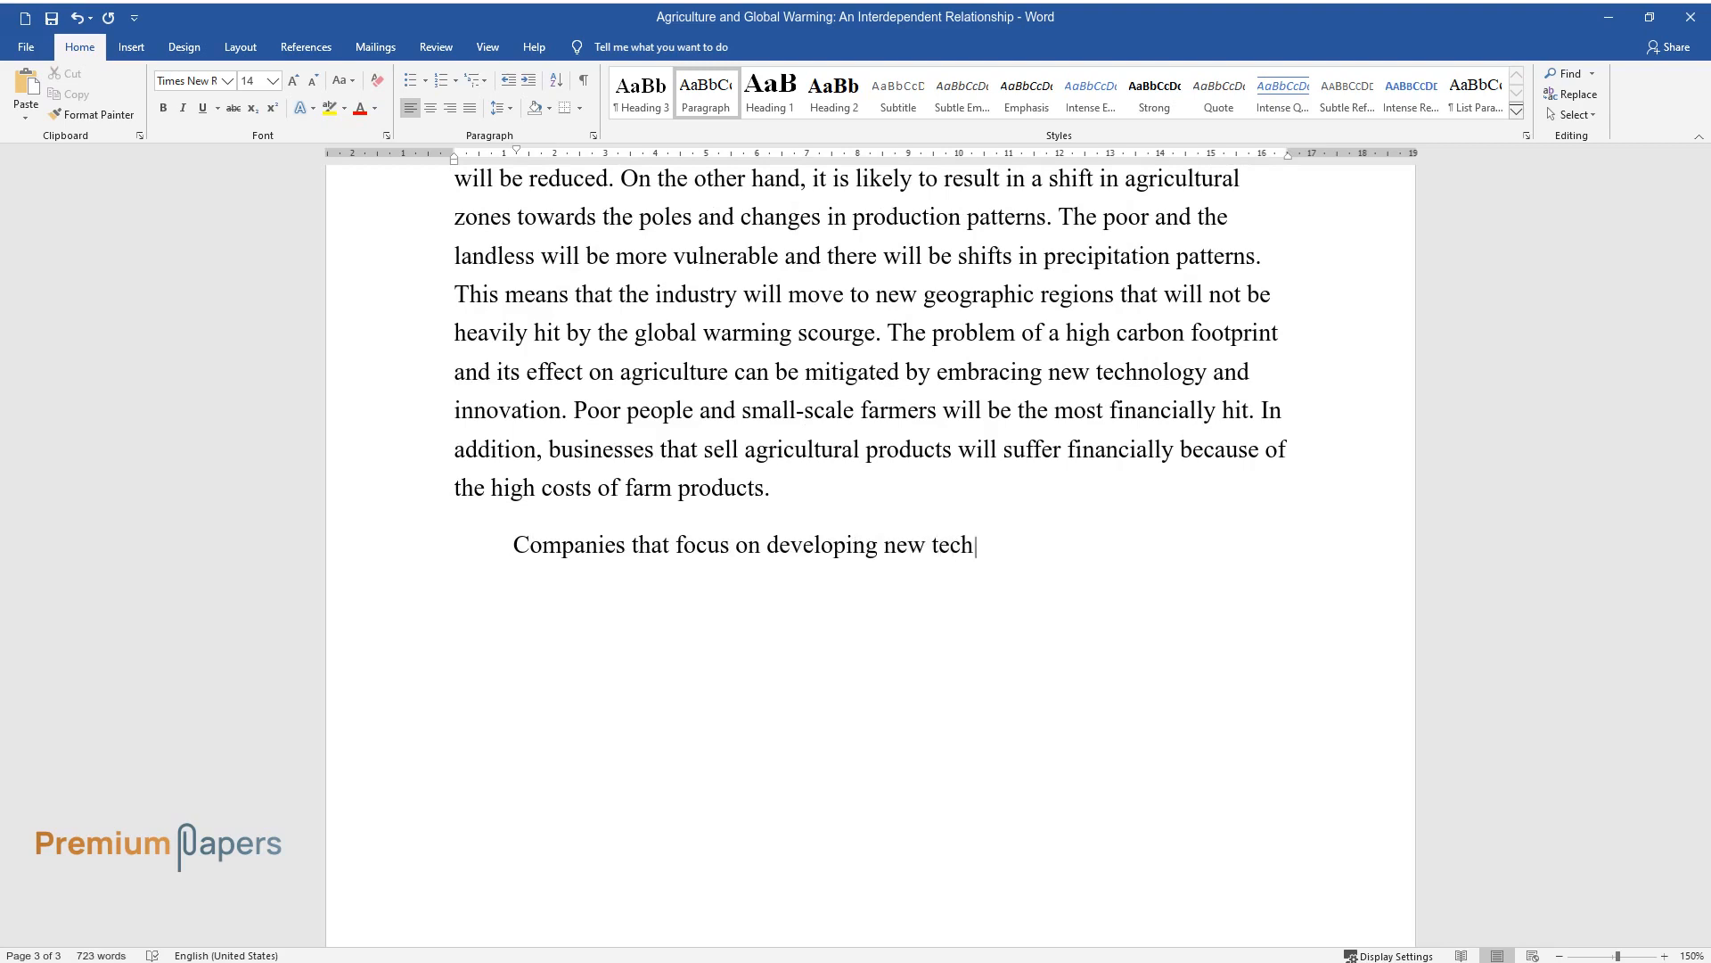
{"action": "type", "text": "nologies will benefit the most becau"}
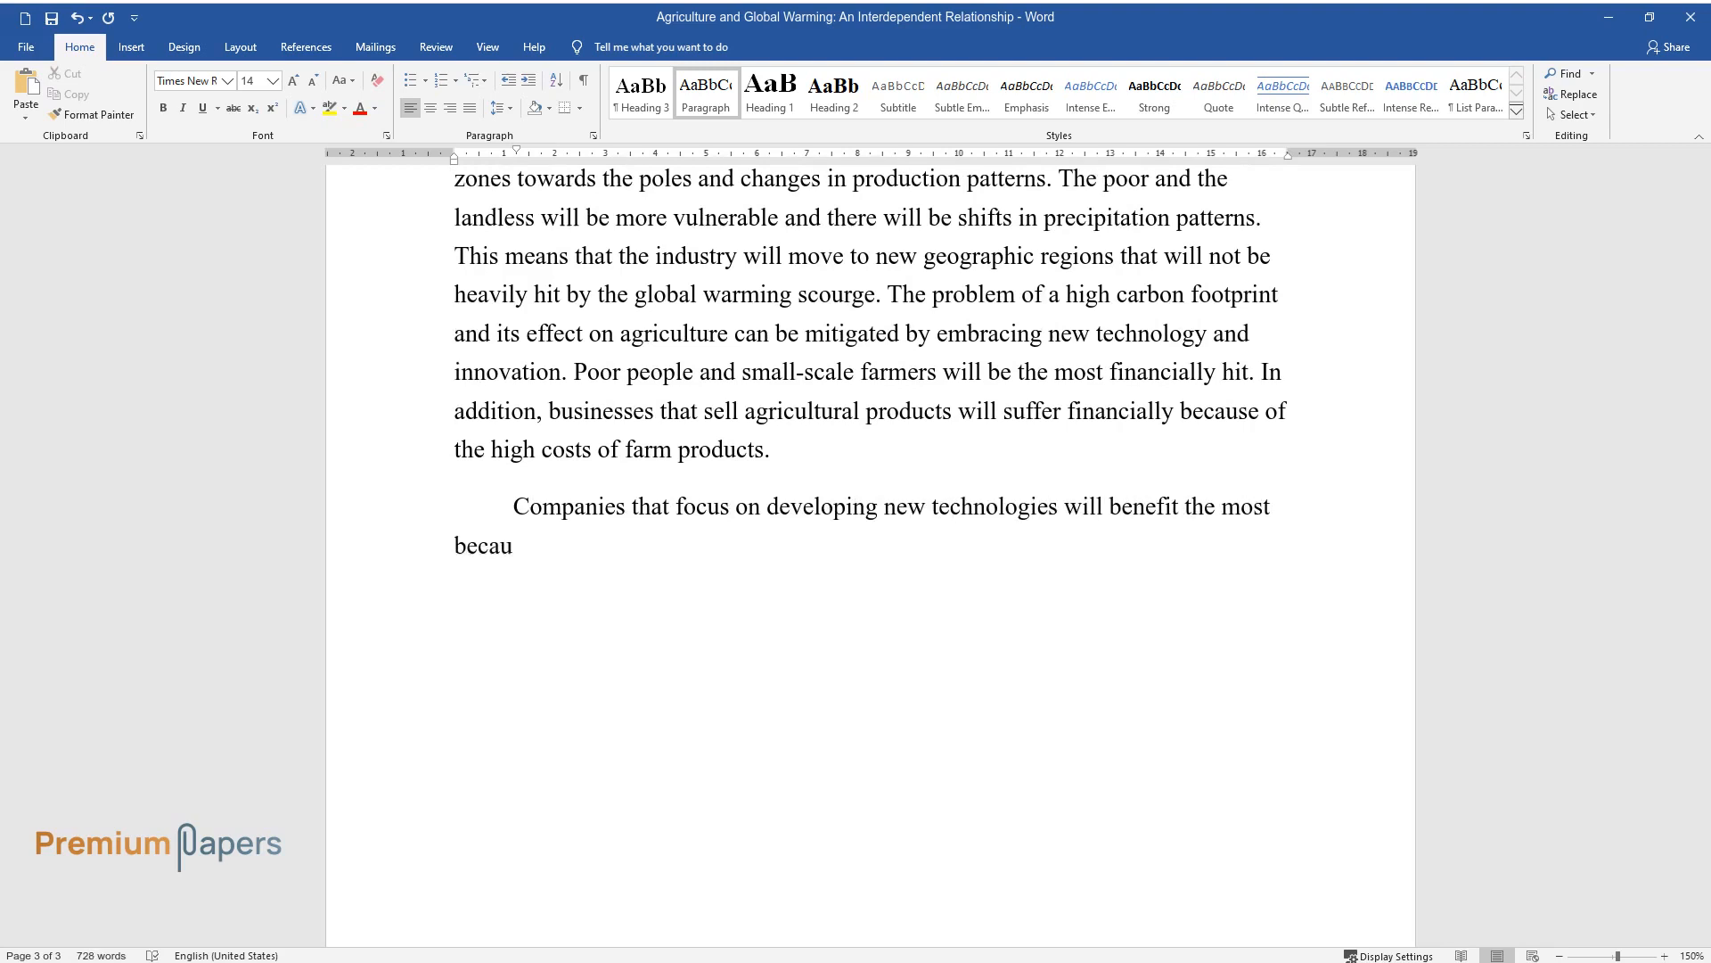
{"action": "type", "text": "se there will be a need for new tech"}
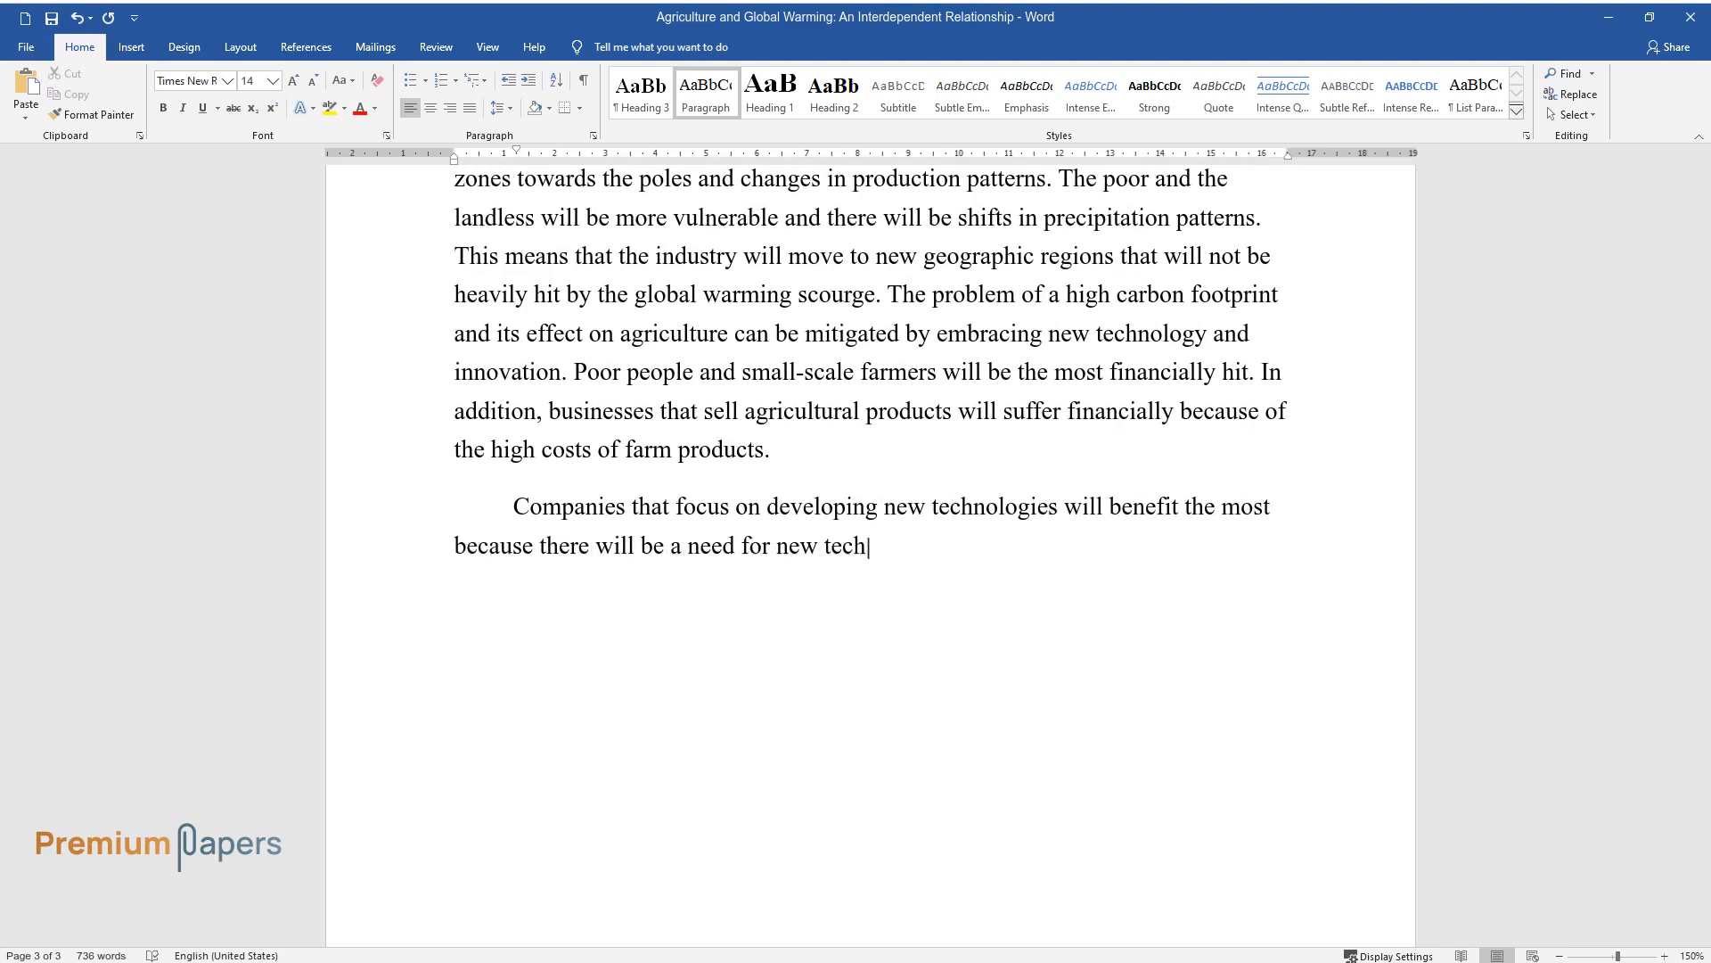
{"action": "type", "text": "nologies to address the high carbon f"}
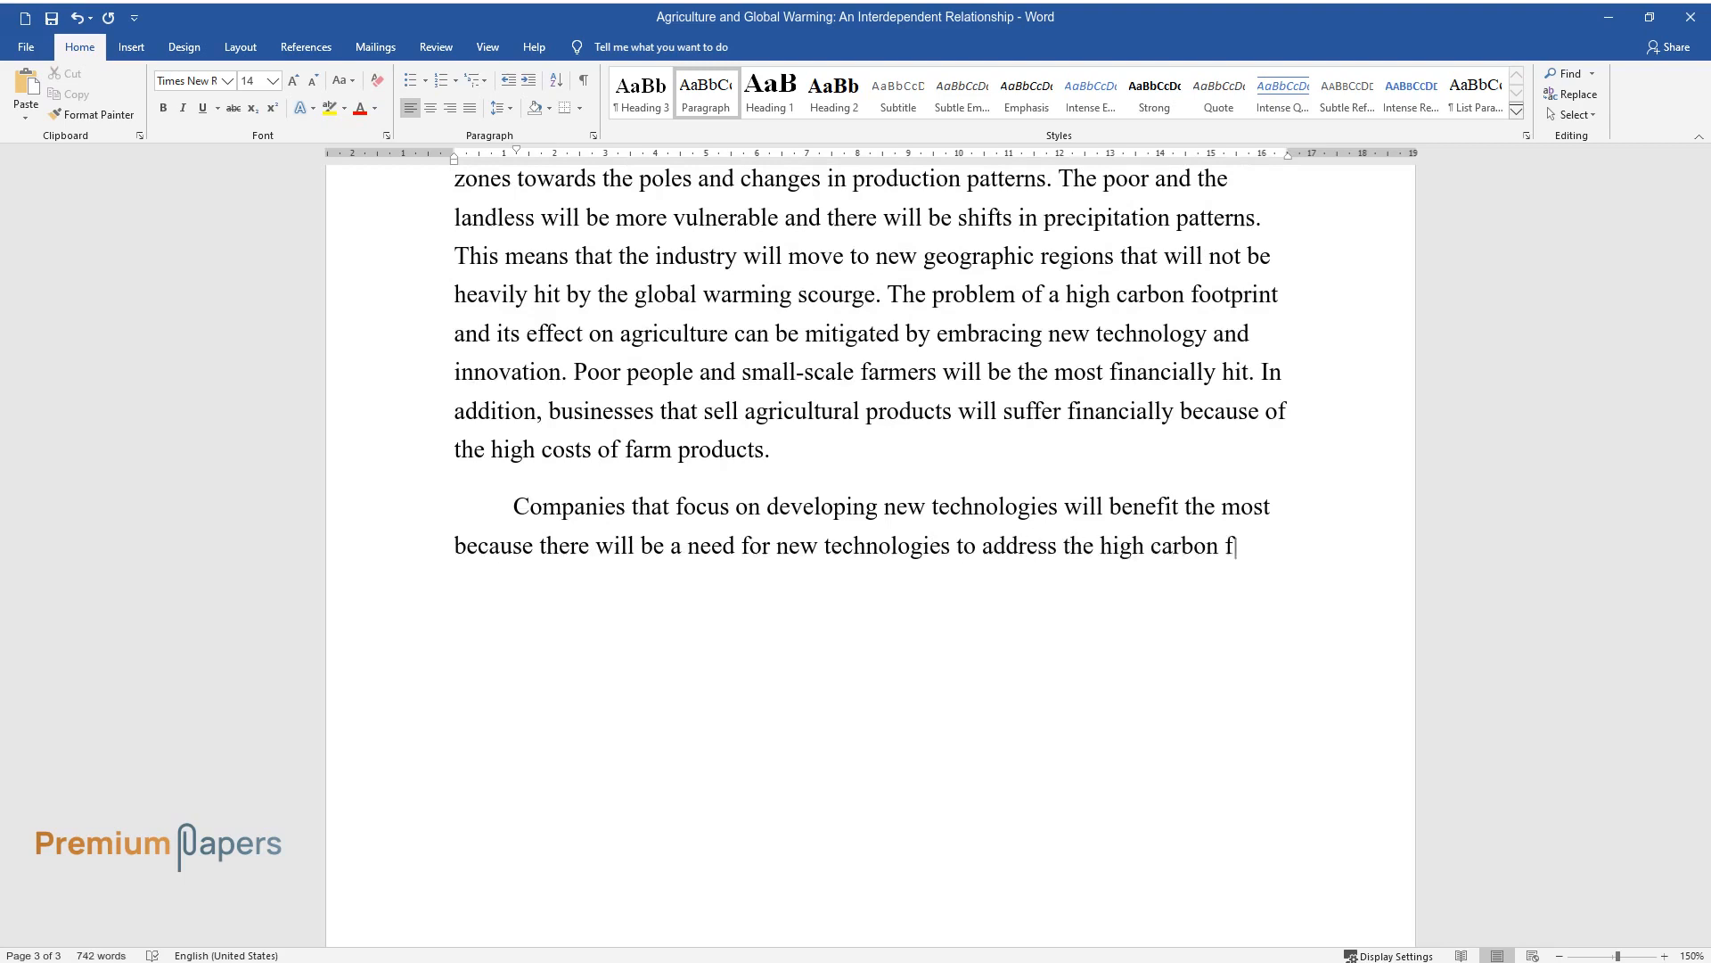
{"action": "type", "text": "ootprint of industrial agriculture."}
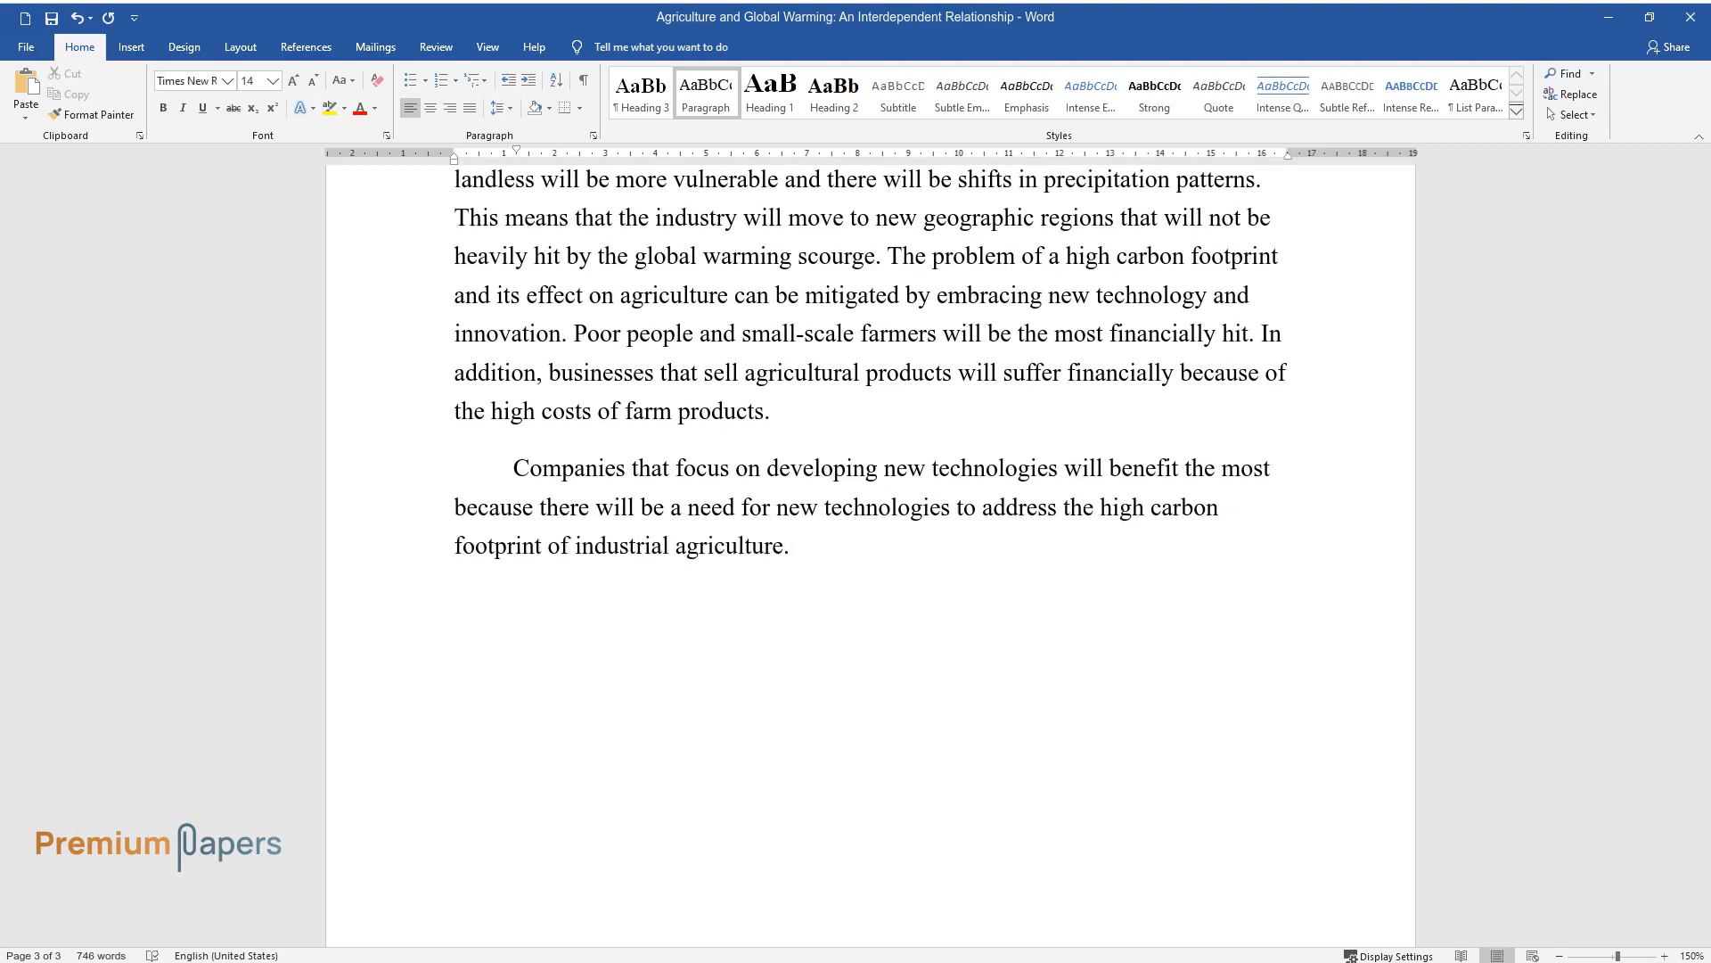
Add that past advances countered food insecurity and future technologies must counter global warming.
{"action": "type", "text": "In past years, technological advances have"}
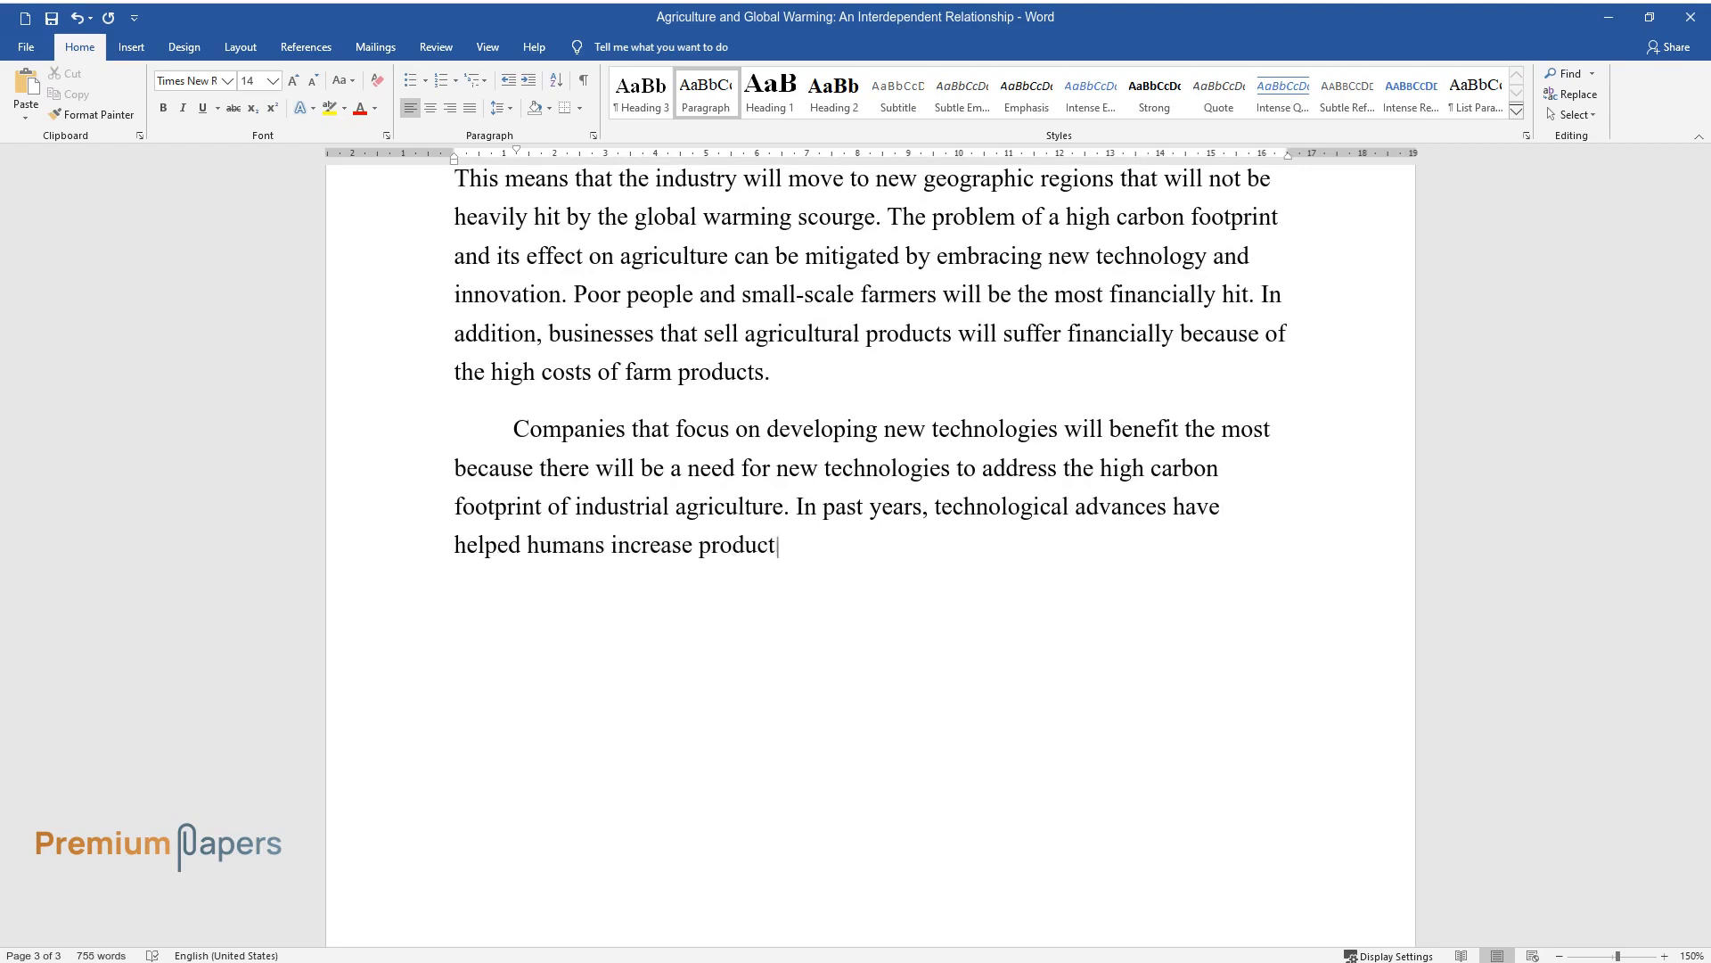
{"action": "type", "text": "ion in agriculture and thus counter"}
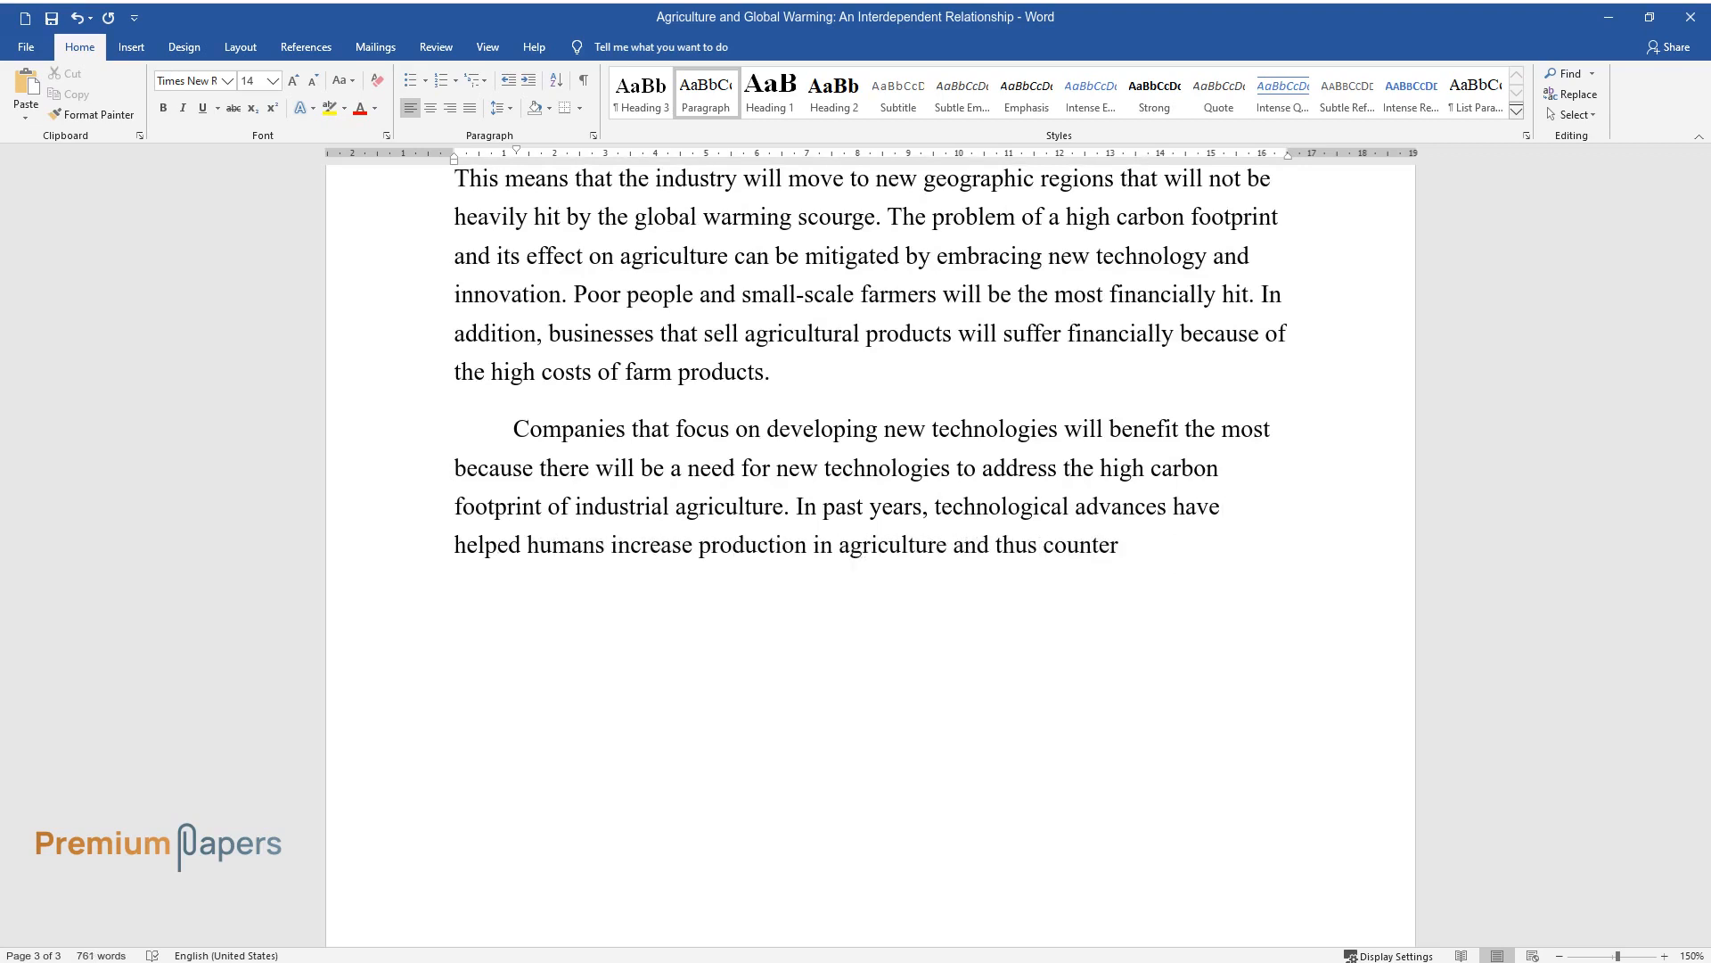
{"action": "type", "text": "the problem of food insecurity. In t"}
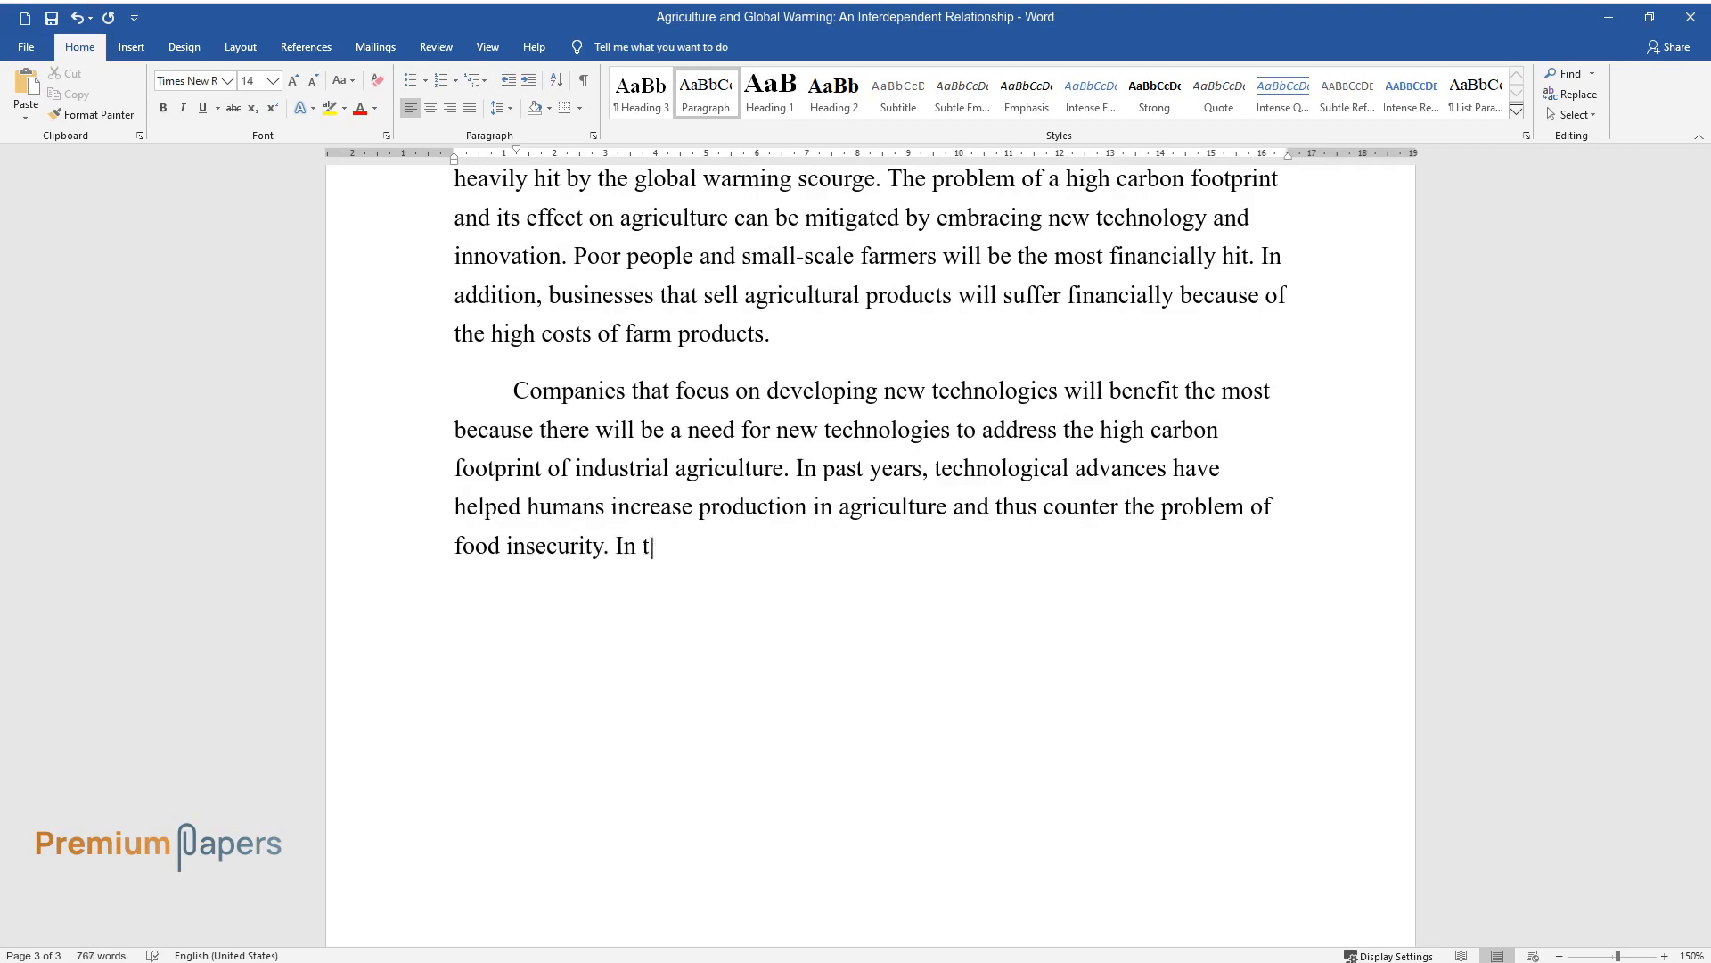
{"action": "type", "text": "he future, there will be a need for a"}
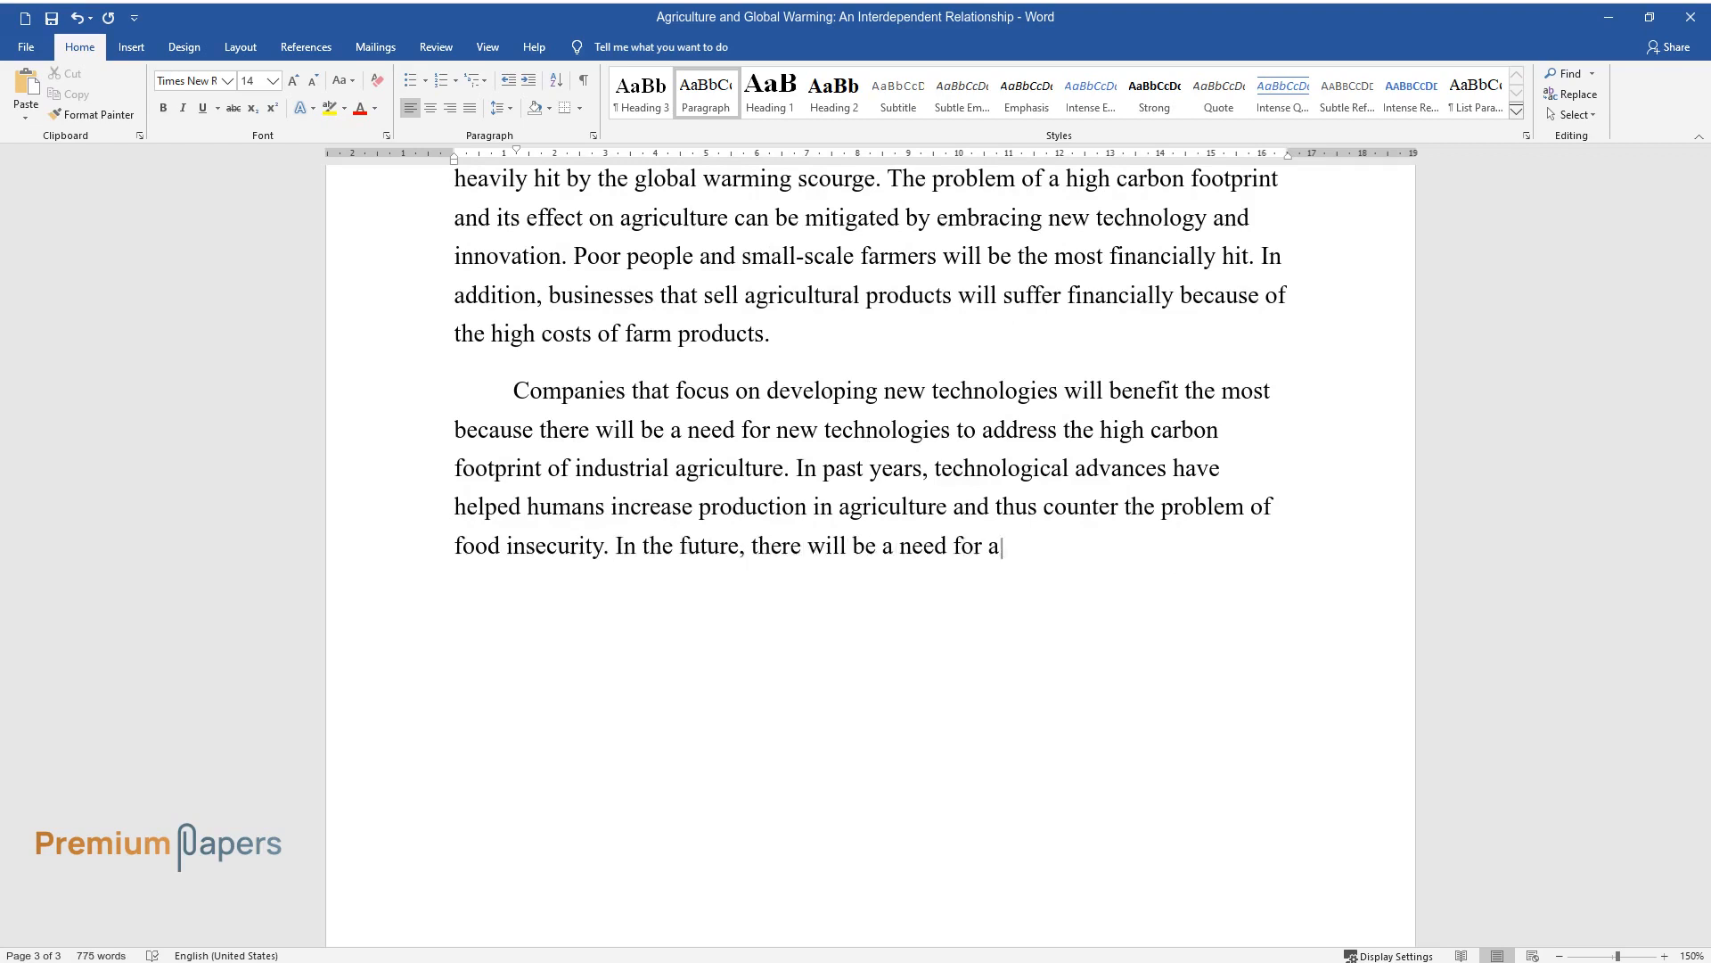
{"action": "type", "text": "advanced technologies to counter the"}
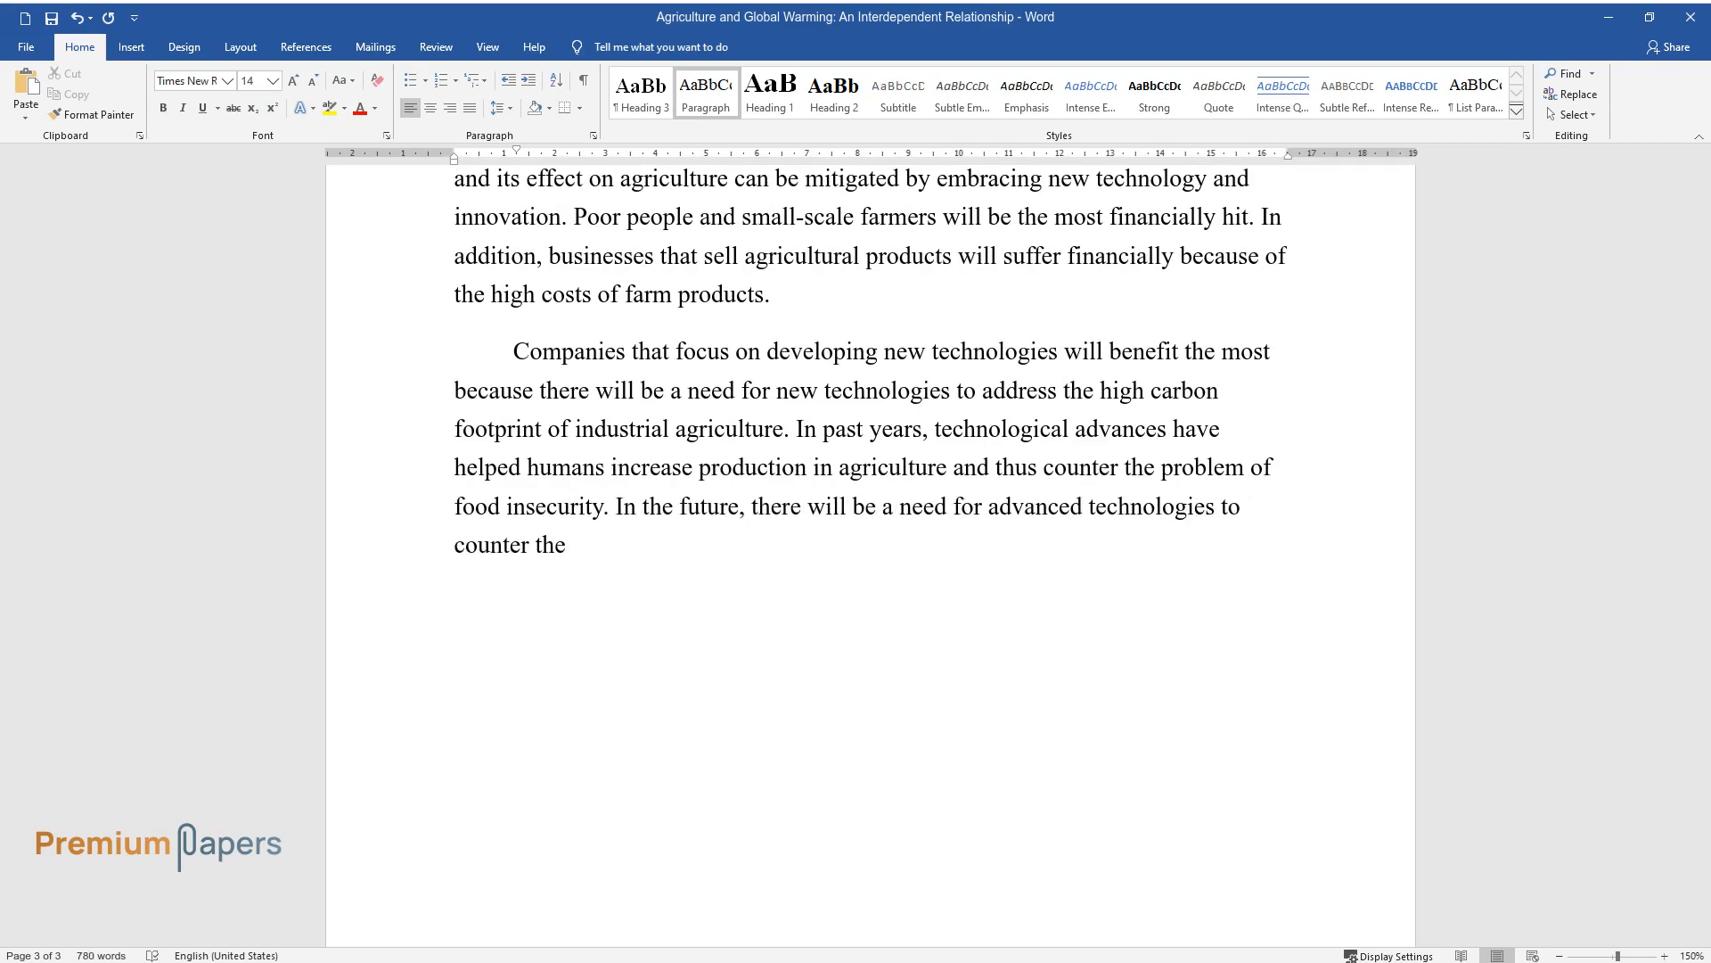
{"action": "type", "text": "effects of global warming."}
{"action": "type", "text": "Conclusion"}
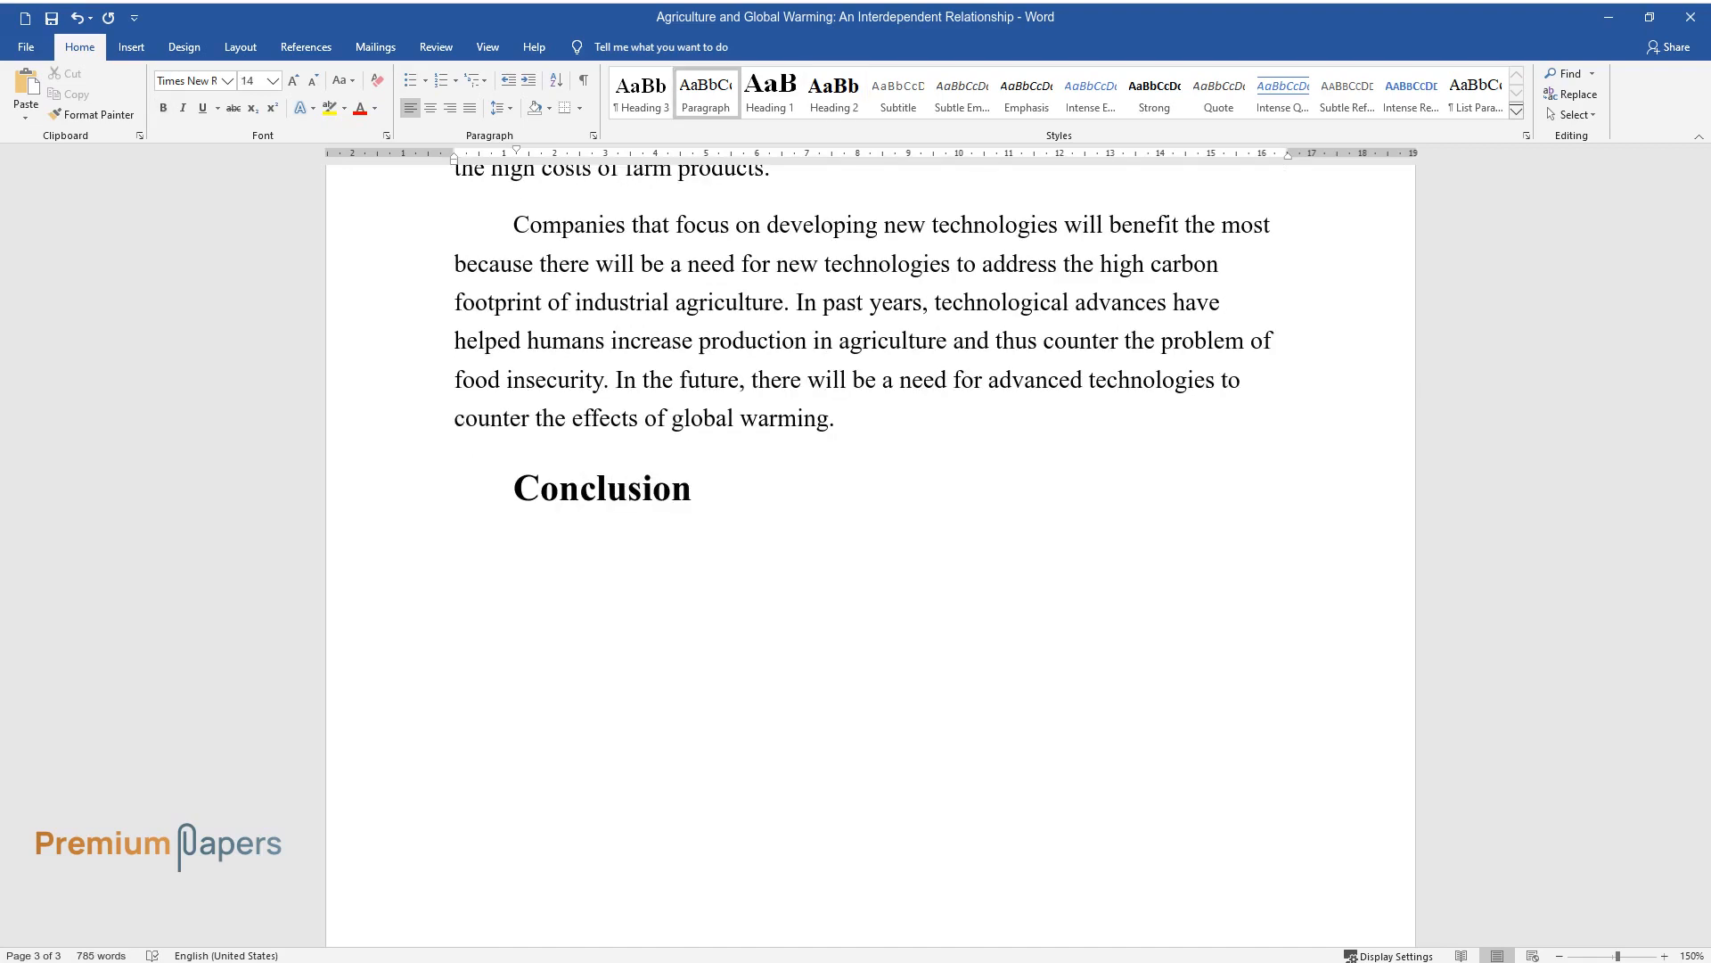
Summarize global warming's implications: lower productivity, carbon dioxide, ozone depletion, precipitation, hydrological cycle.
{"action": "type", "text": "Global warmin"}
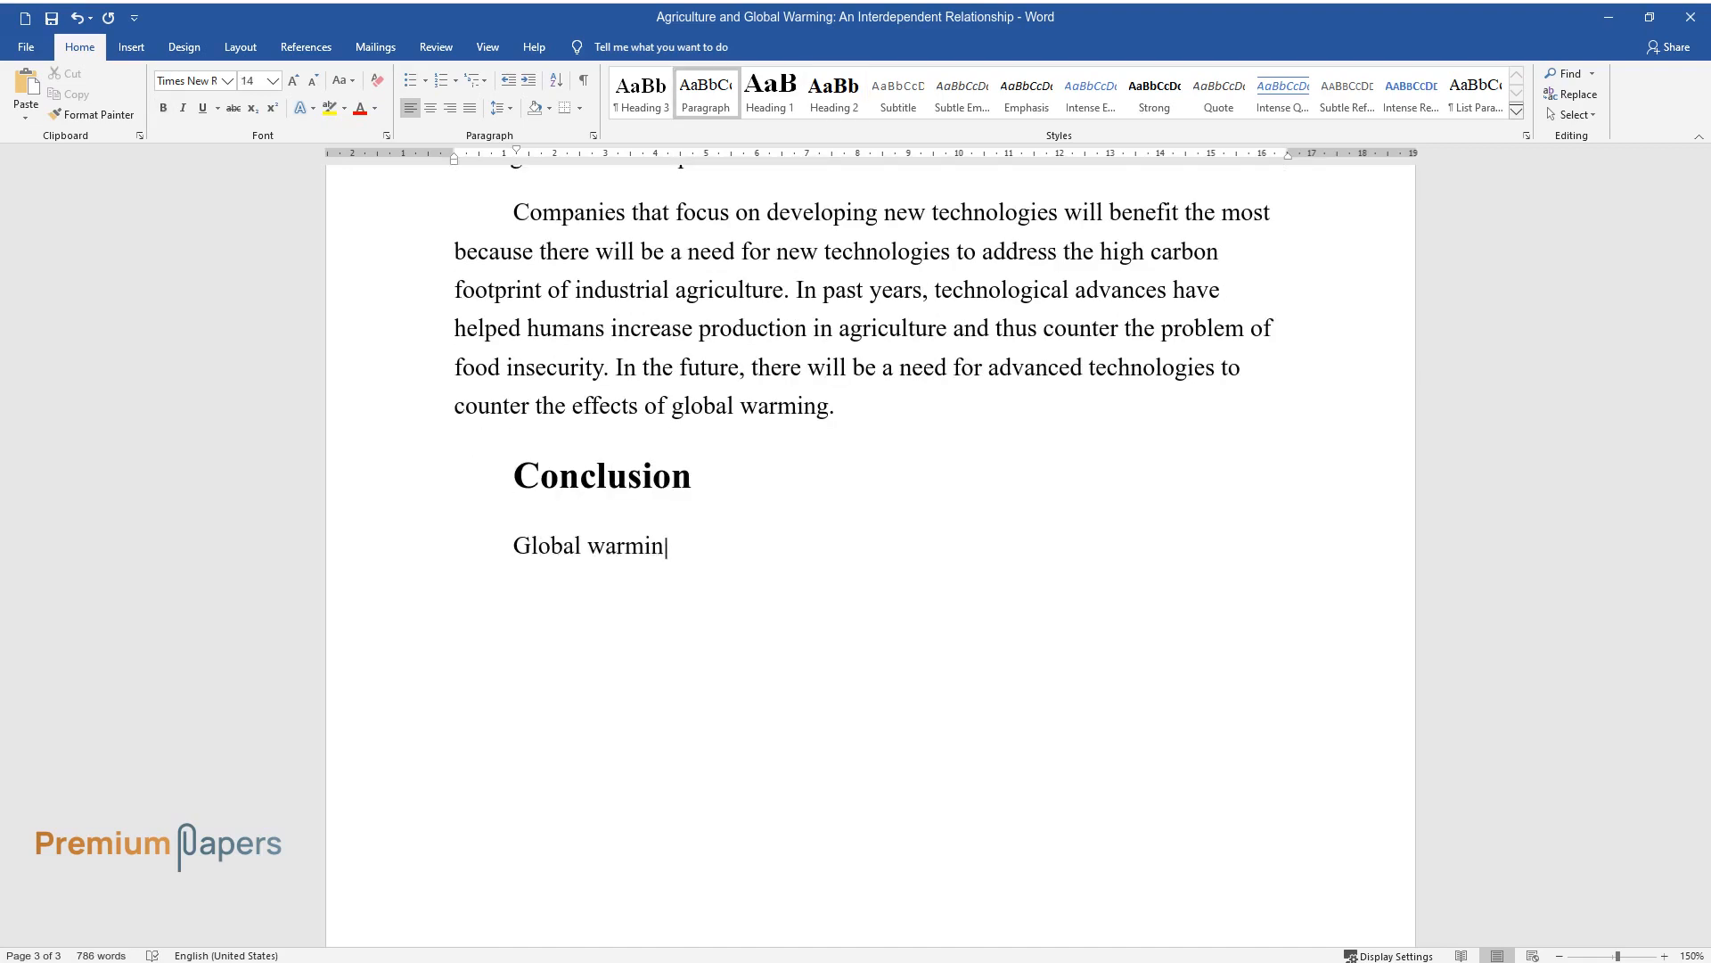
{"action": "type", "text": "g has severe implications for agri"}
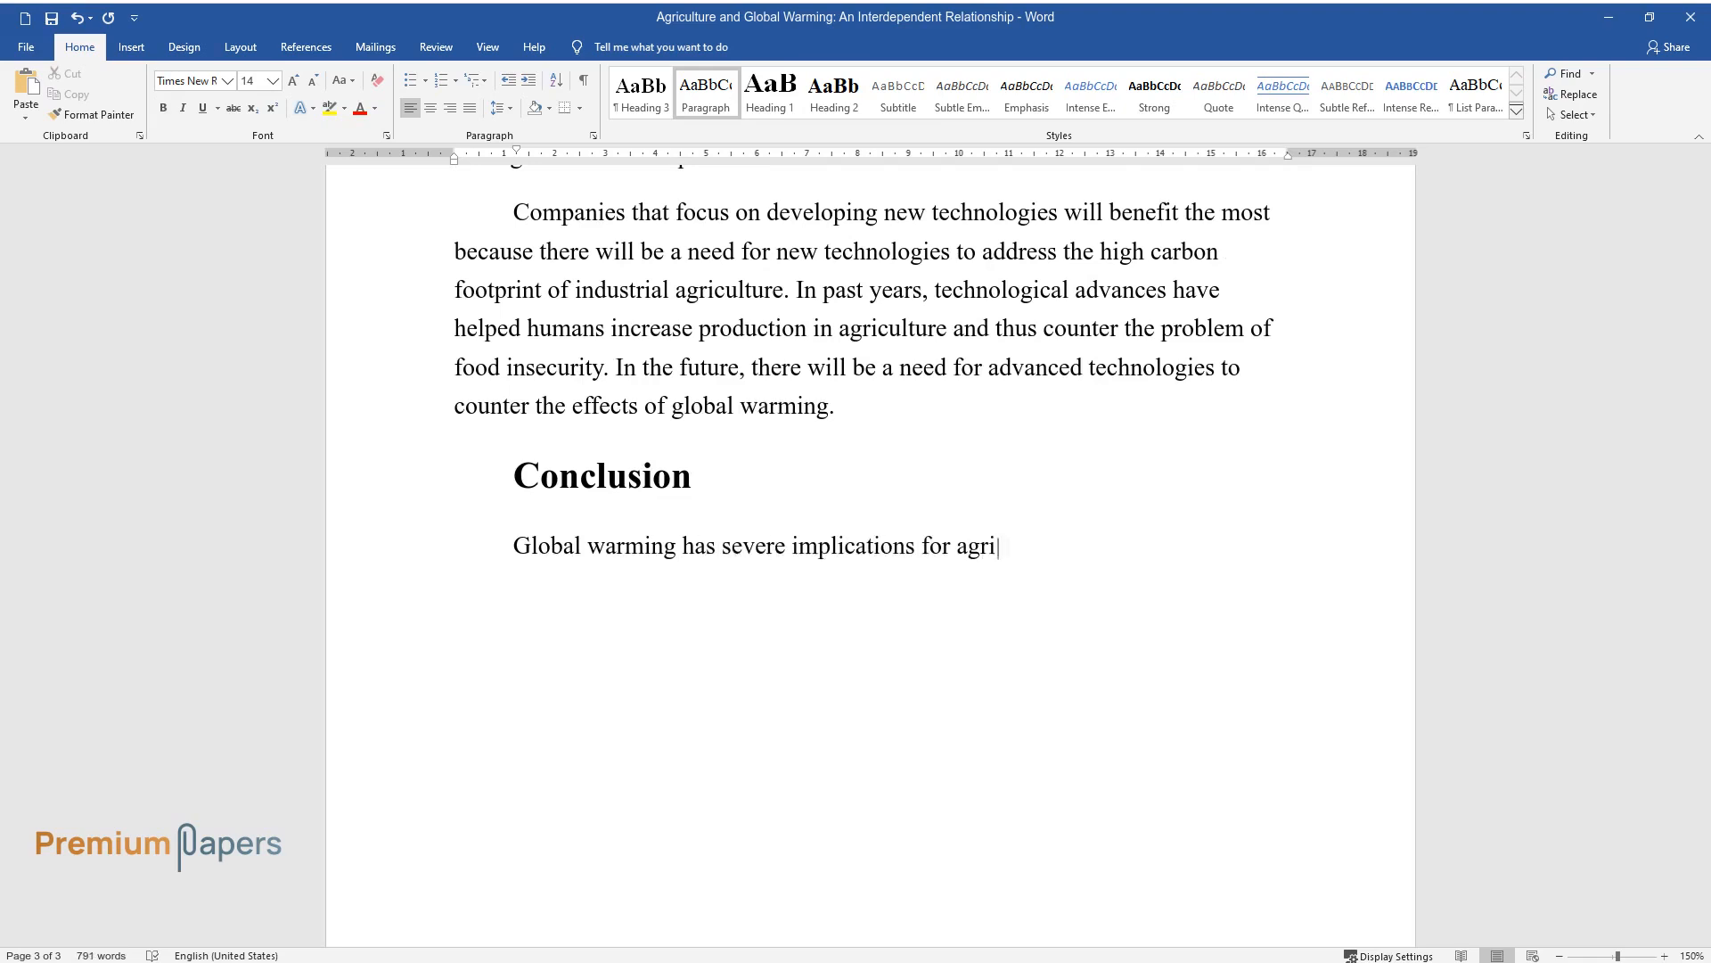
{"action": "type", "text": "culture. It lowers productivity, i"}
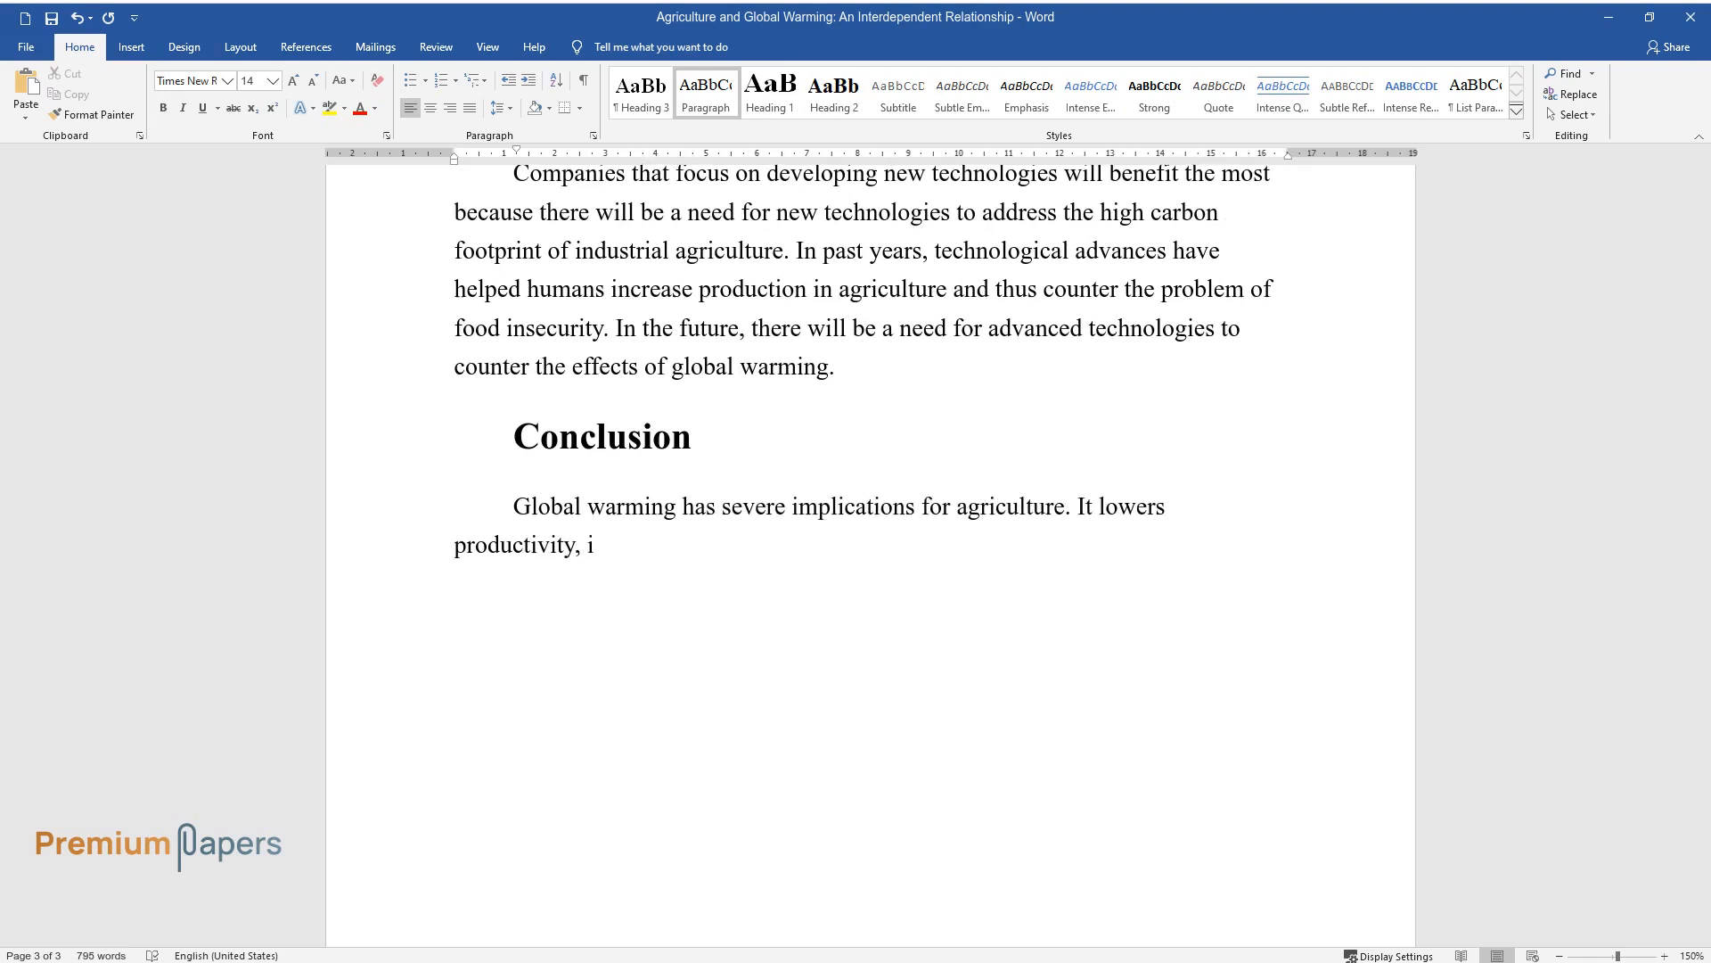
{"action": "type", "text": "ncreases carbon dioxide concentration in the atmosphere, leads to o"}
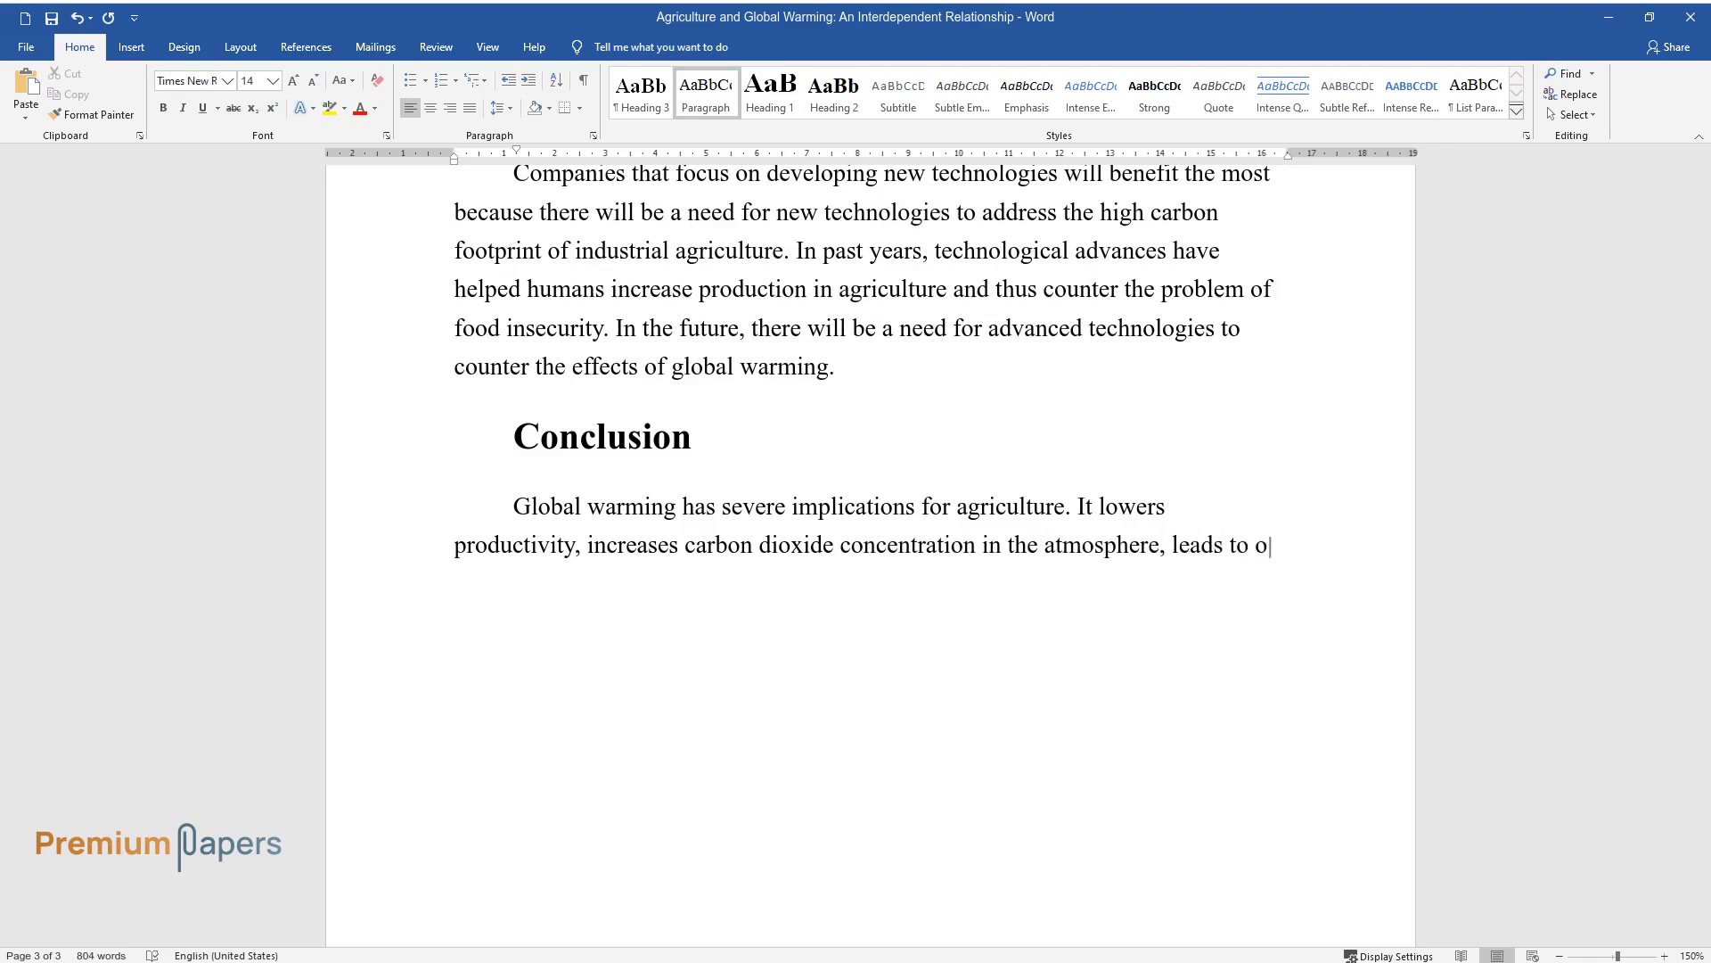
{"action": "type", "text": "zone depletion, and changes precip"}
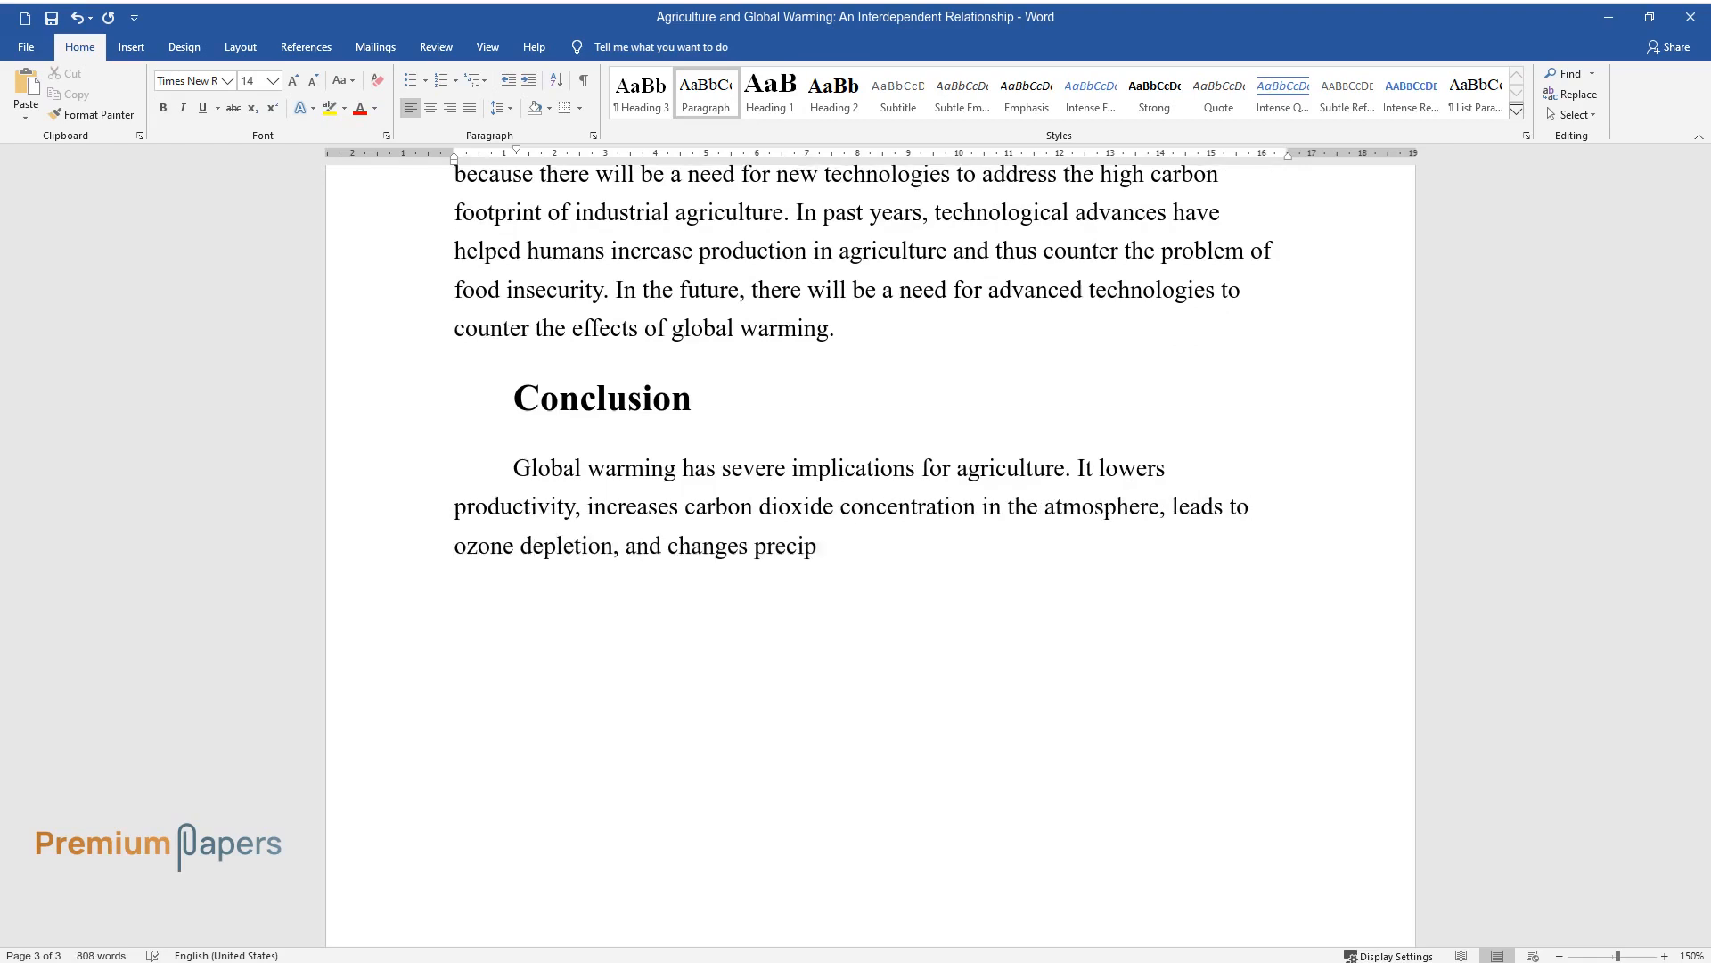
{"action": "type", "text": "itation patterns. The high carbon"}
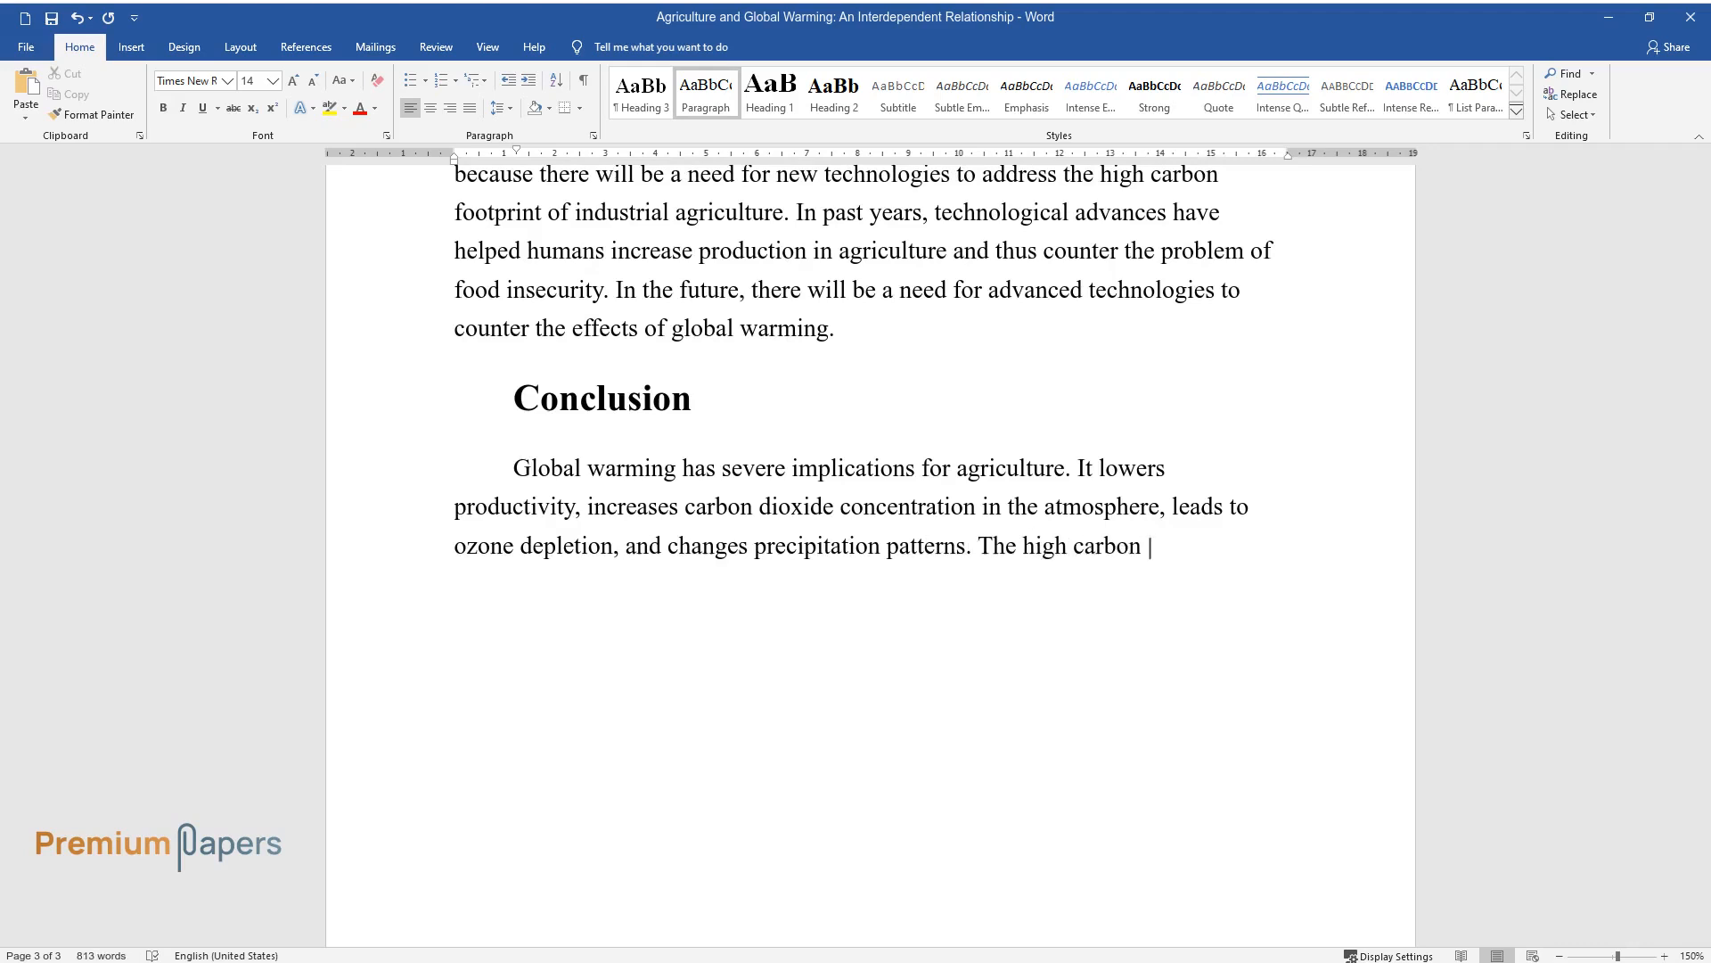
{"action": "type", "text": "footprint from industrial agricult"}
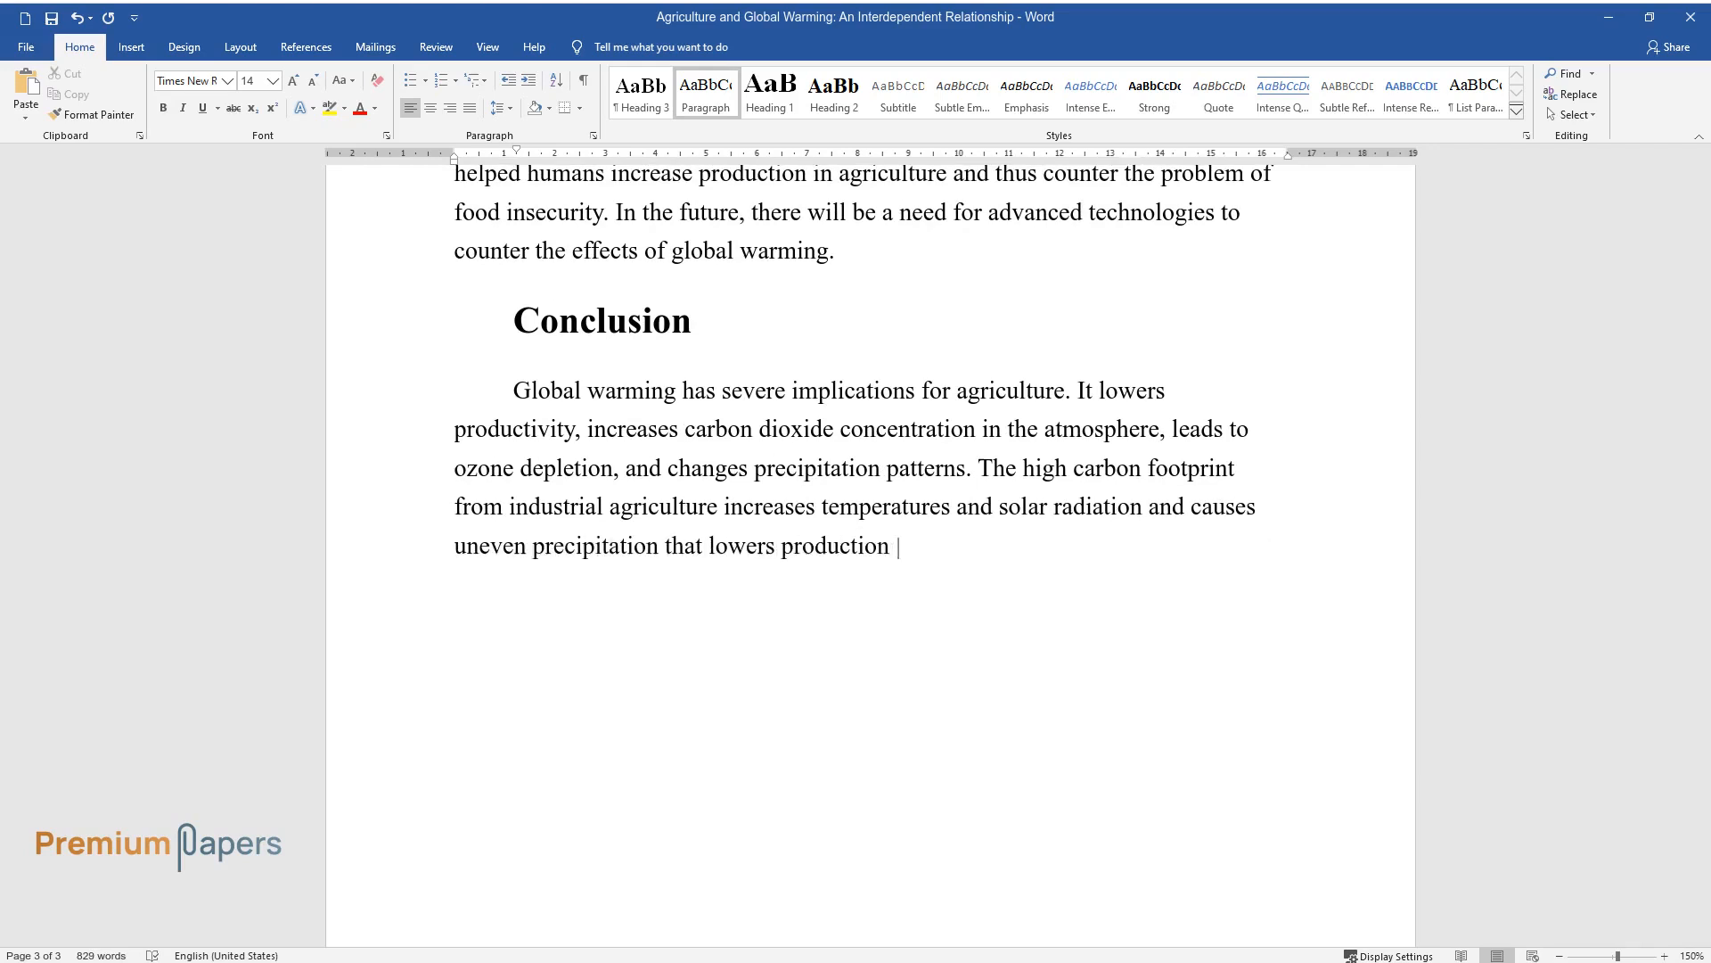
{"action": "type", "text": "and affects the hydrological cycle"}
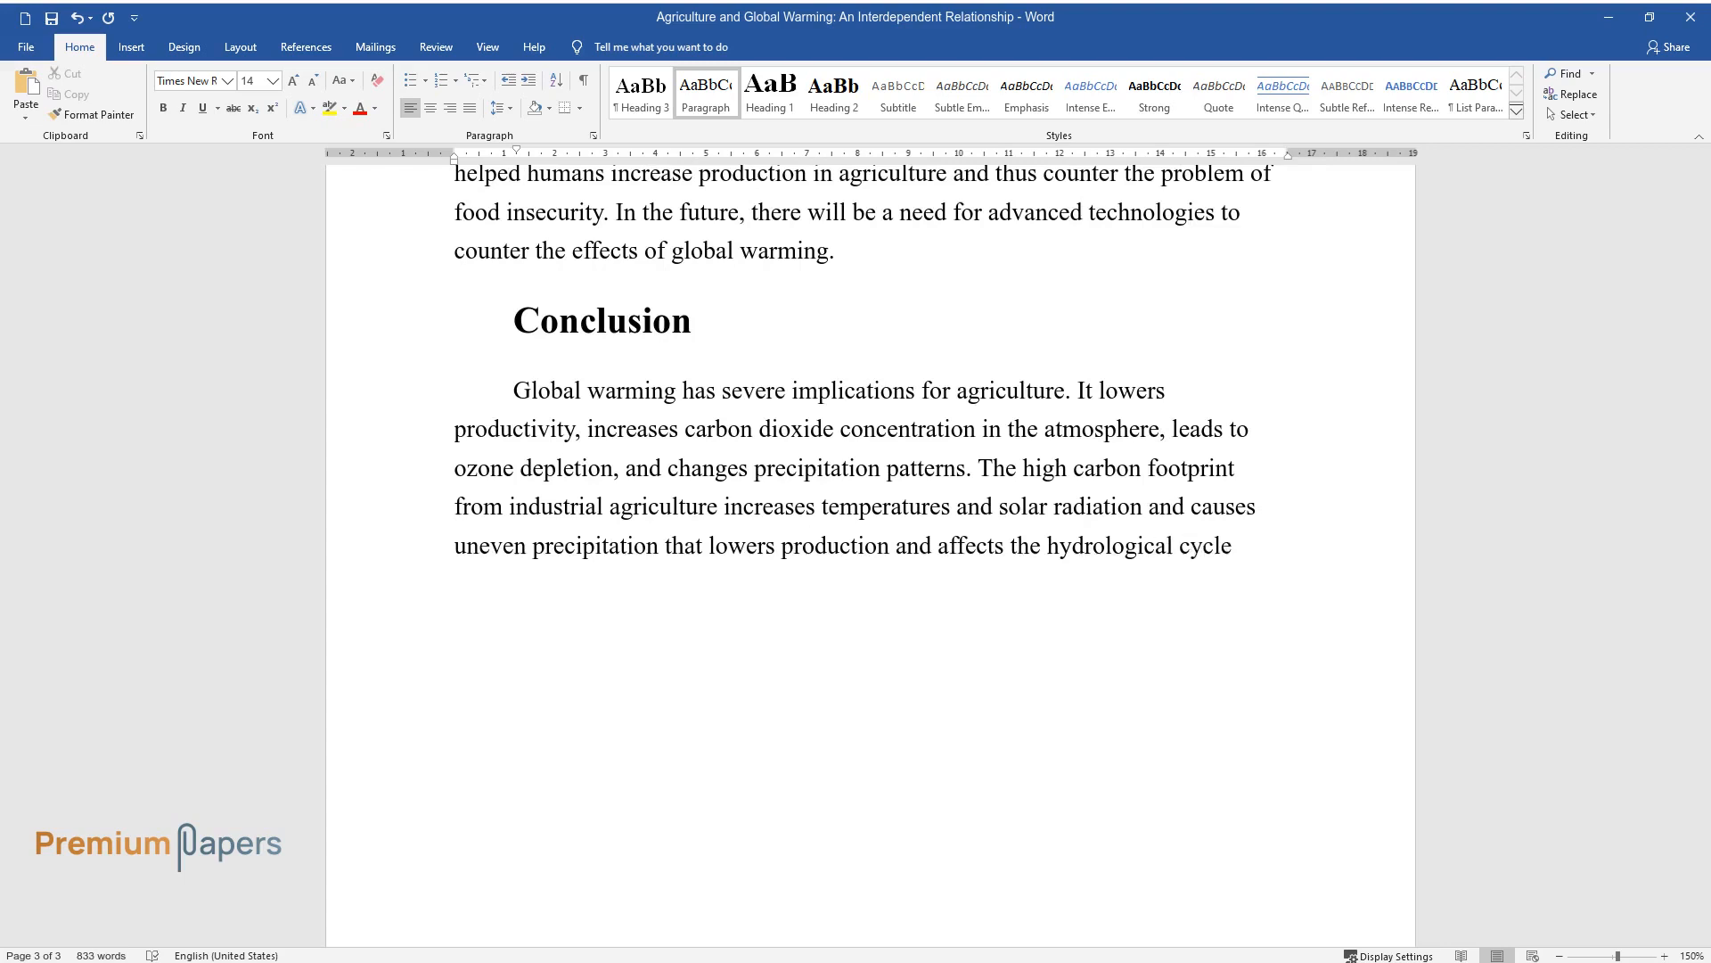
Conclude with the future need for technological advancements and shifting agricultural zones.
{"action": "type", "text": "In the future, there will be a n"}
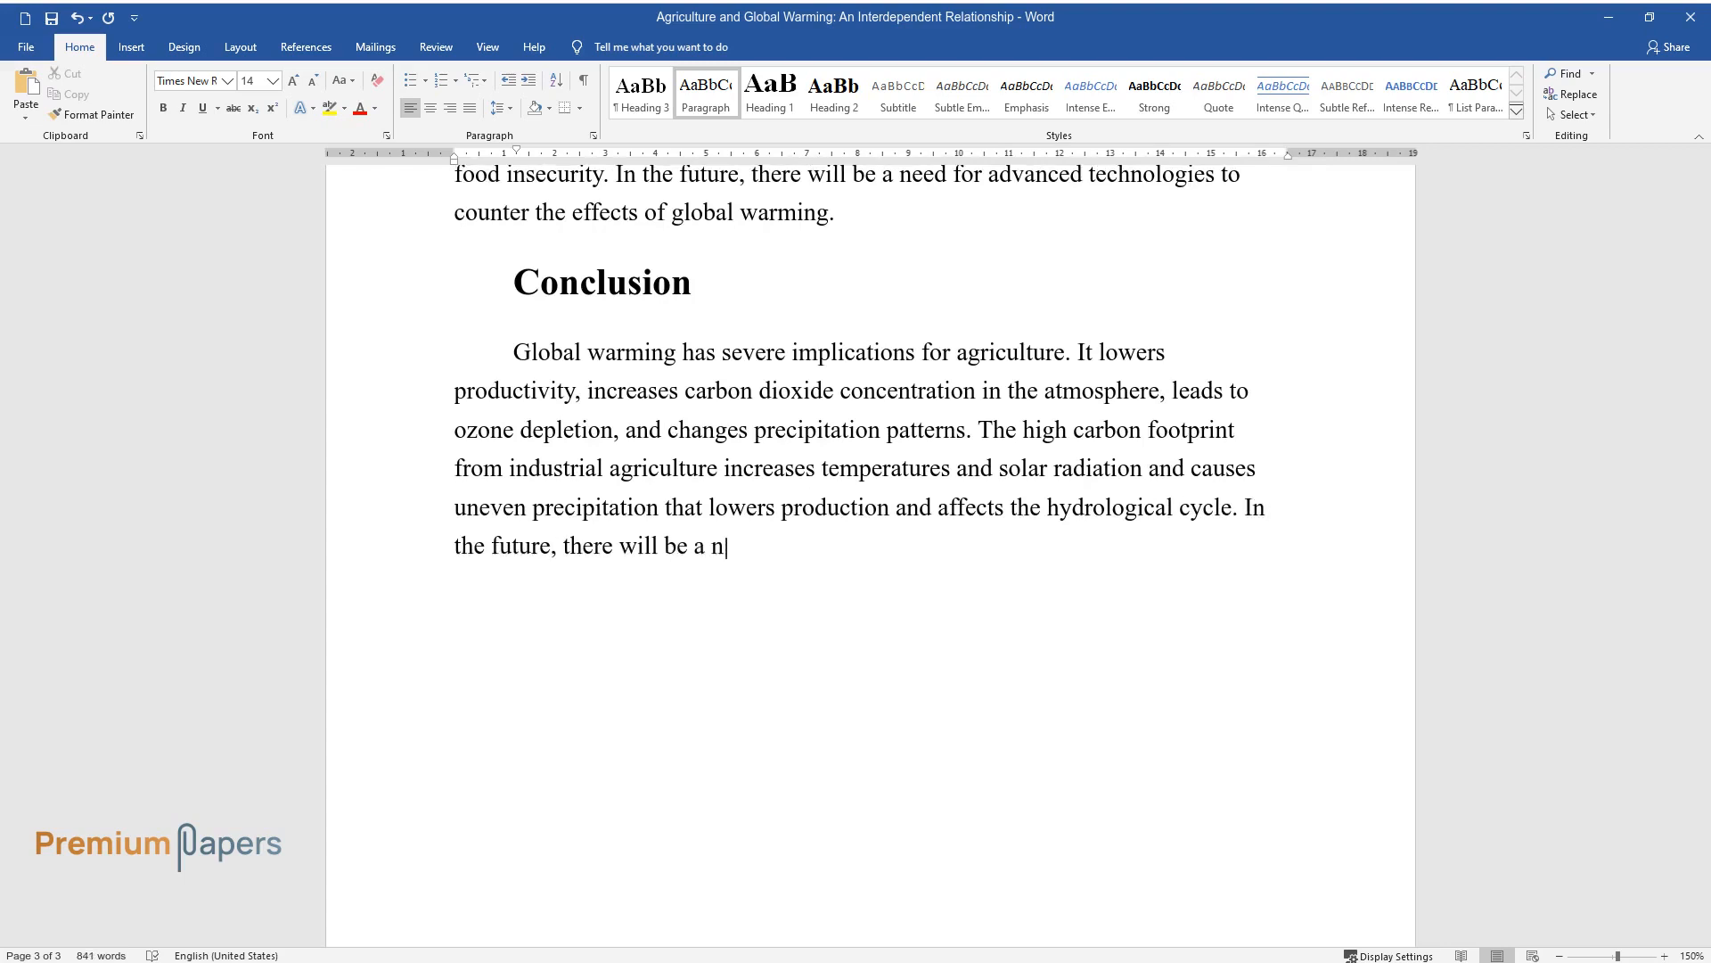
{"action": "type", "text": "eed for technological advancement"}
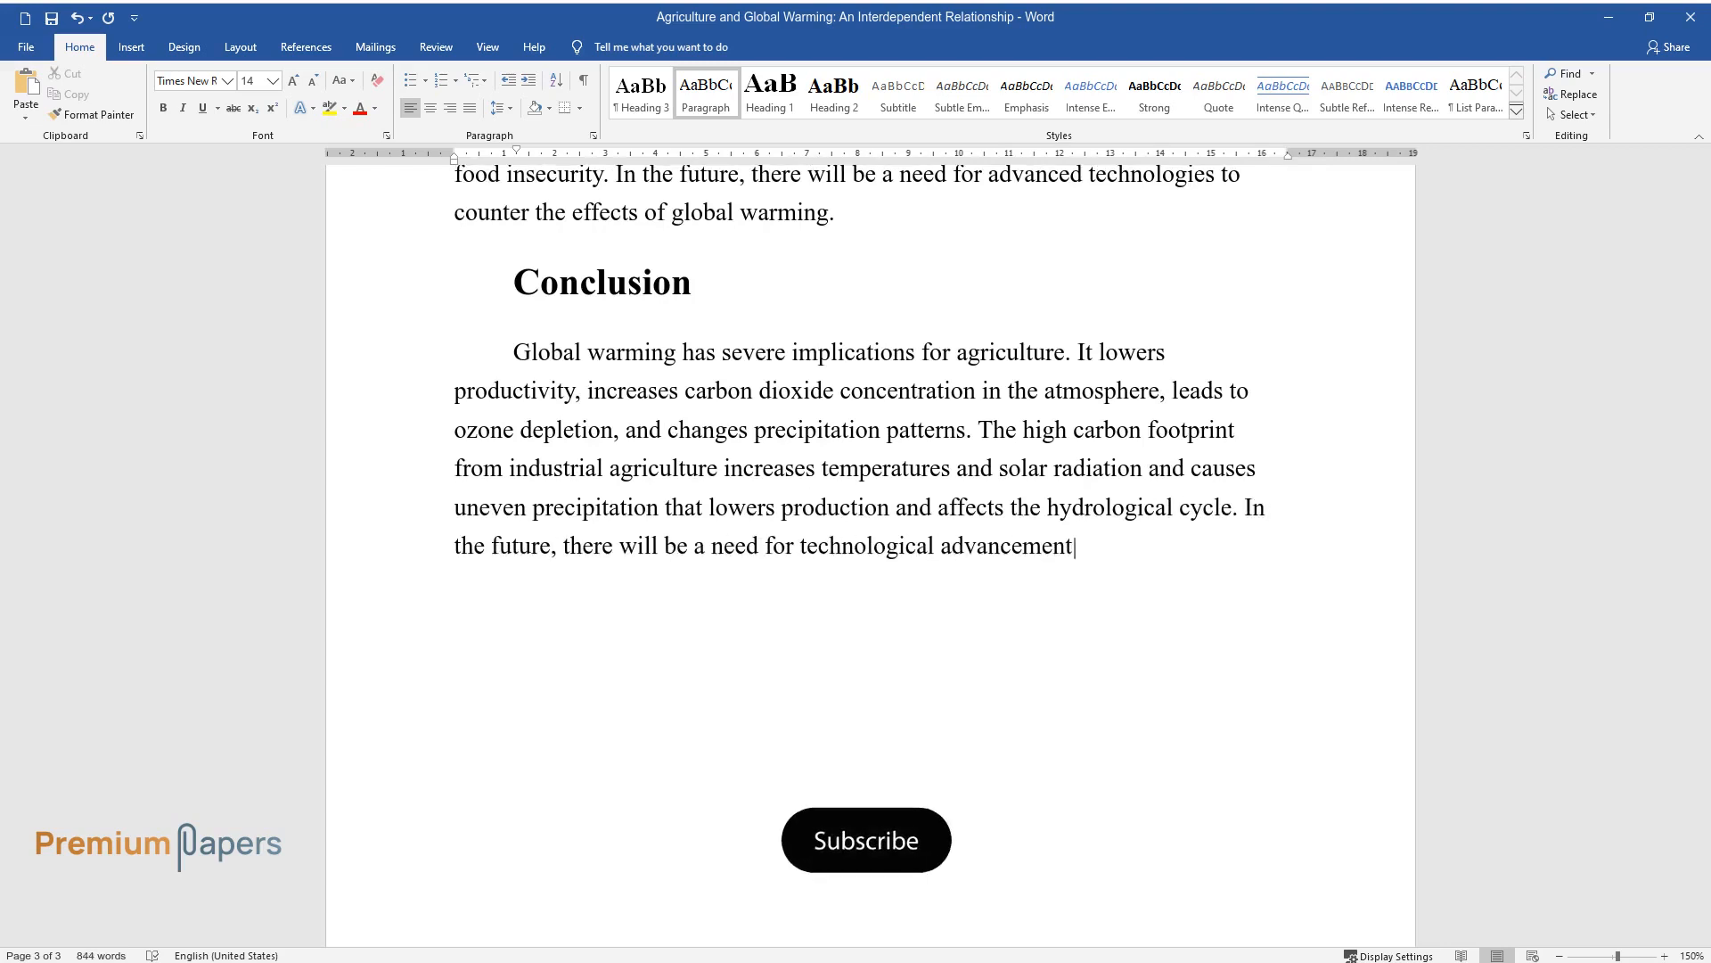
{"action": "left_click", "coordinate": [866, 840]}
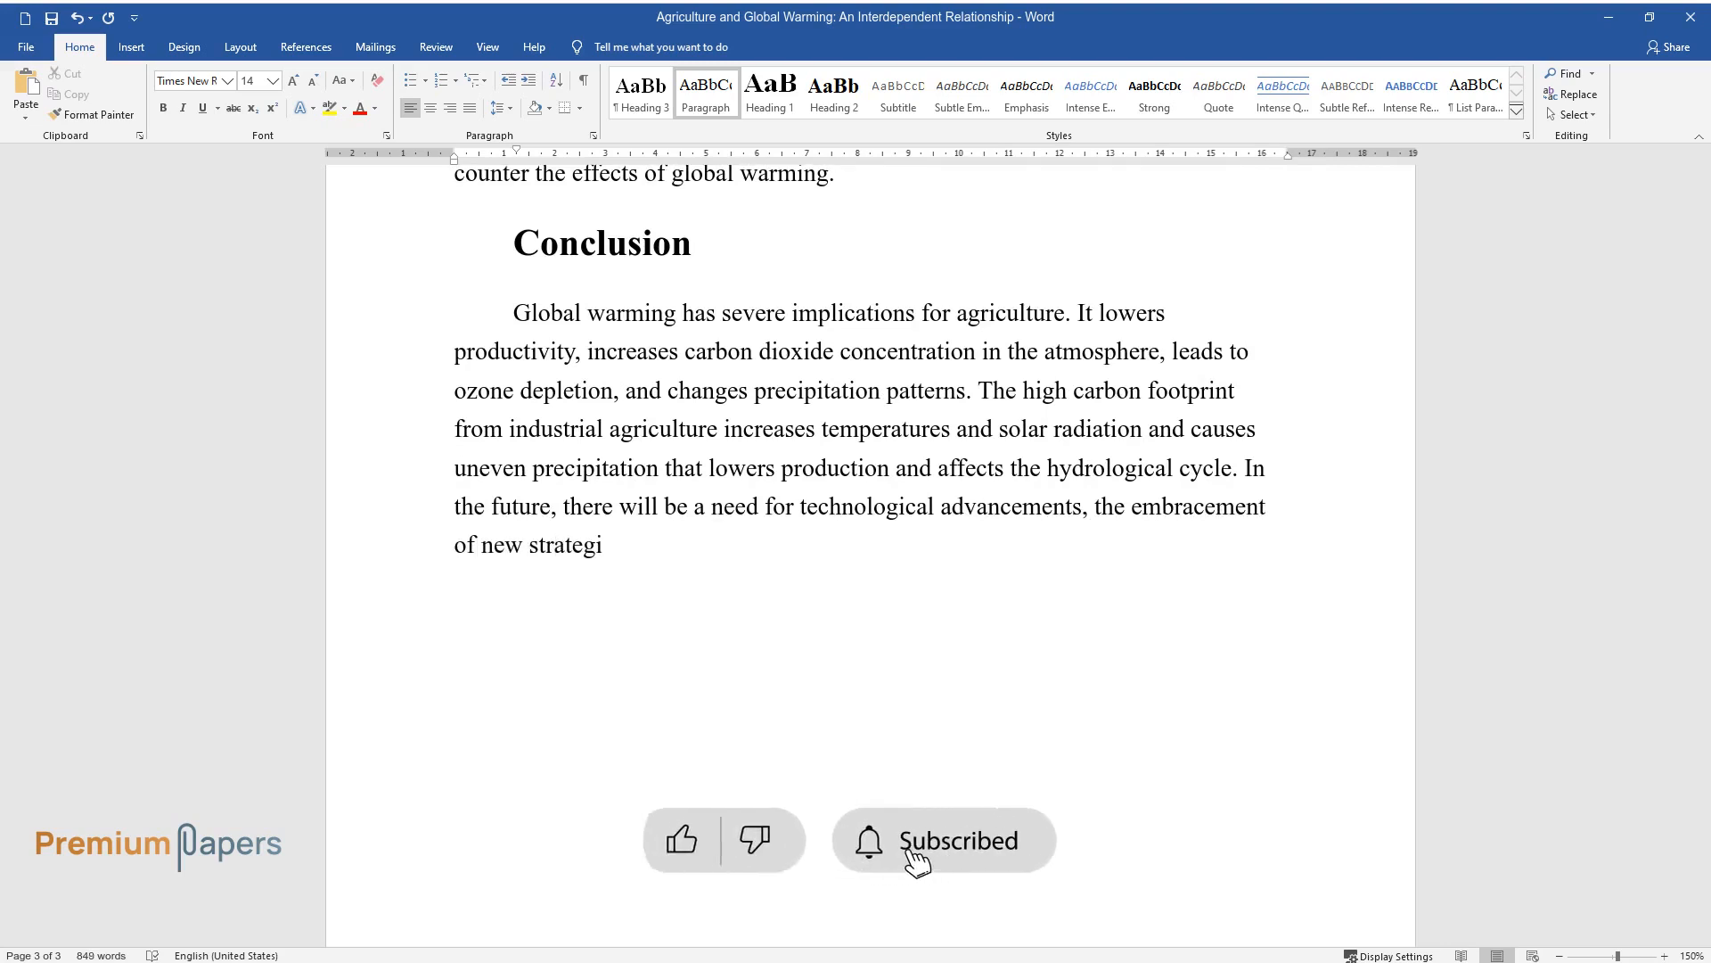
{"action": "type", "text": "es, and shifts of agricultural zon"}
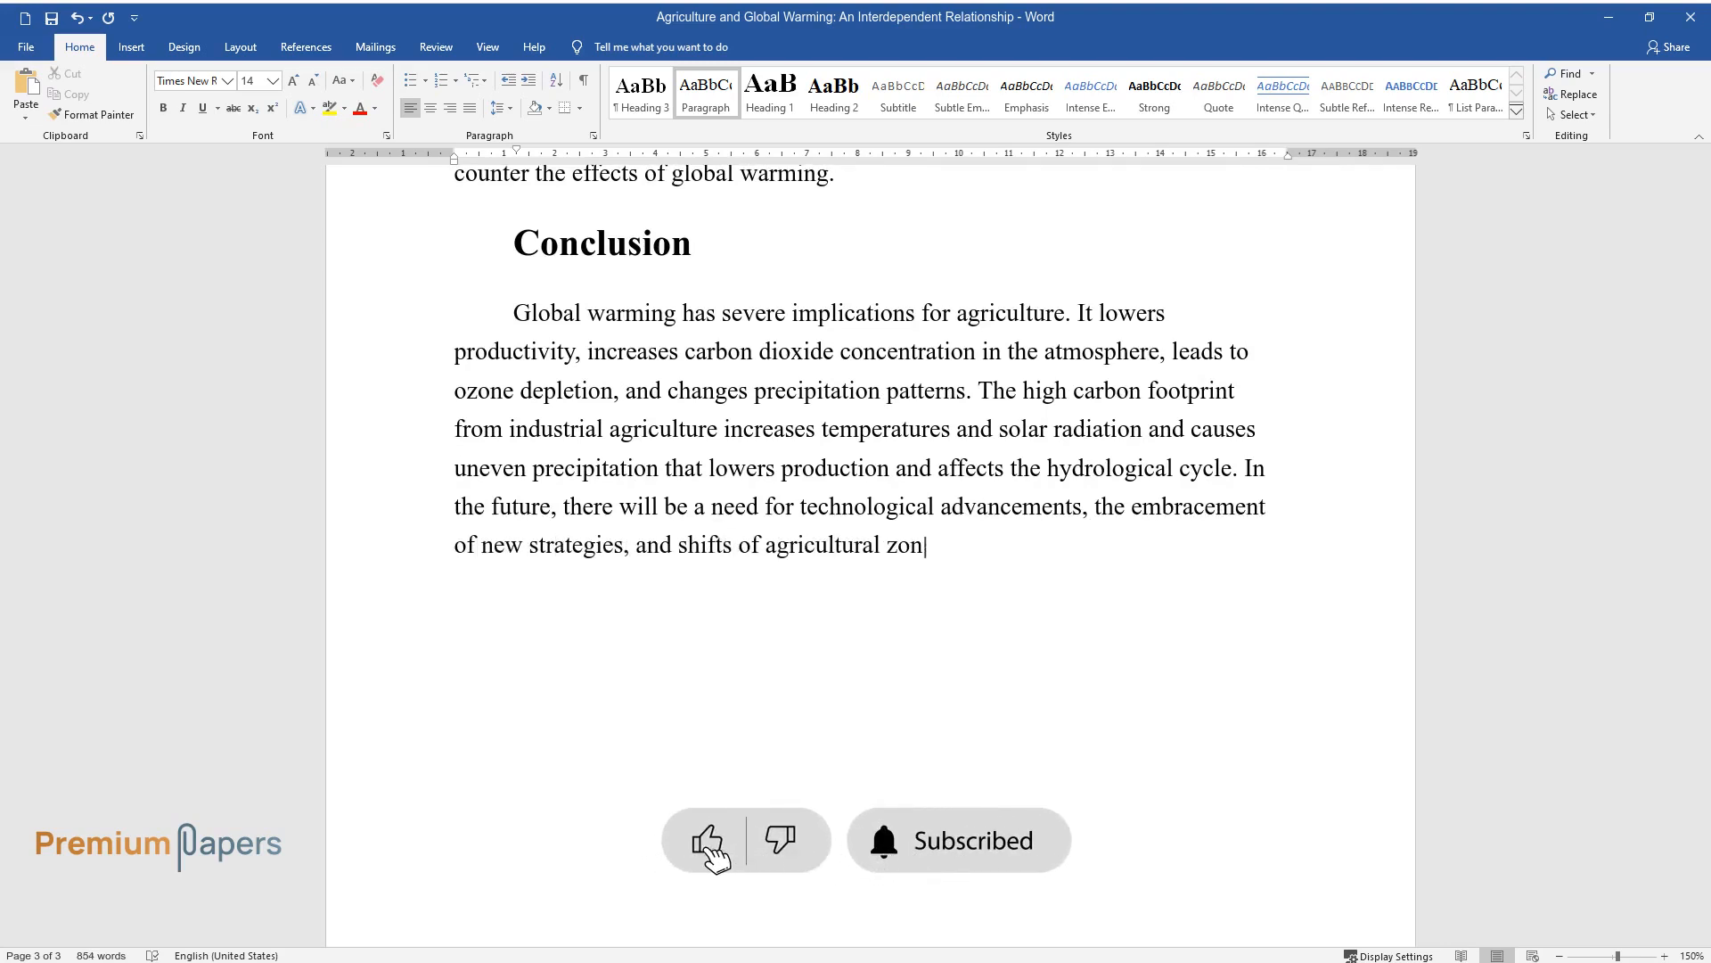
{"action": "type", "text": "es to new regions to counter the d"}
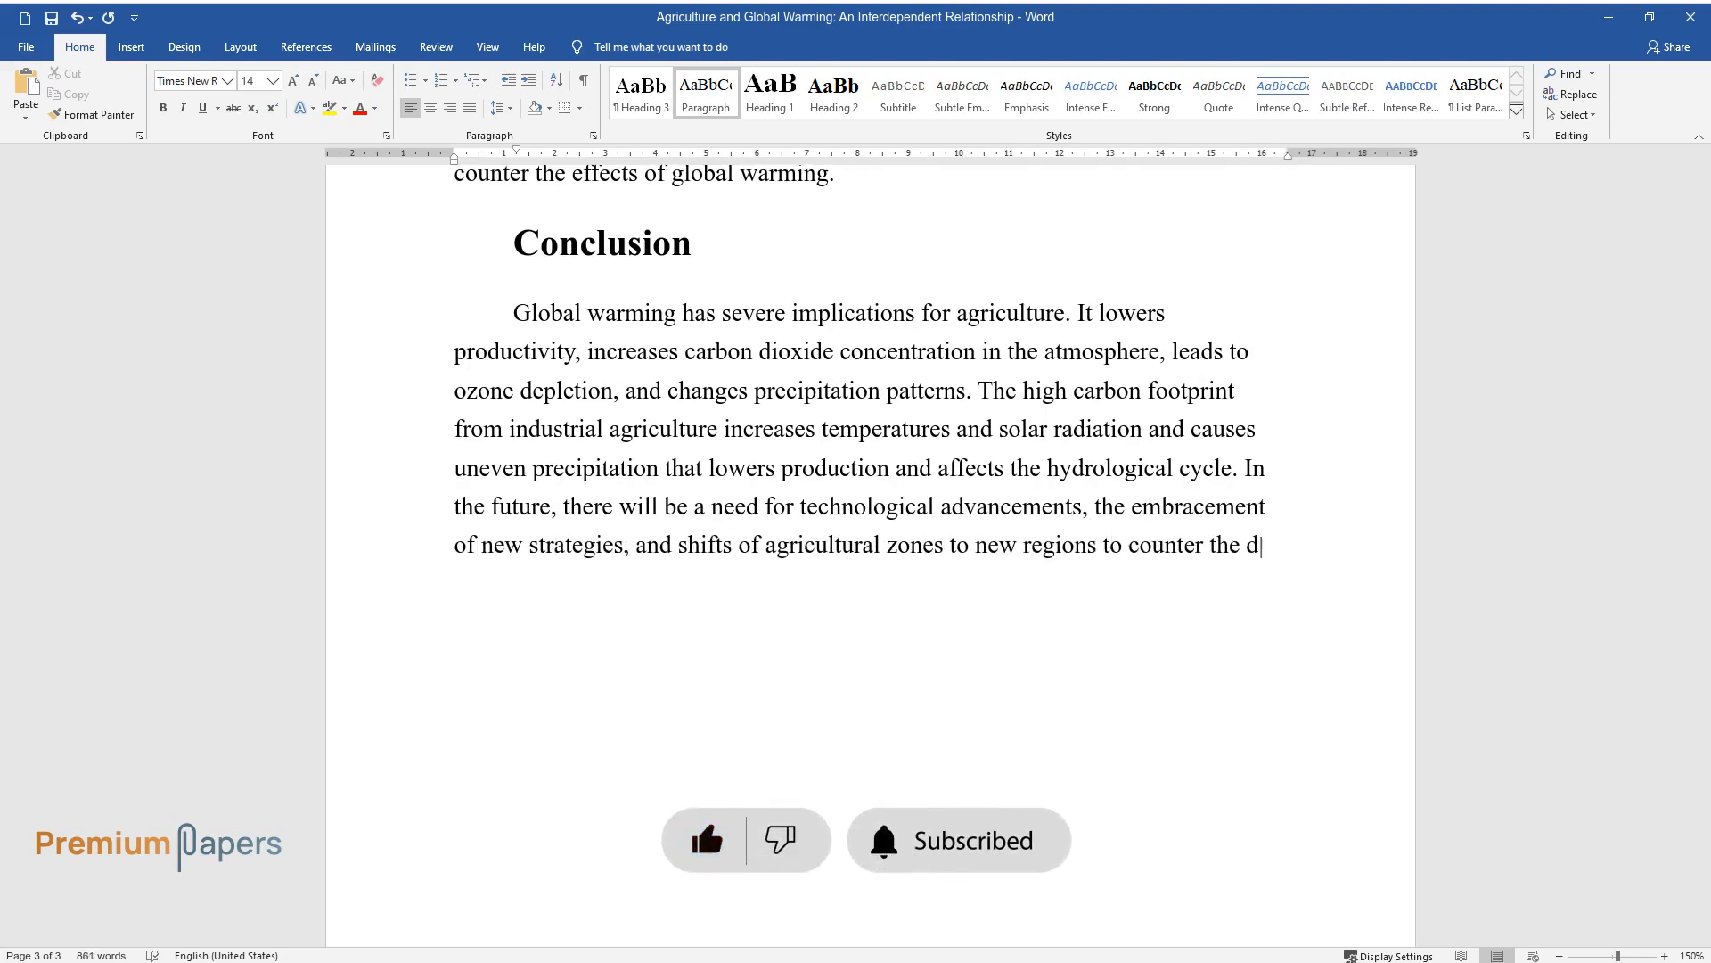
{"action": "type", "text": "etrimental effects of global warmi"}
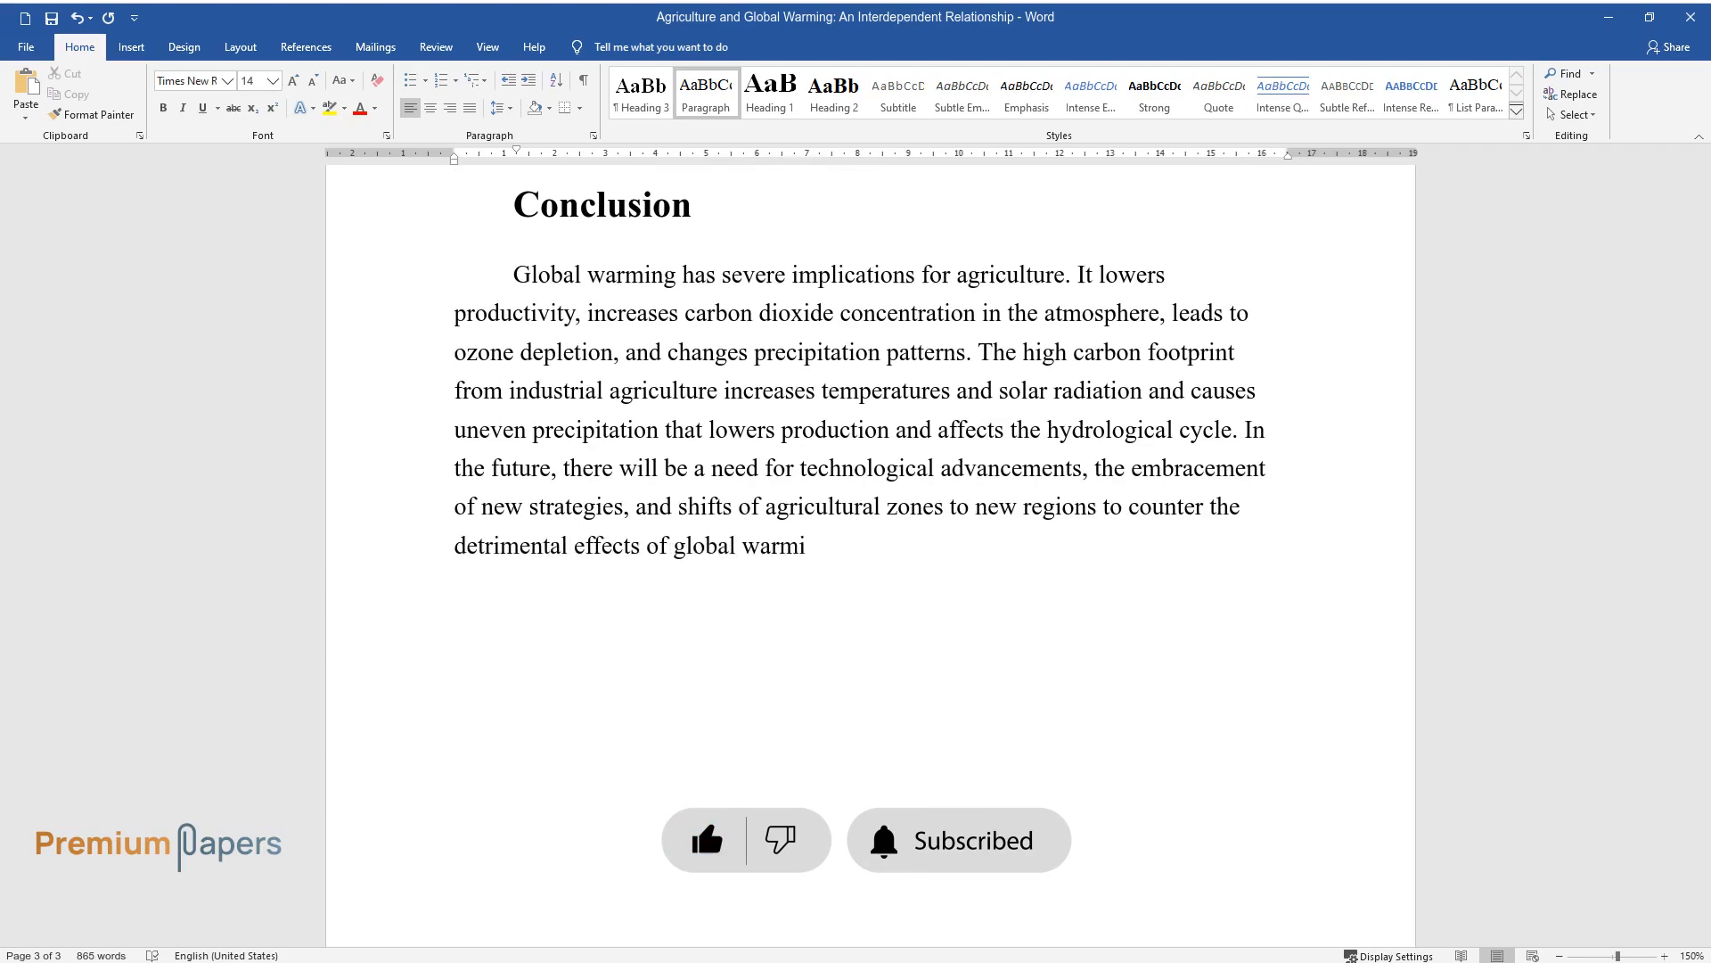